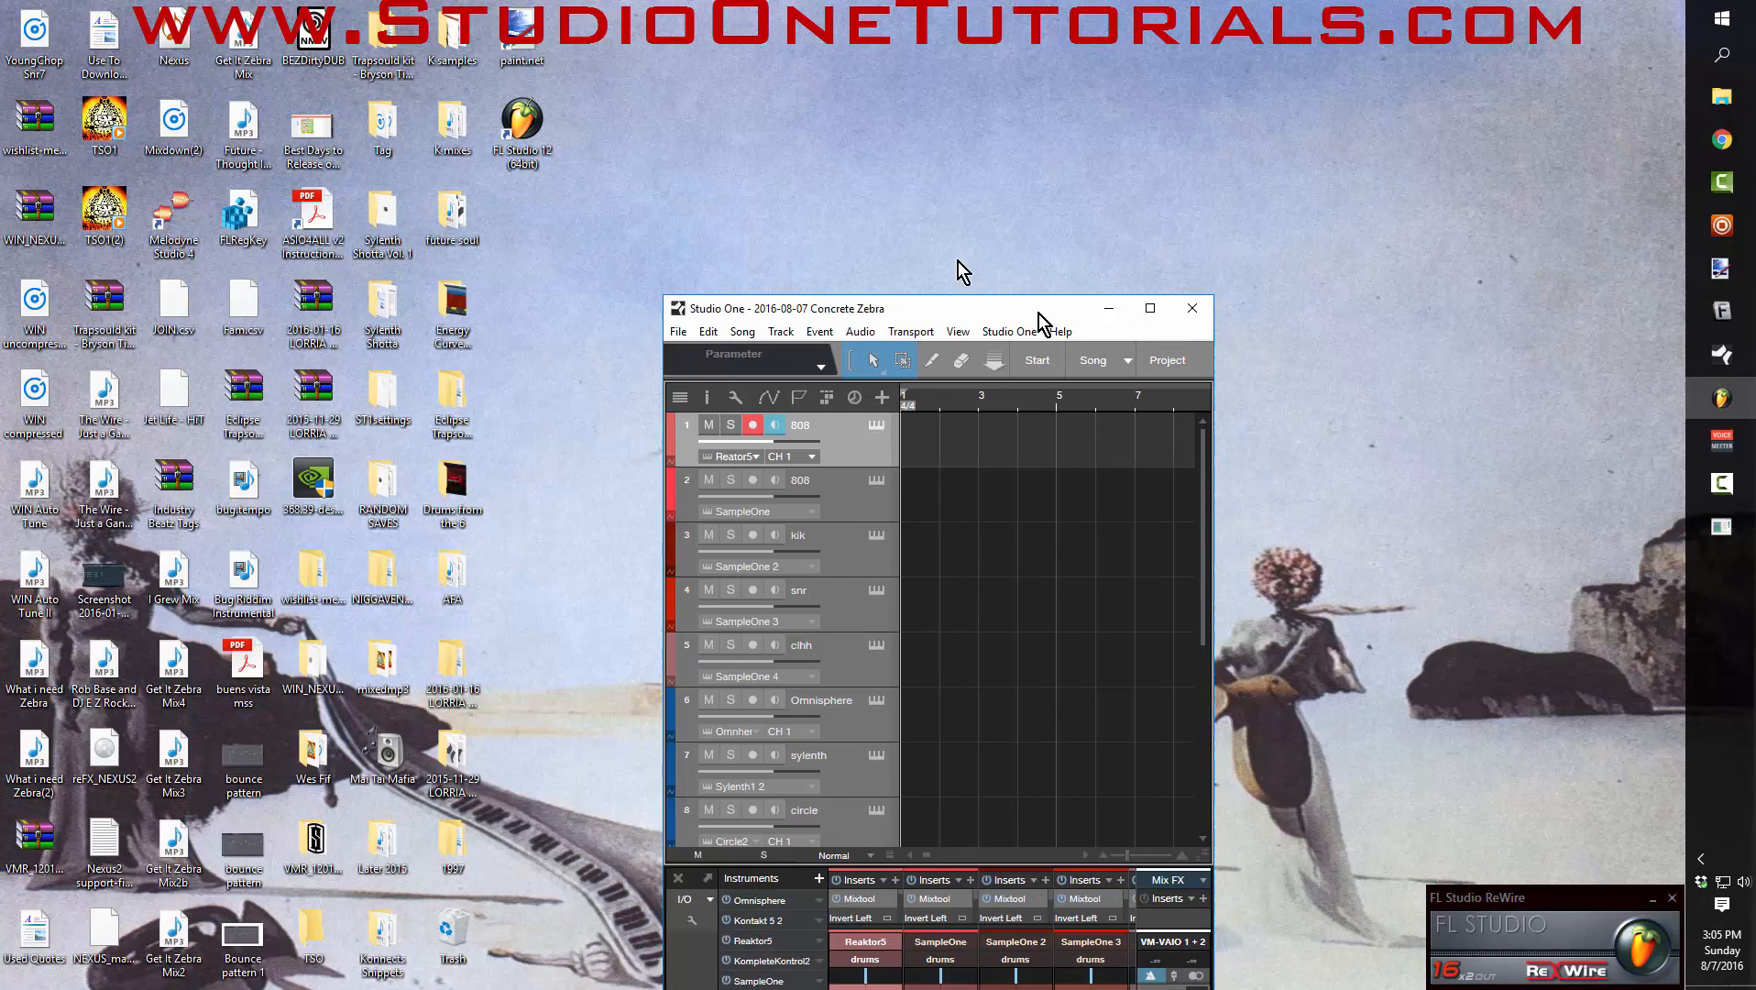
# - Put the Studio One window away so the desktop shortcuts show
pyautogui.click(1150, 308)
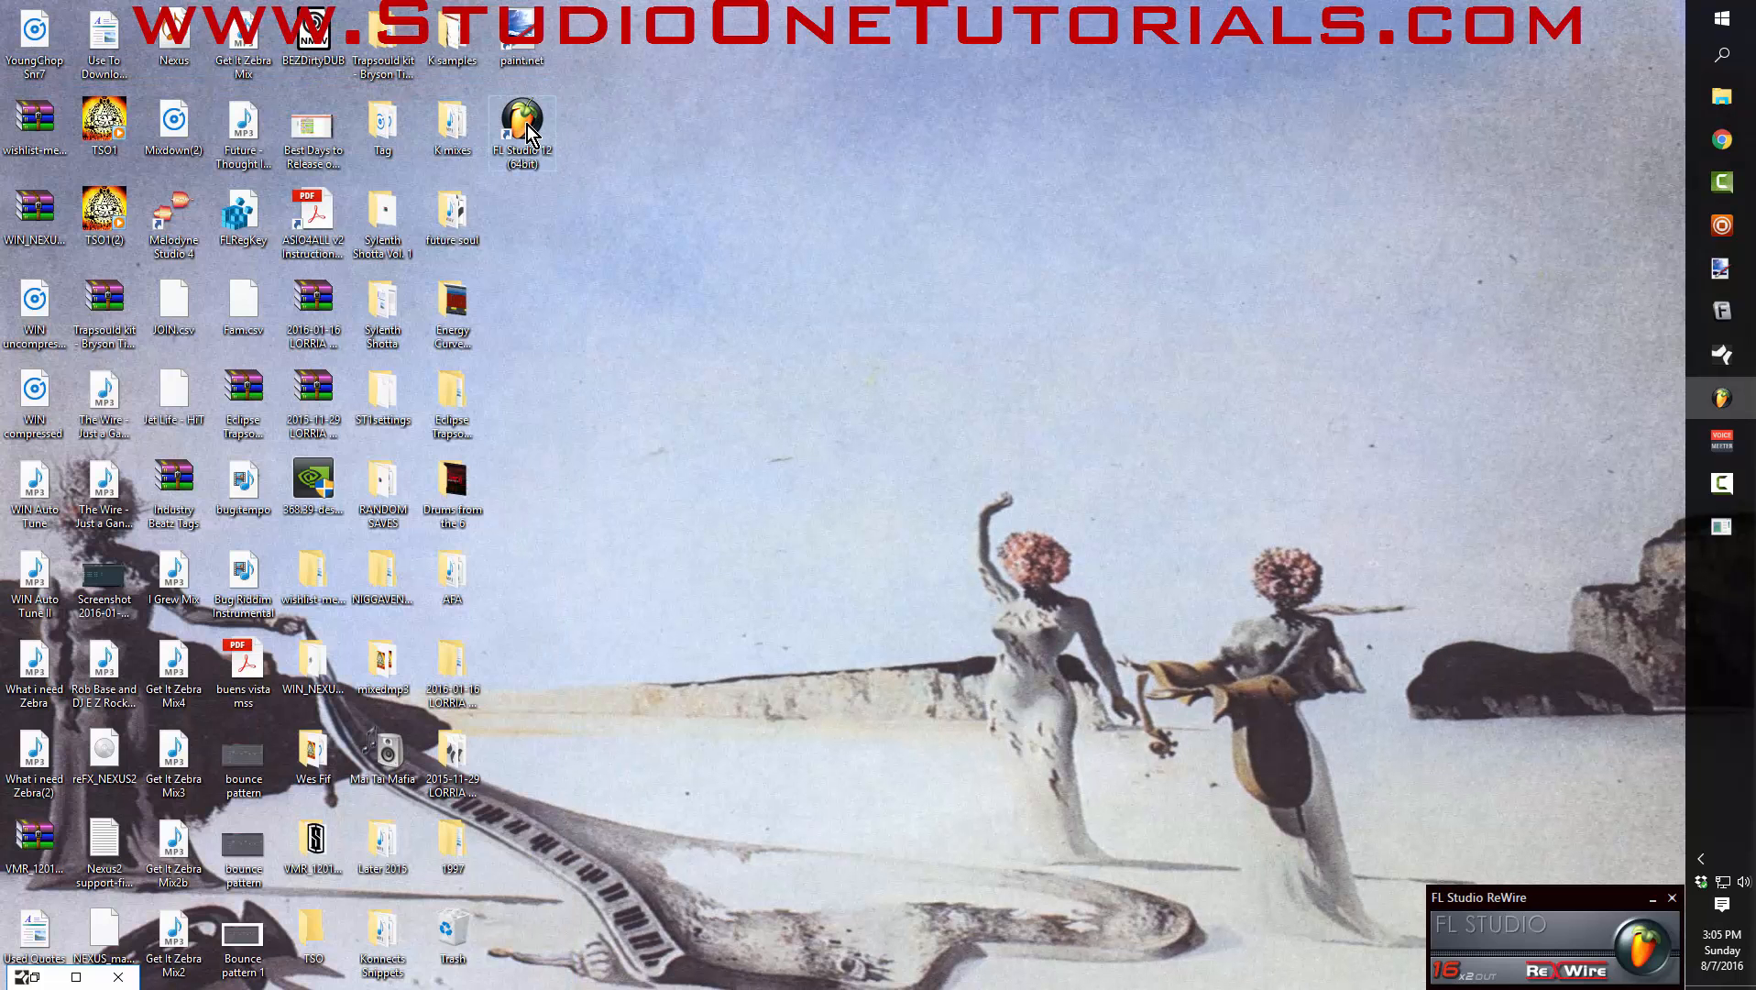
# - Launch FL Studio, show the Hat channel's sample settings, then its piano roll
pyautogui.doubleClick(521, 131)
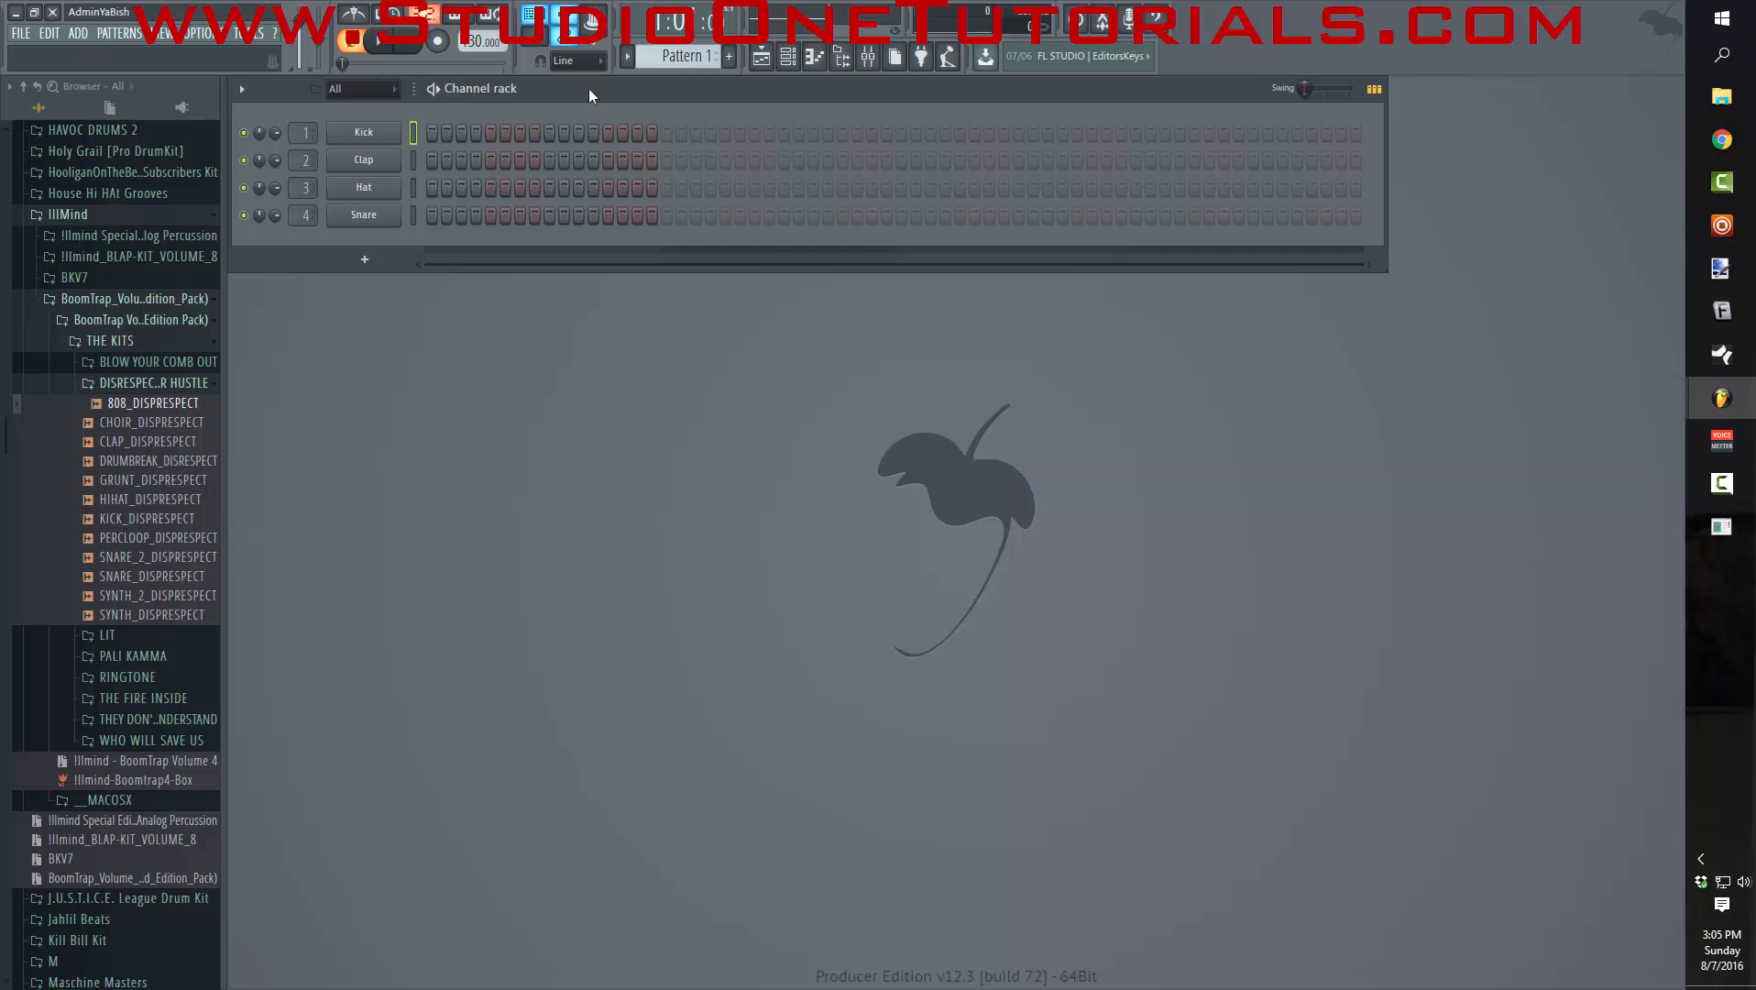
pyautogui.moveTo(448, 85)
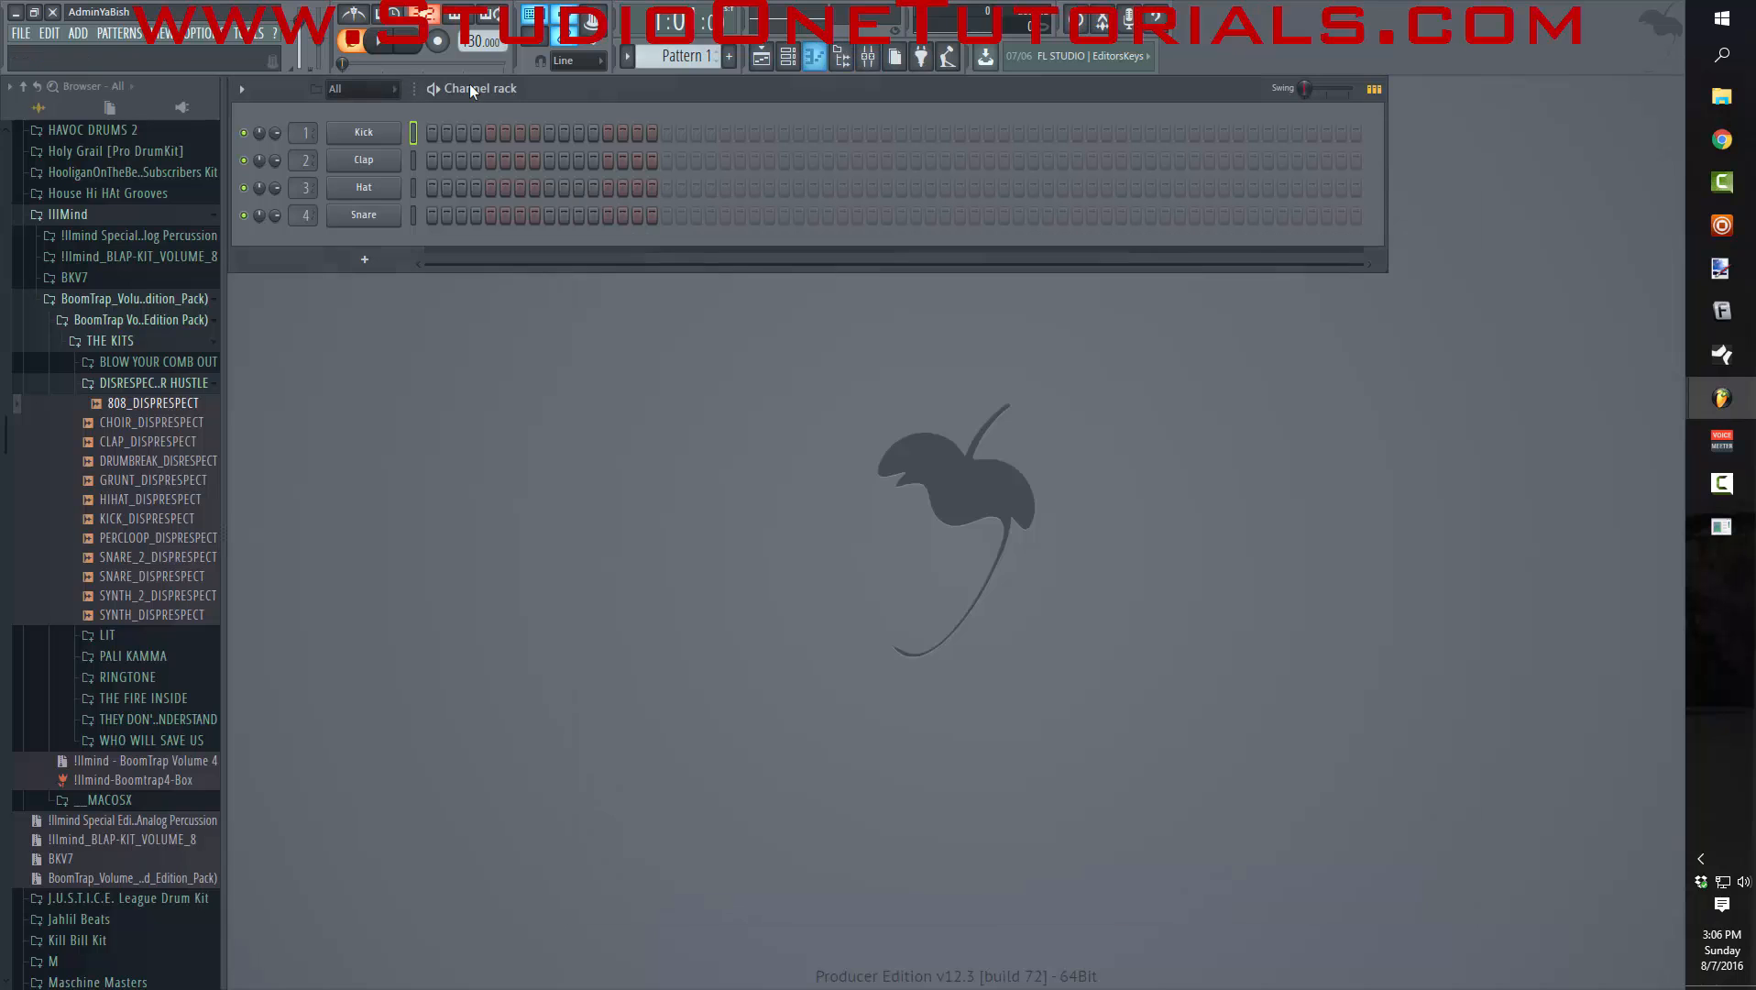
pyautogui.rightClick(363, 130)
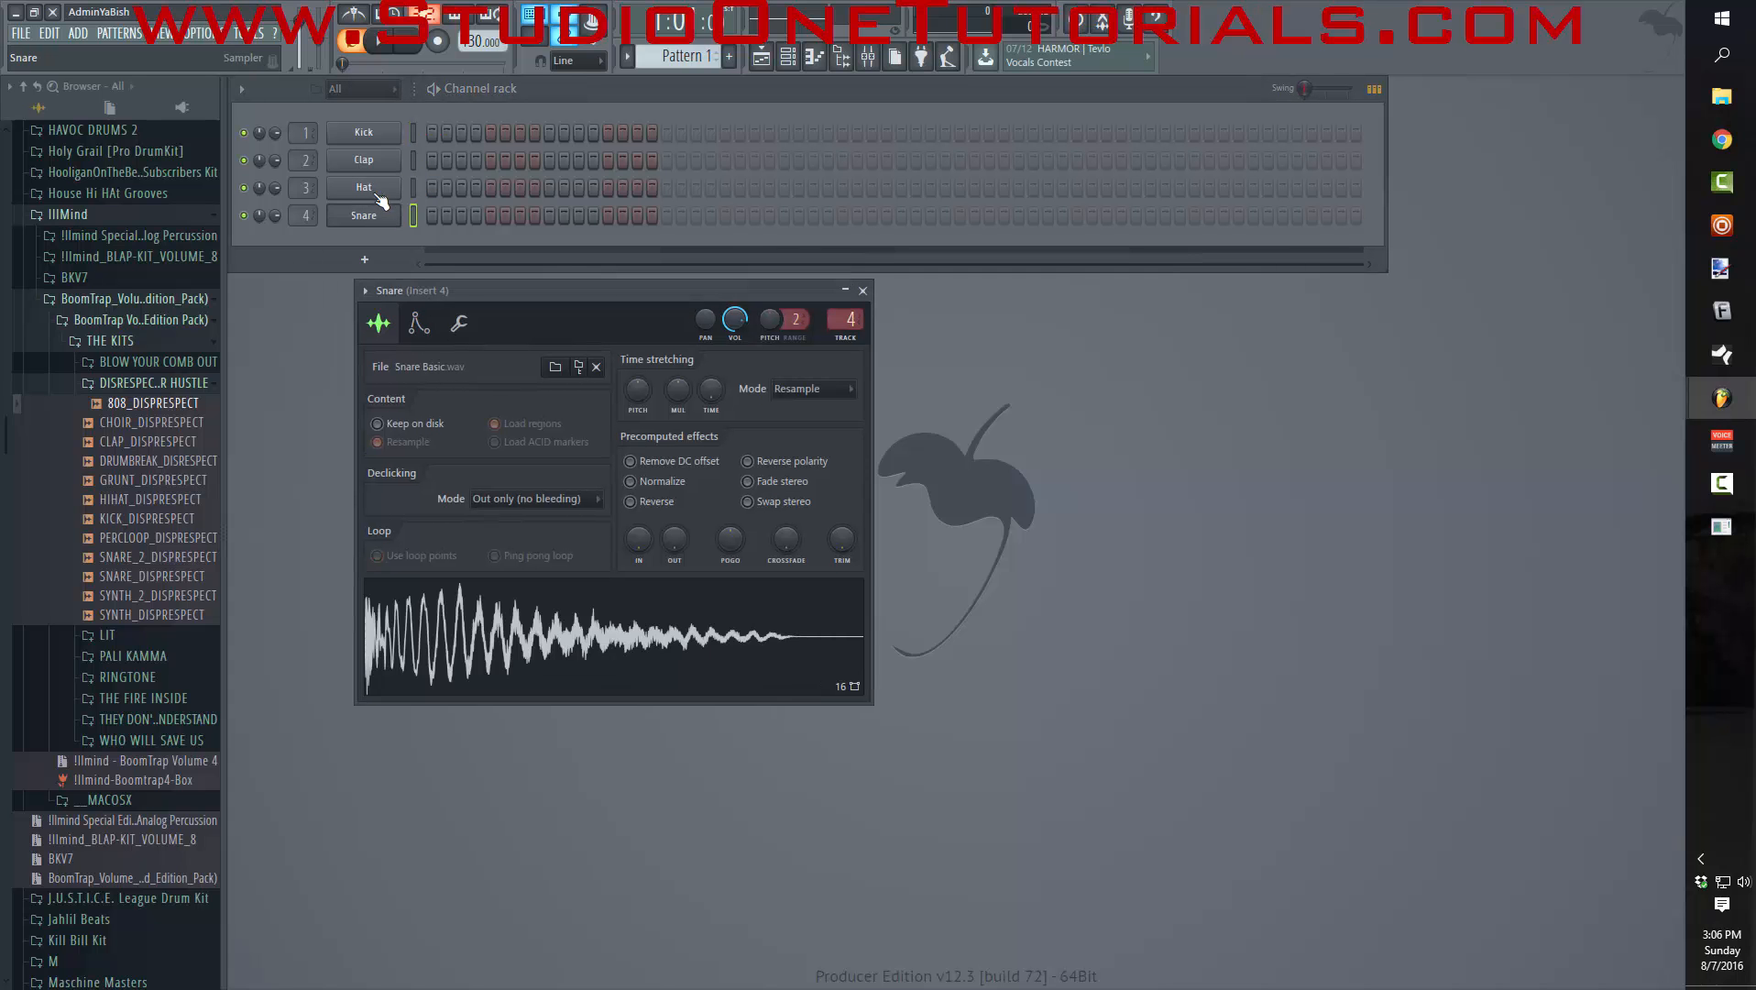
pyautogui.click(363, 187)
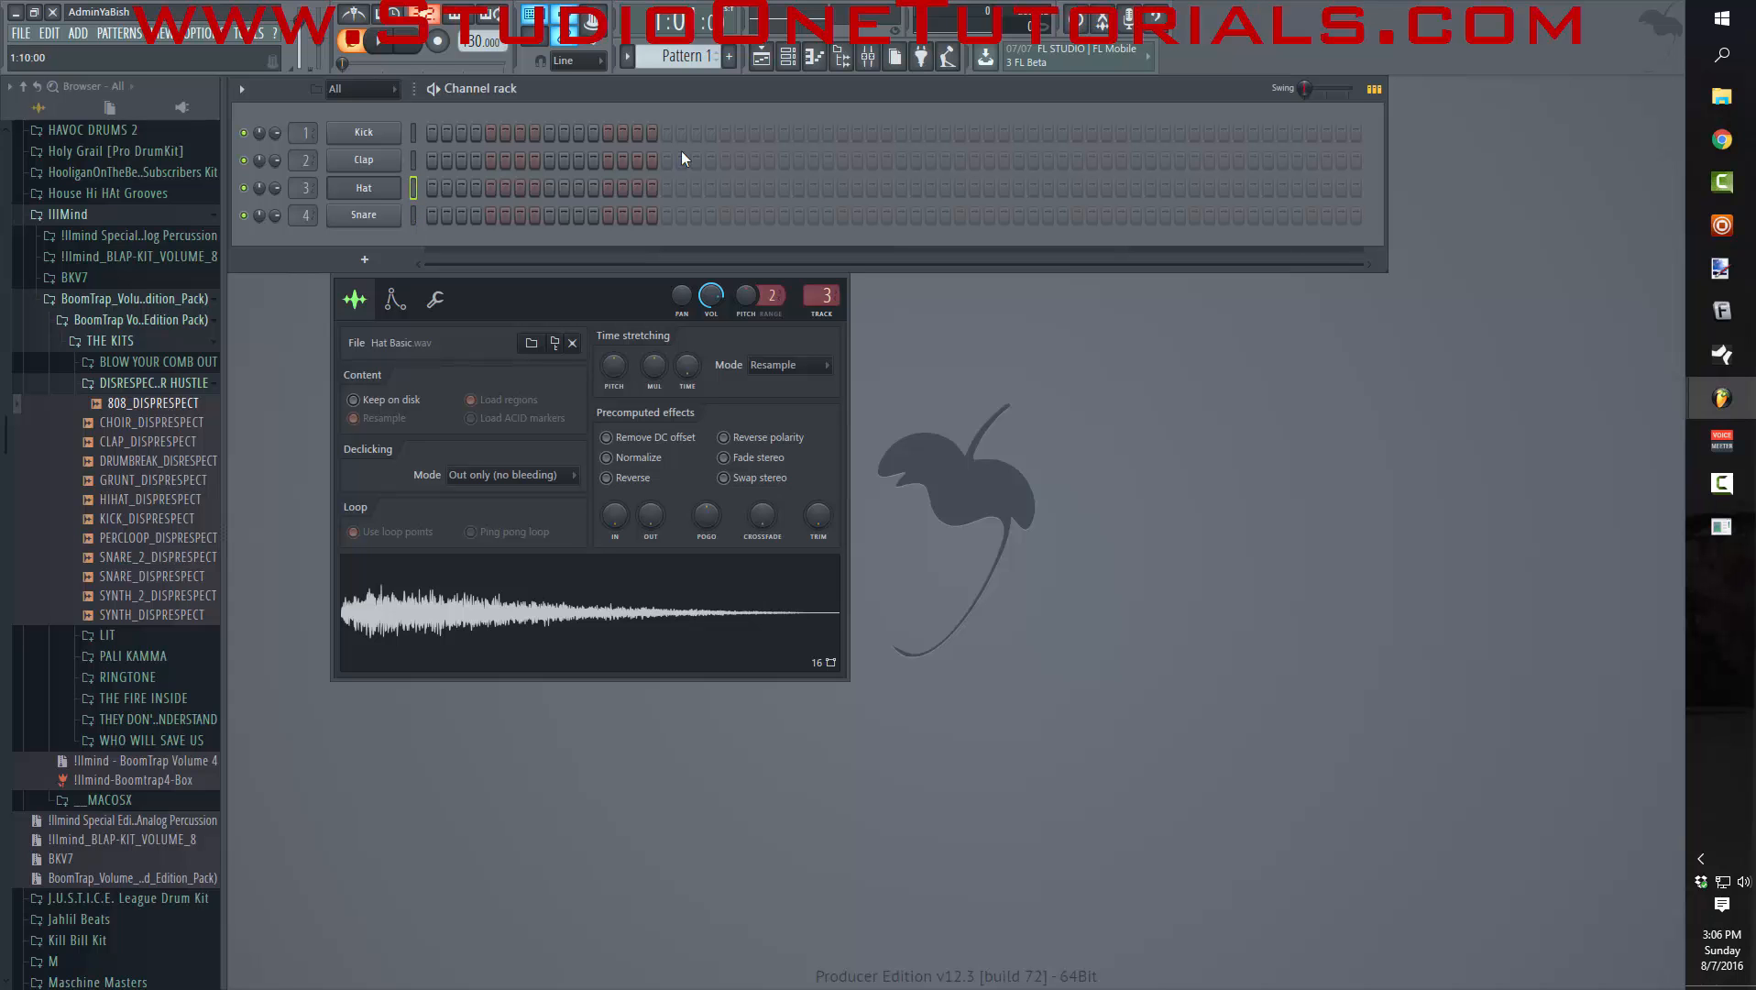
pyautogui.click(812, 57)
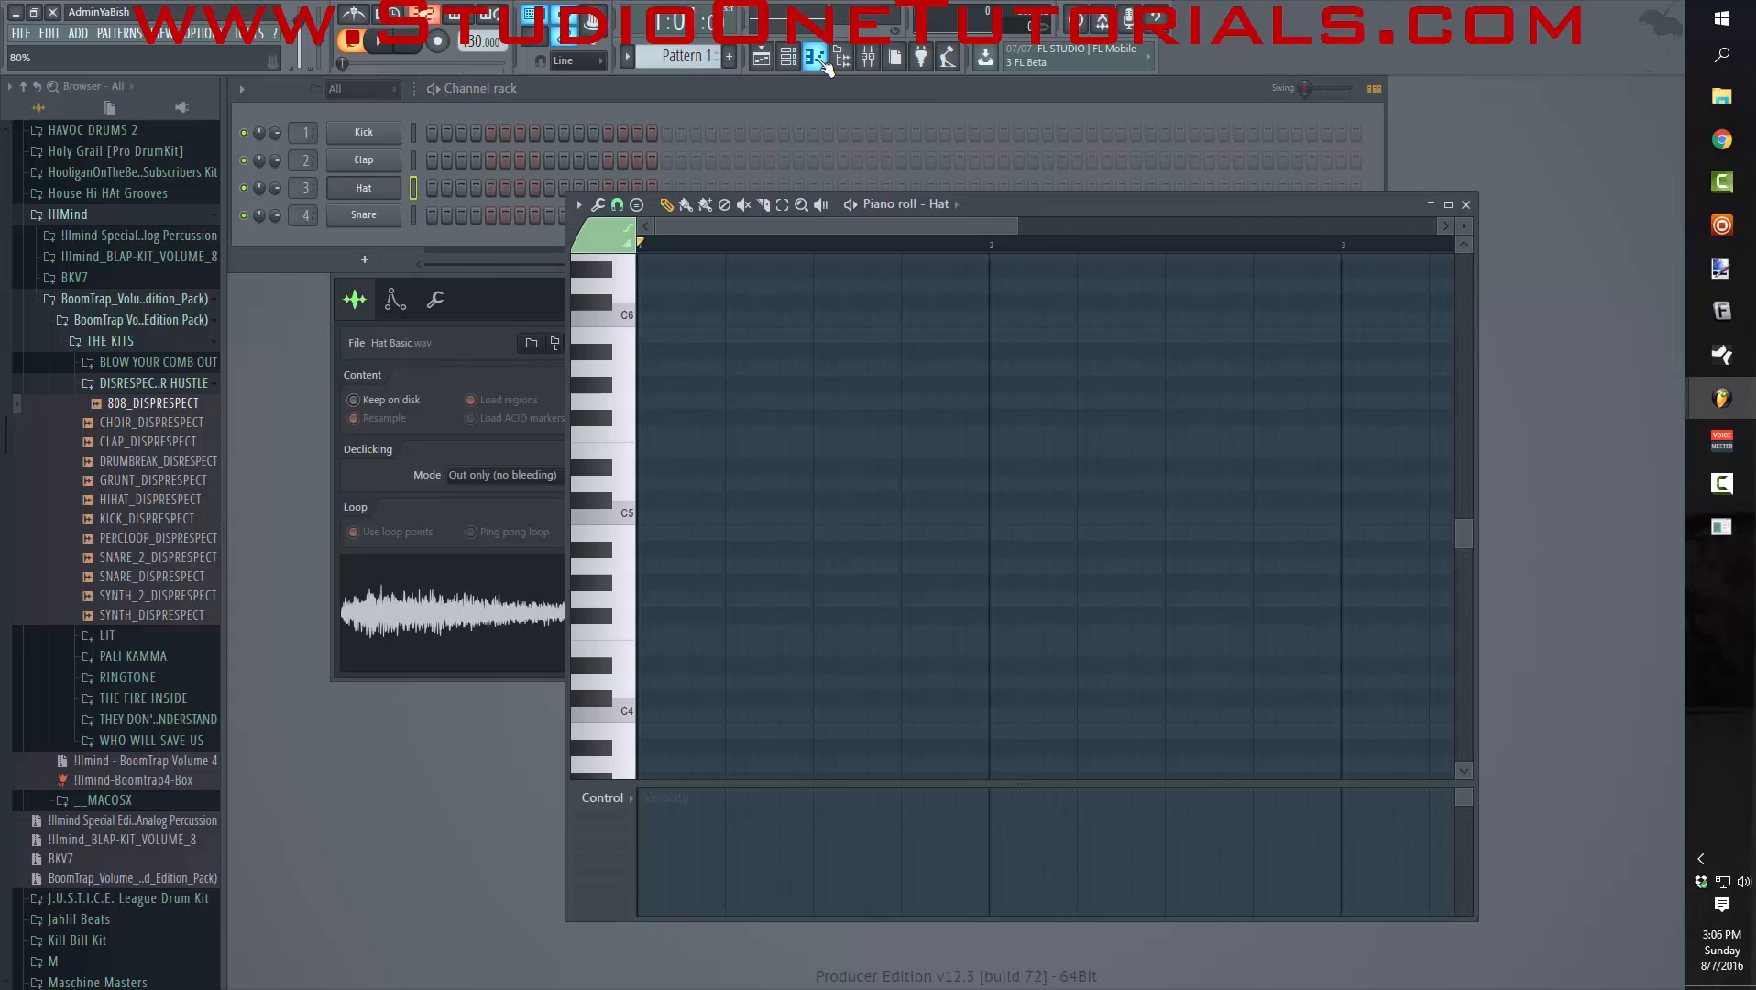
pyautogui.click(1432, 204)
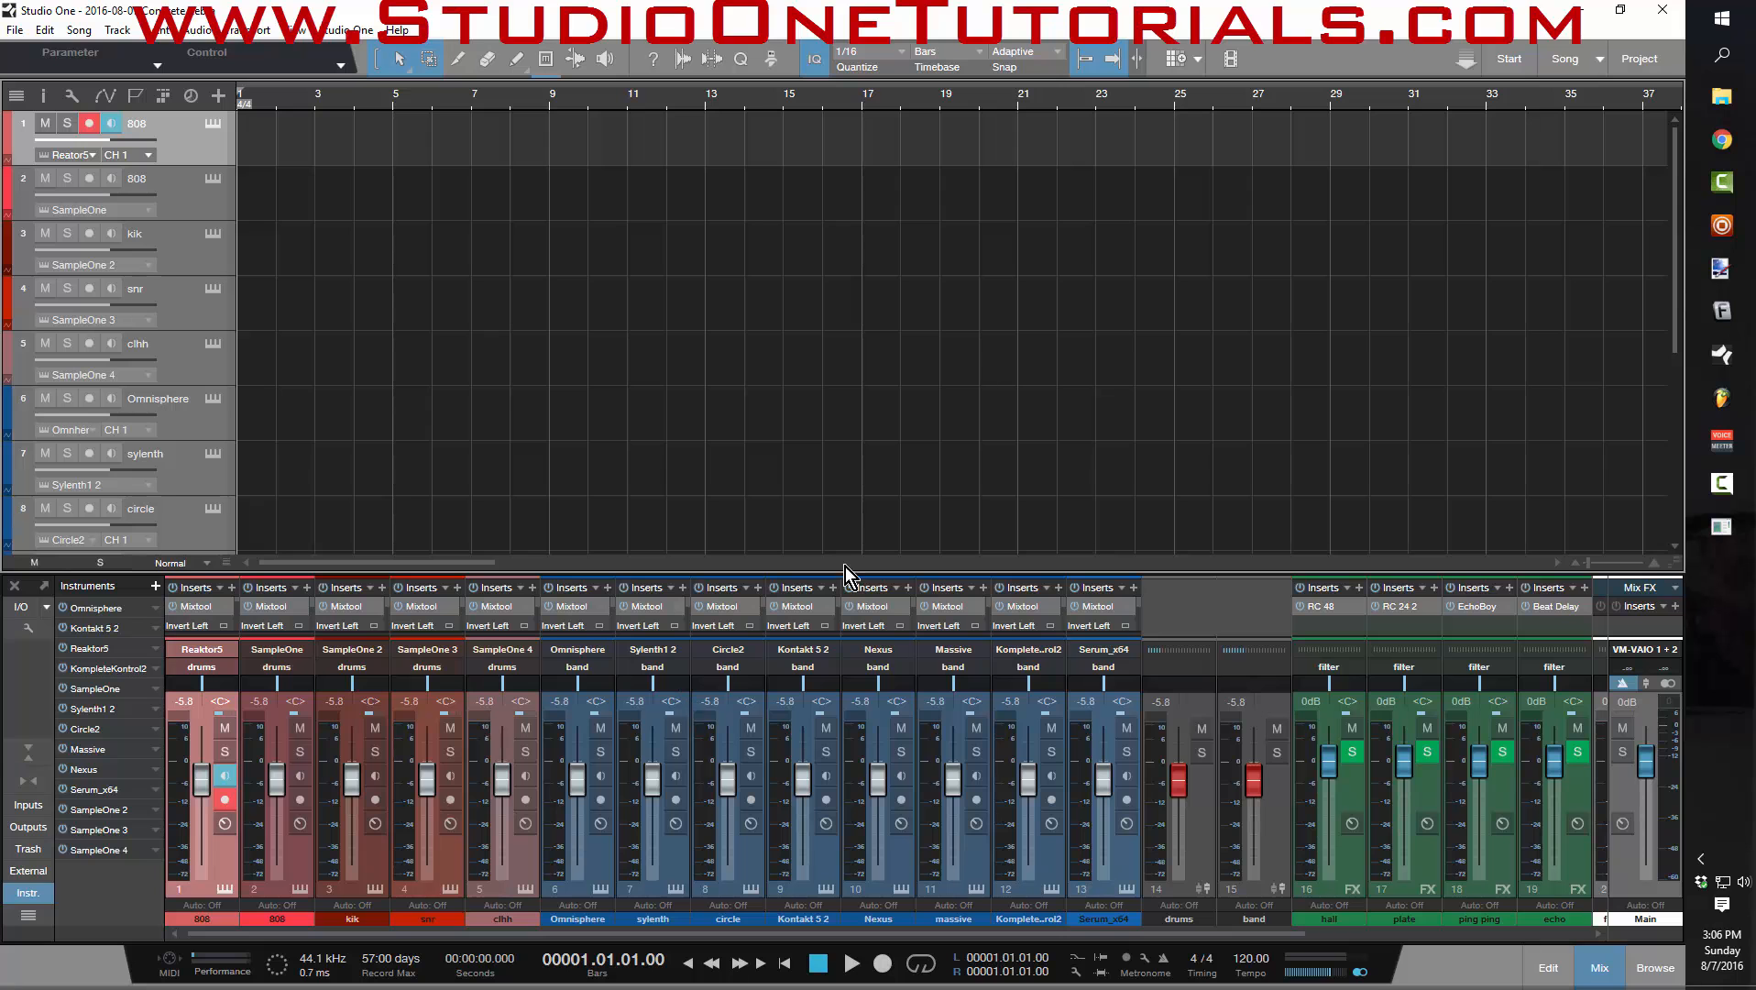
pyautogui.moveTo(255, 317)
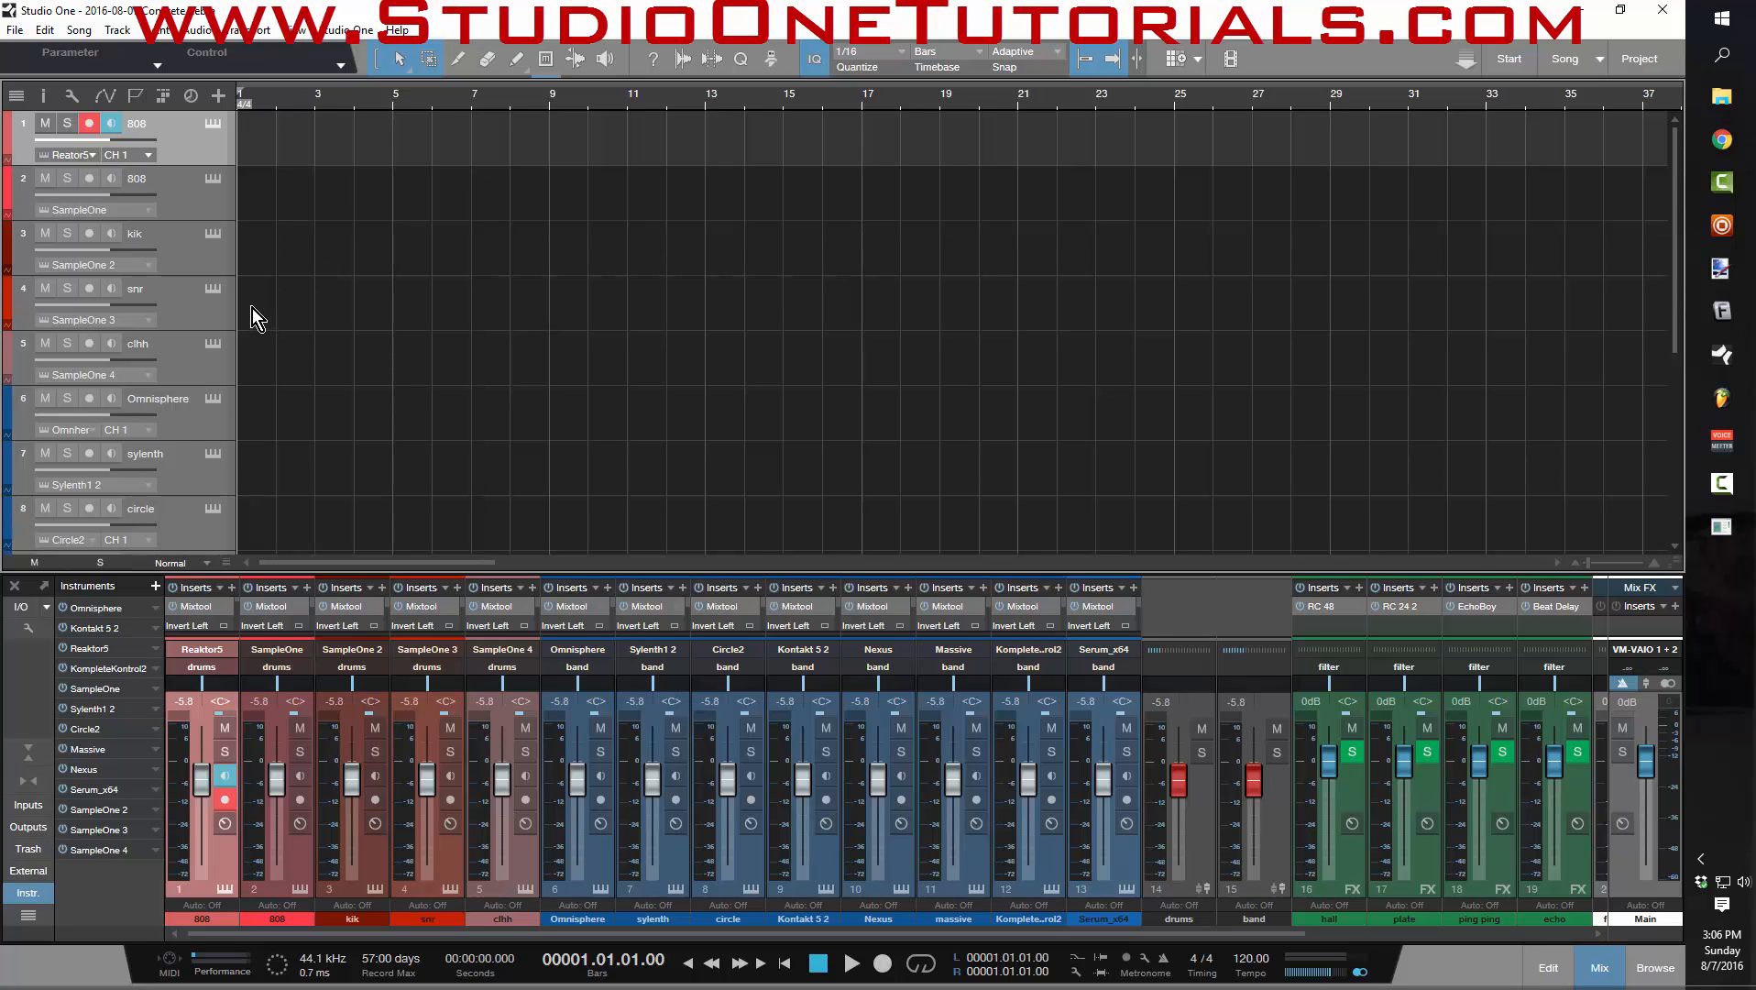
# - Hide the mixer so all tracks show and select the kik track
pyautogui.click(89, 288)
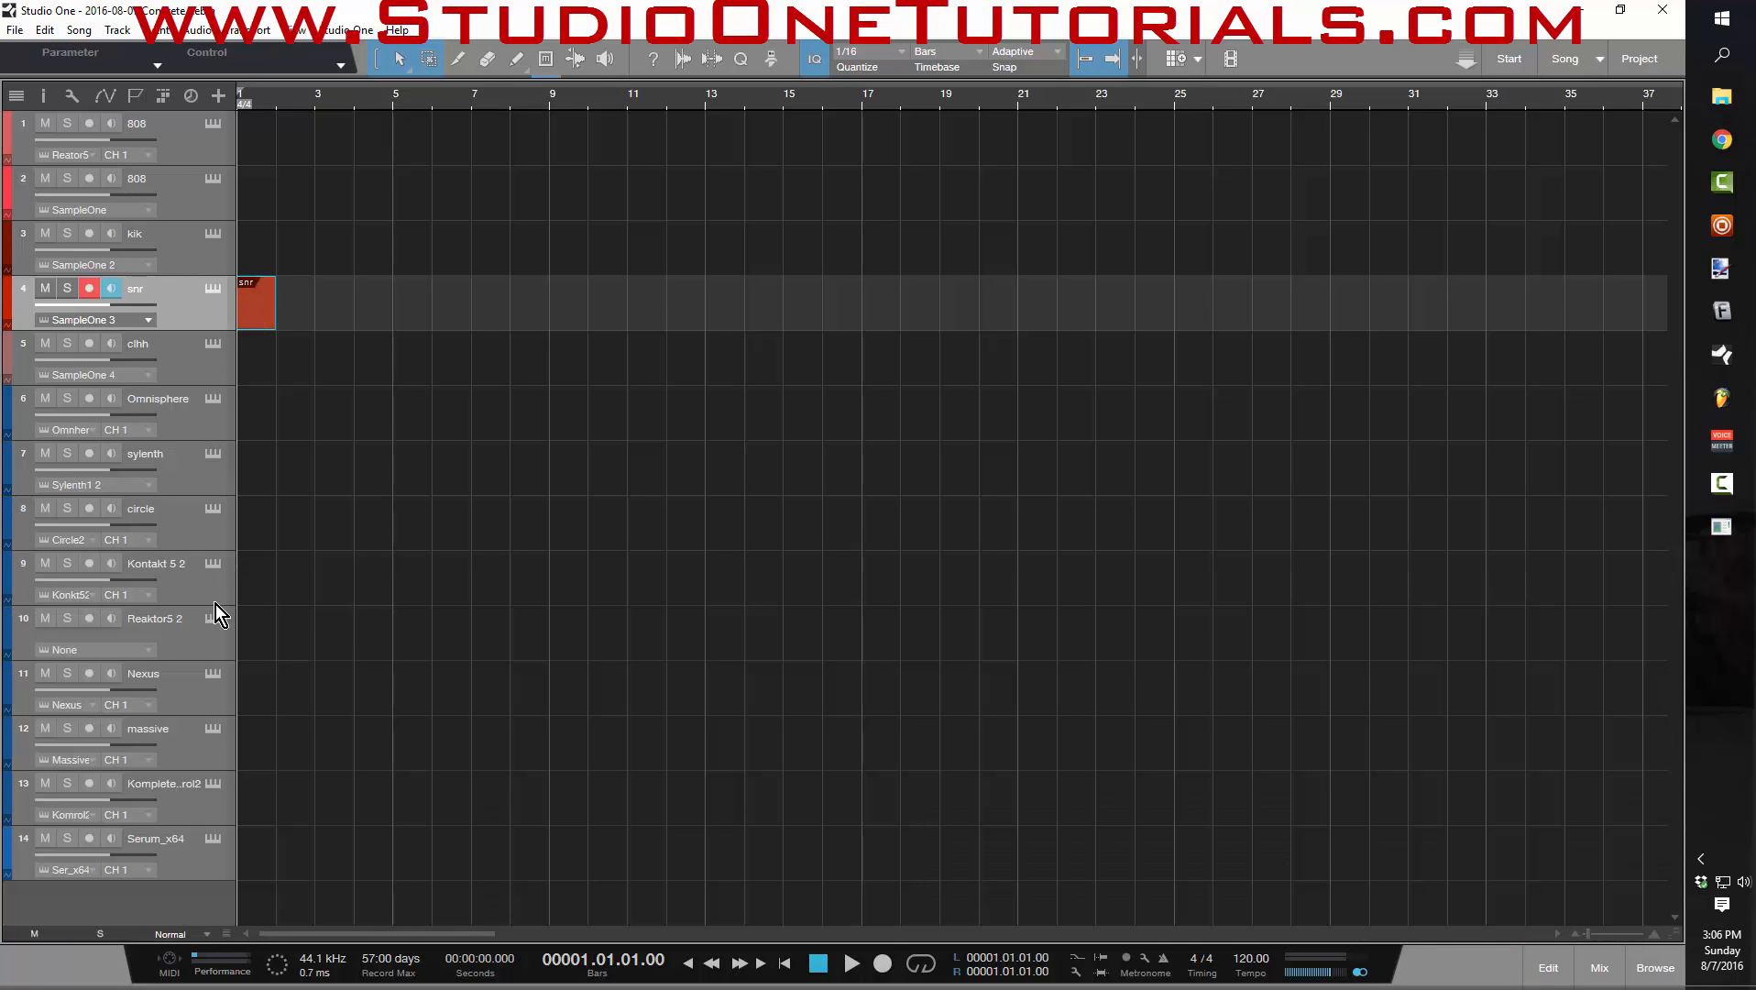
pyautogui.click(88, 562)
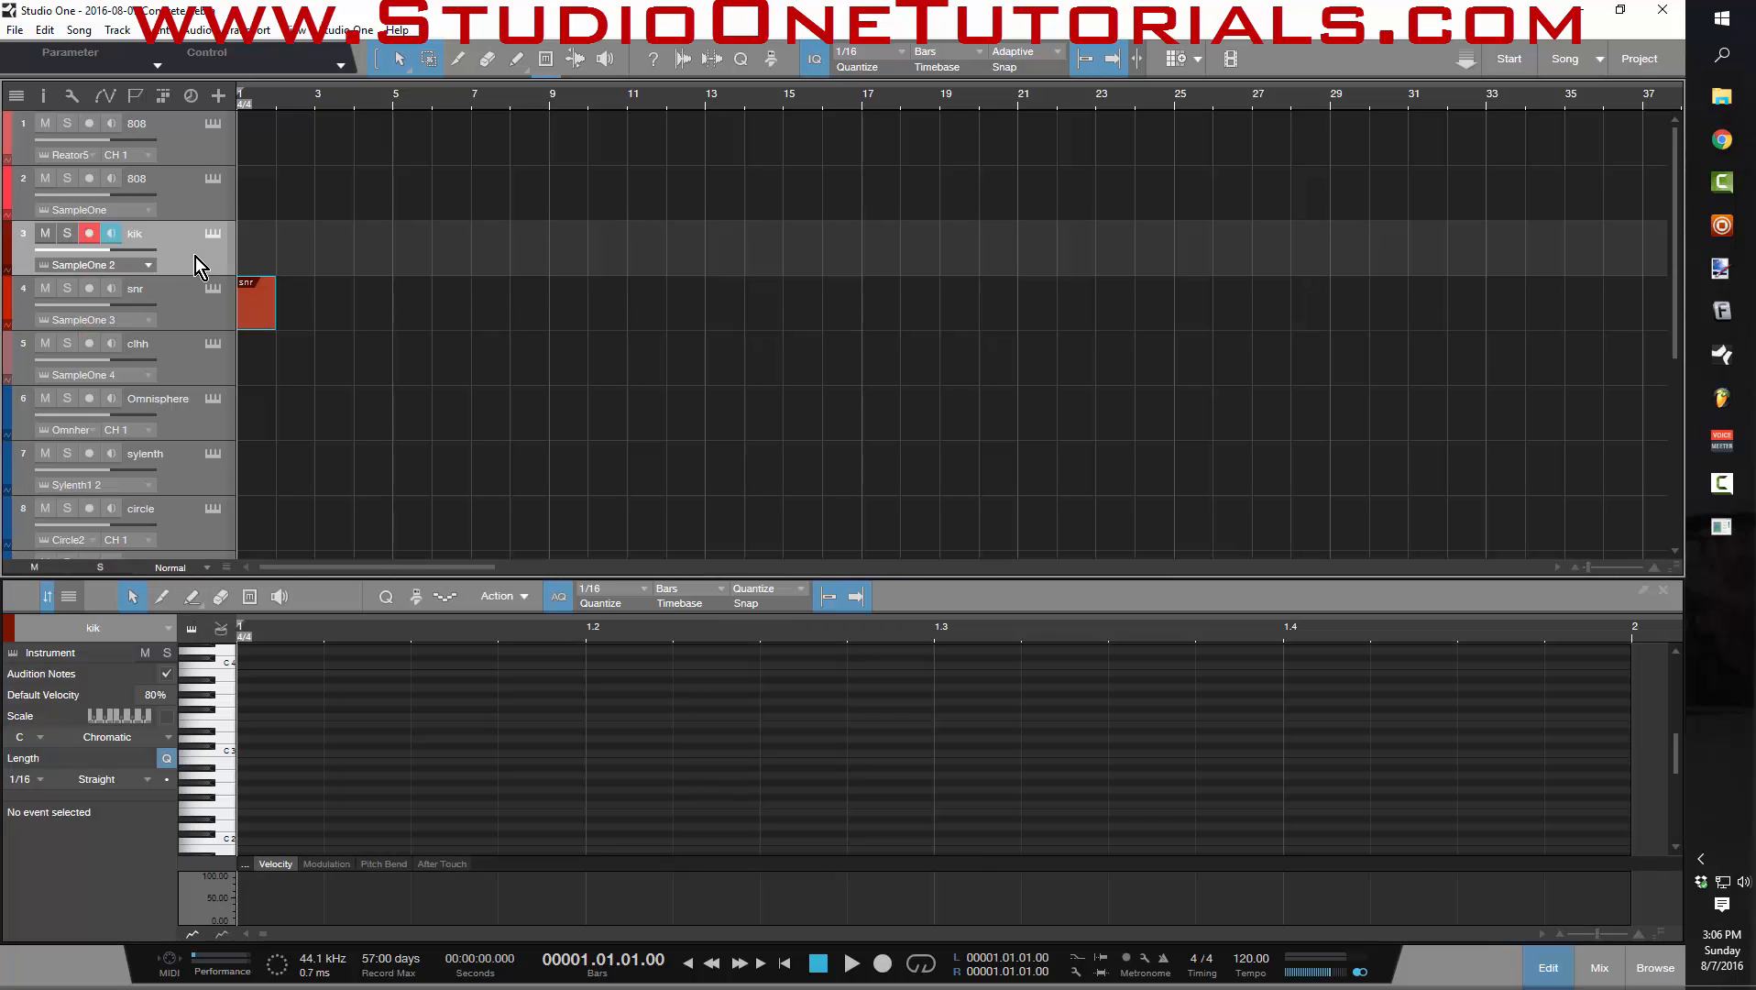
pyautogui.click(134, 178)
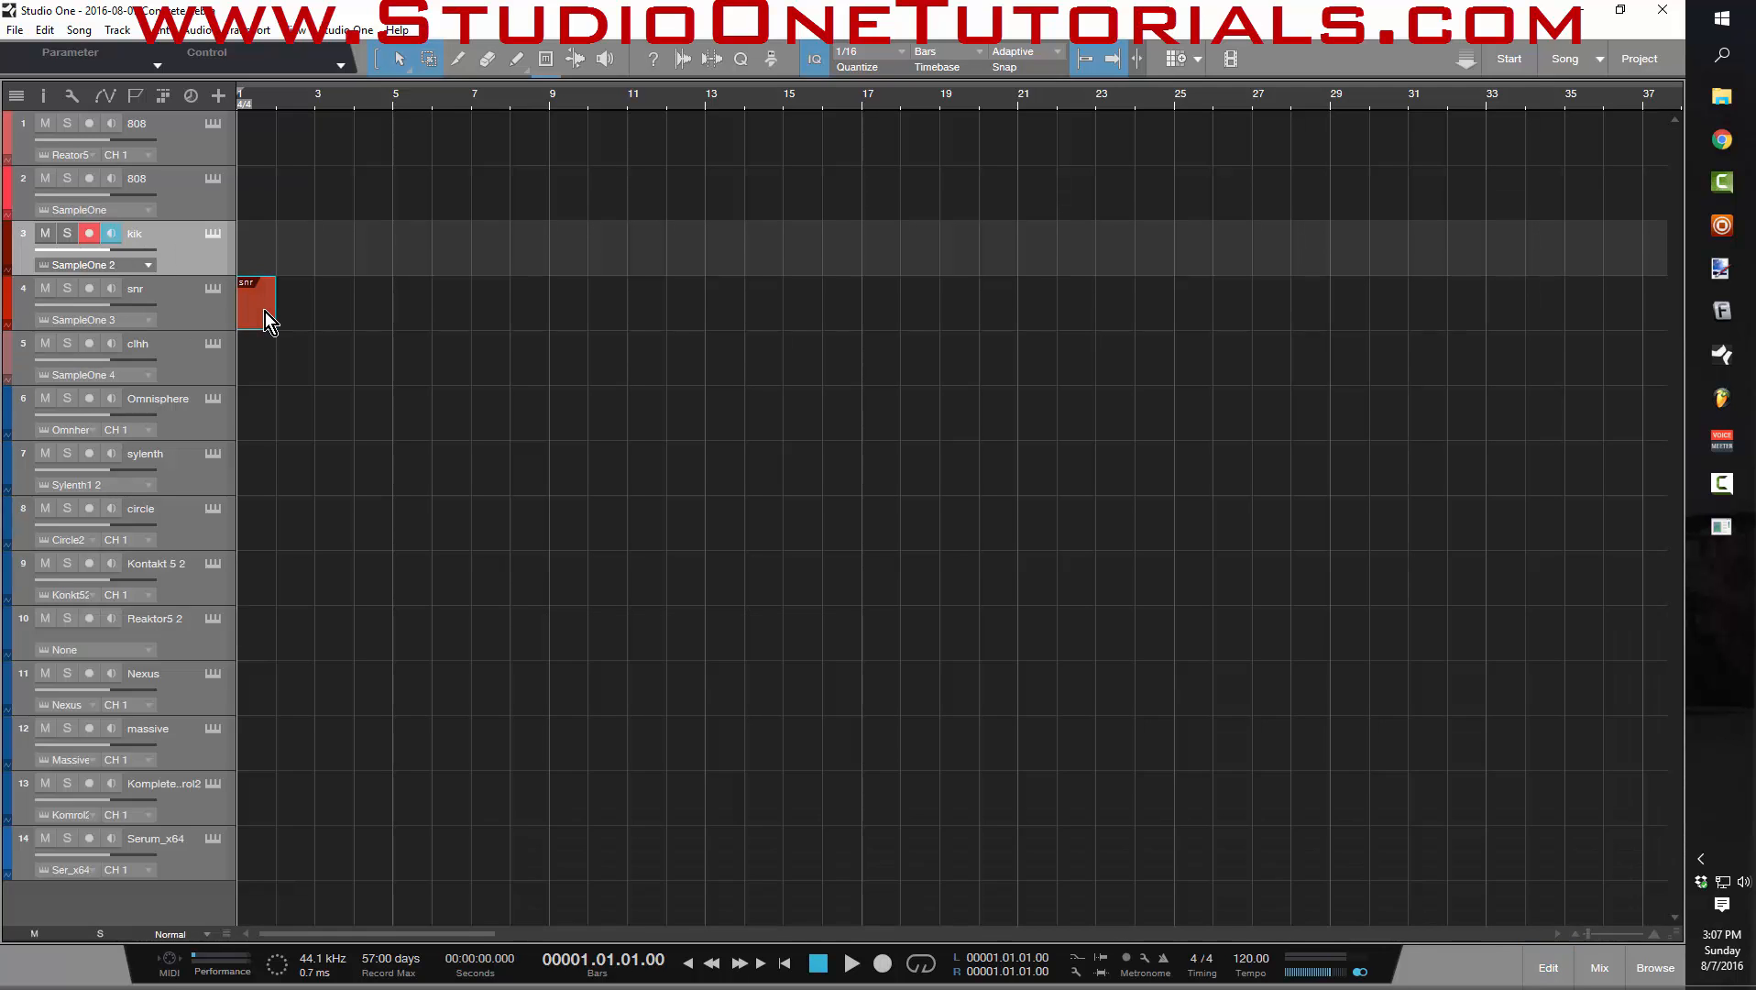
# - Open the snr event in the note editor and stretch it along the track
pyautogui.doubleClick(255, 302)
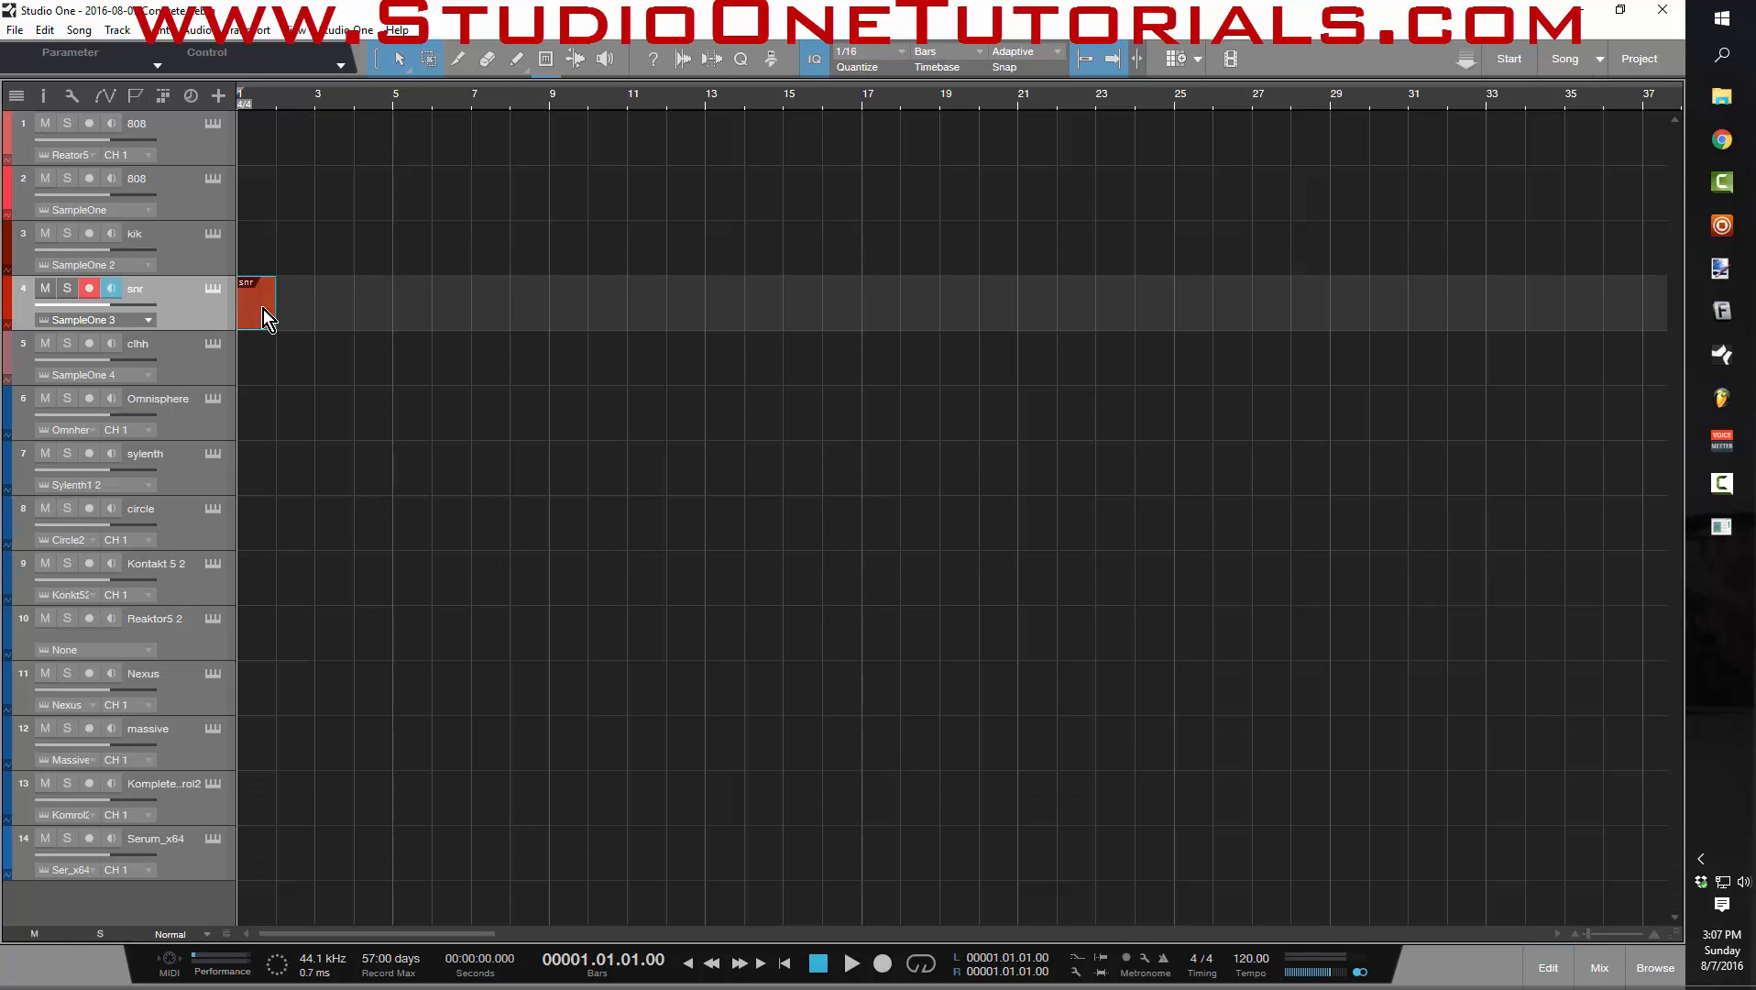
pyautogui.doubleClick(254, 303)
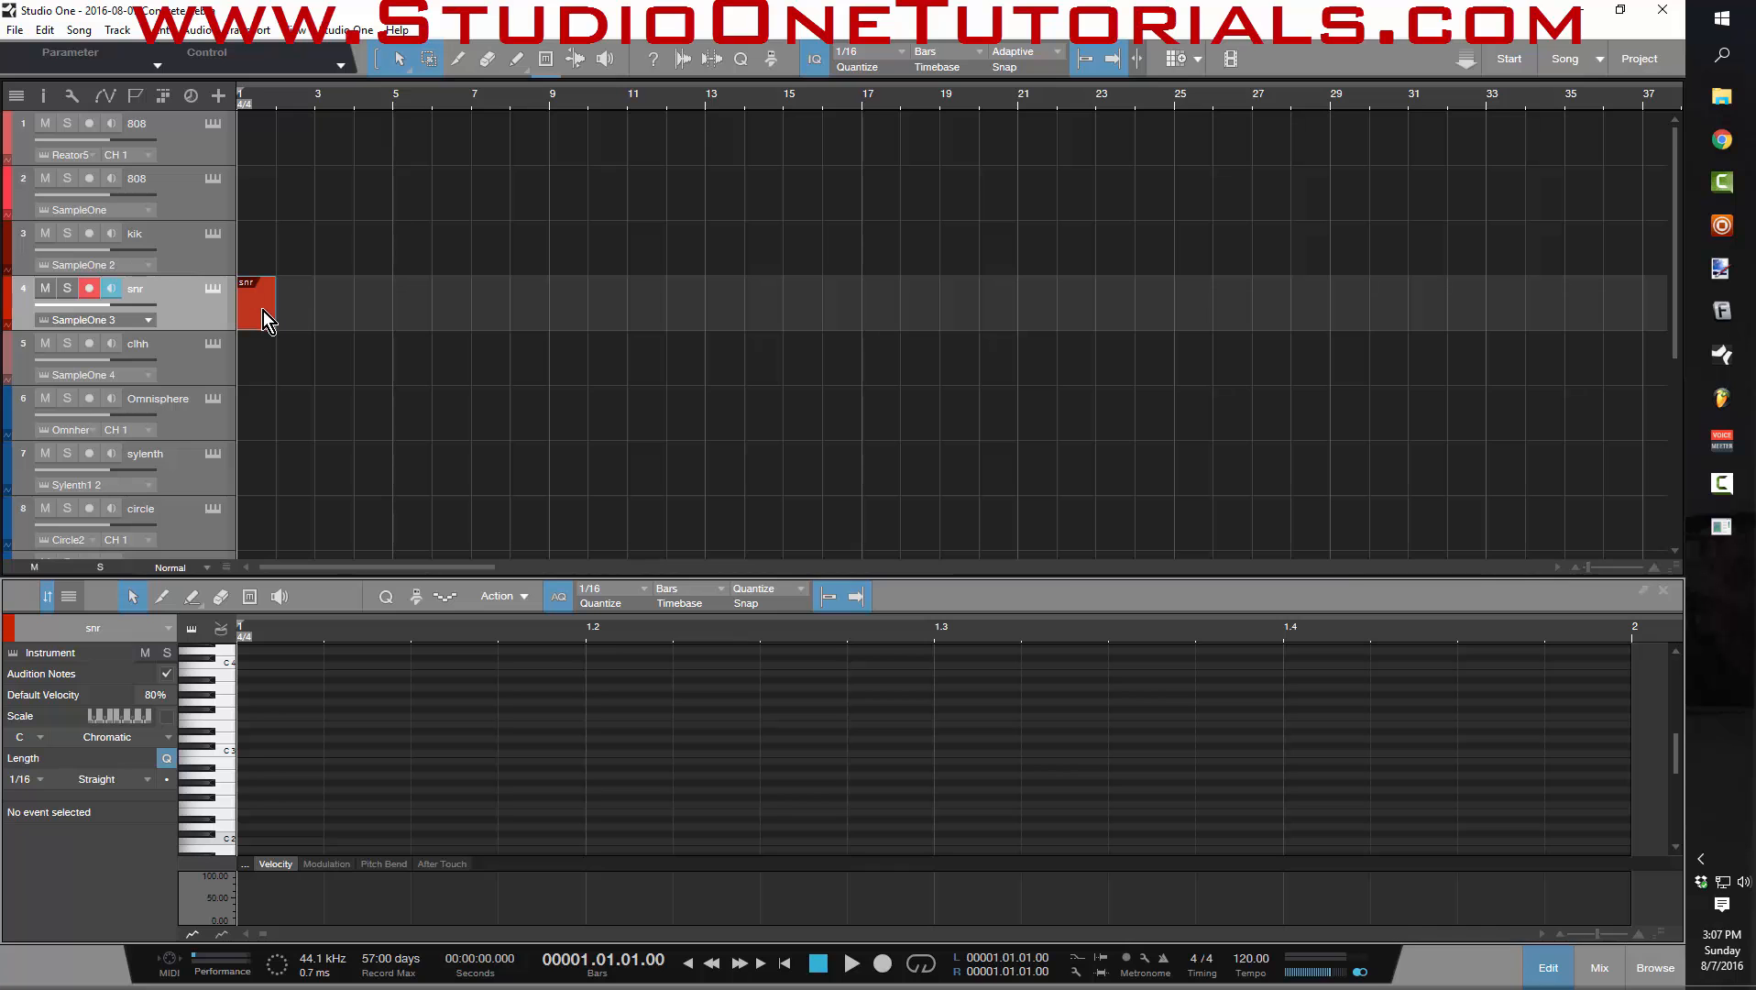
pyautogui.moveTo(270, 302); pyautogui.dragTo(397, 303)
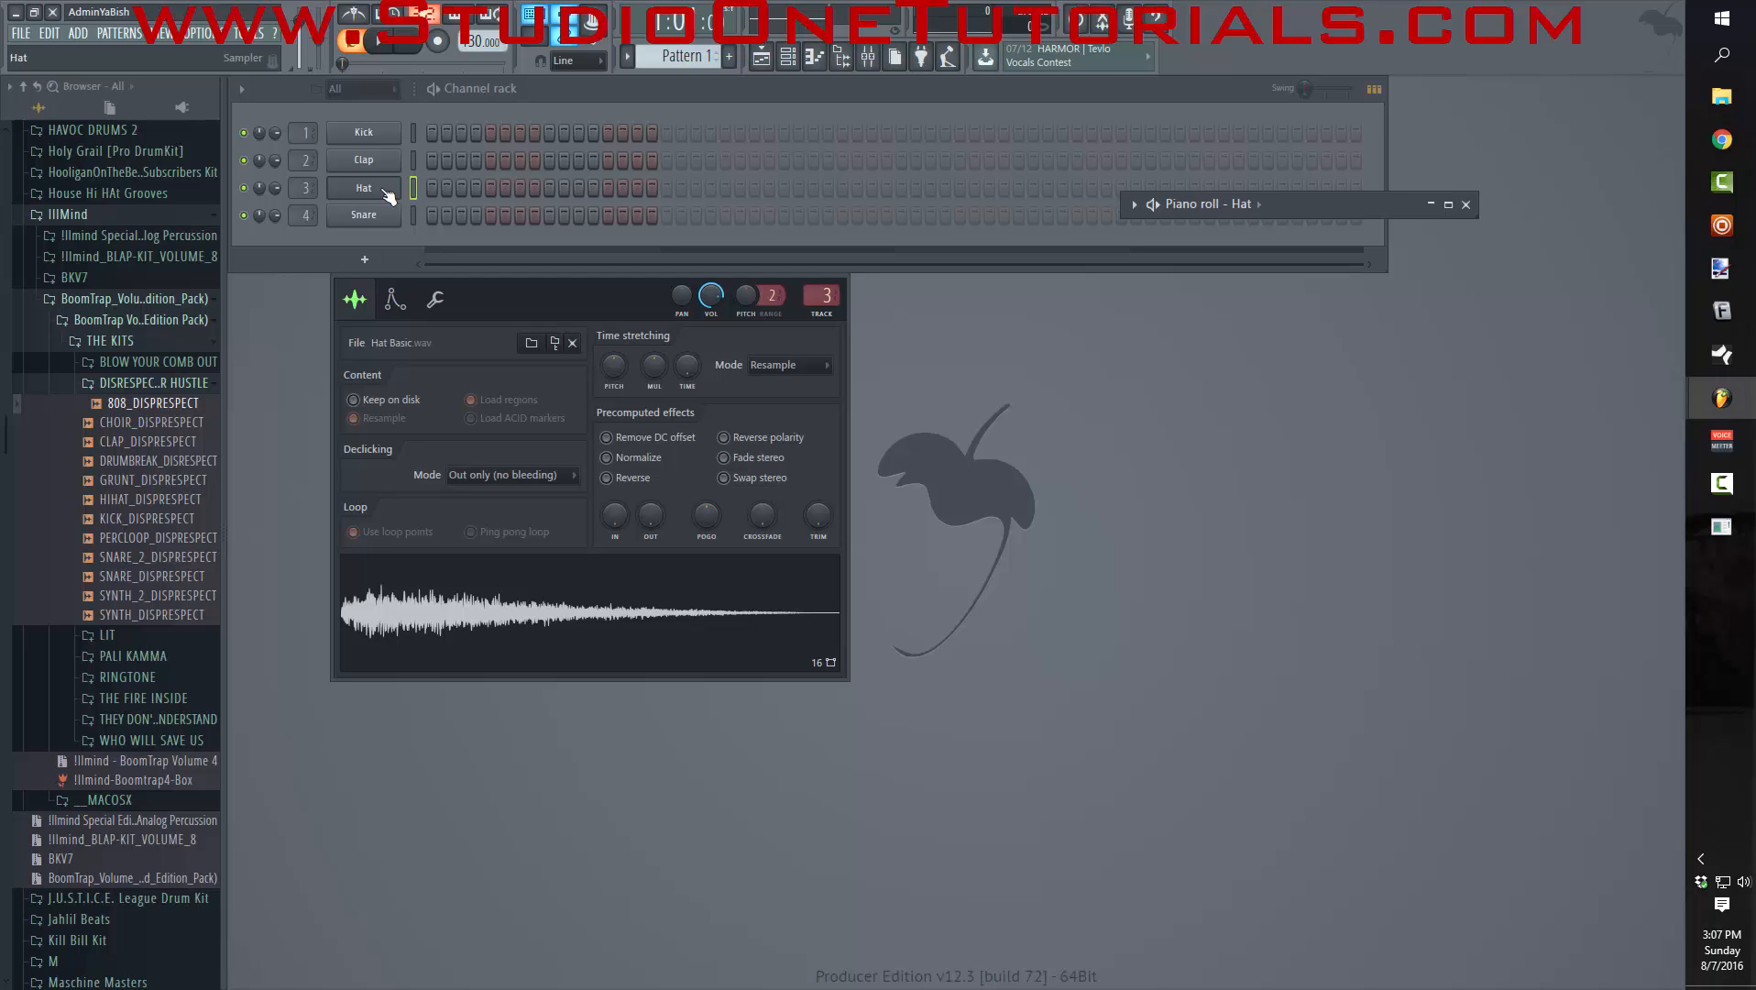
# - Fill the Hat channel on every second step and view the notes in its piano roll
pyautogui.rightClick(363, 187)
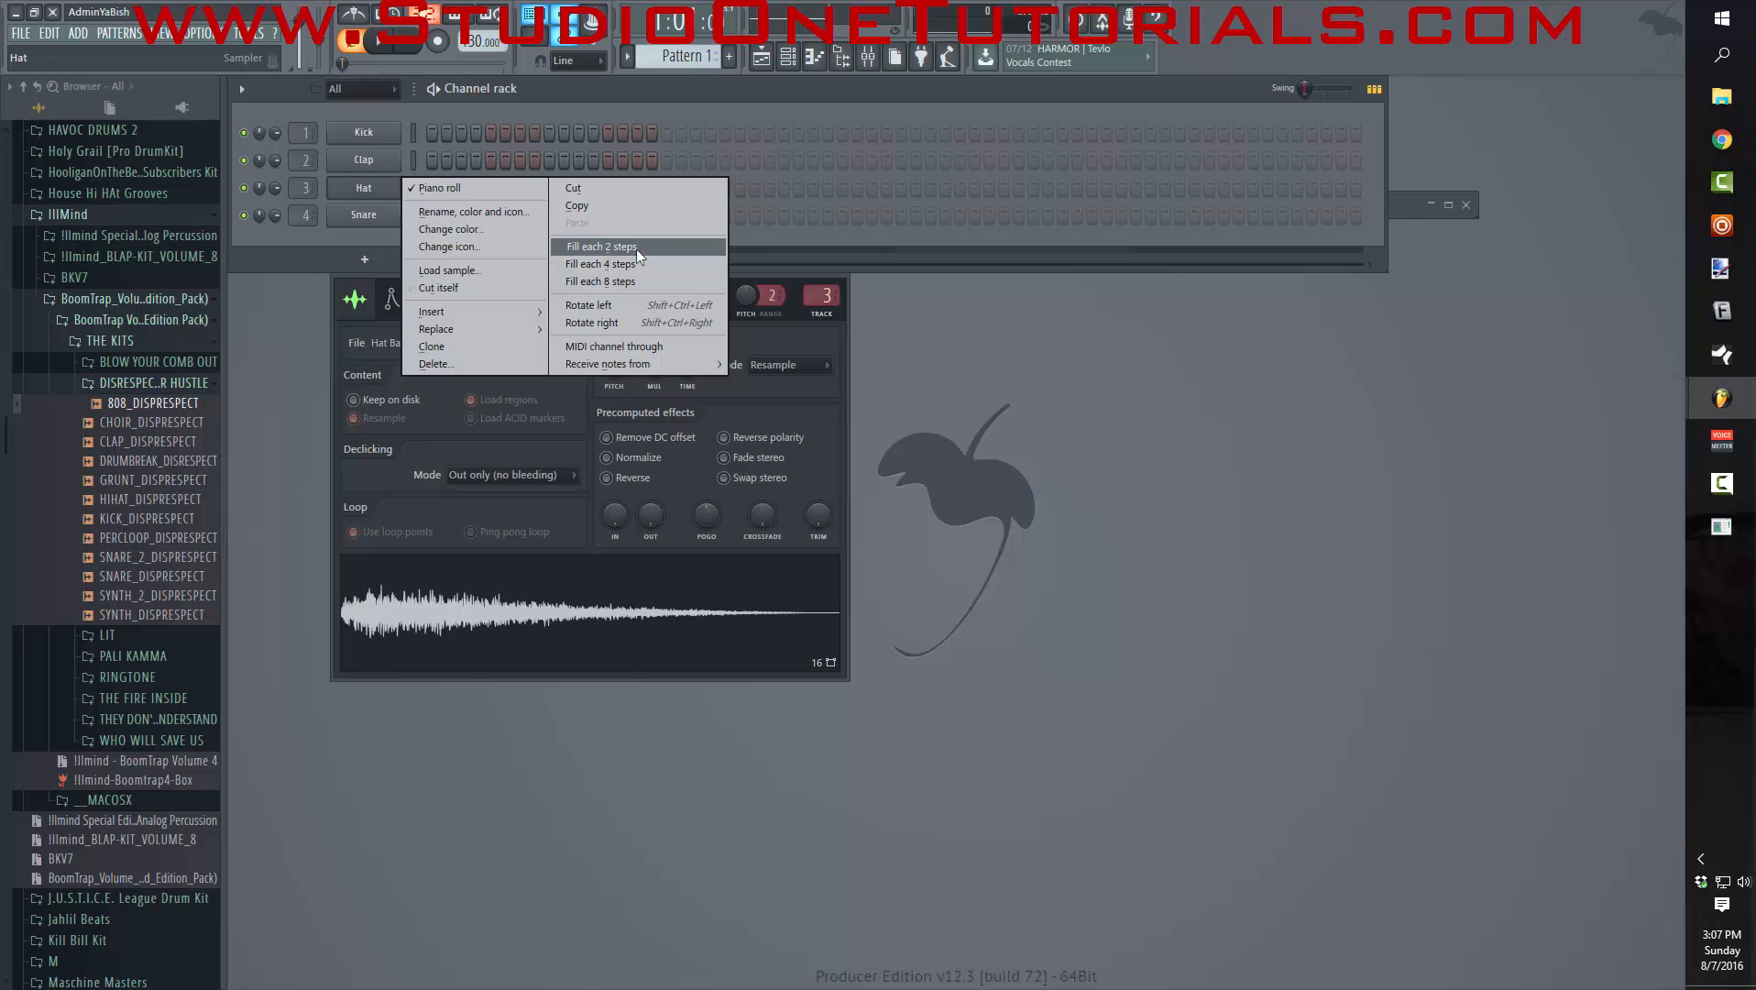
pyautogui.click(599, 246)
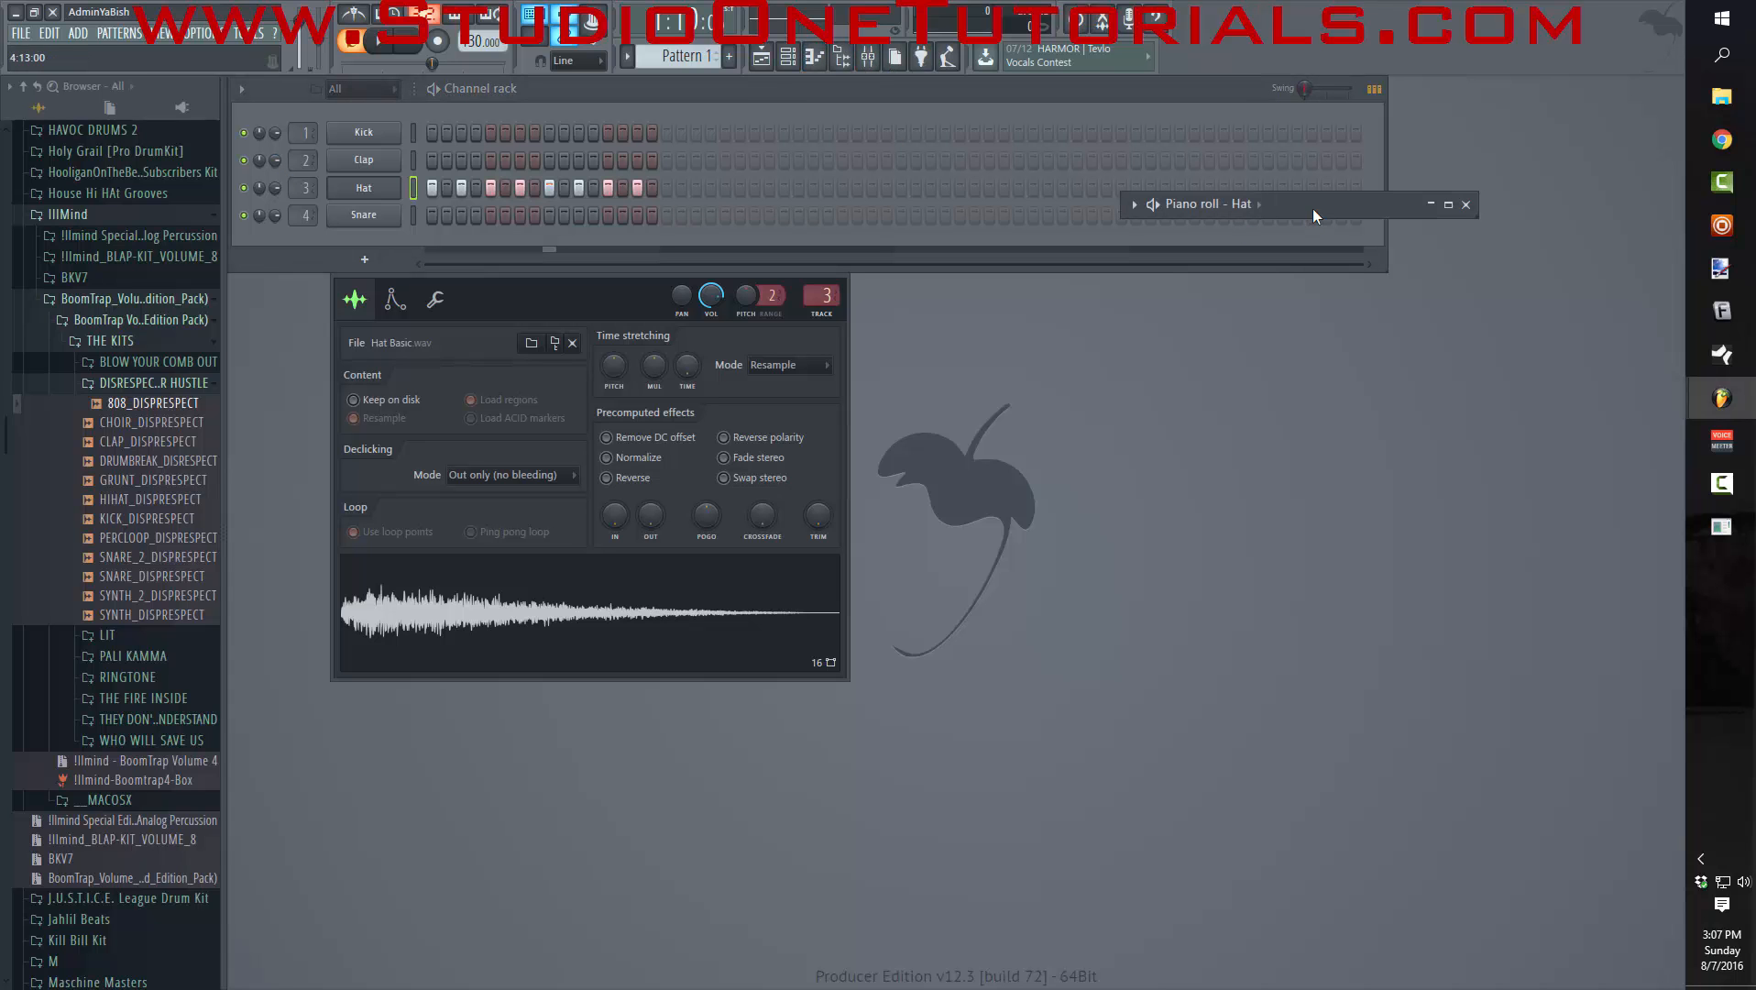
pyautogui.click(1446, 204)
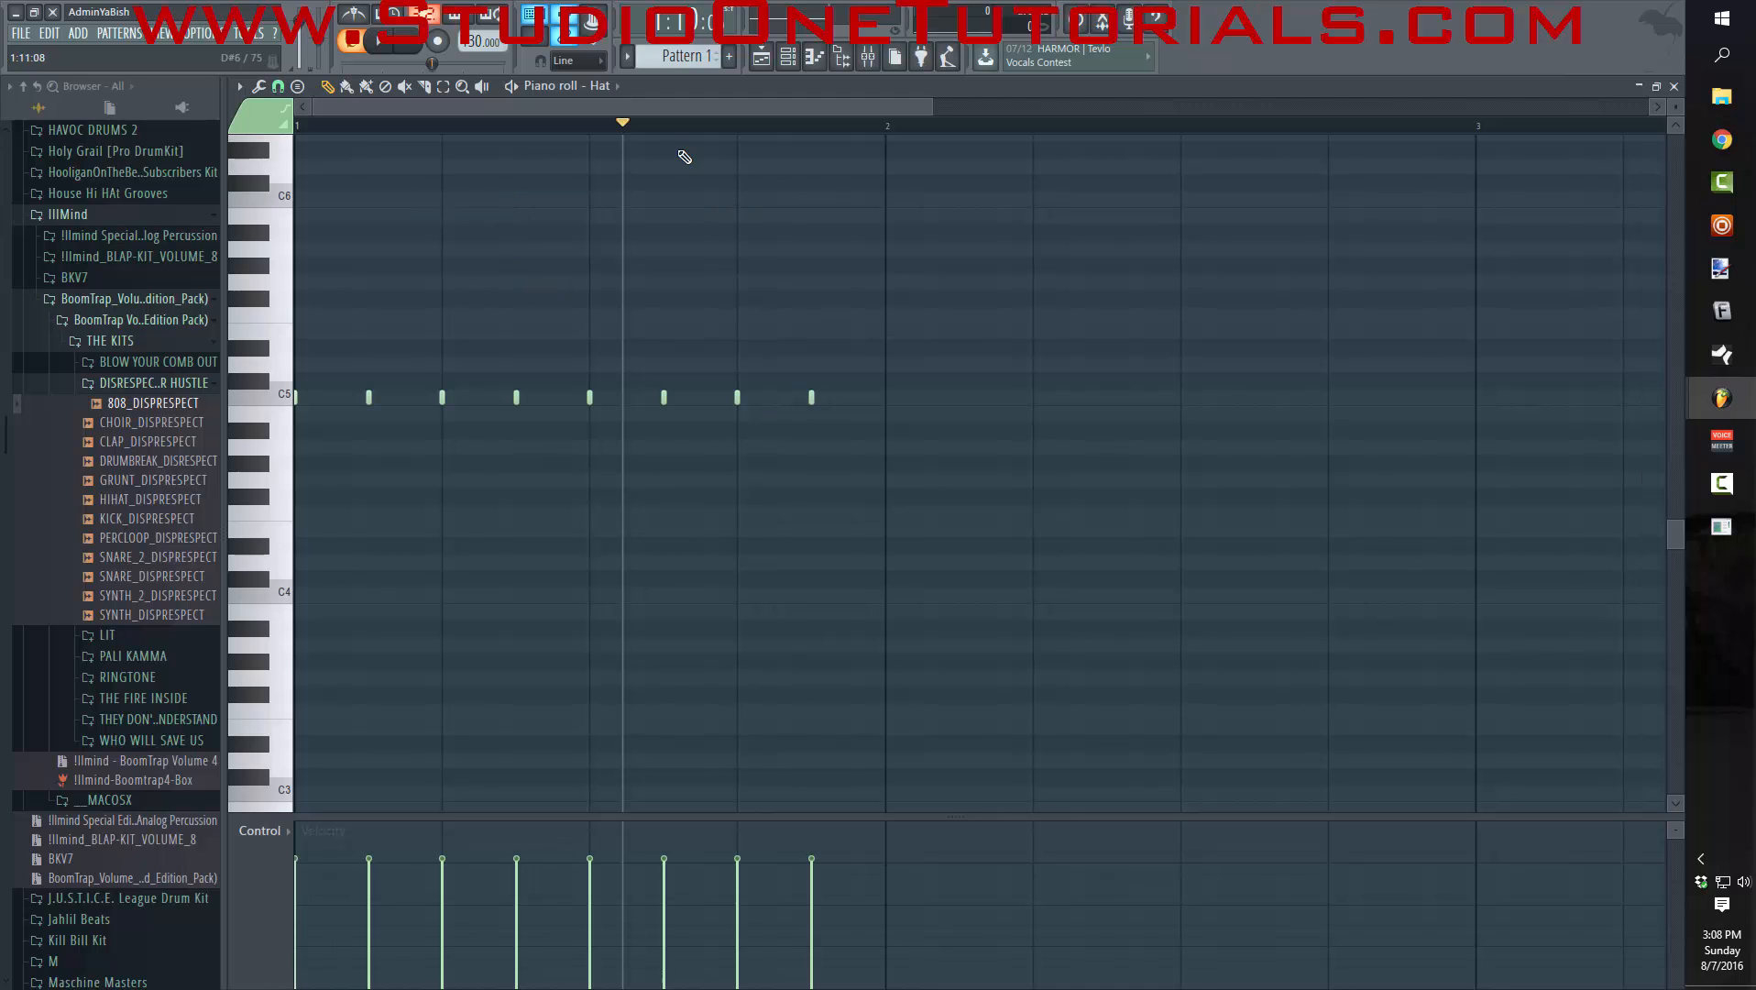
pyautogui.scroll(-3)
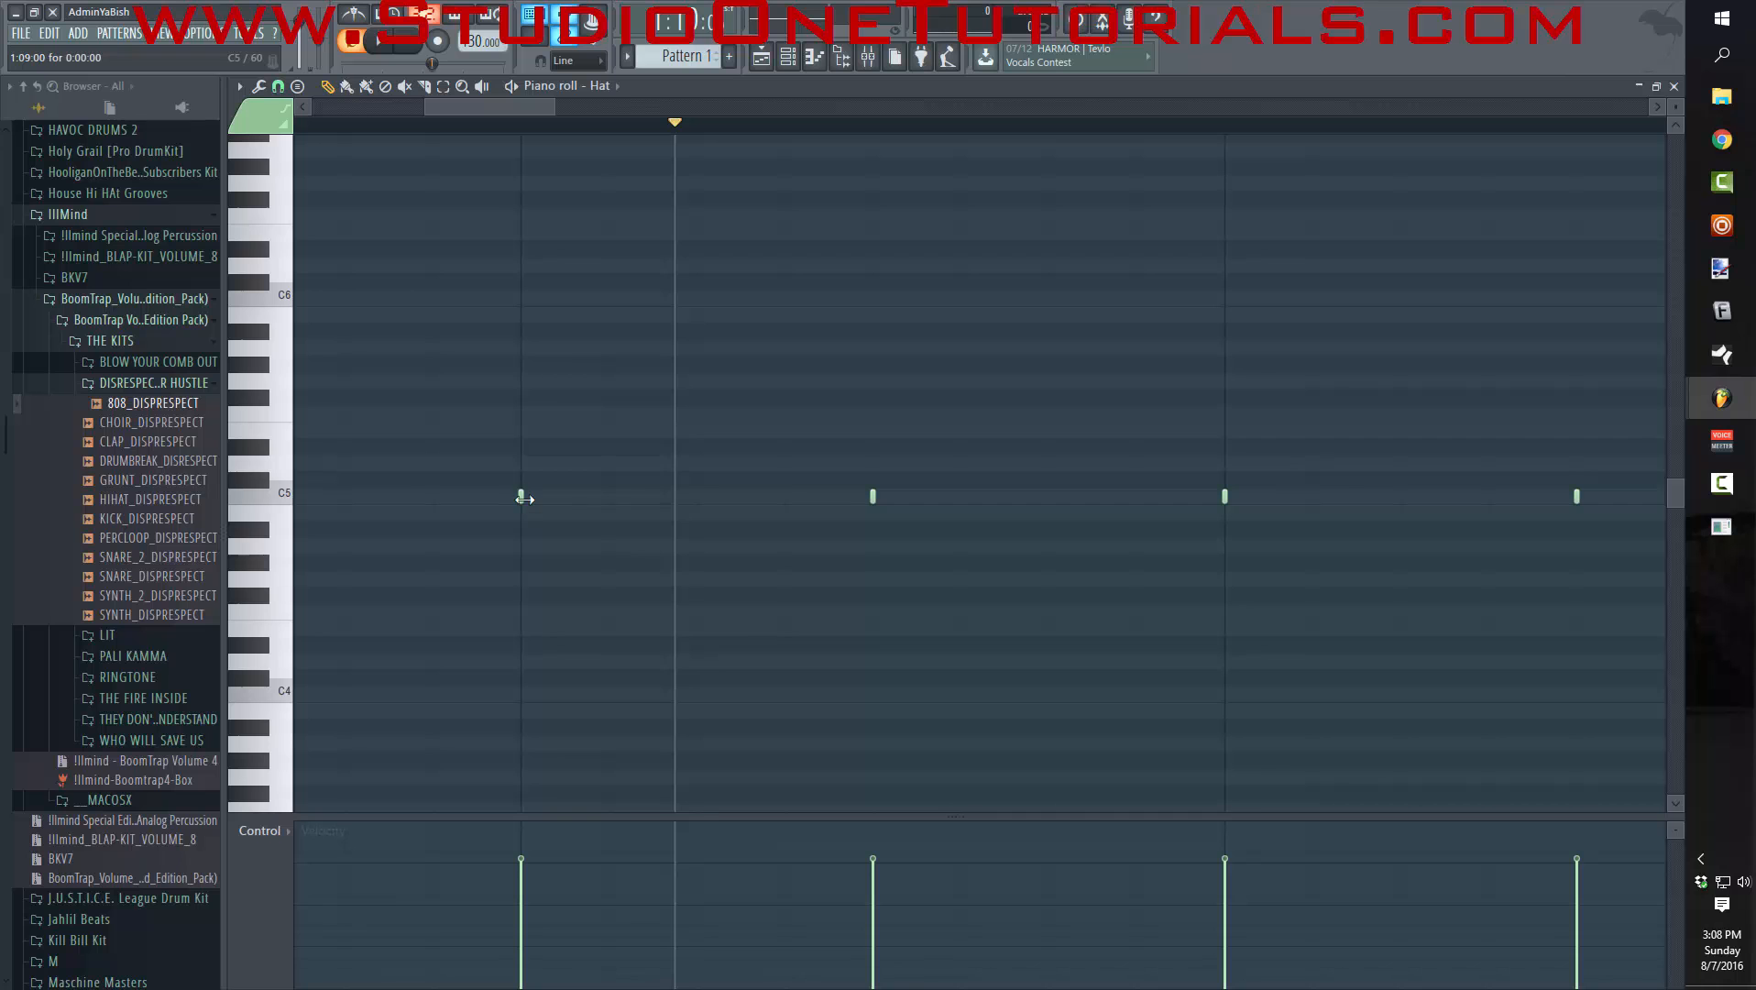
# - Slice the first C5 Hat note into several short notes
pyautogui.moveTo(523, 497); pyautogui.dragTo(610, 497)
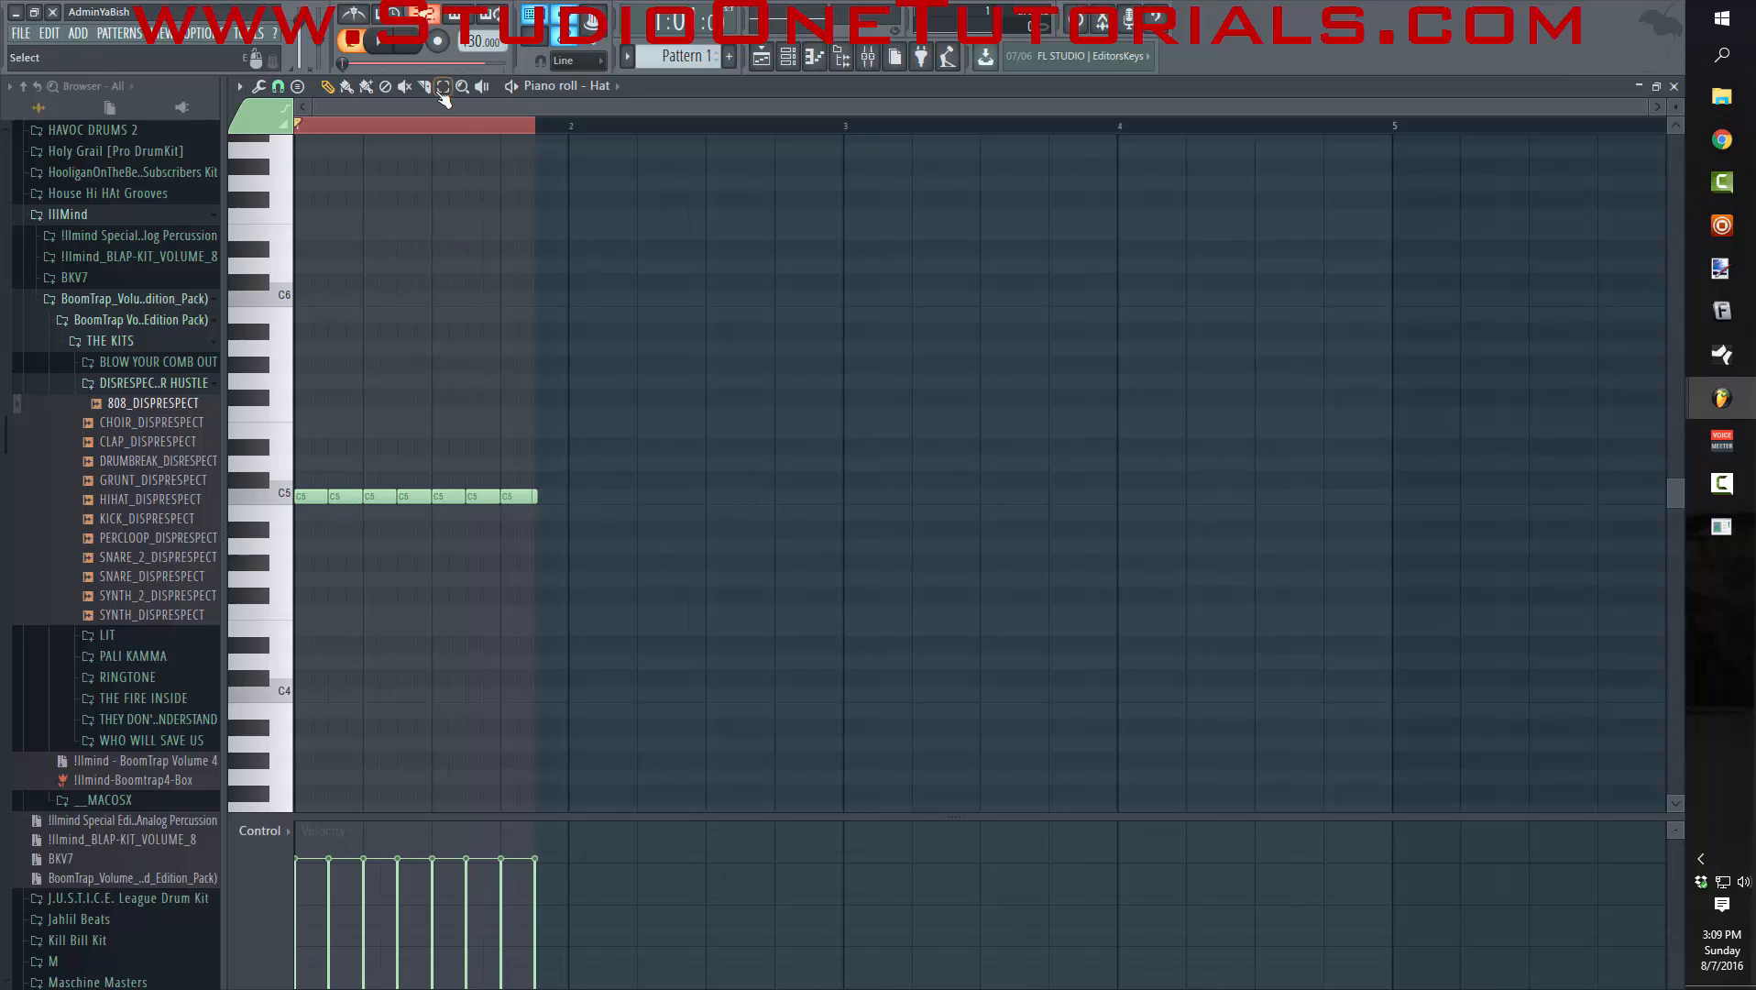
pyautogui.click(308, 495)
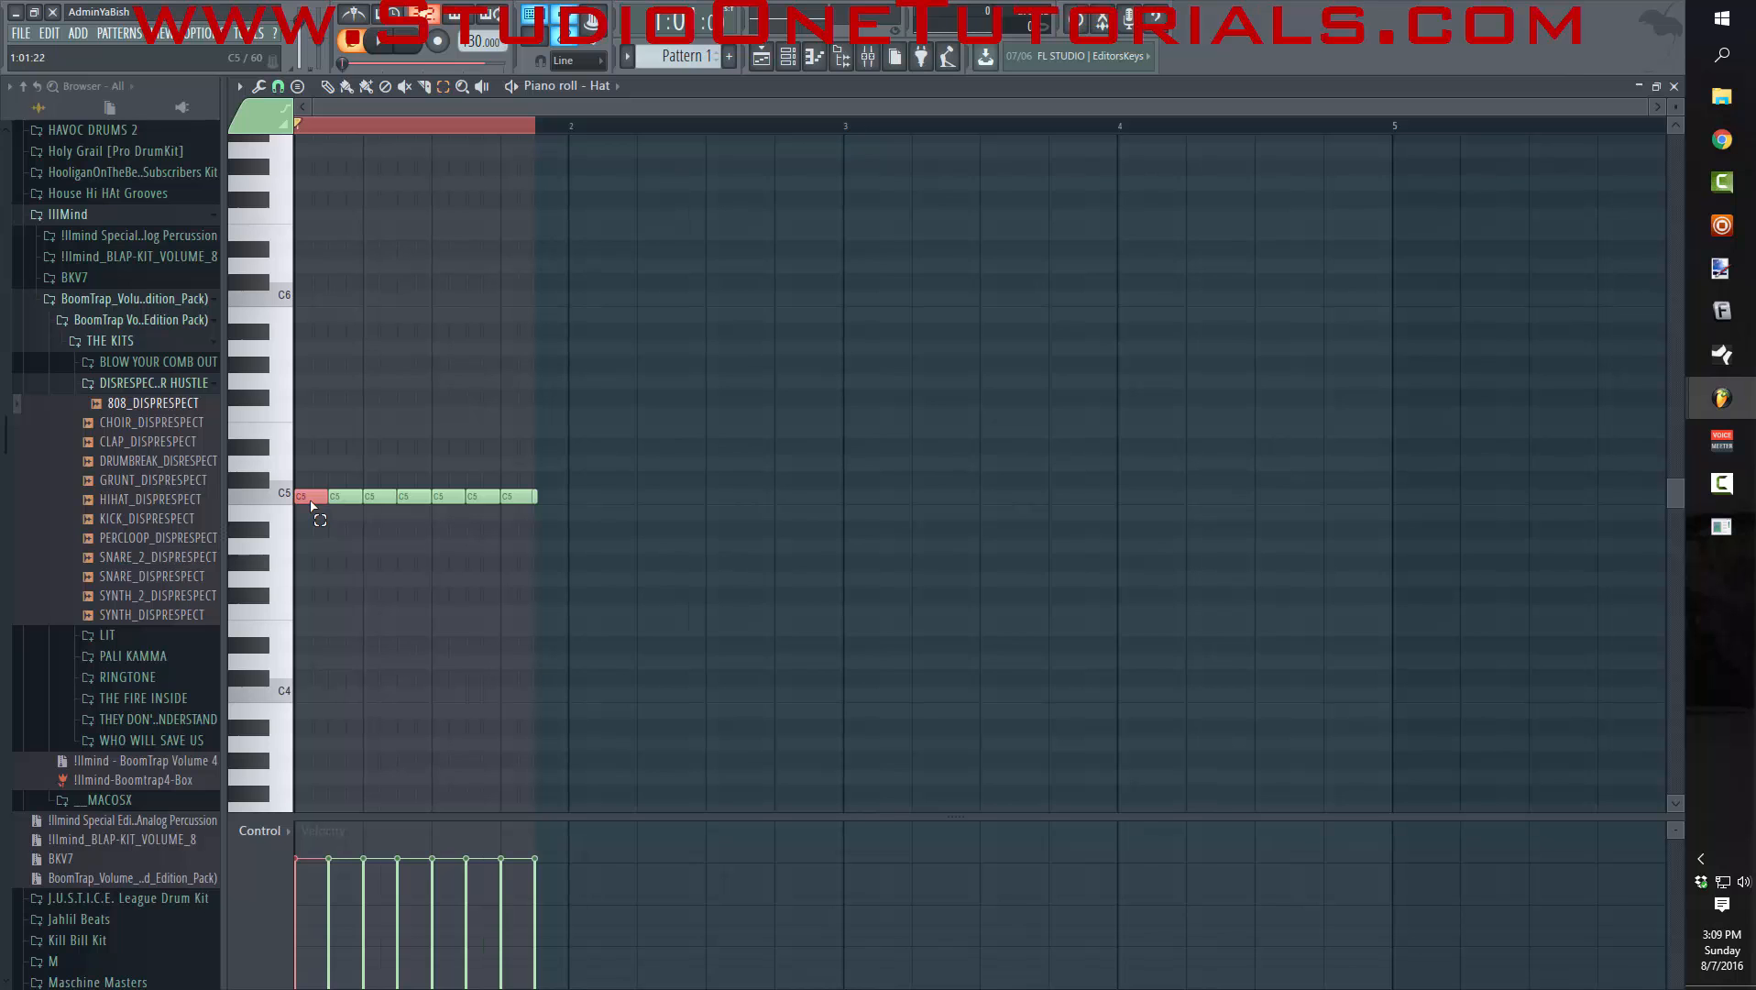
pyautogui.moveTo(467, 304)
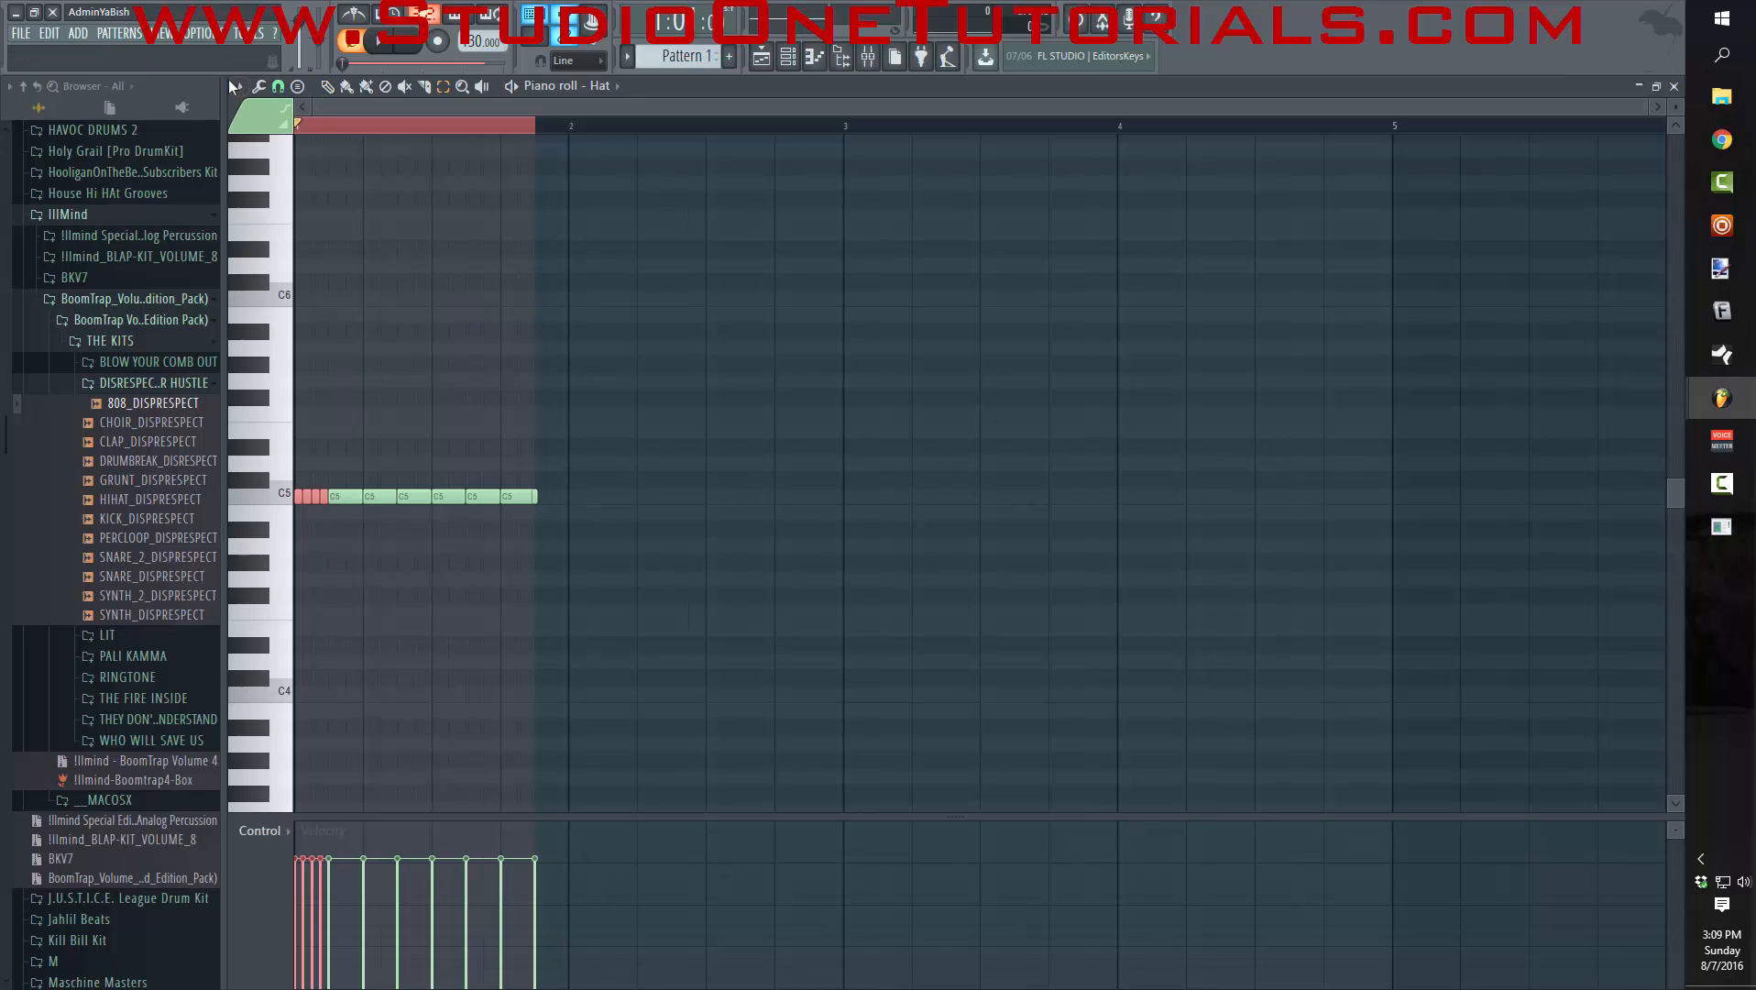
pyautogui.click(240, 86)
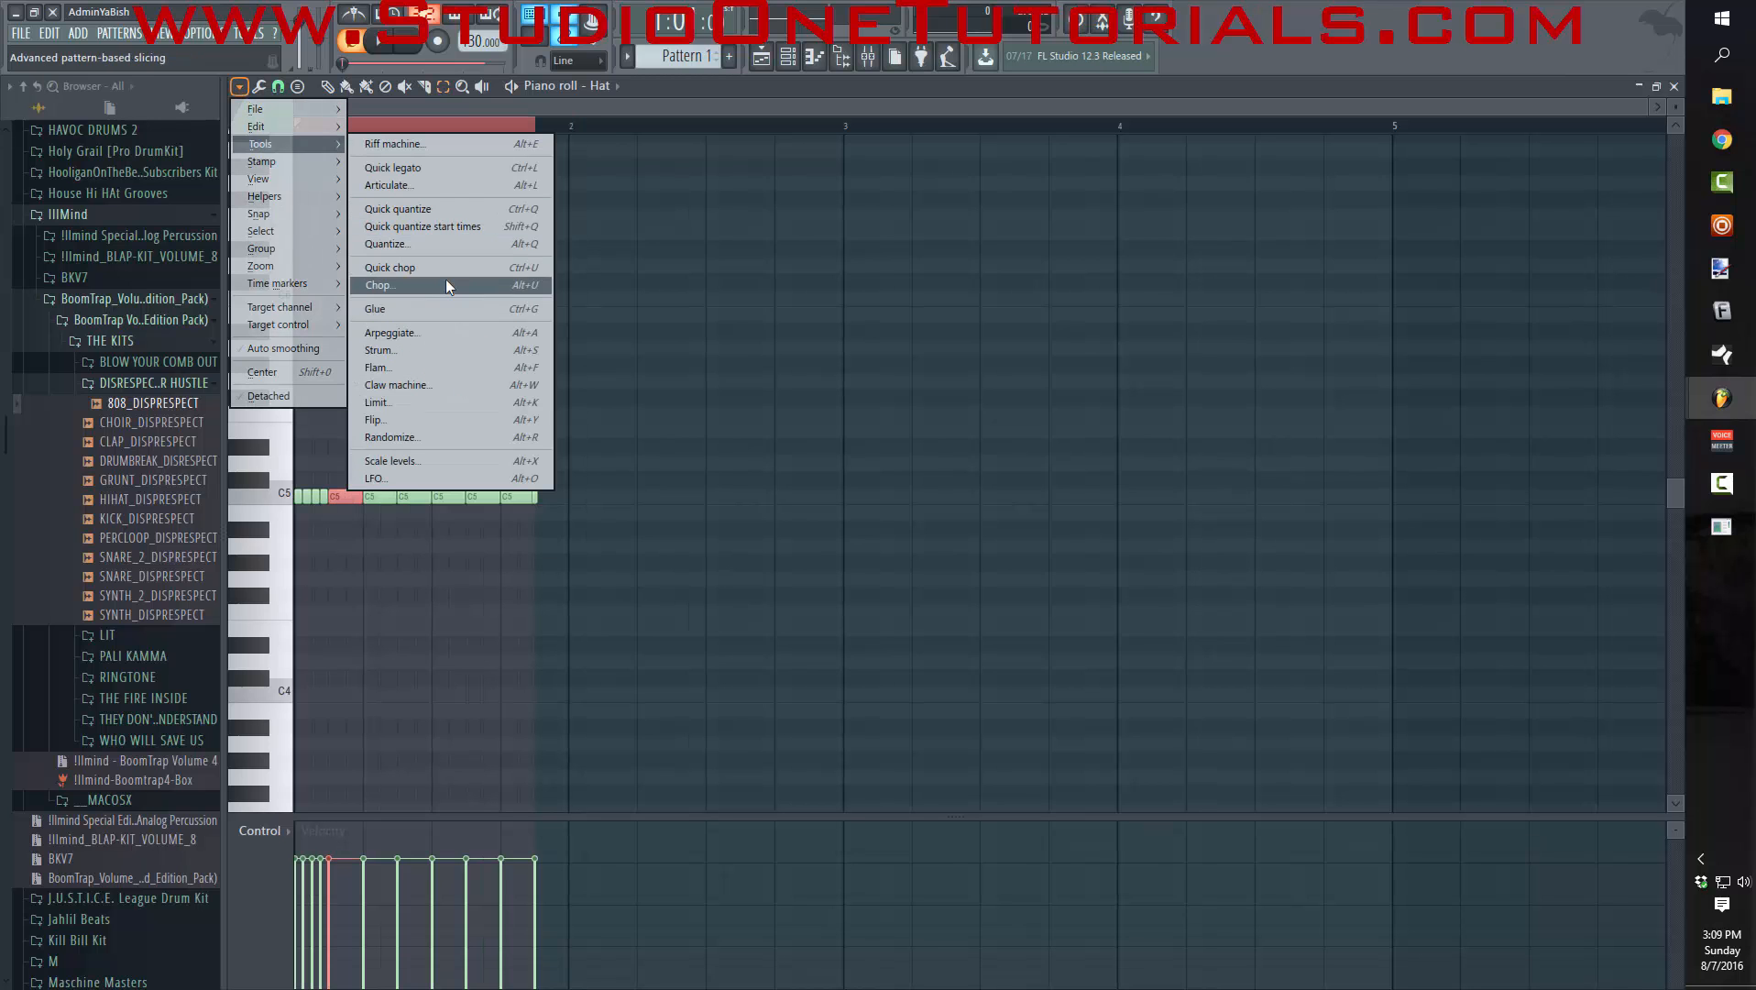
# - Chop the Hat notes into short repeated hits with the Chop tool and accept
pyautogui.click(379, 284)
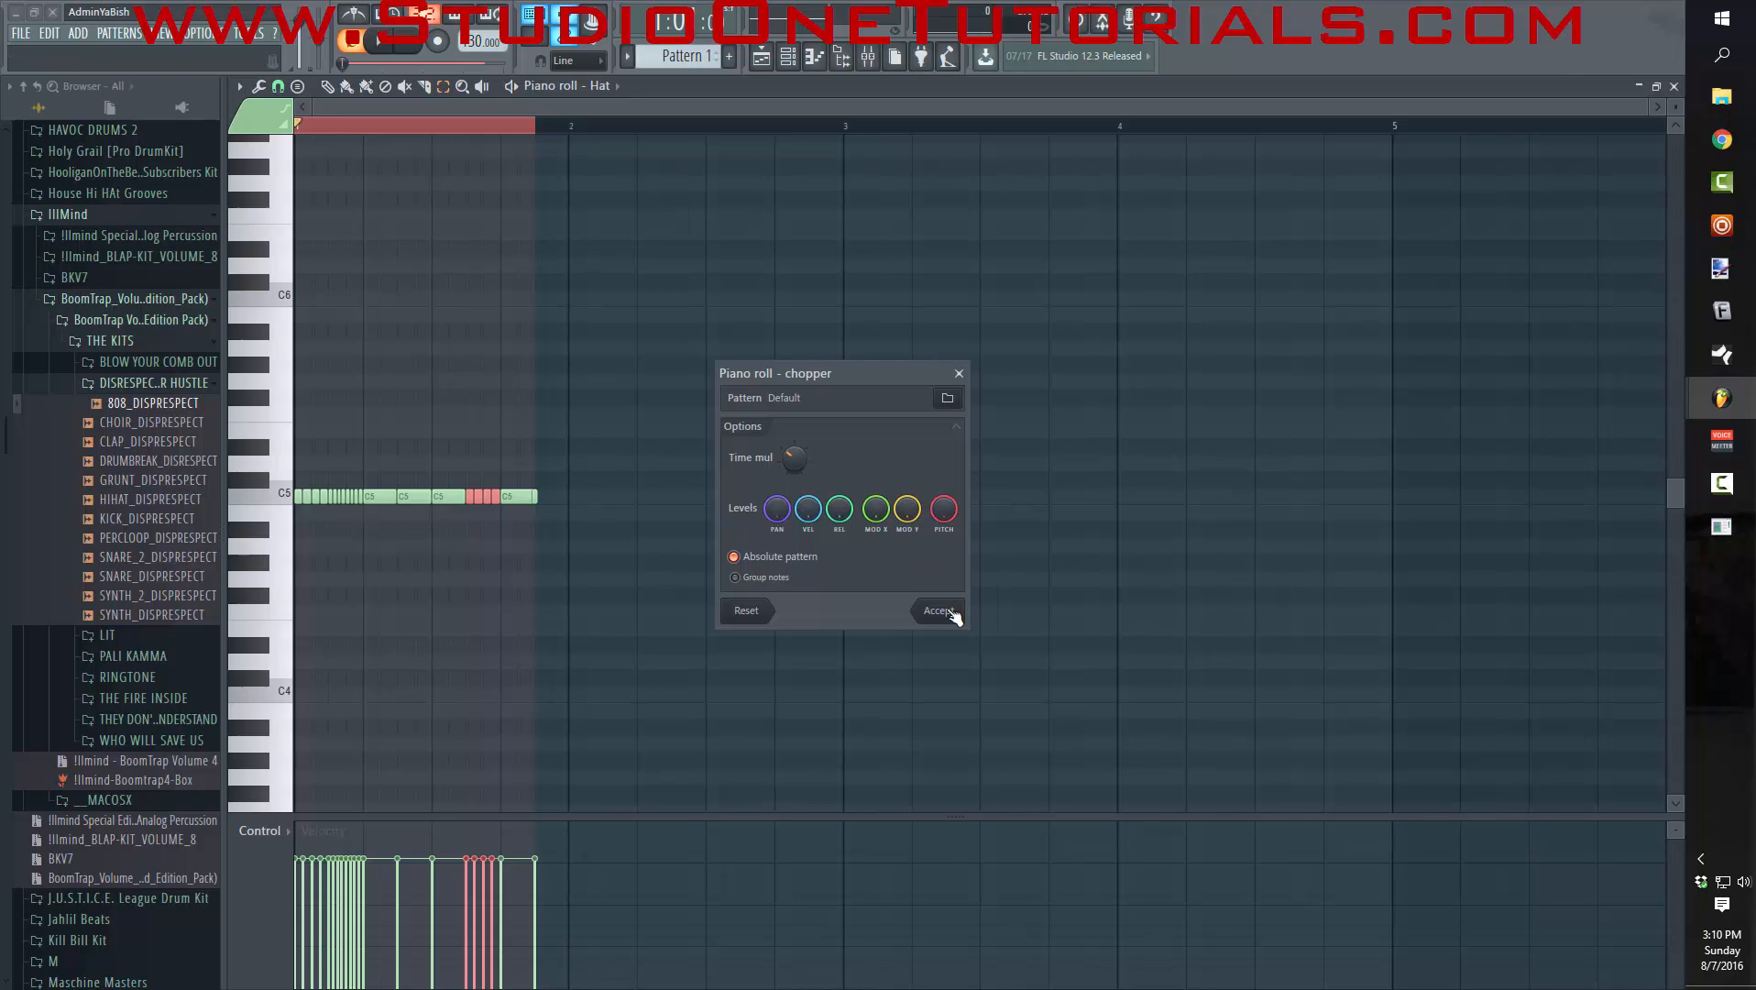
pyautogui.click(936, 611)
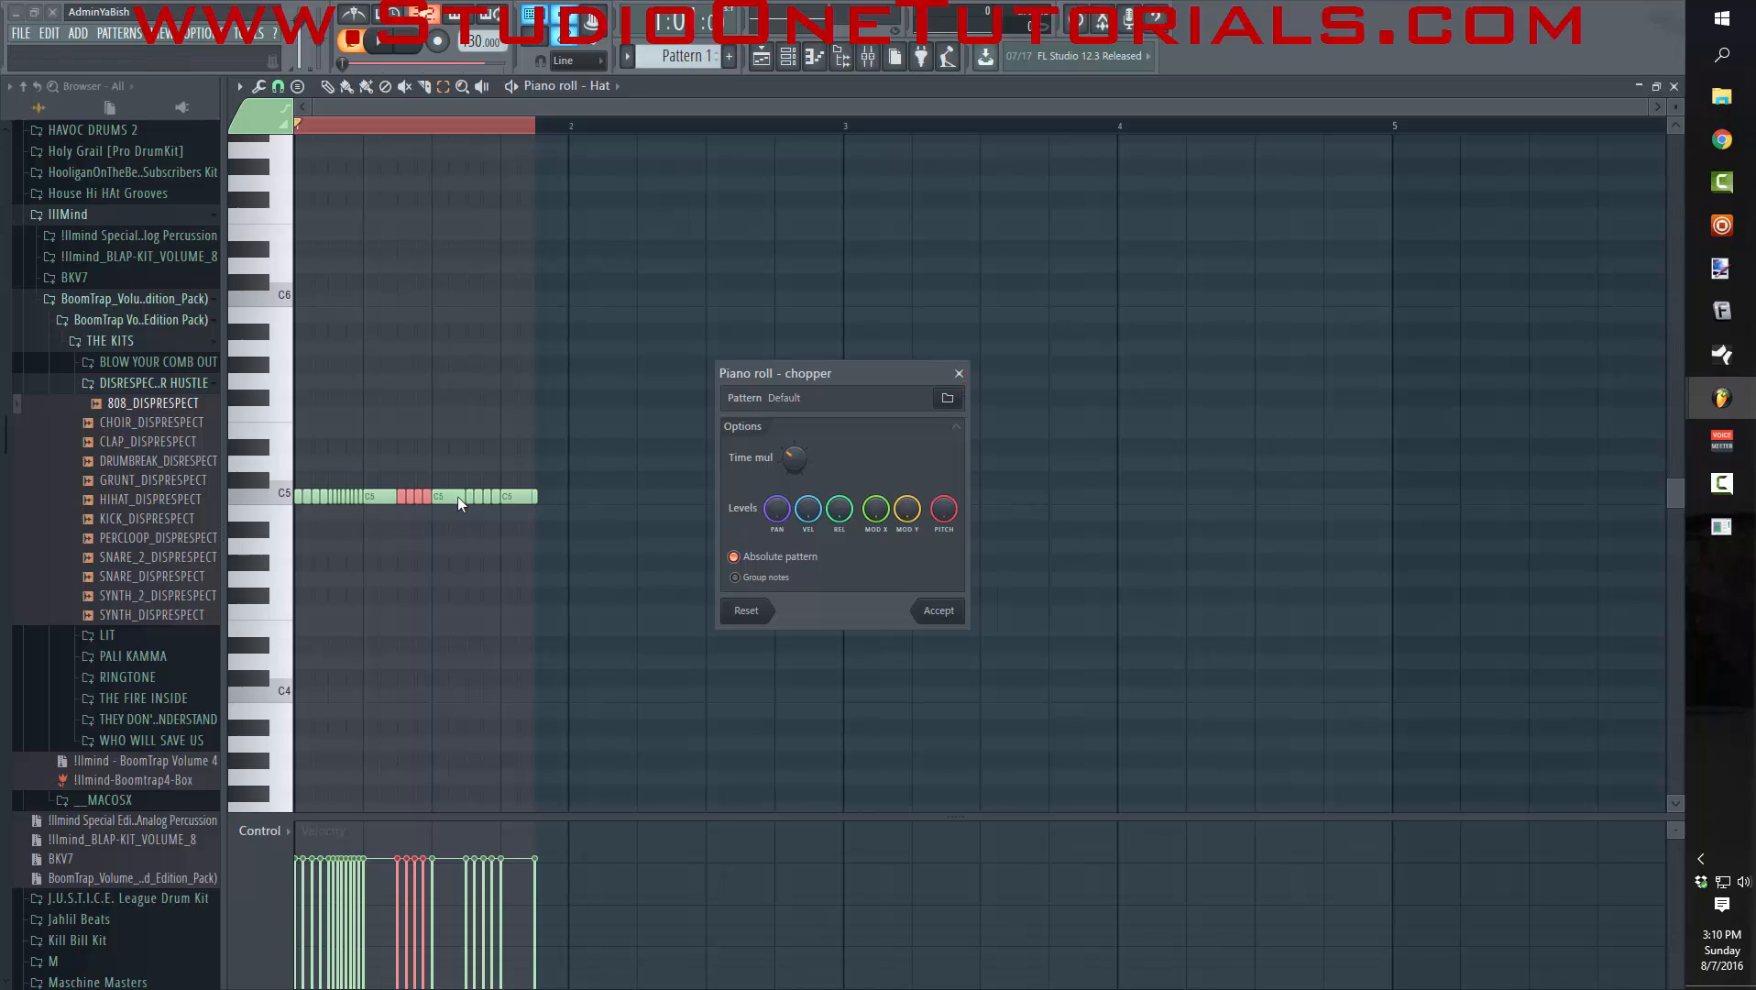
pyautogui.moveTo(458, 528)
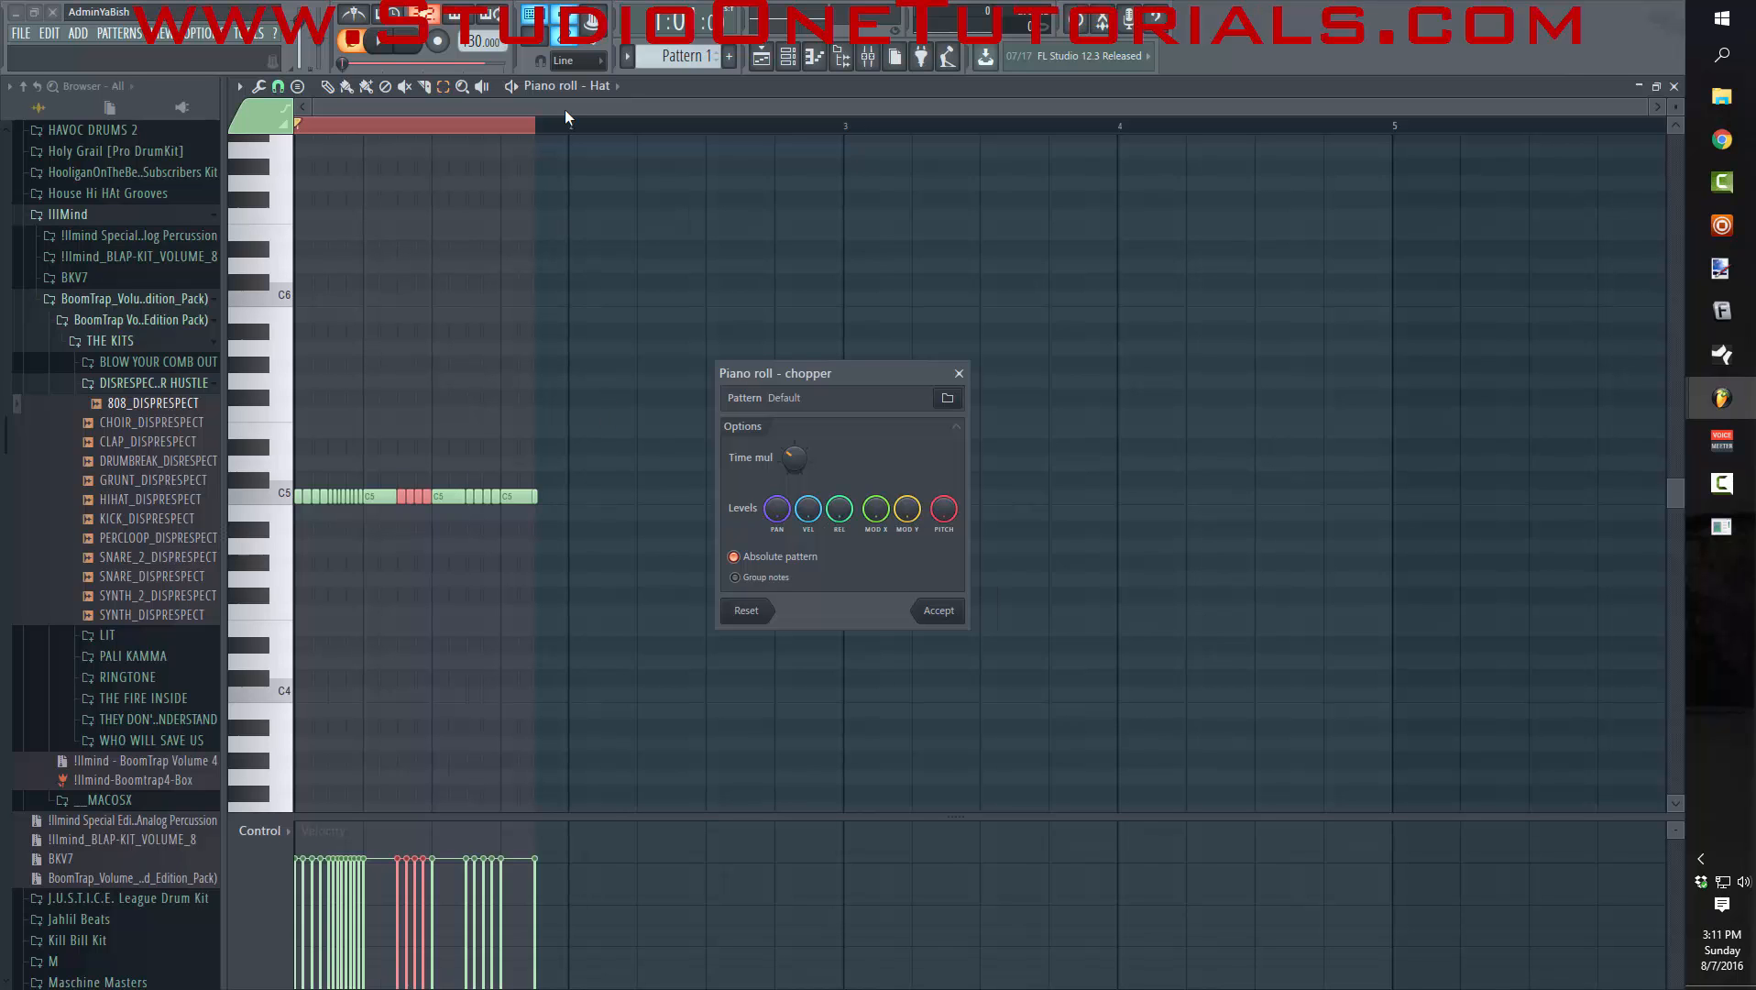
pyautogui.moveTo(1619, 75)
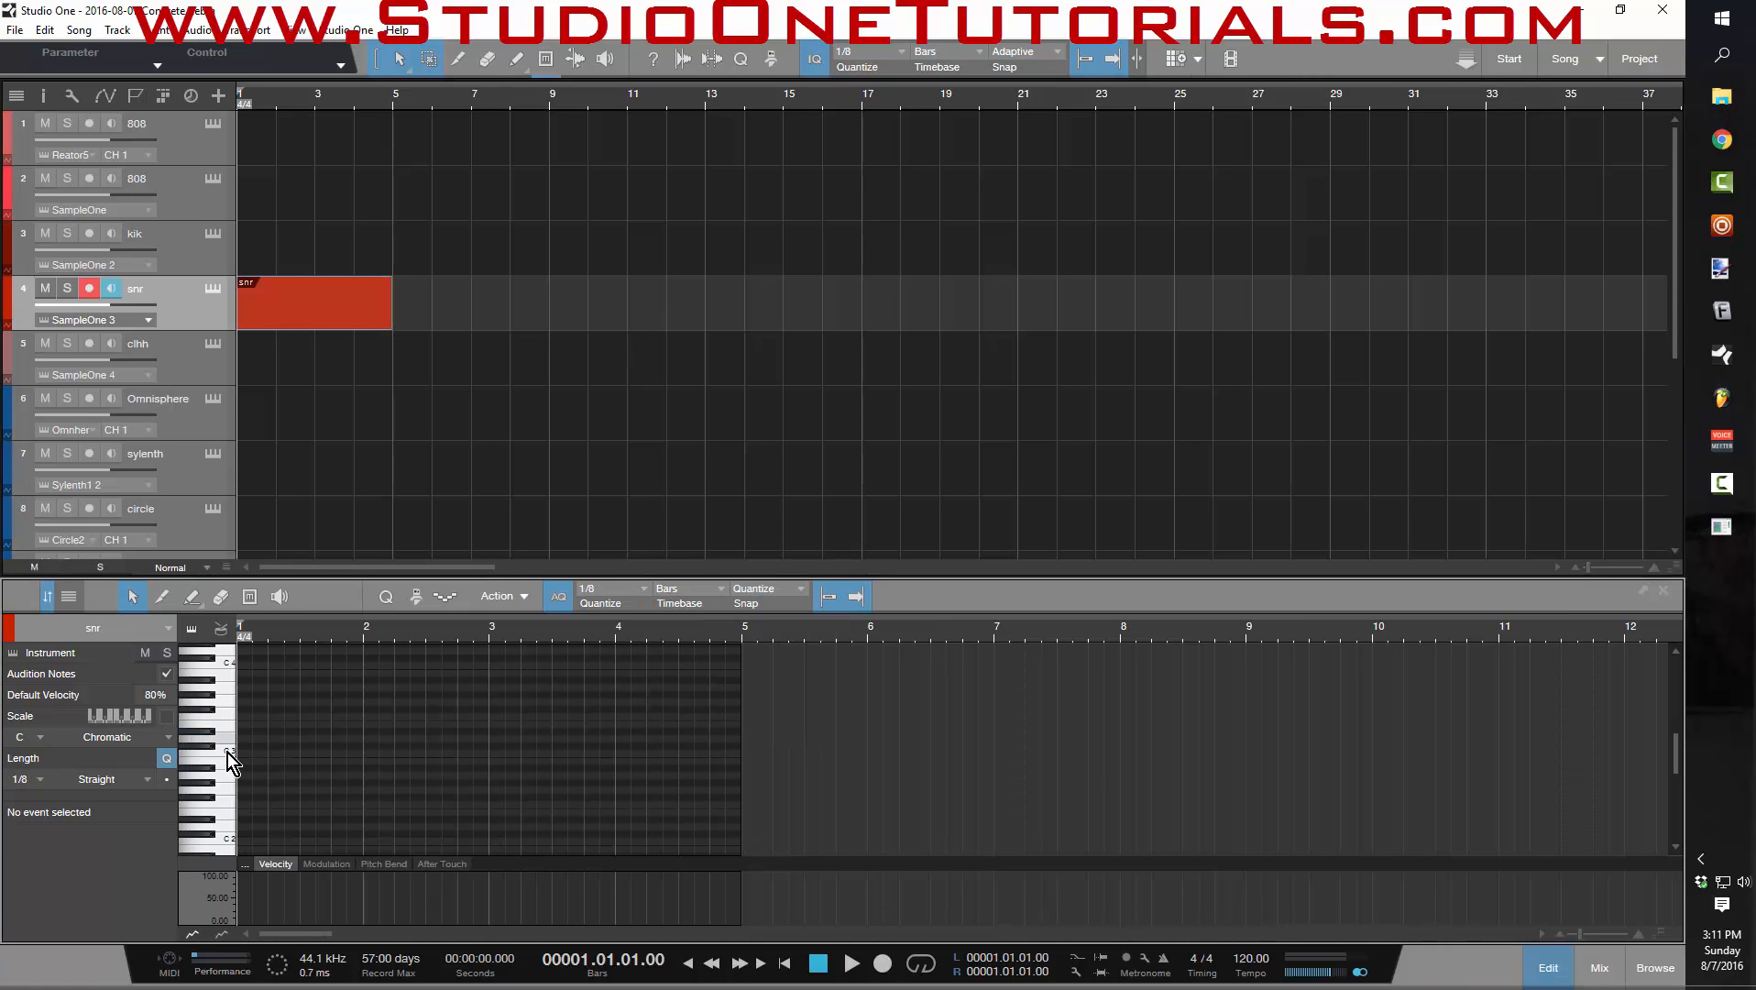
# - Draw a line of 1/8 hi-hat notes on C3 and audition it
pyautogui.click(240, 750)
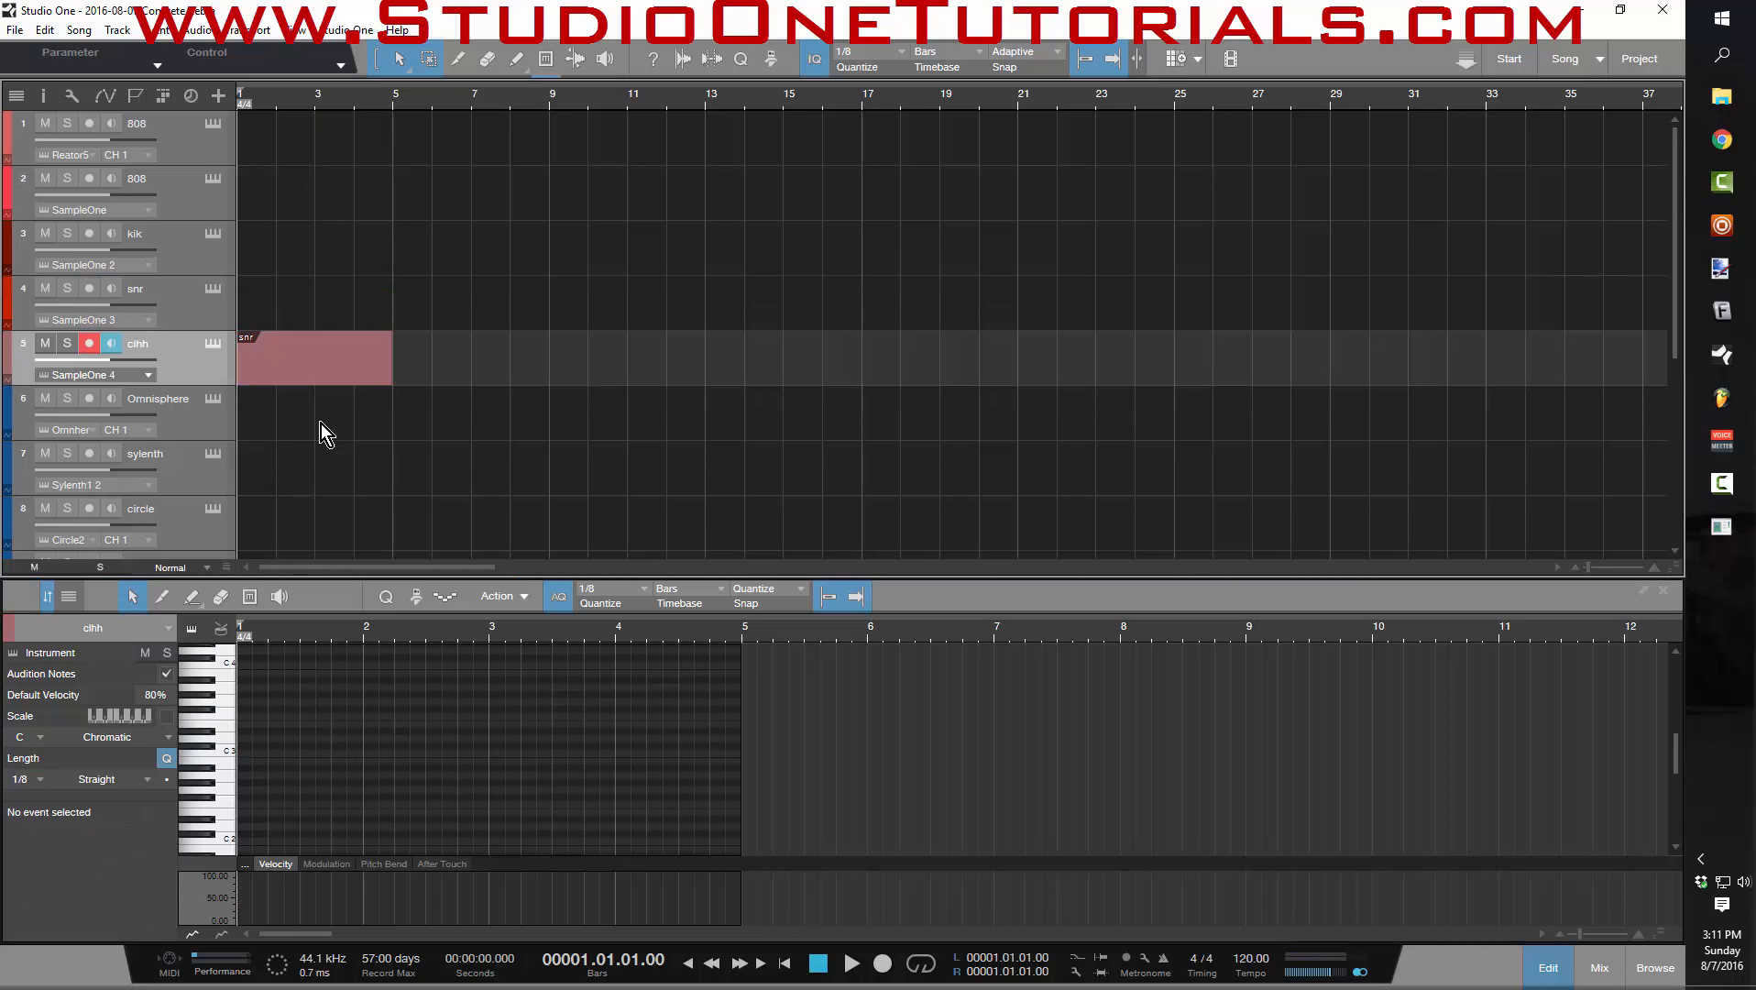
pyautogui.click(238, 755)
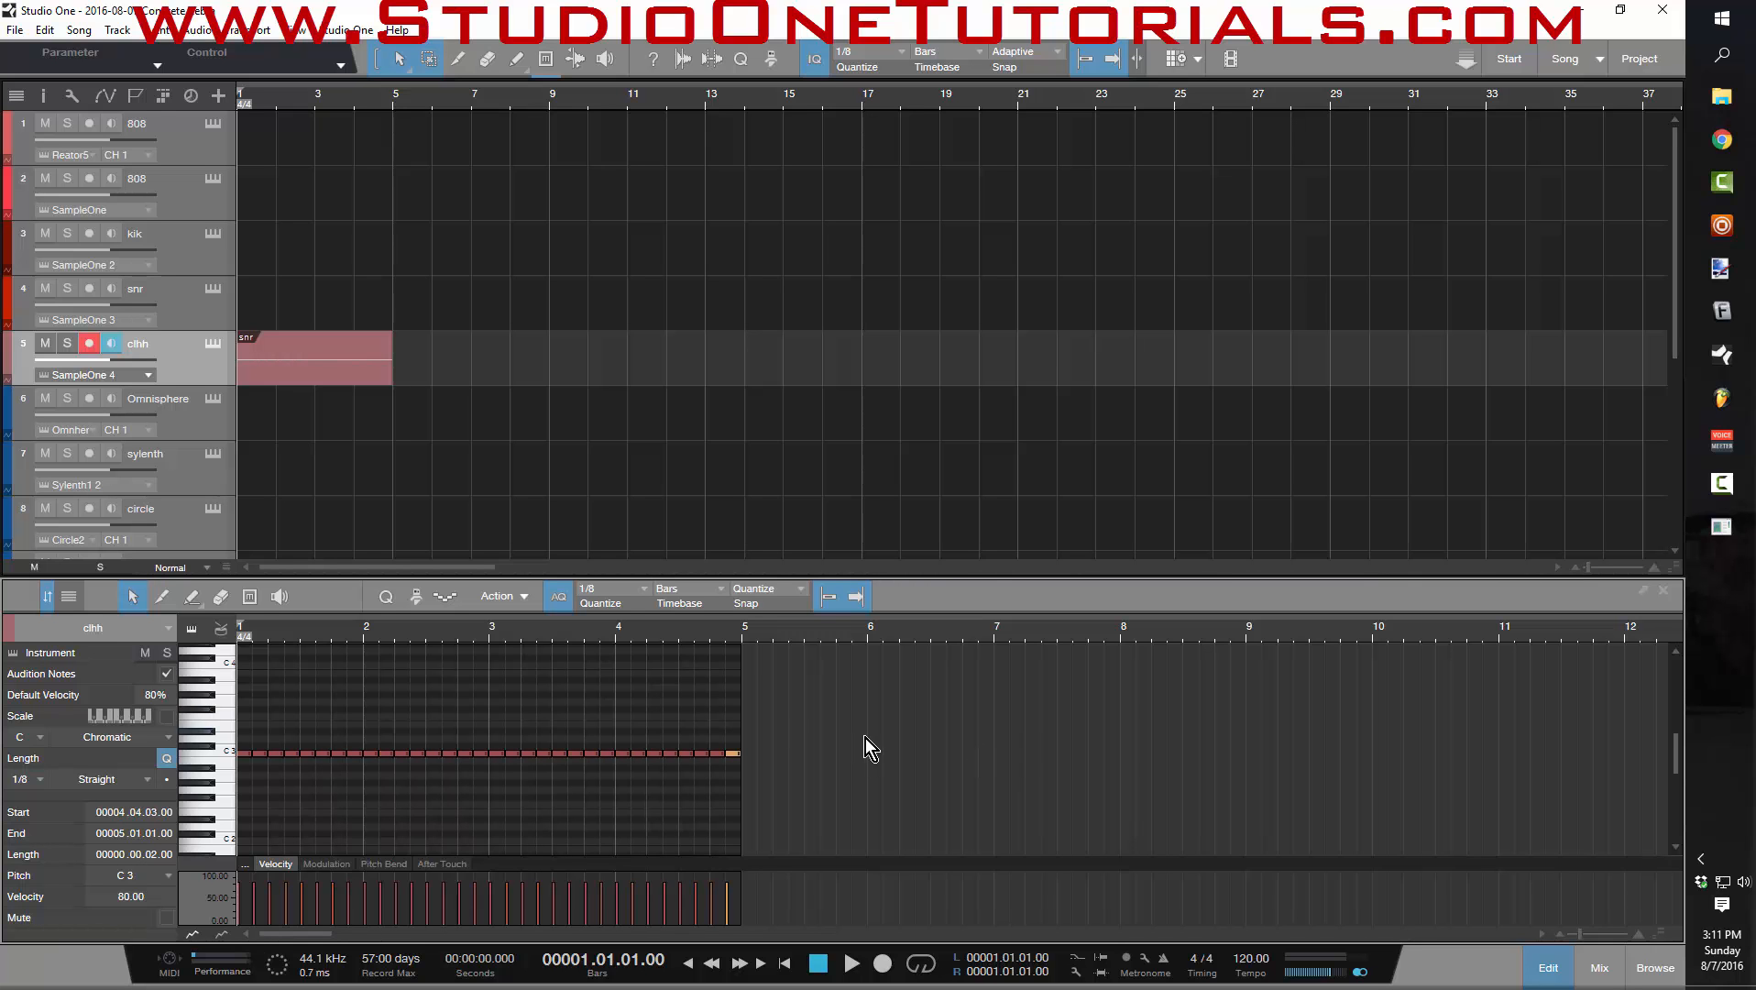
pyautogui.click(851, 963)
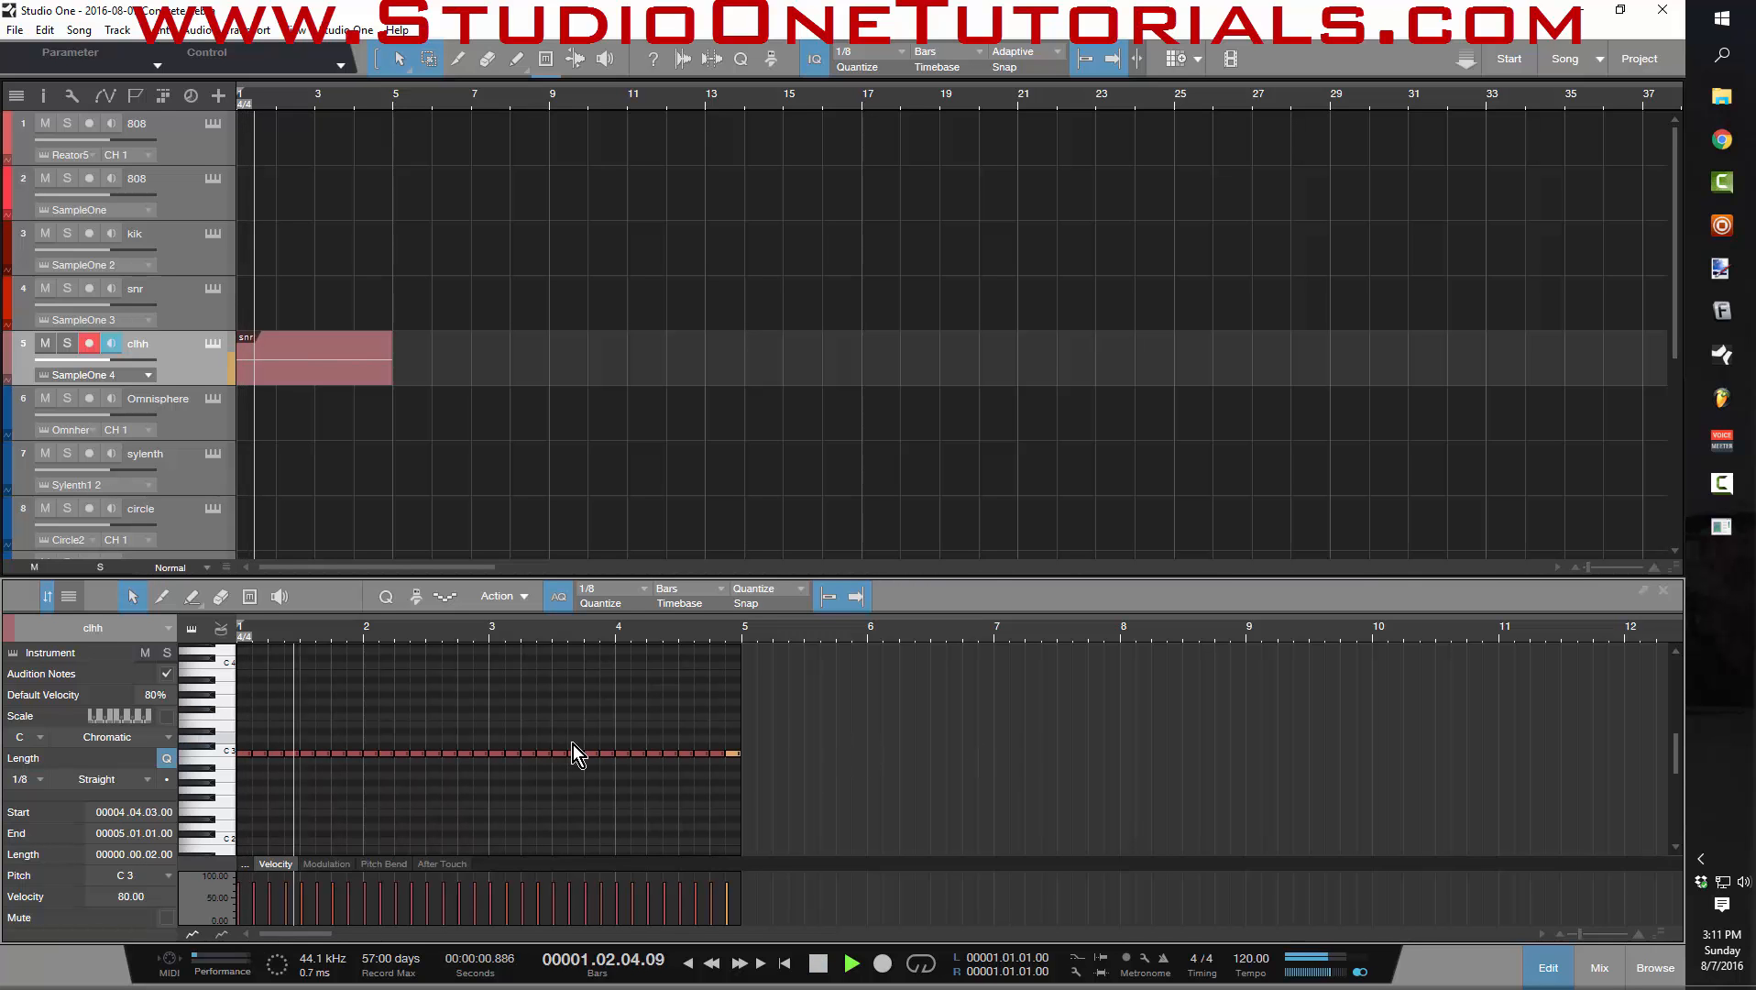
pyautogui.click(850, 963)
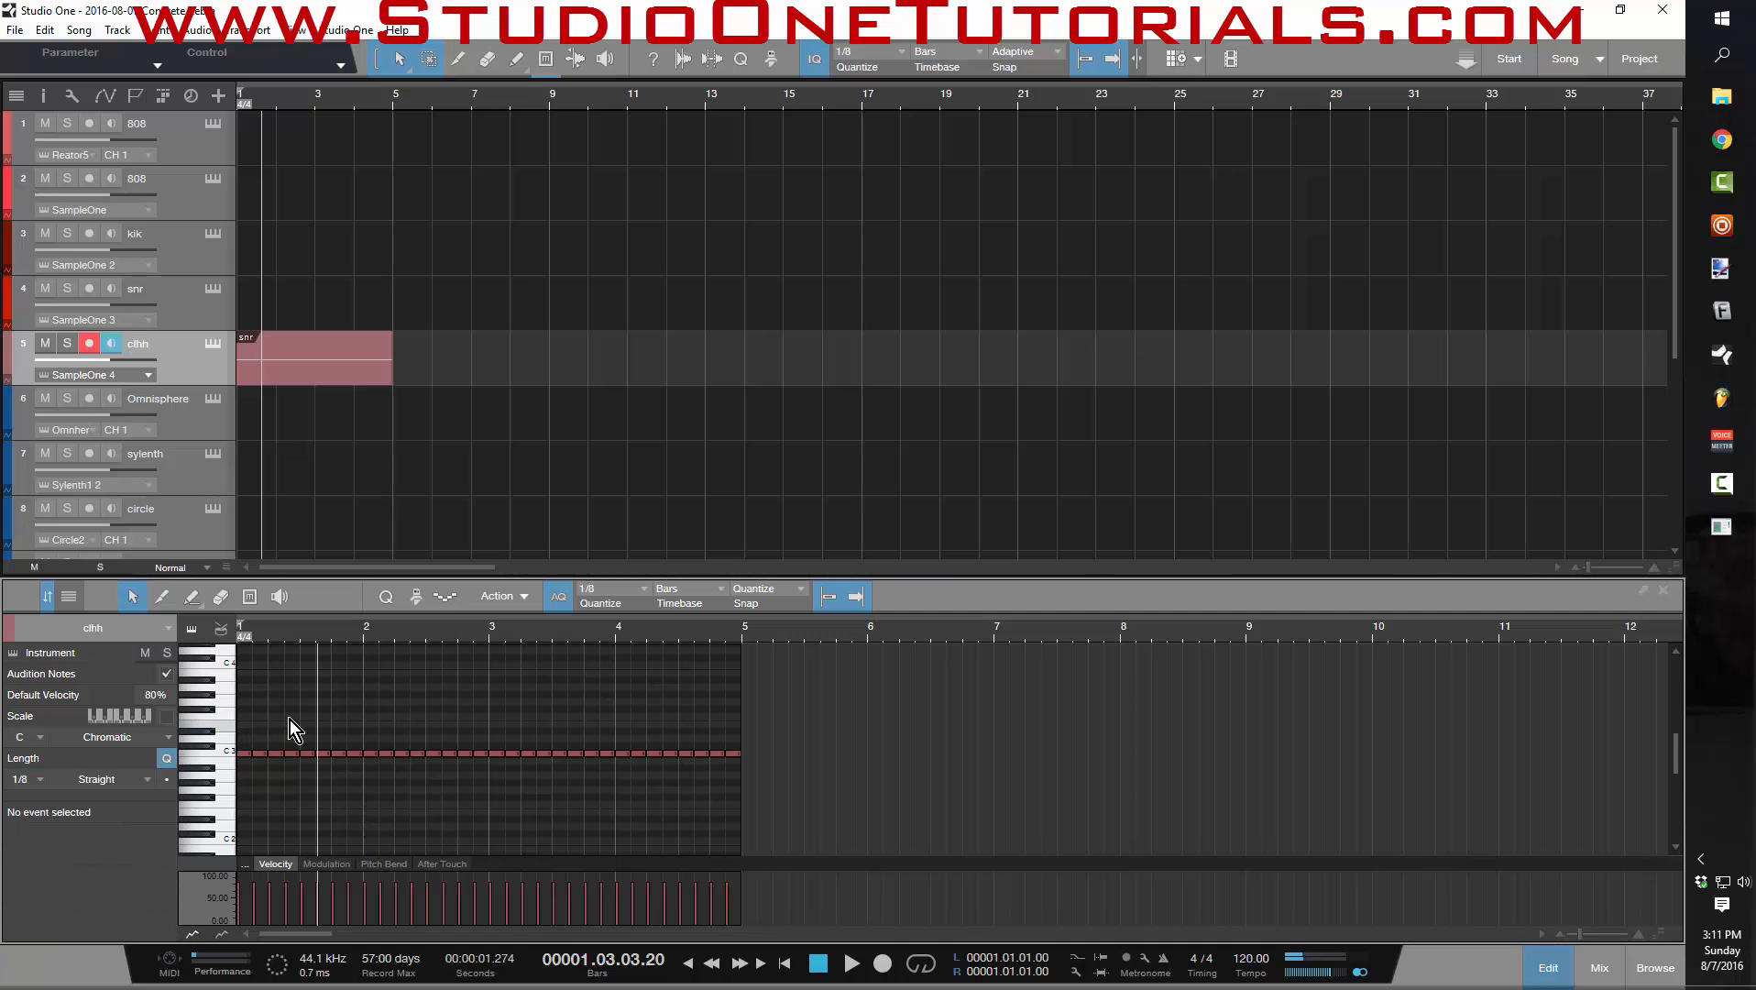
pyautogui.click(275, 751)
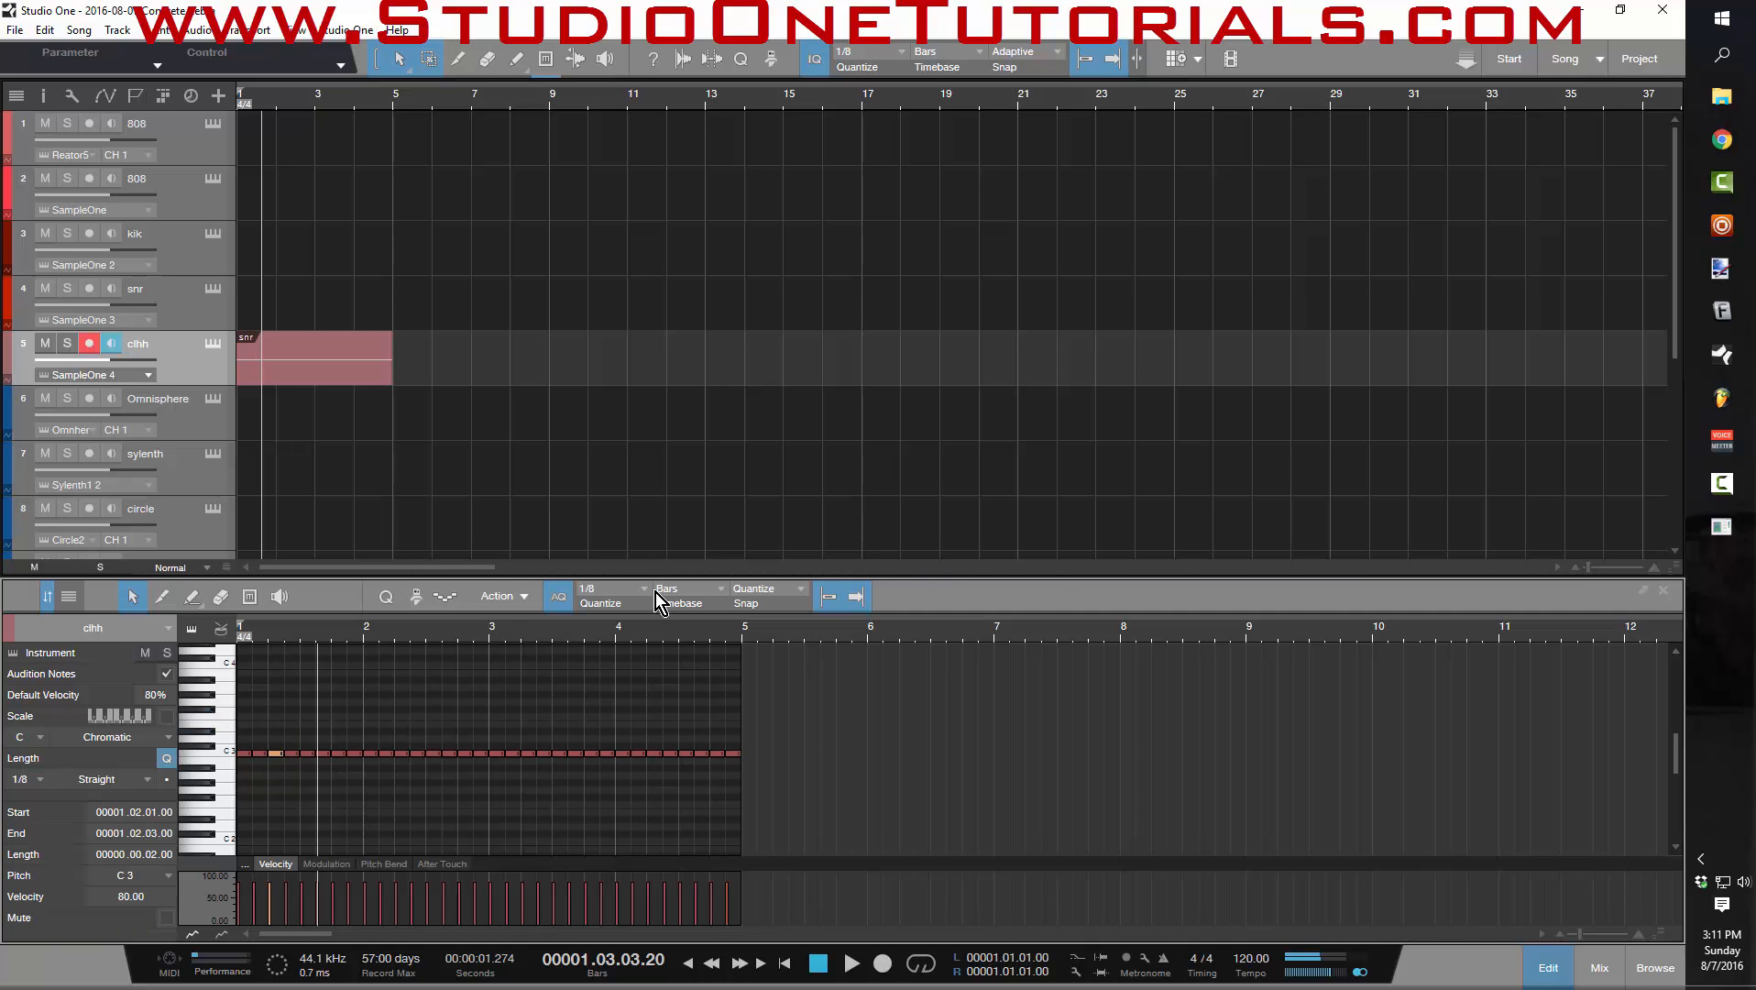
# - Switch the grid to 1/16 T then 1/32 T and draw a fast triplet roll
pyautogui.click(607, 589)
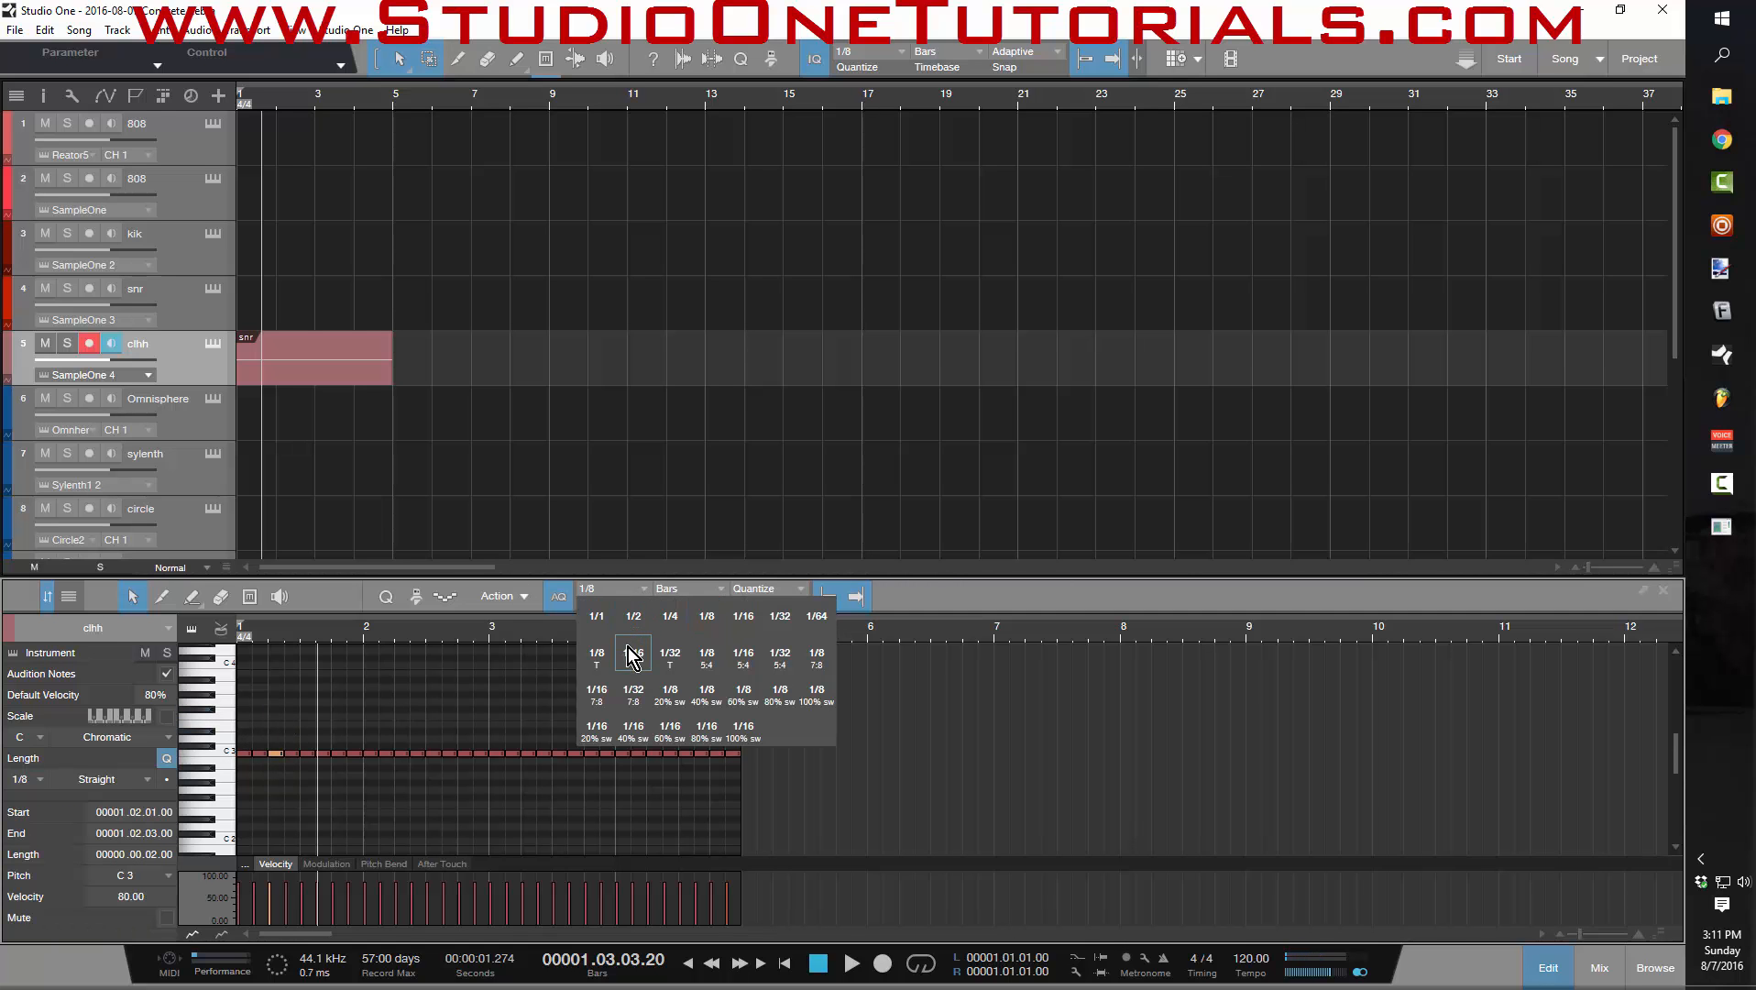
pyautogui.moveTo(669, 655)
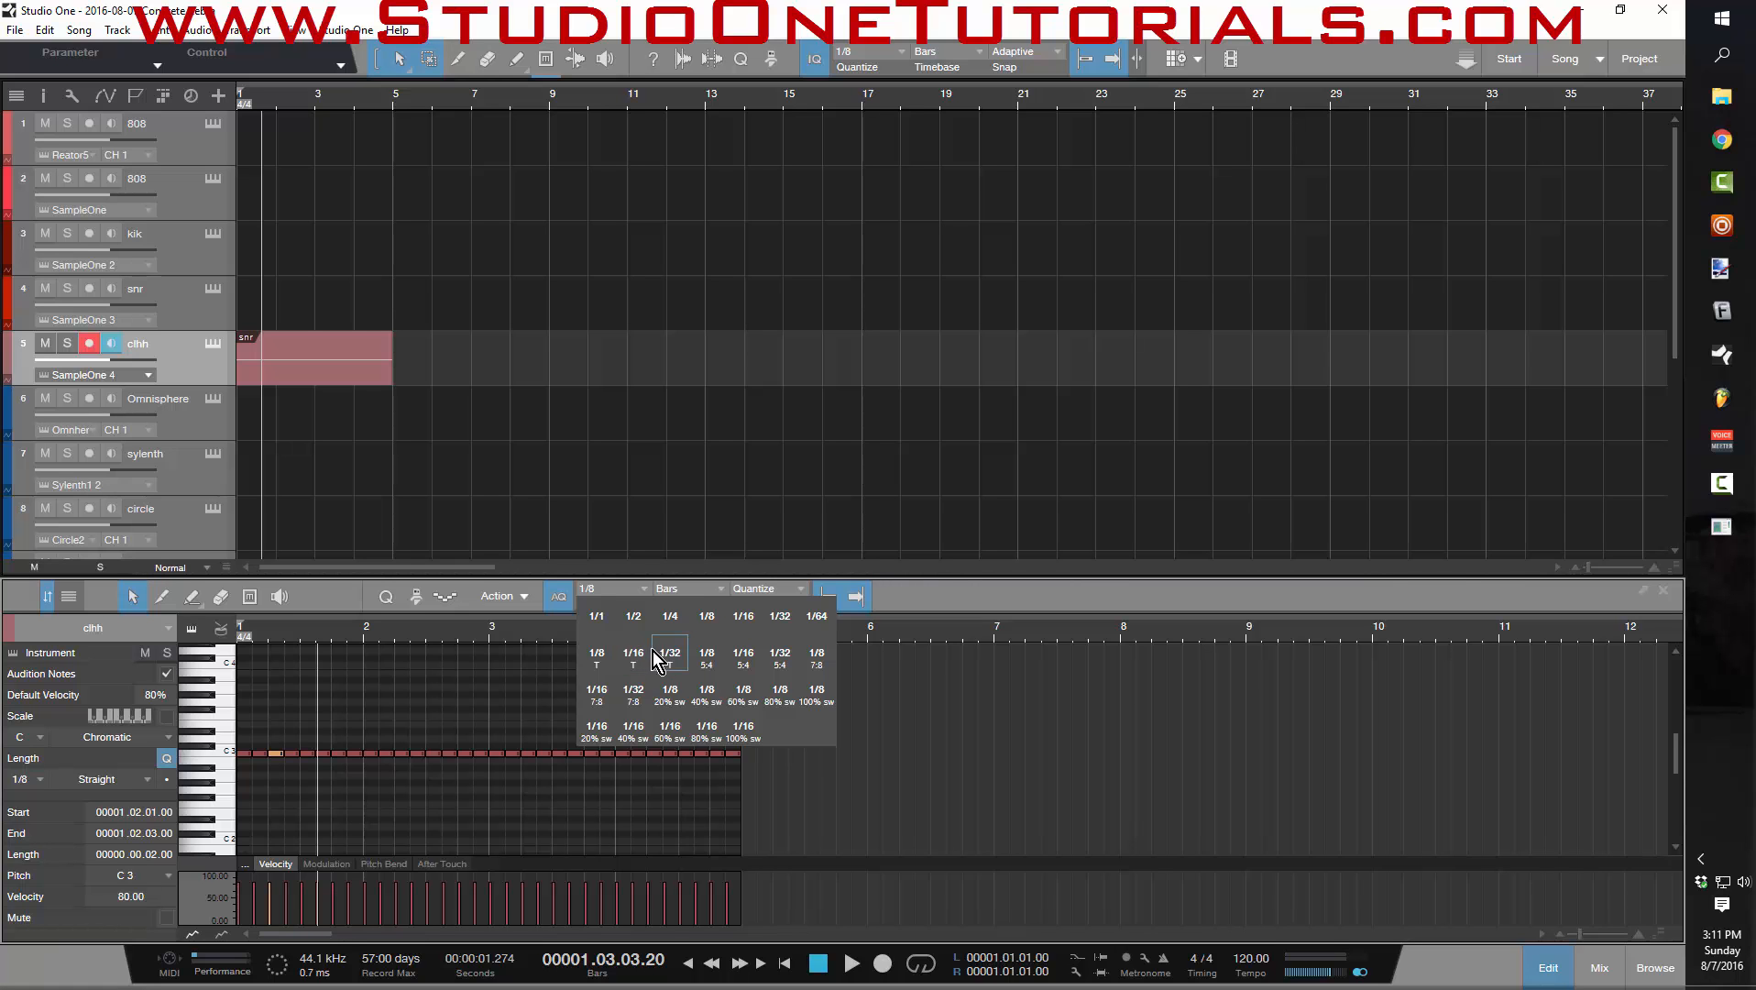
pyautogui.click(594, 653)
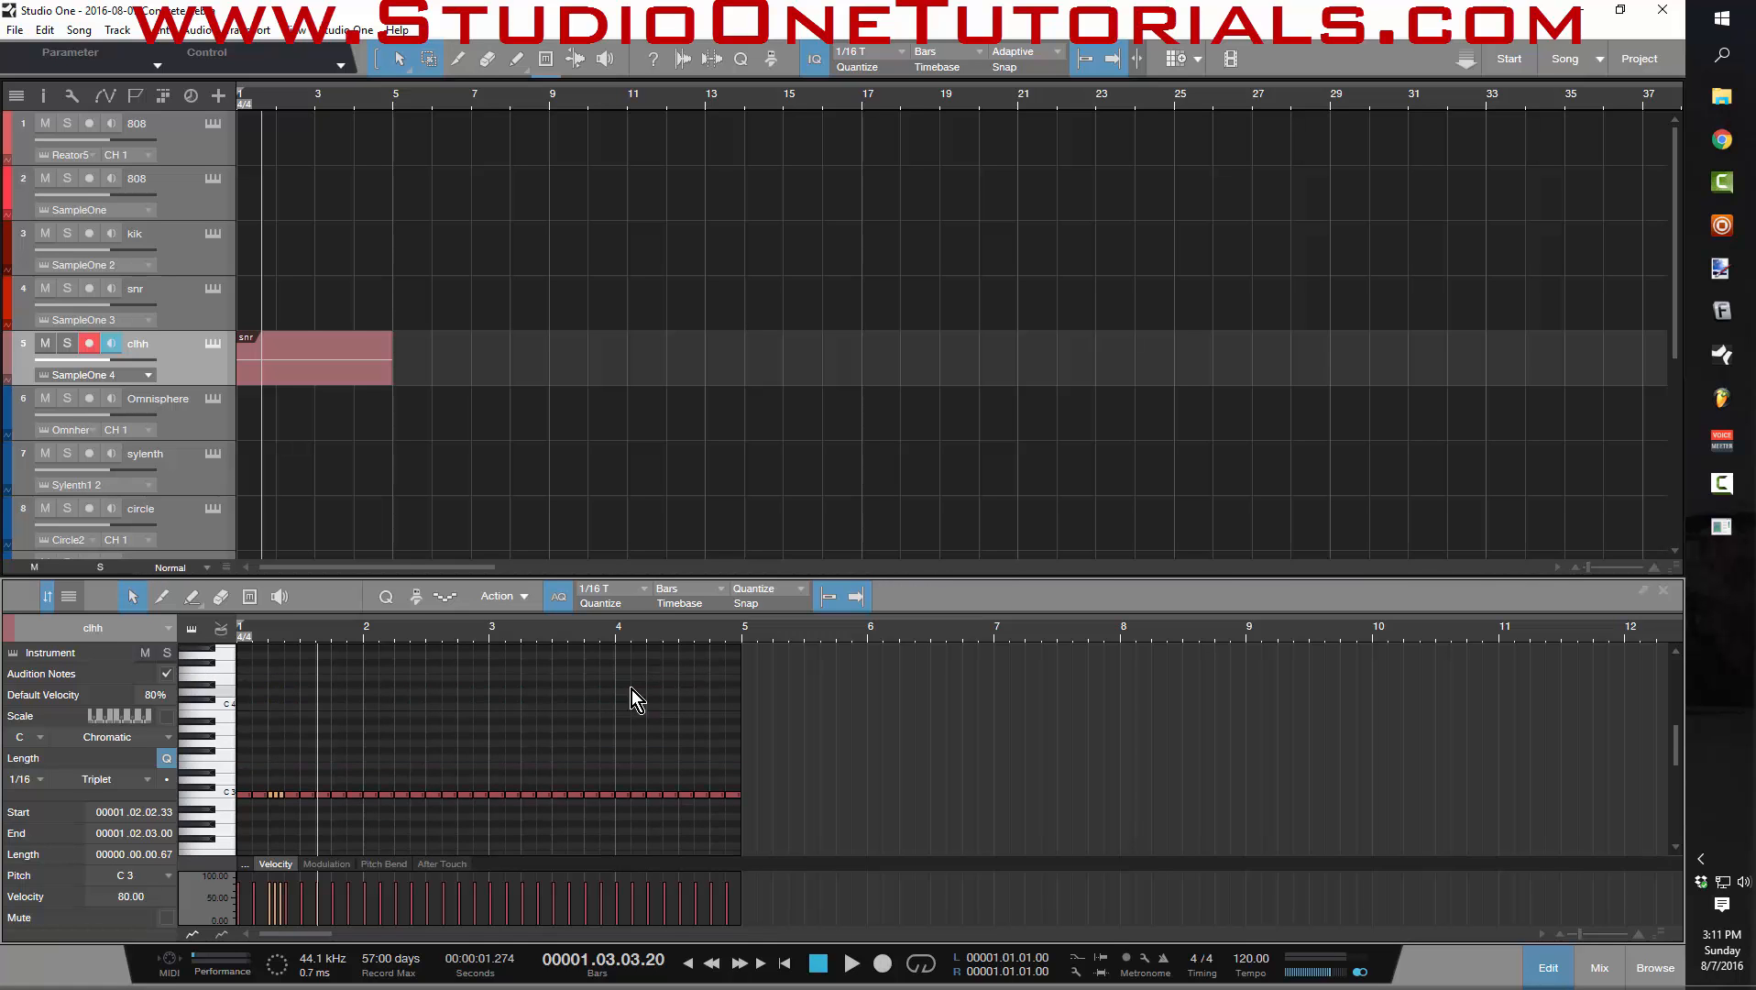
pyautogui.click(403, 759)
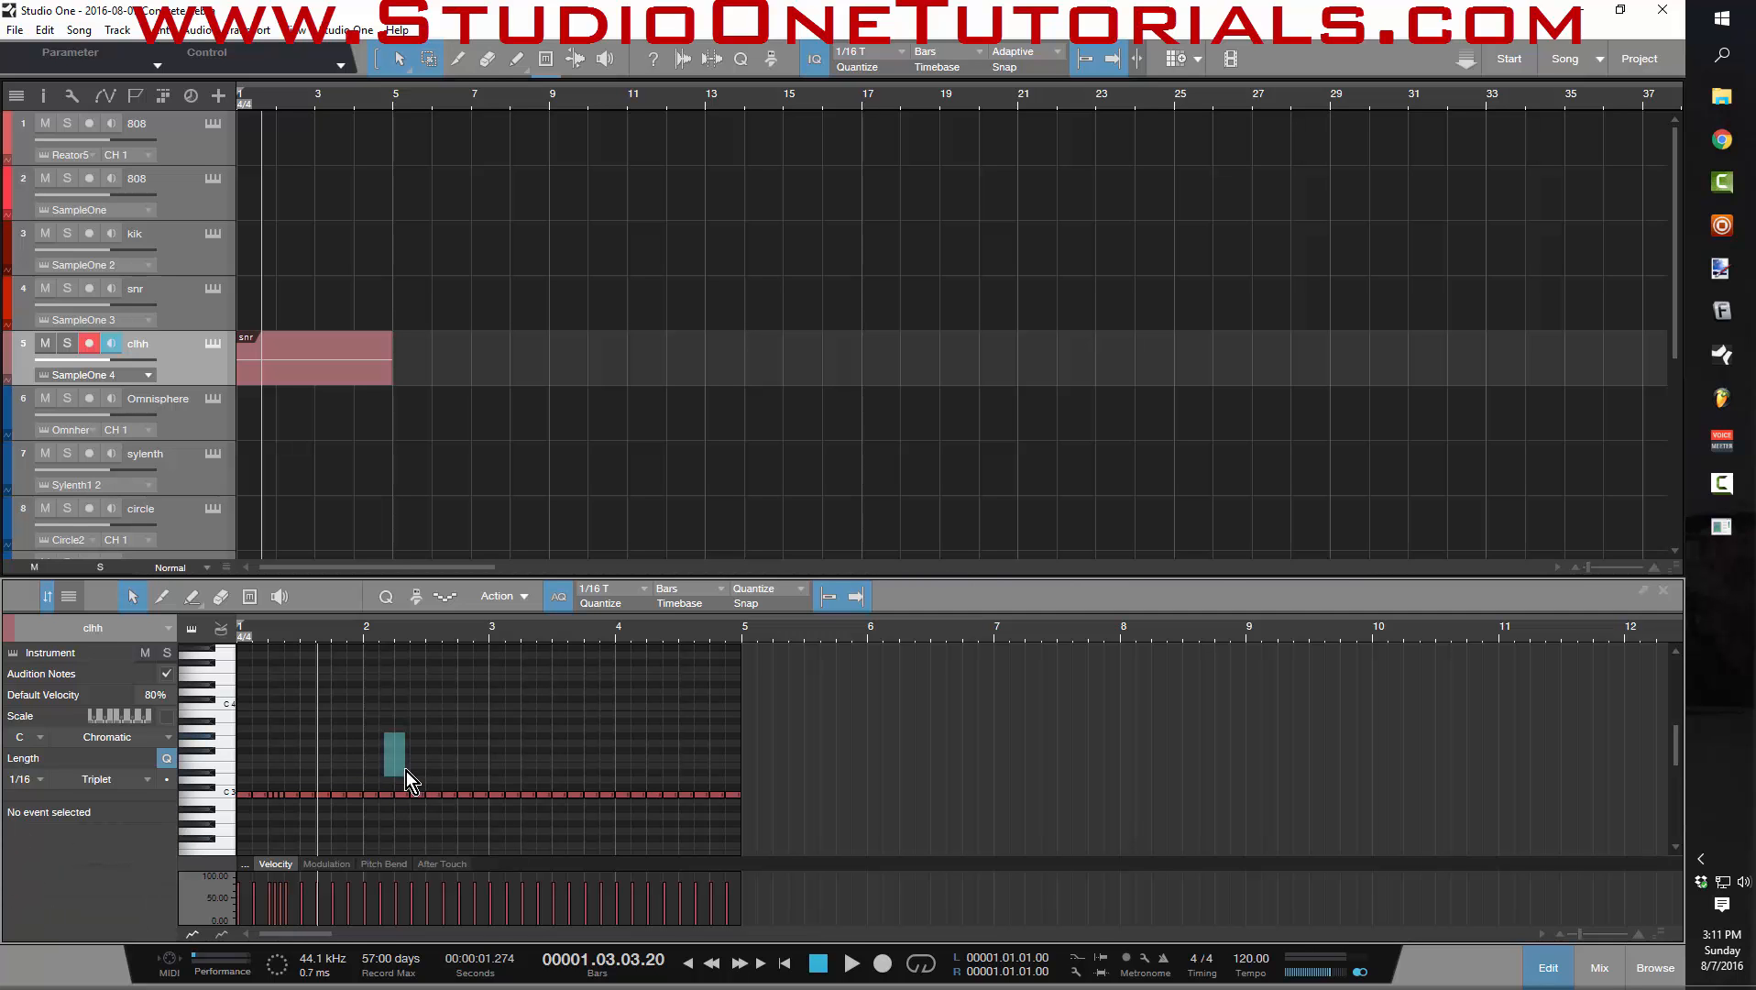
pyautogui.click(638, 589)
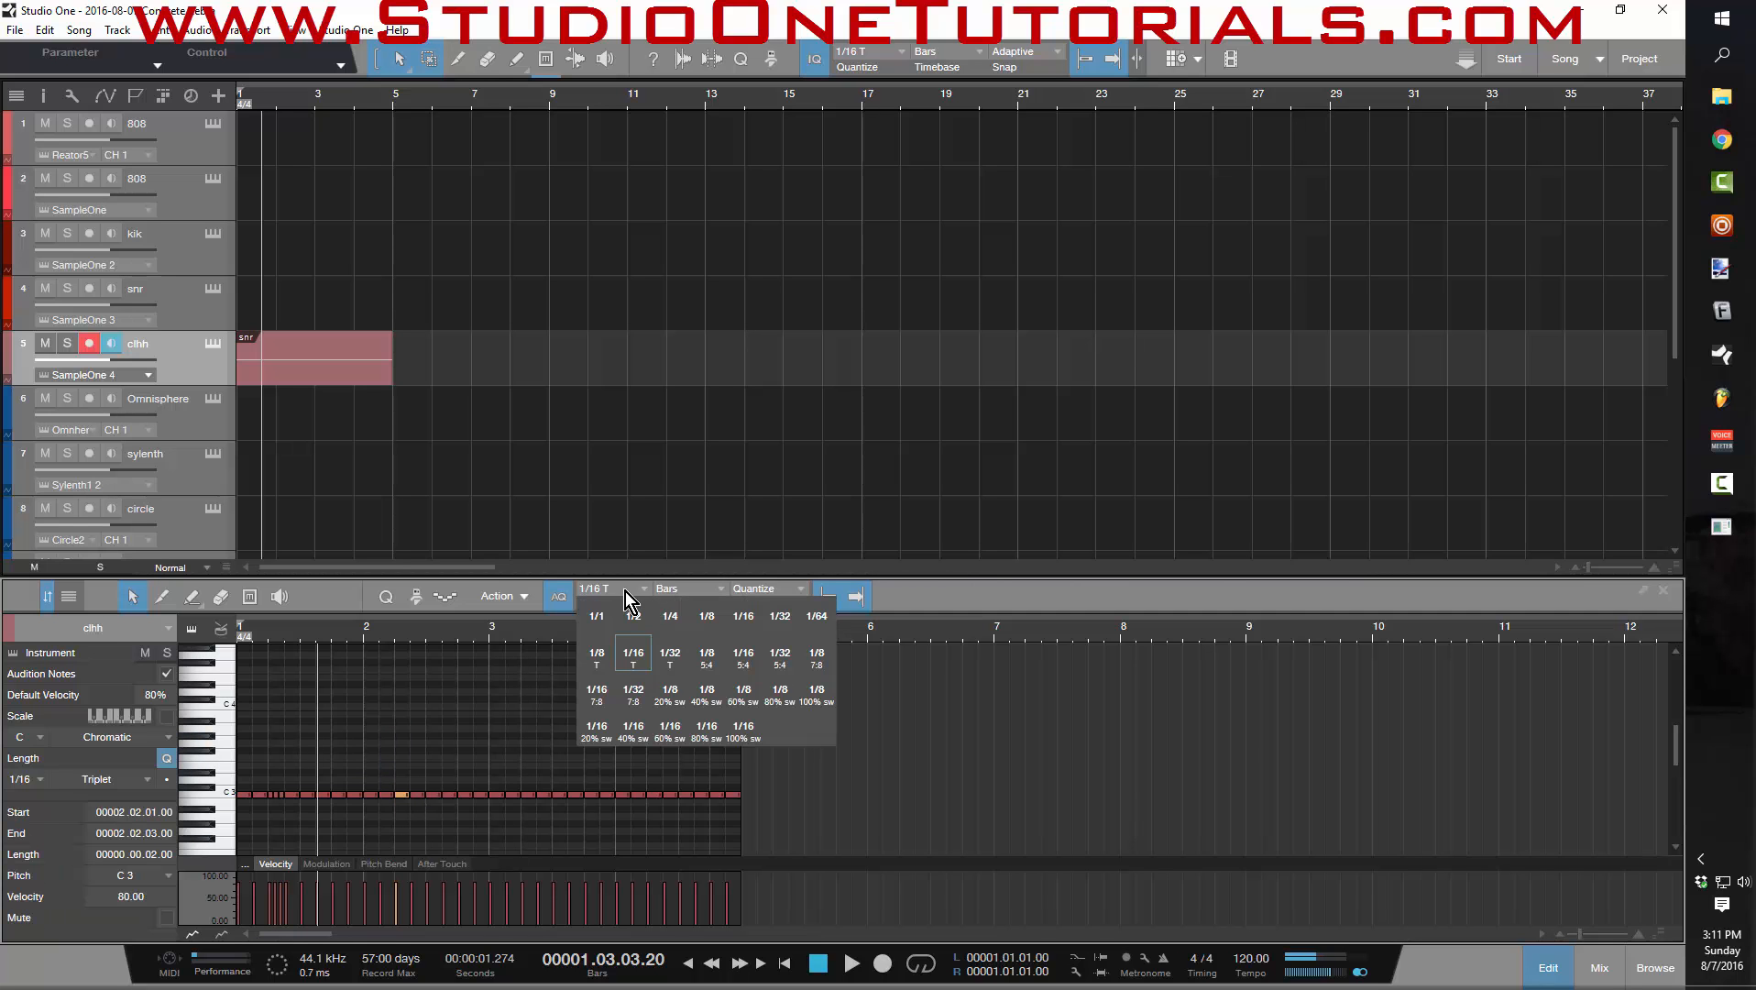
pyautogui.click(669, 653)
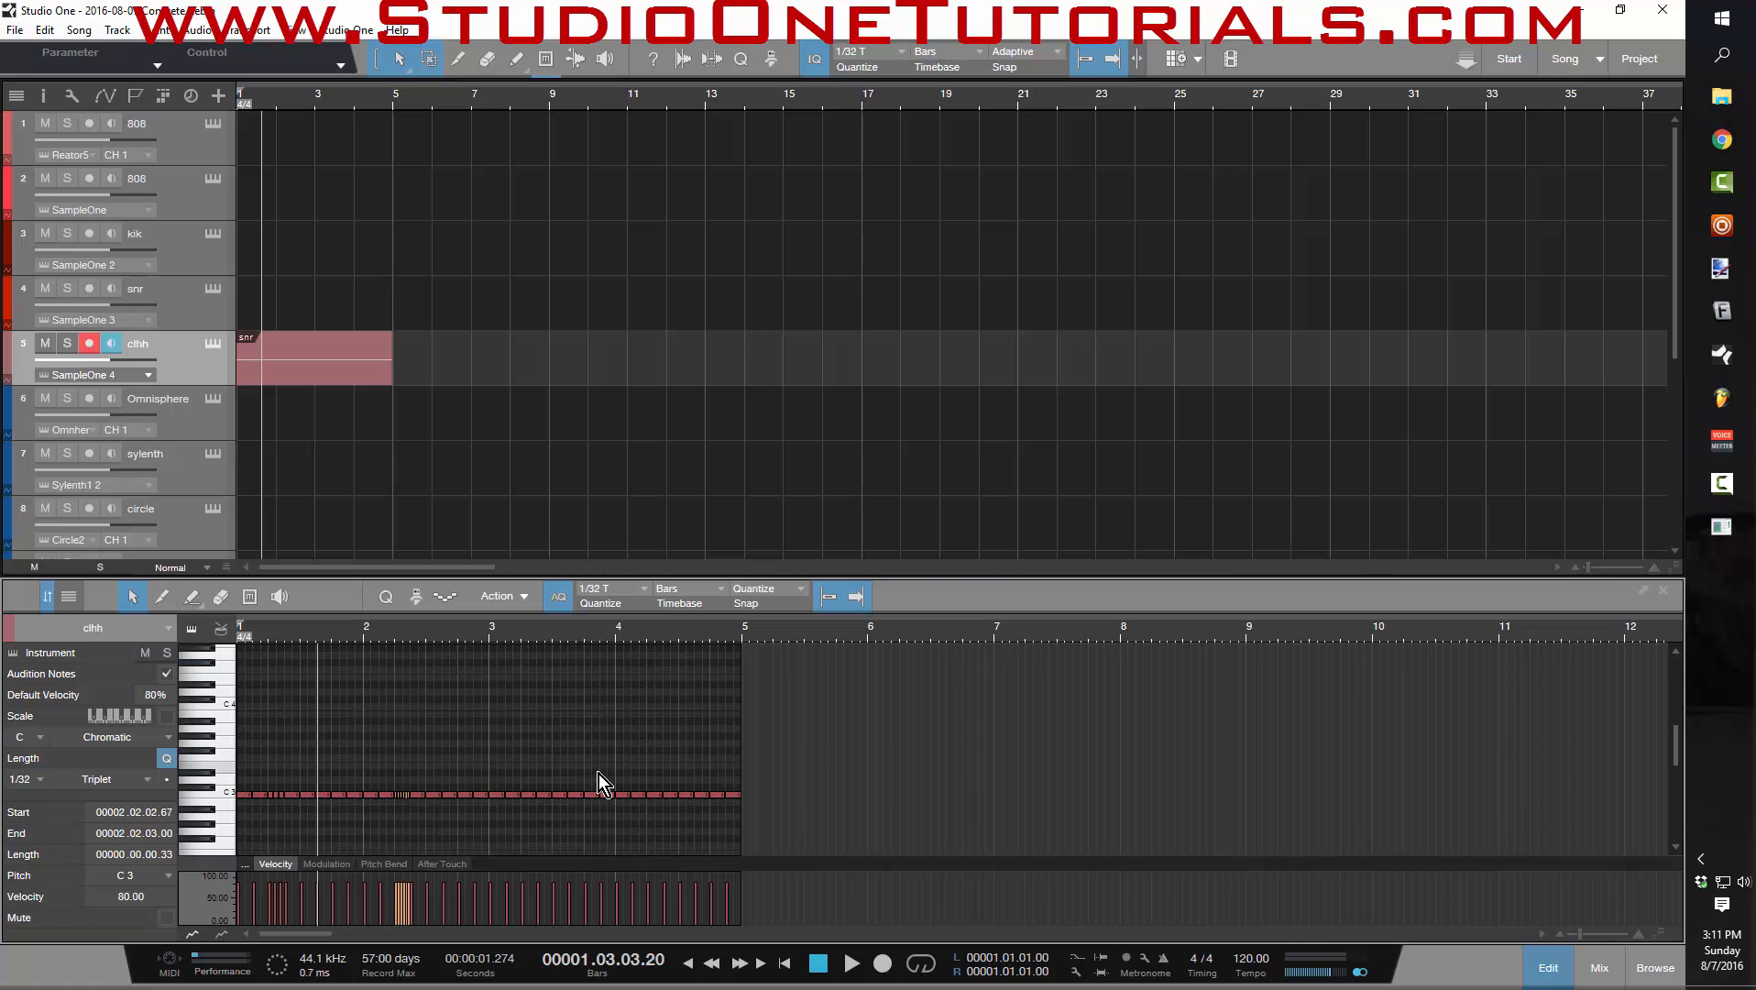
pyautogui.click(613, 588)
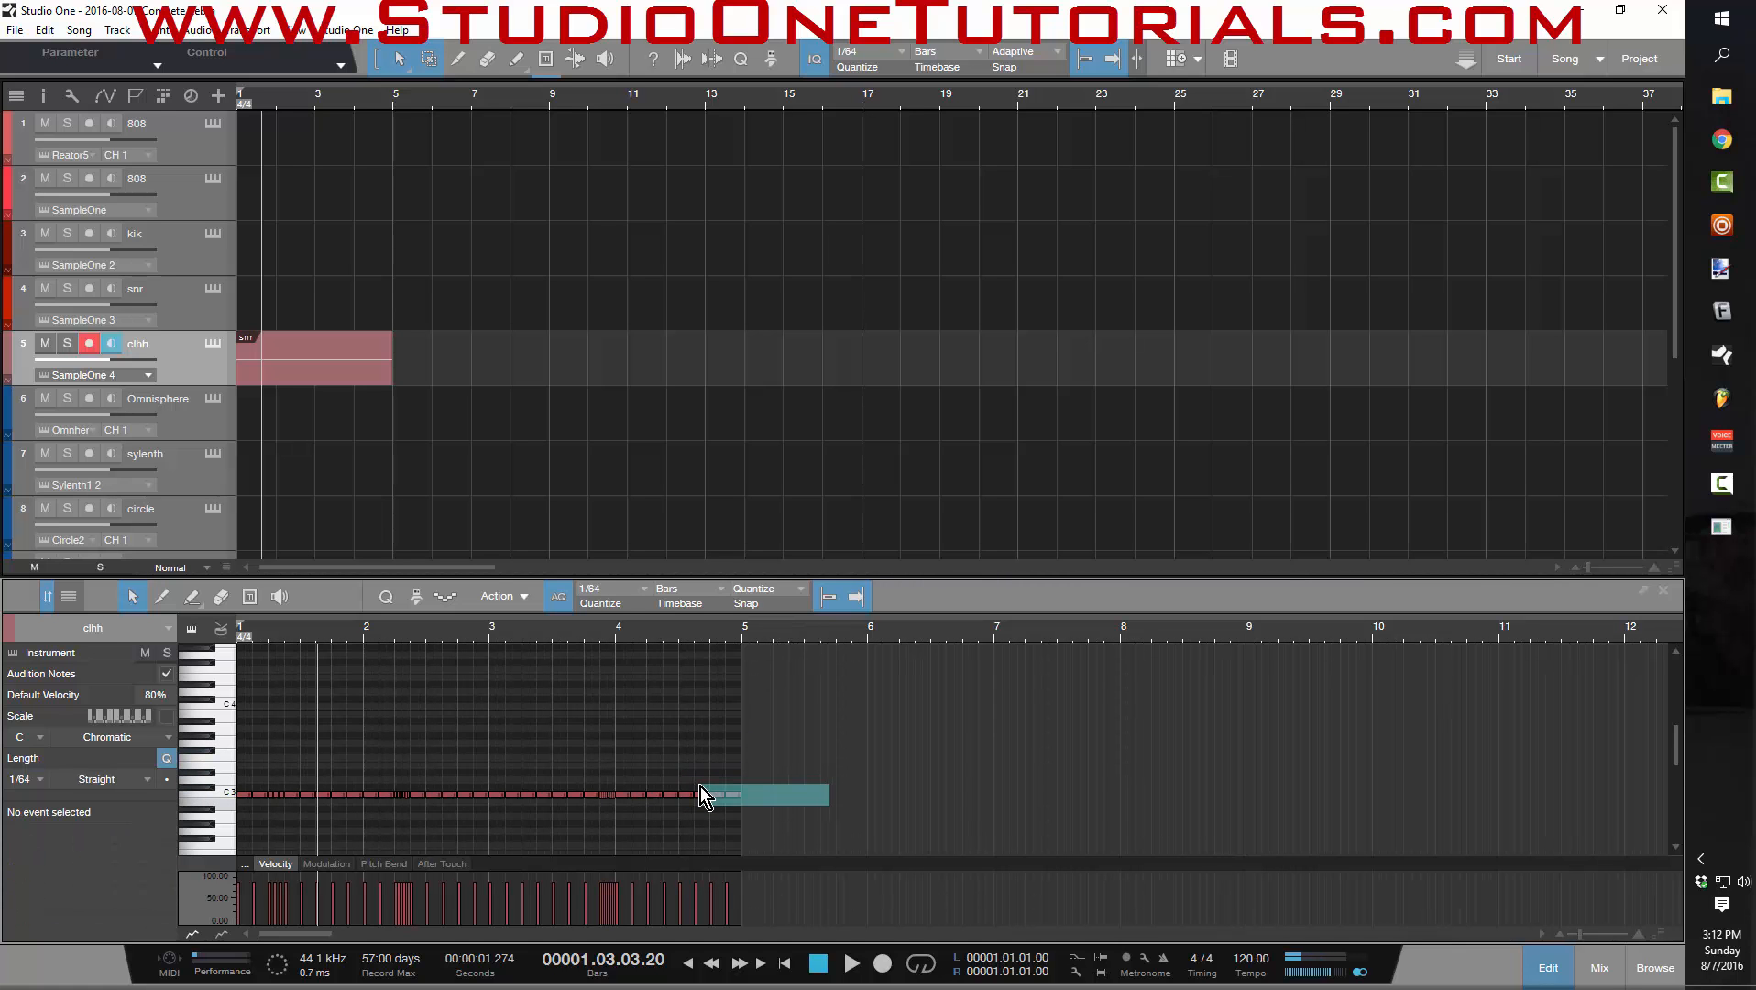
# - Turn the last half bar of hi-hats into 1/8 triplets
pyautogui.moveTo(829, 795); pyautogui.dragTo(739, 796)
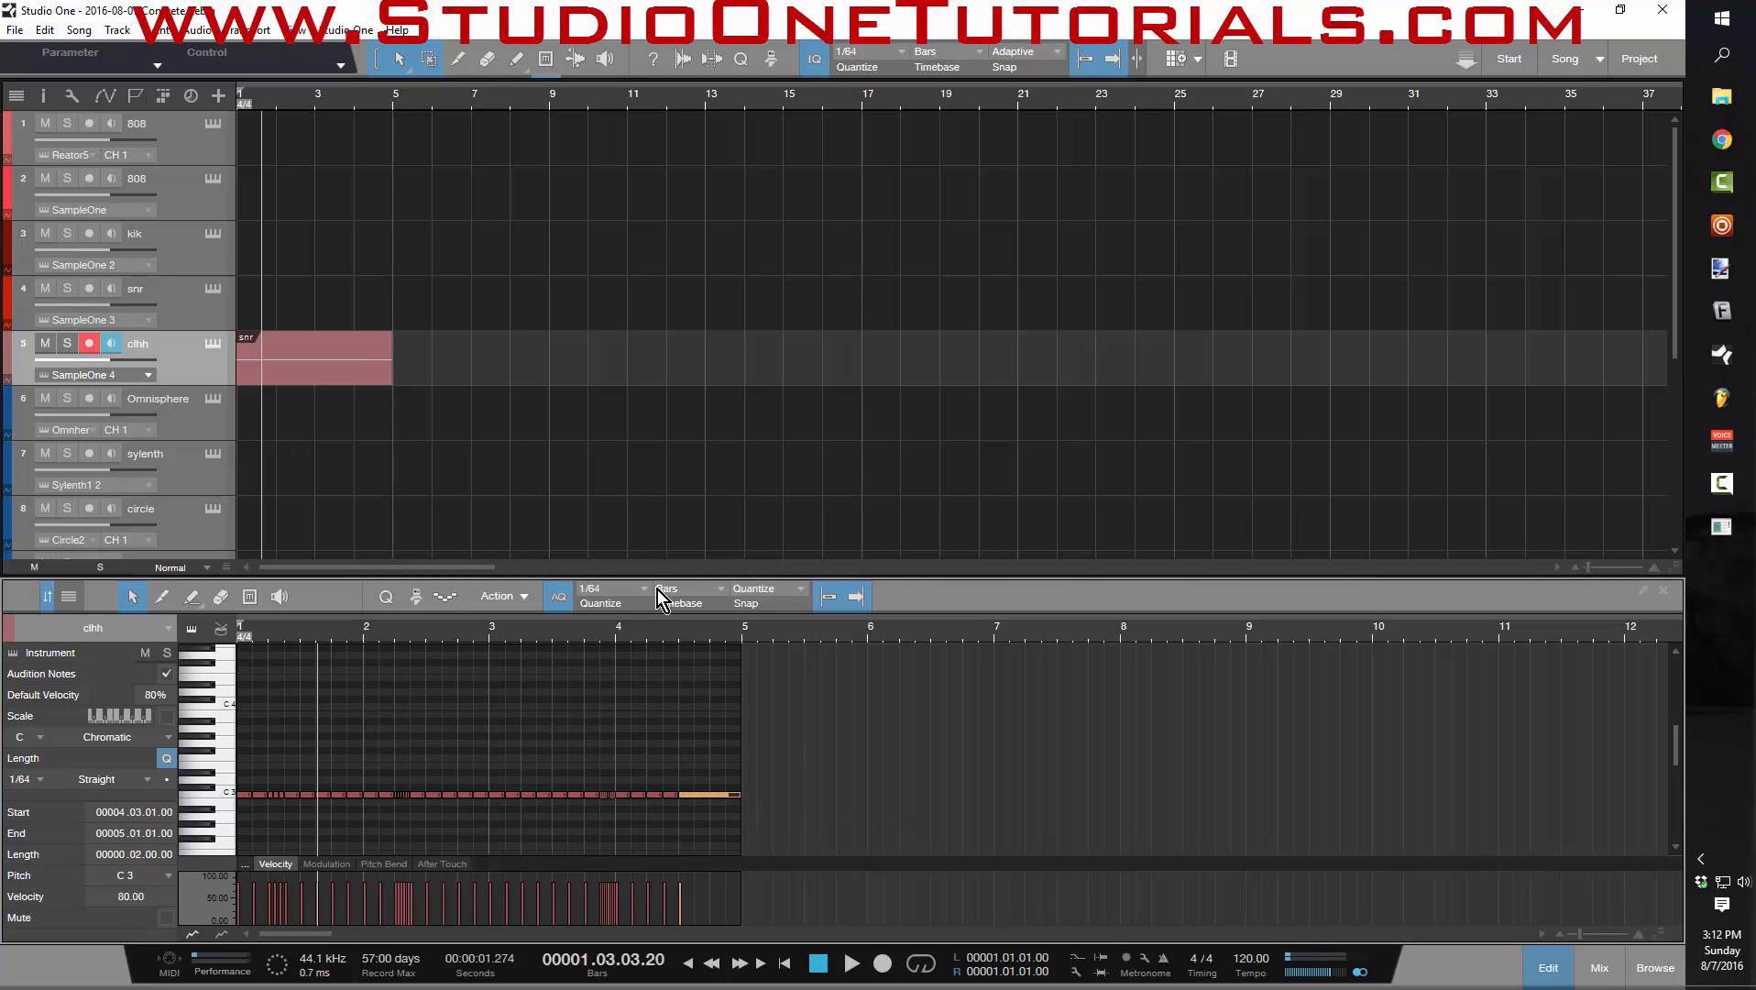
pyautogui.click(608, 596)
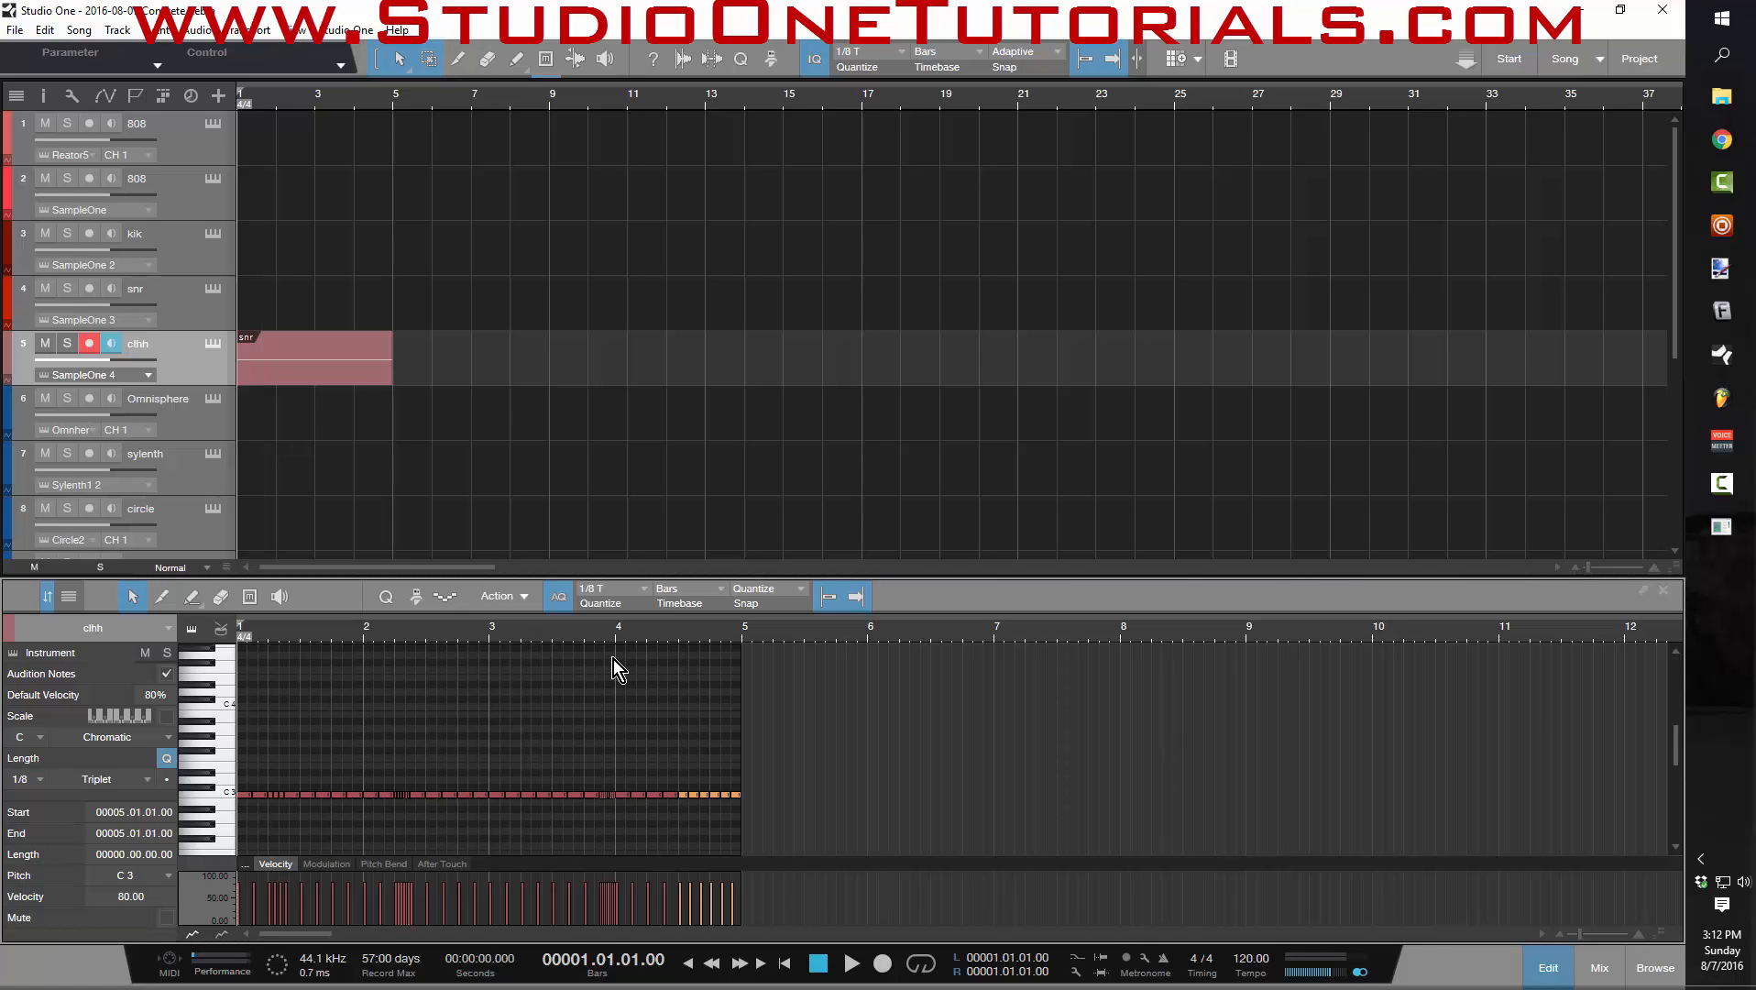
# - Play back the clhh hi-hat pattern to hear the triplet rolls, then stop
pyautogui.click(850, 962)
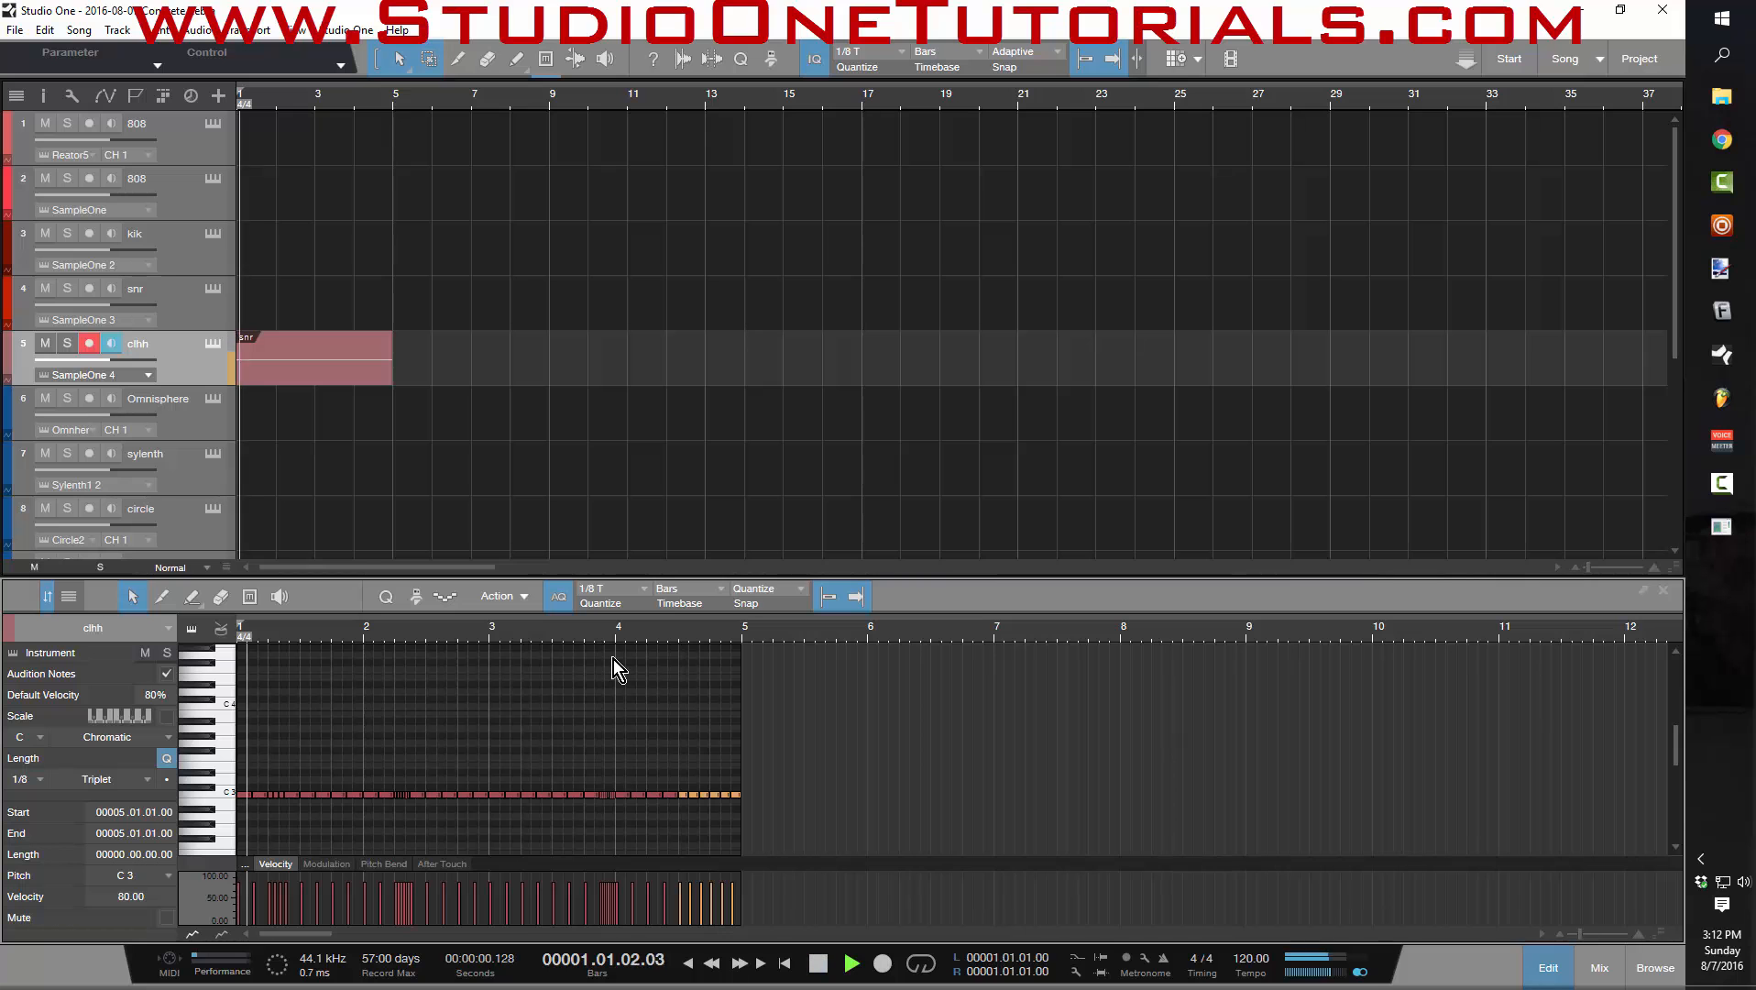
pyautogui.click(851, 962)
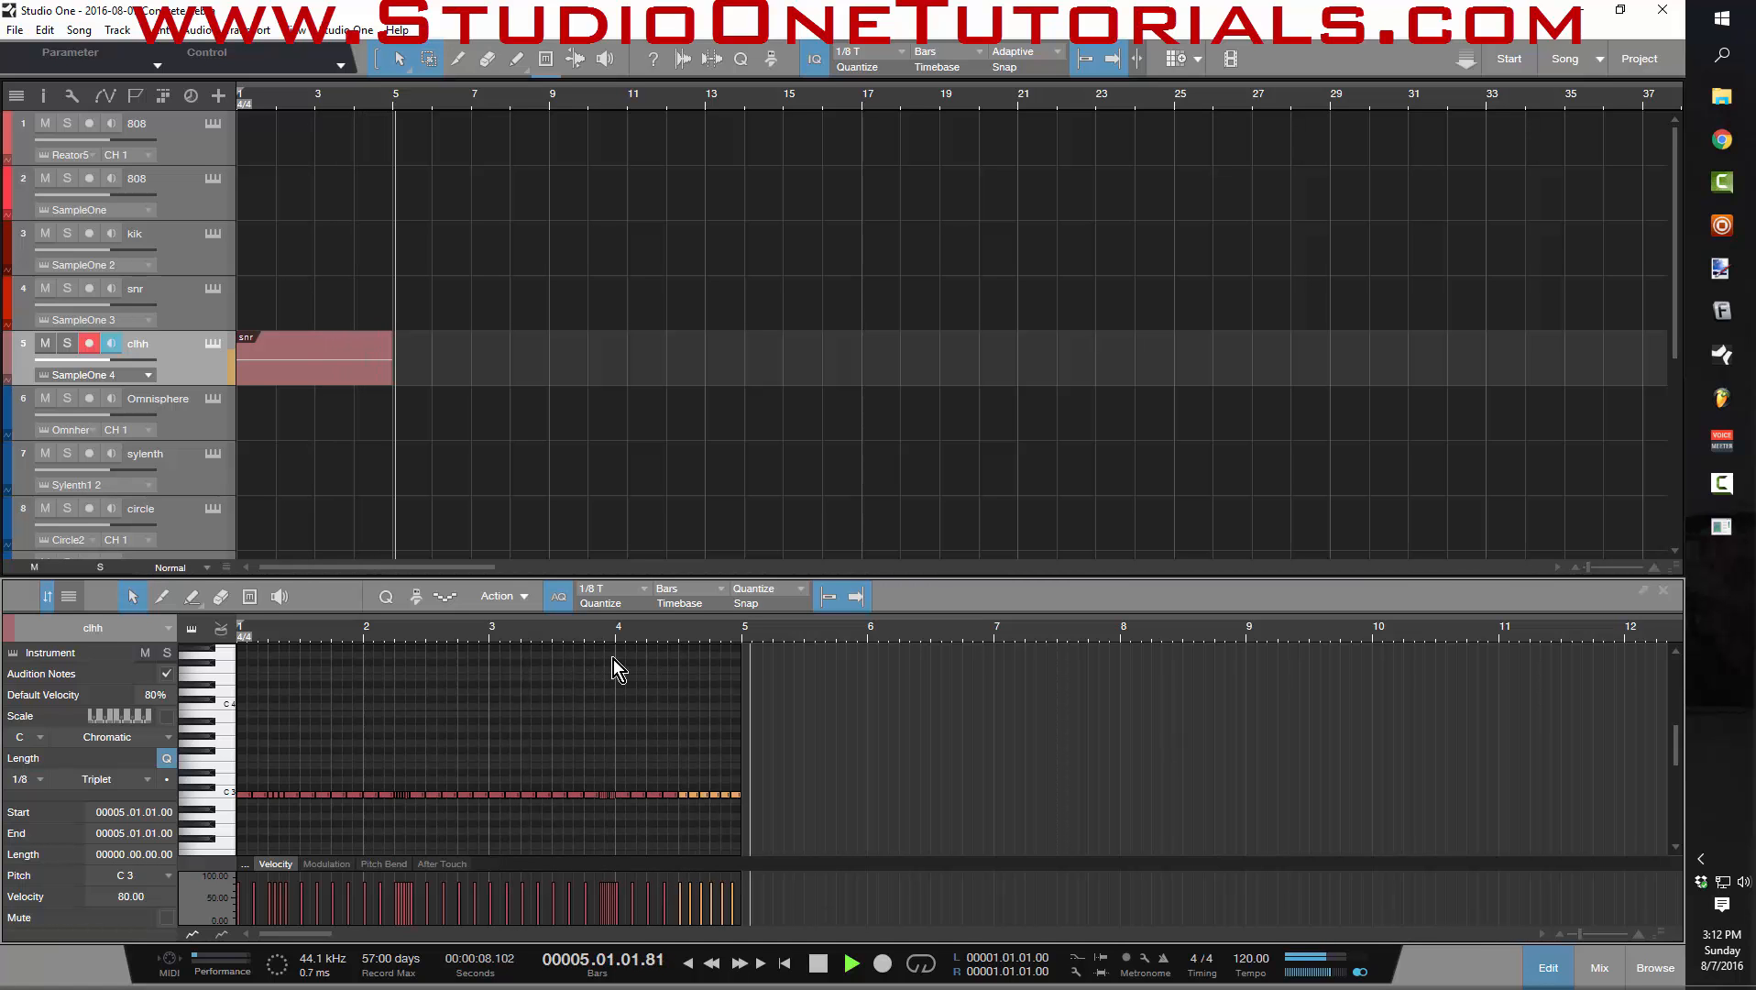
pyautogui.click(851, 962)
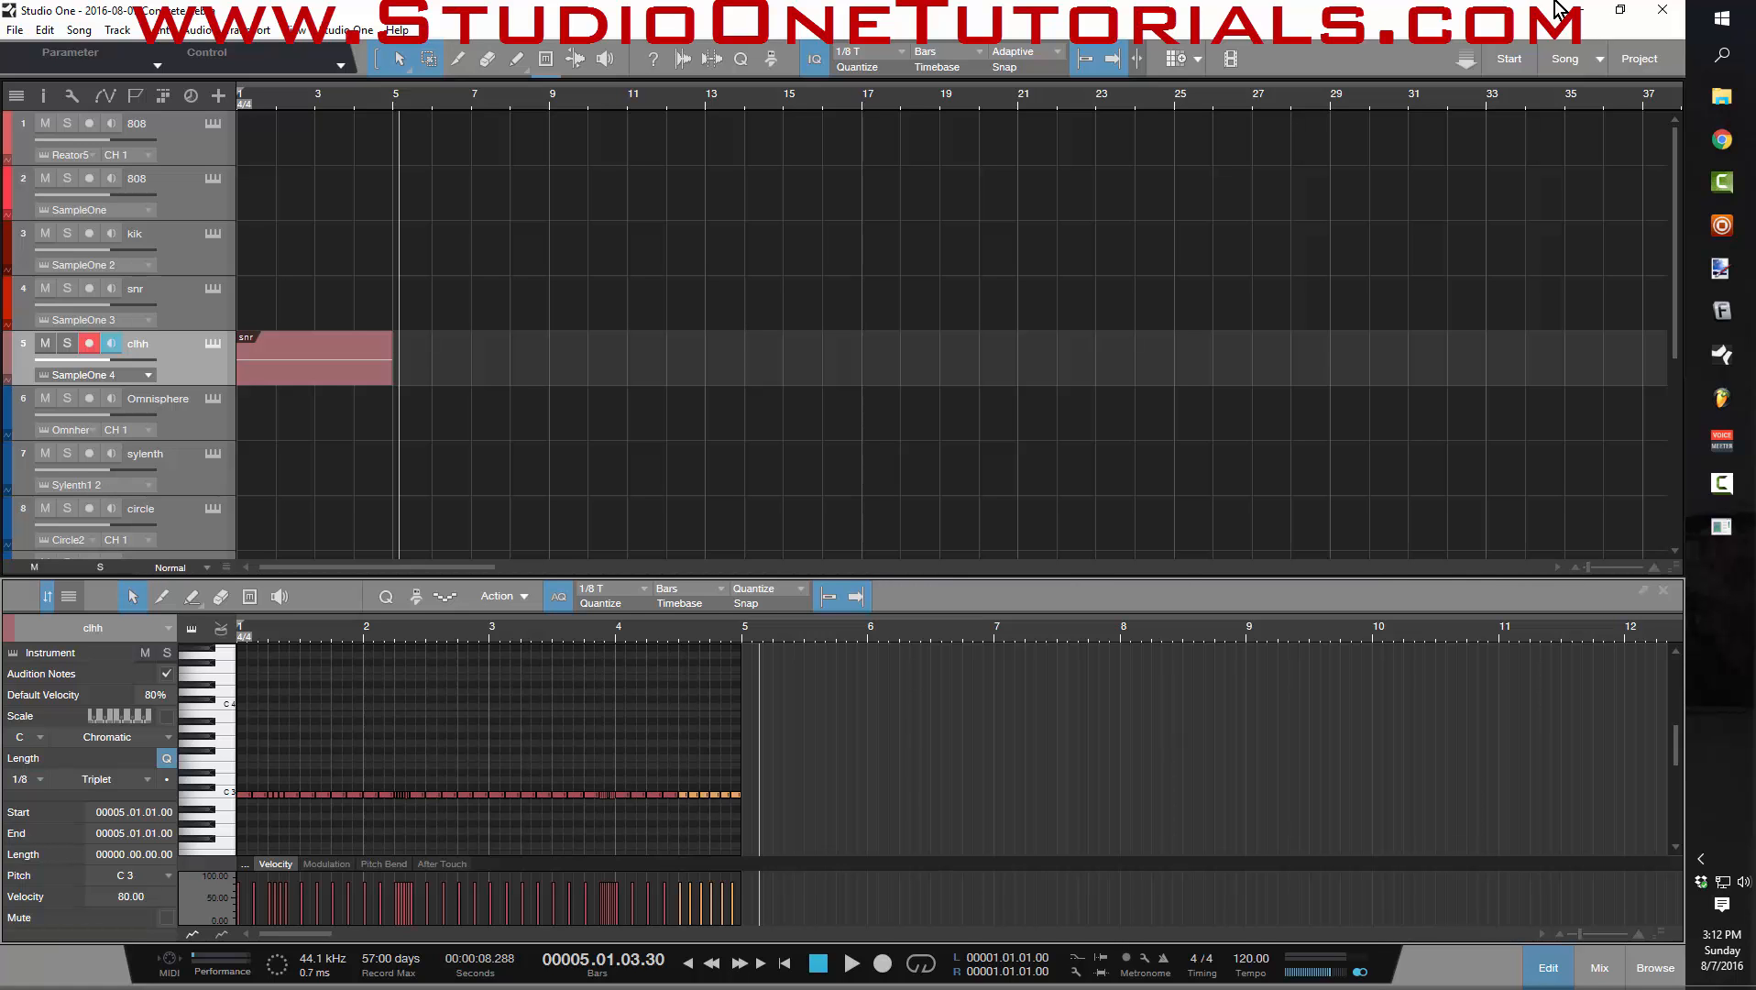
pyautogui.moveTo(636, 599)
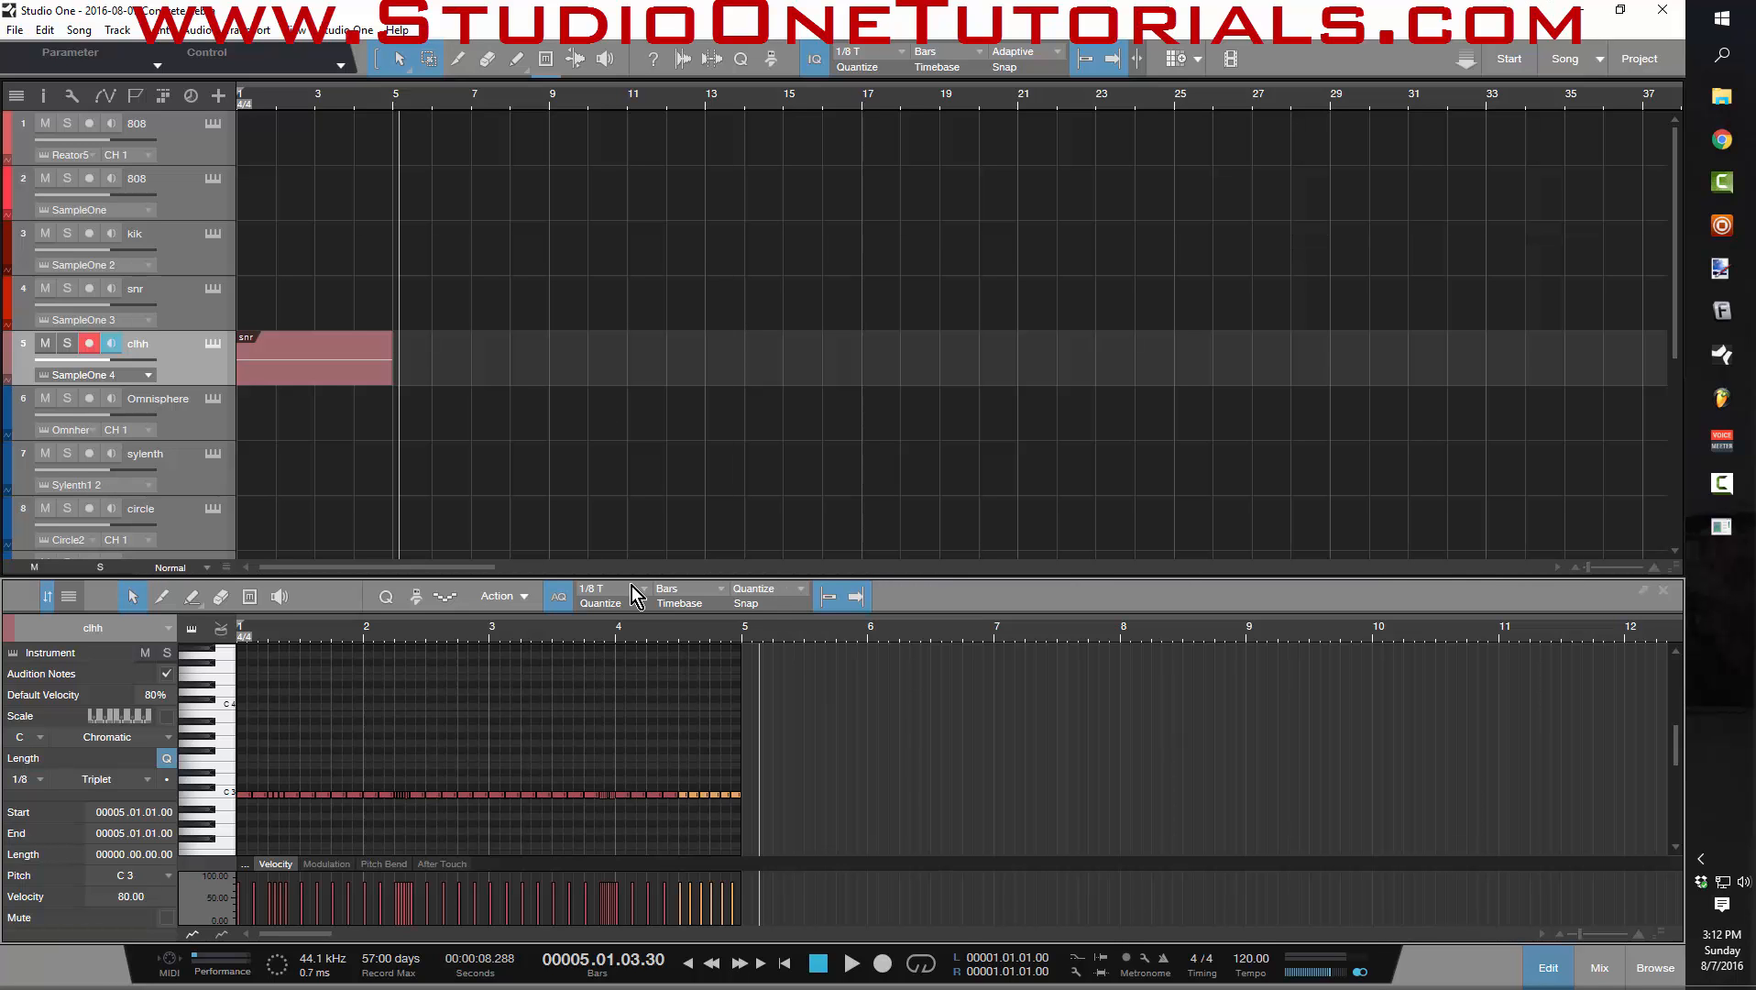
pyautogui.click(611, 589)
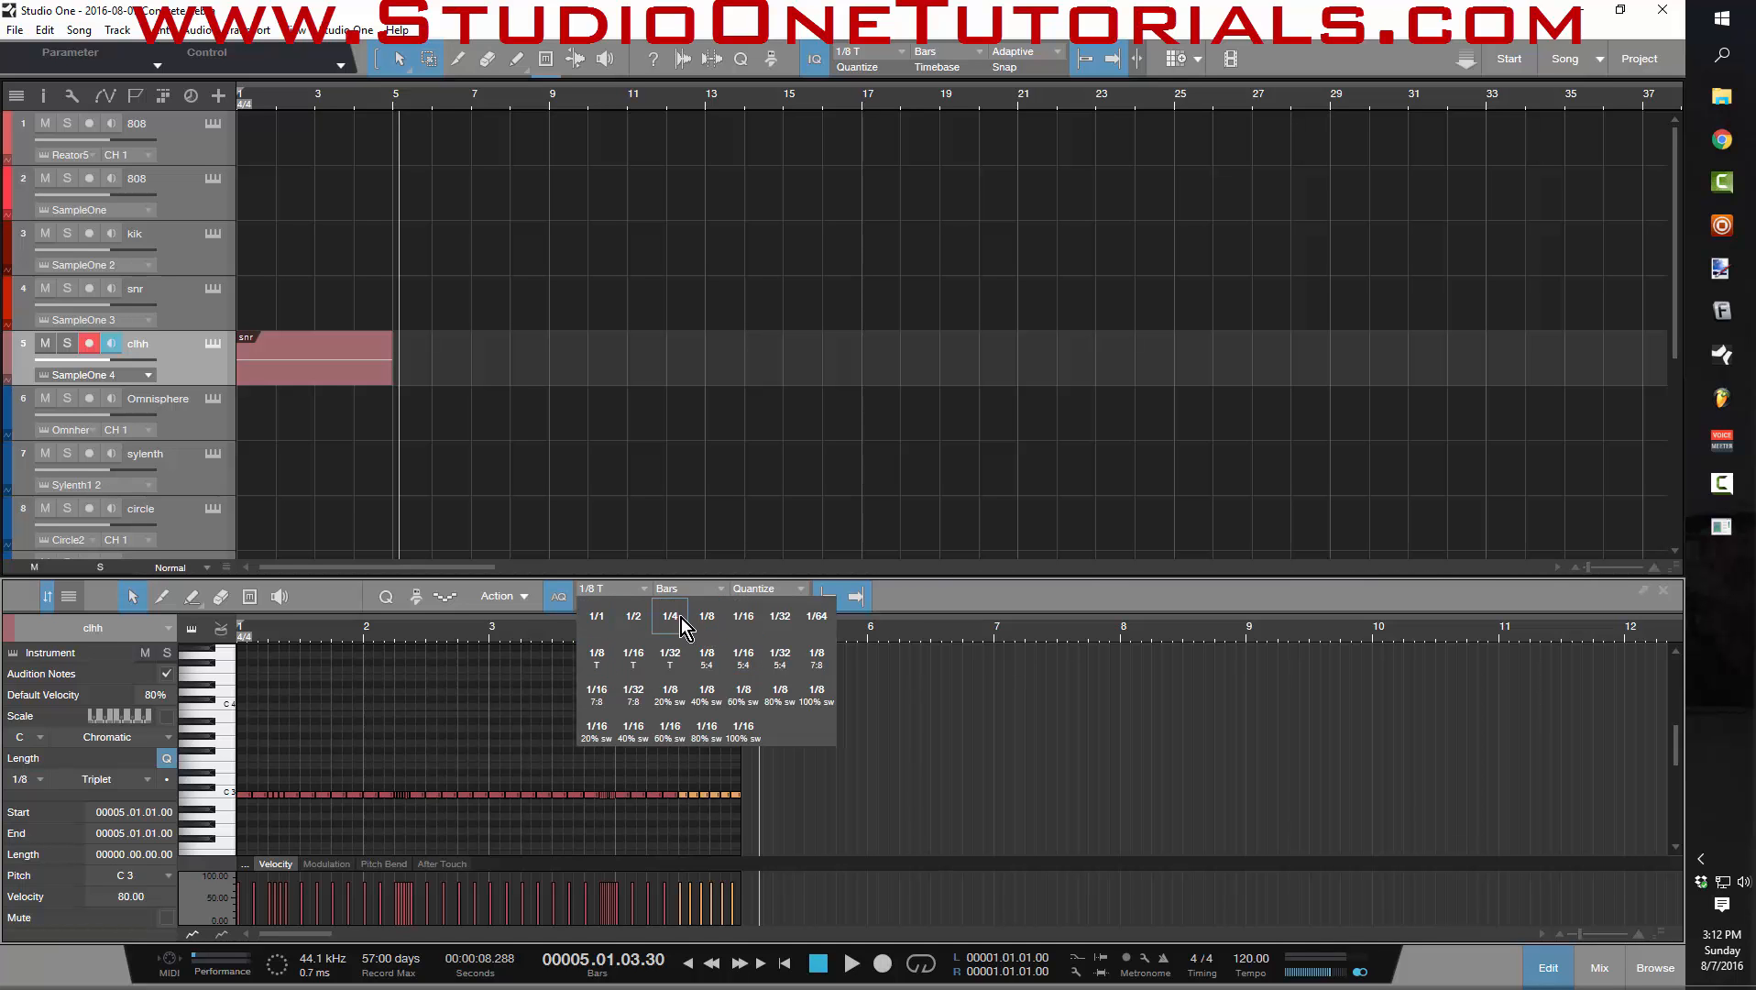
pyautogui.moveTo(816, 616)
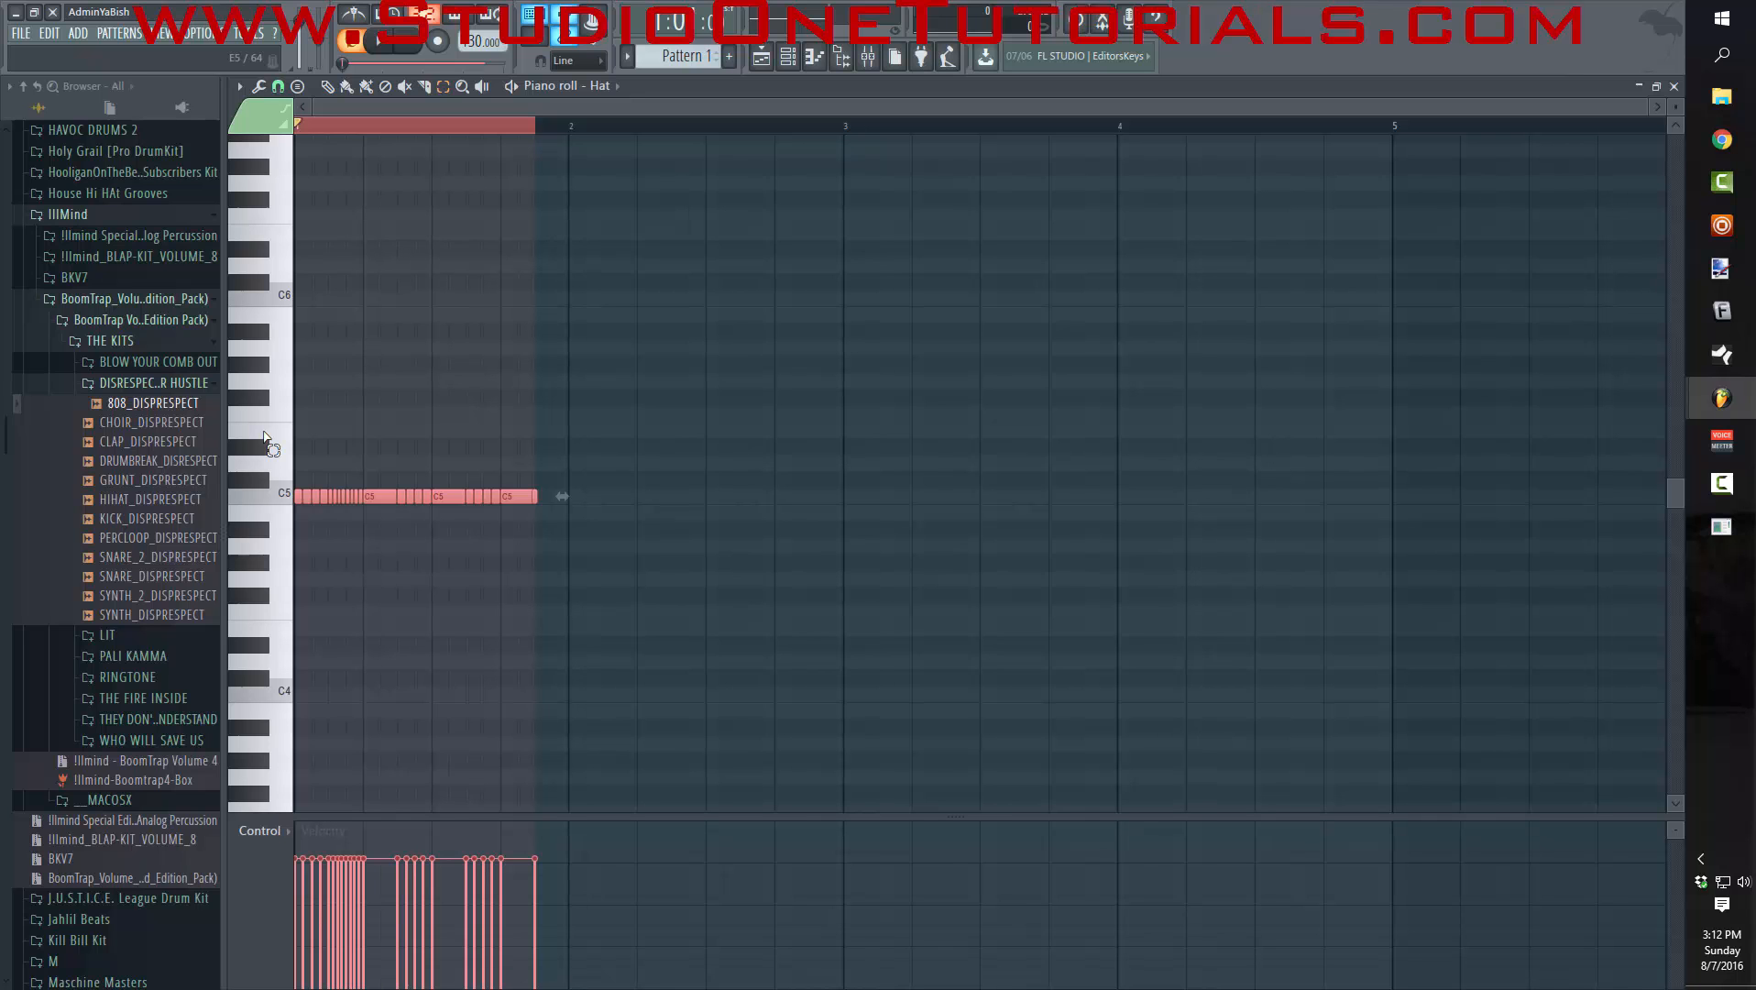
# - Clear the chopped hi-hat notes from the Hat piano roll
pyautogui.click(238, 86)
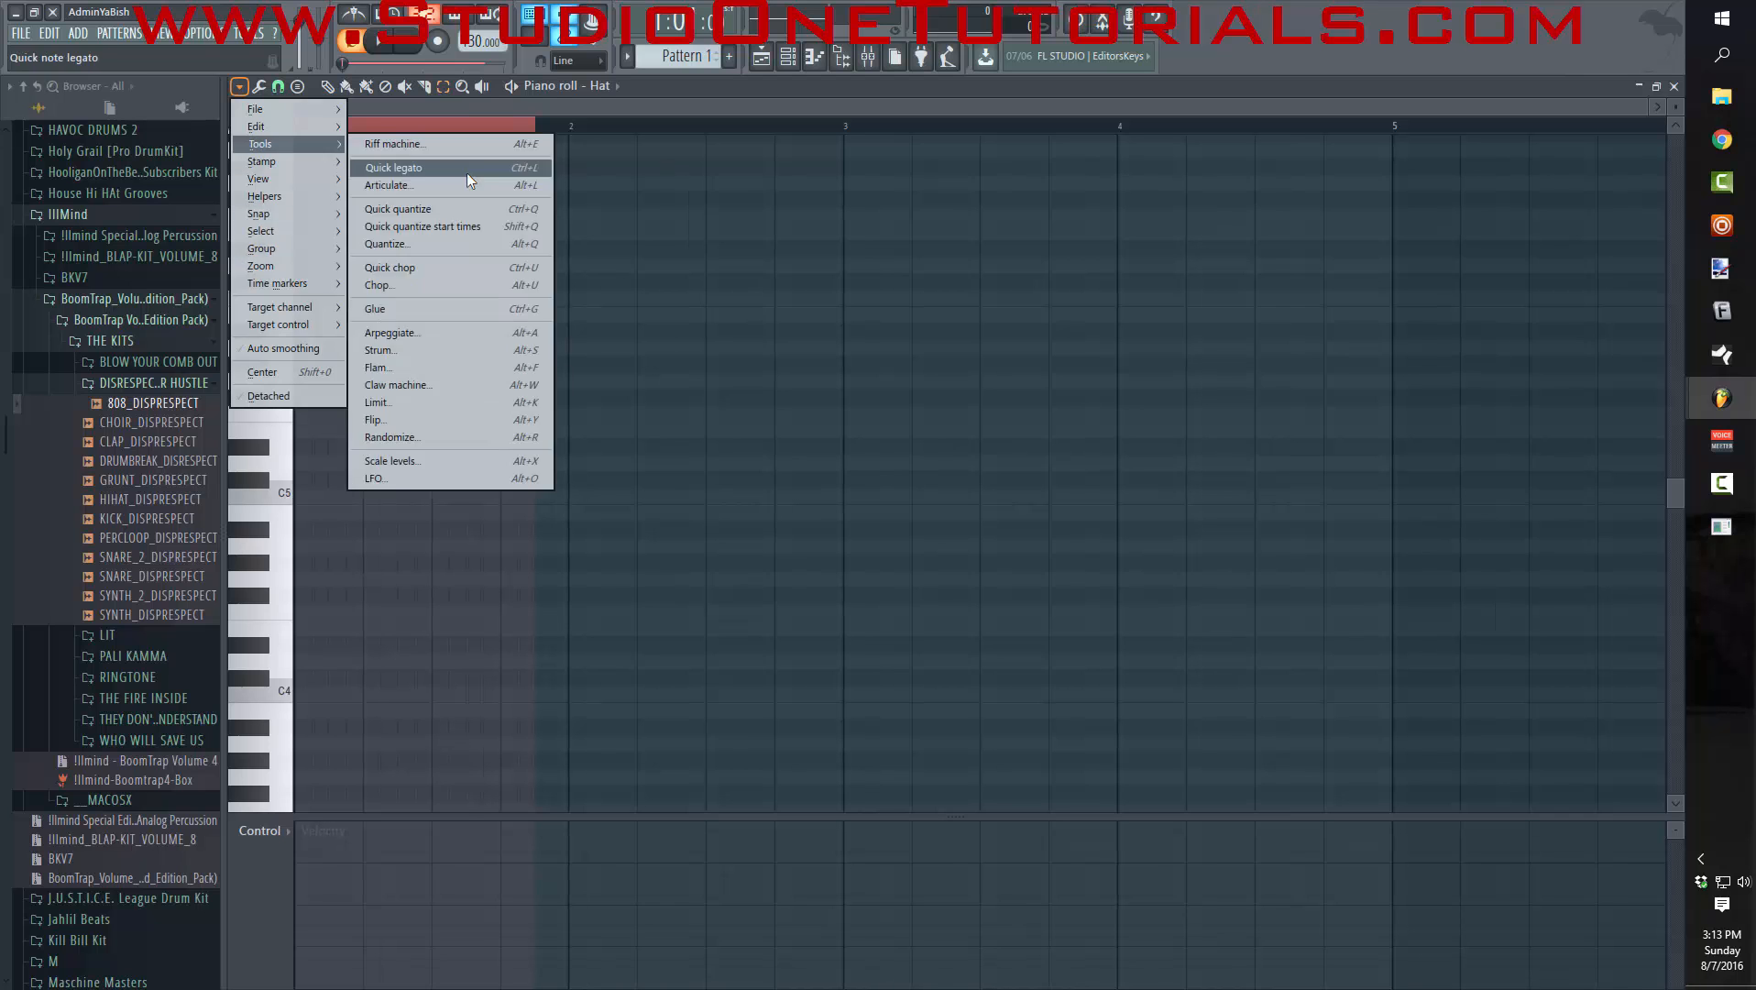
pyautogui.click(392, 167)
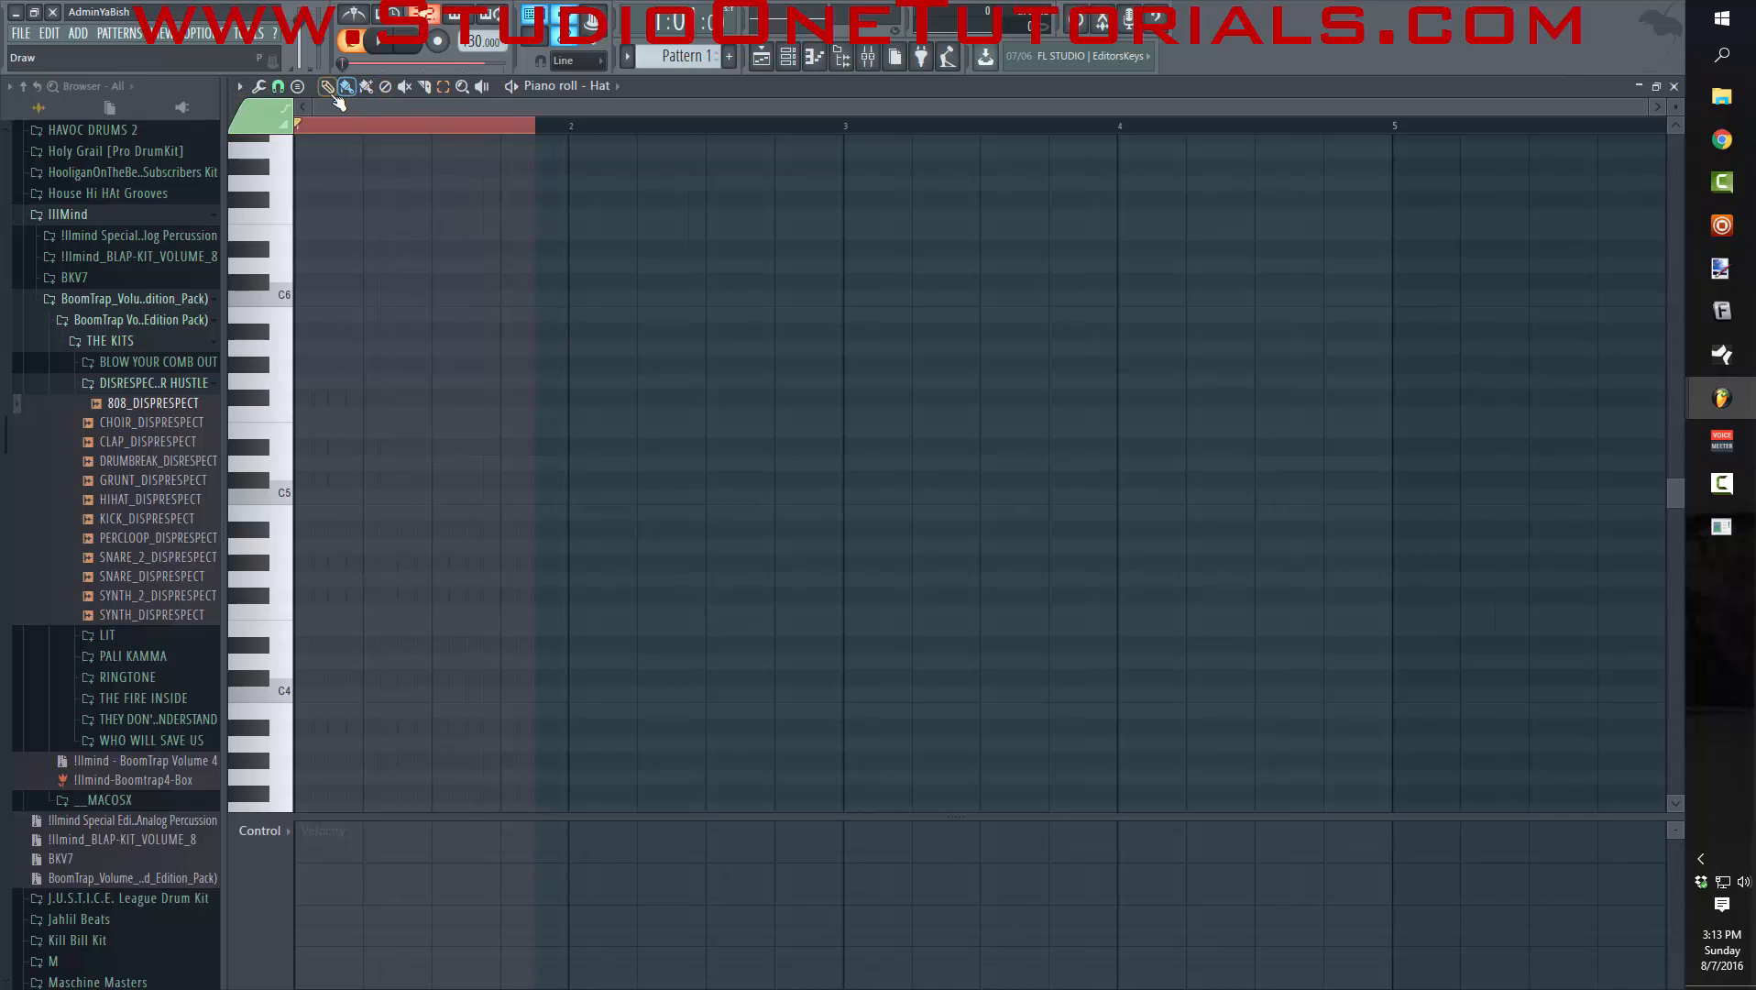
# - Cycle through the Select, Paint, Draw and Mute piano roll tools
pyautogui.click(423, 86)
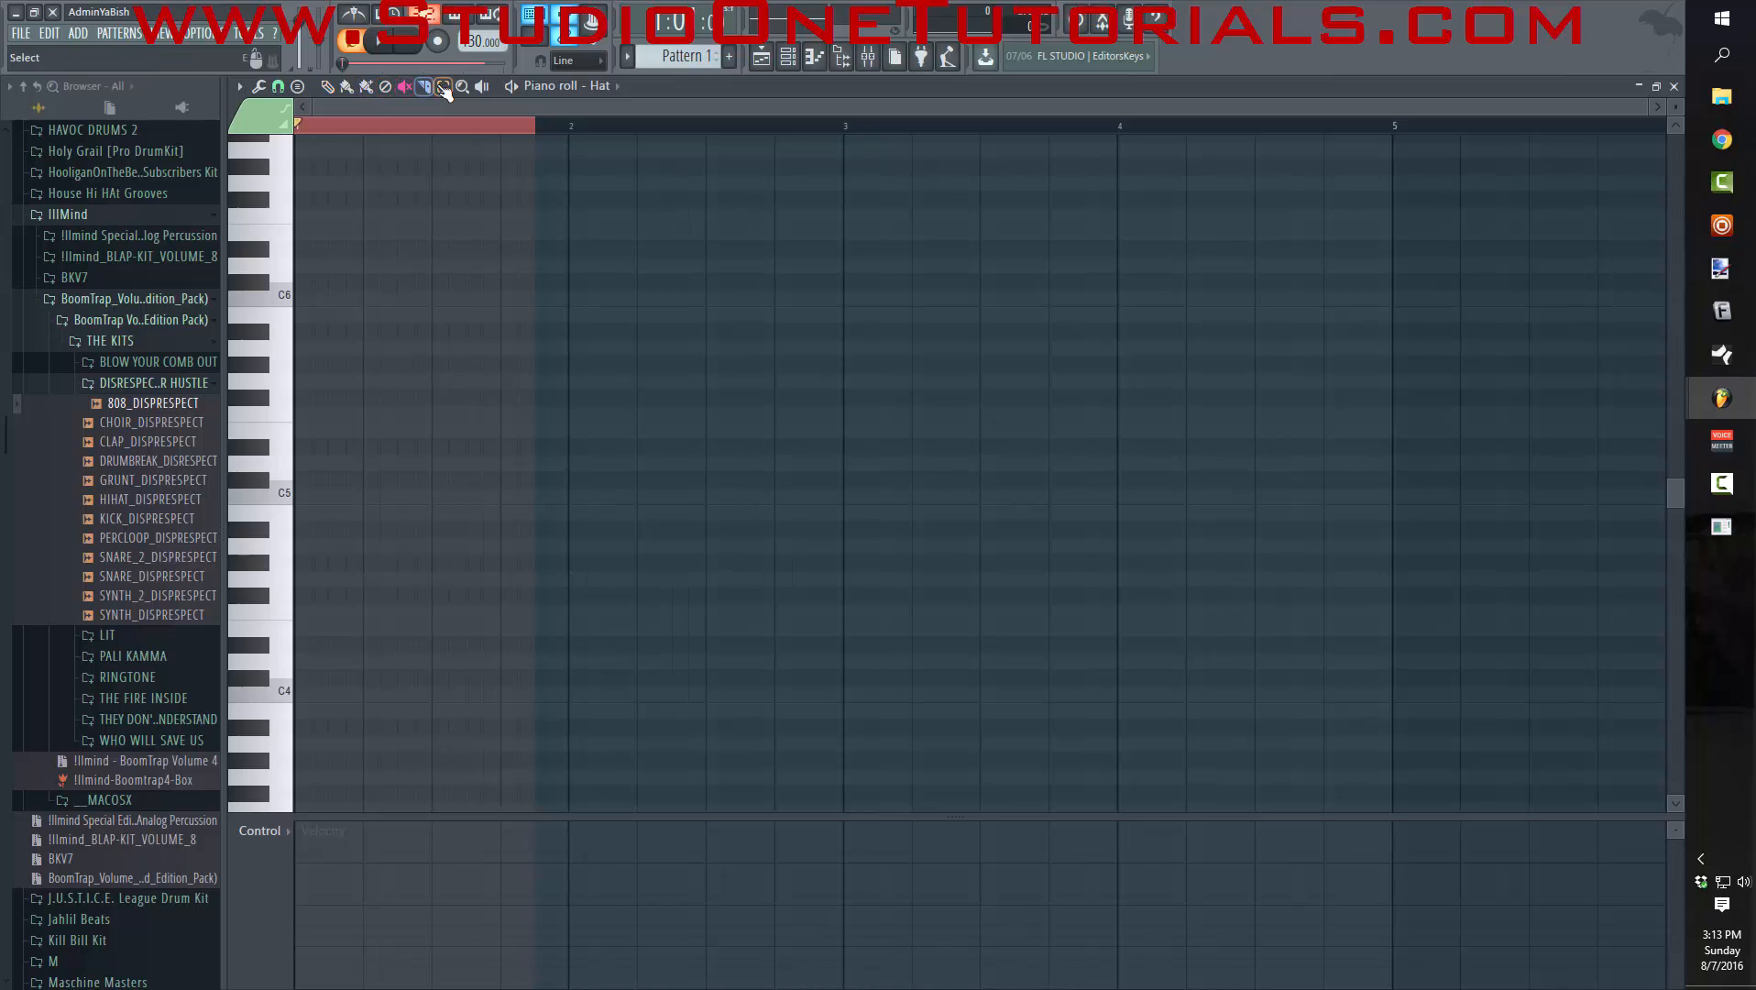
pyautogui.click(345, 88)
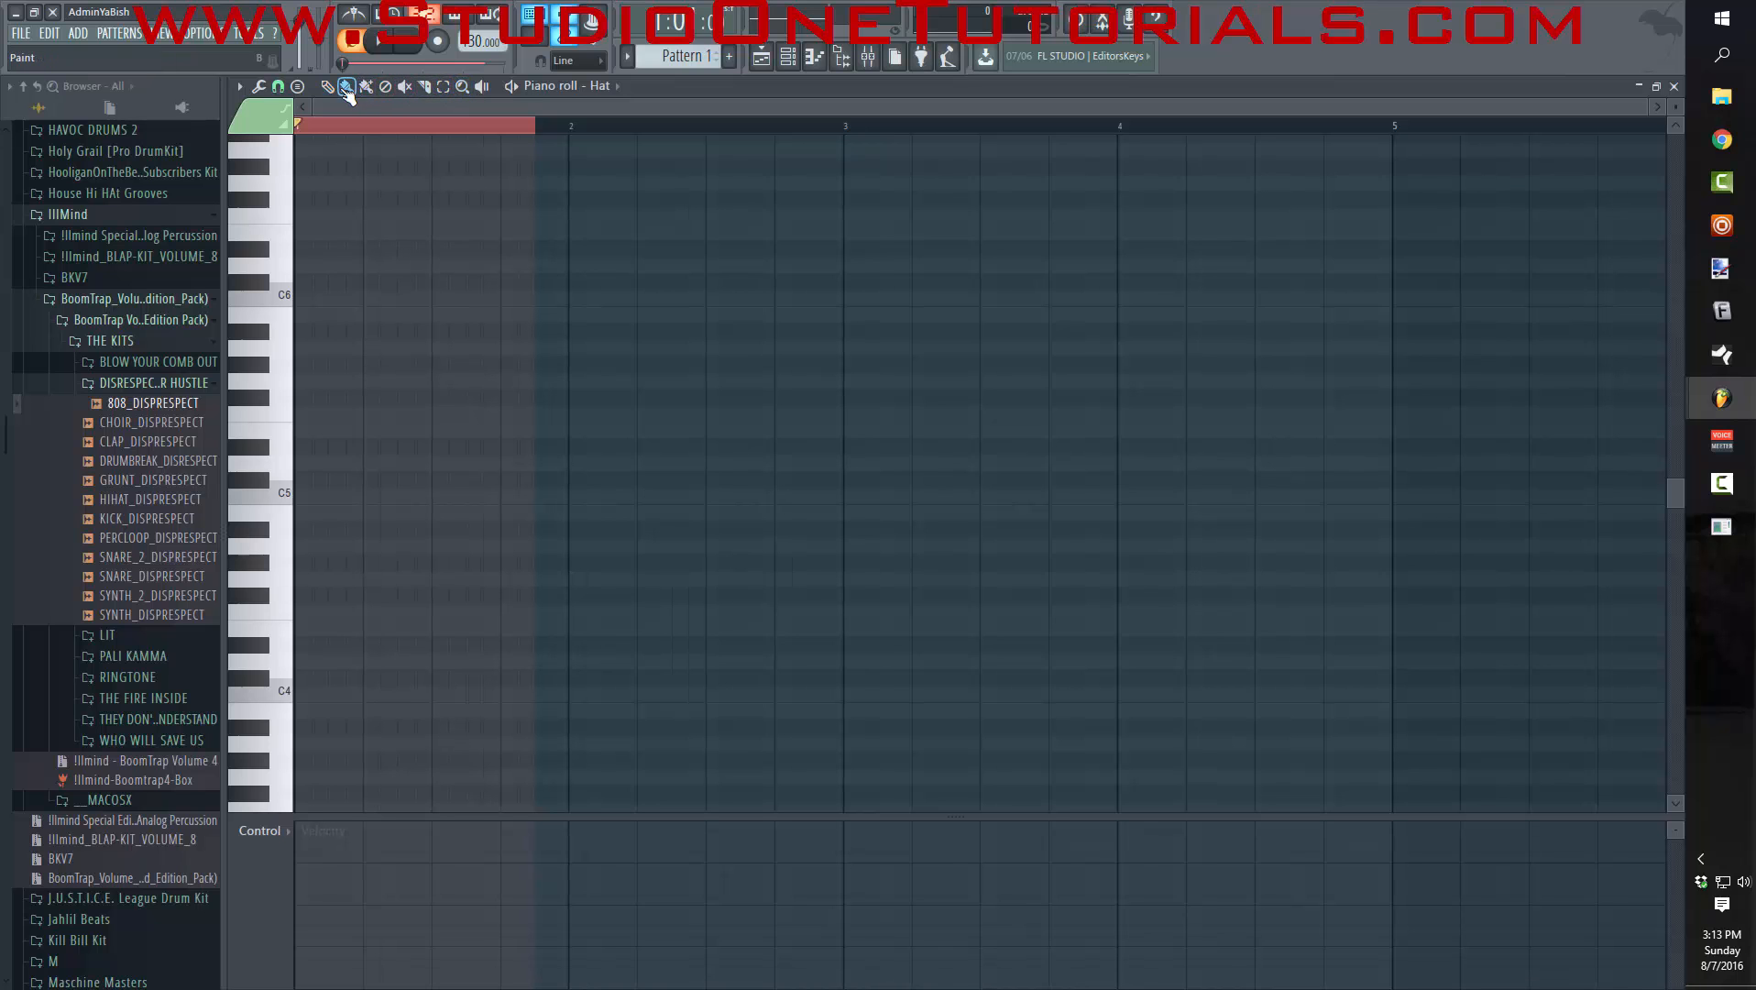
pyautogui.click(328, 86)
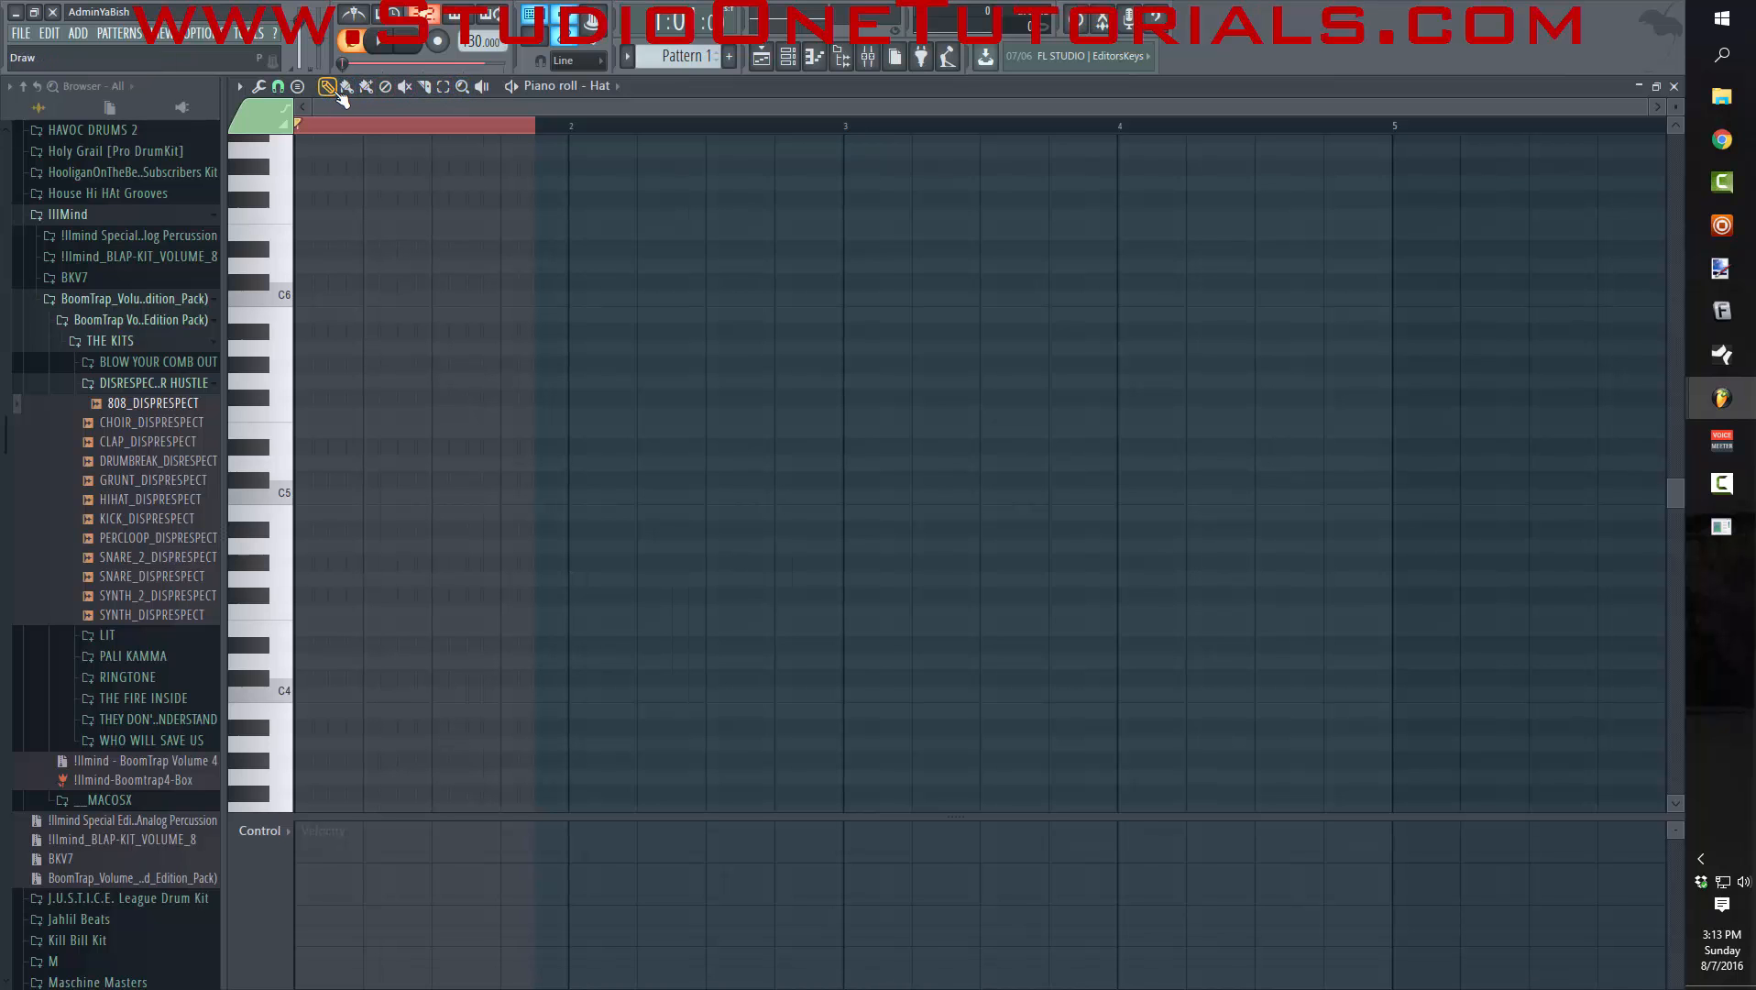
pyautogui.click(385, 86)
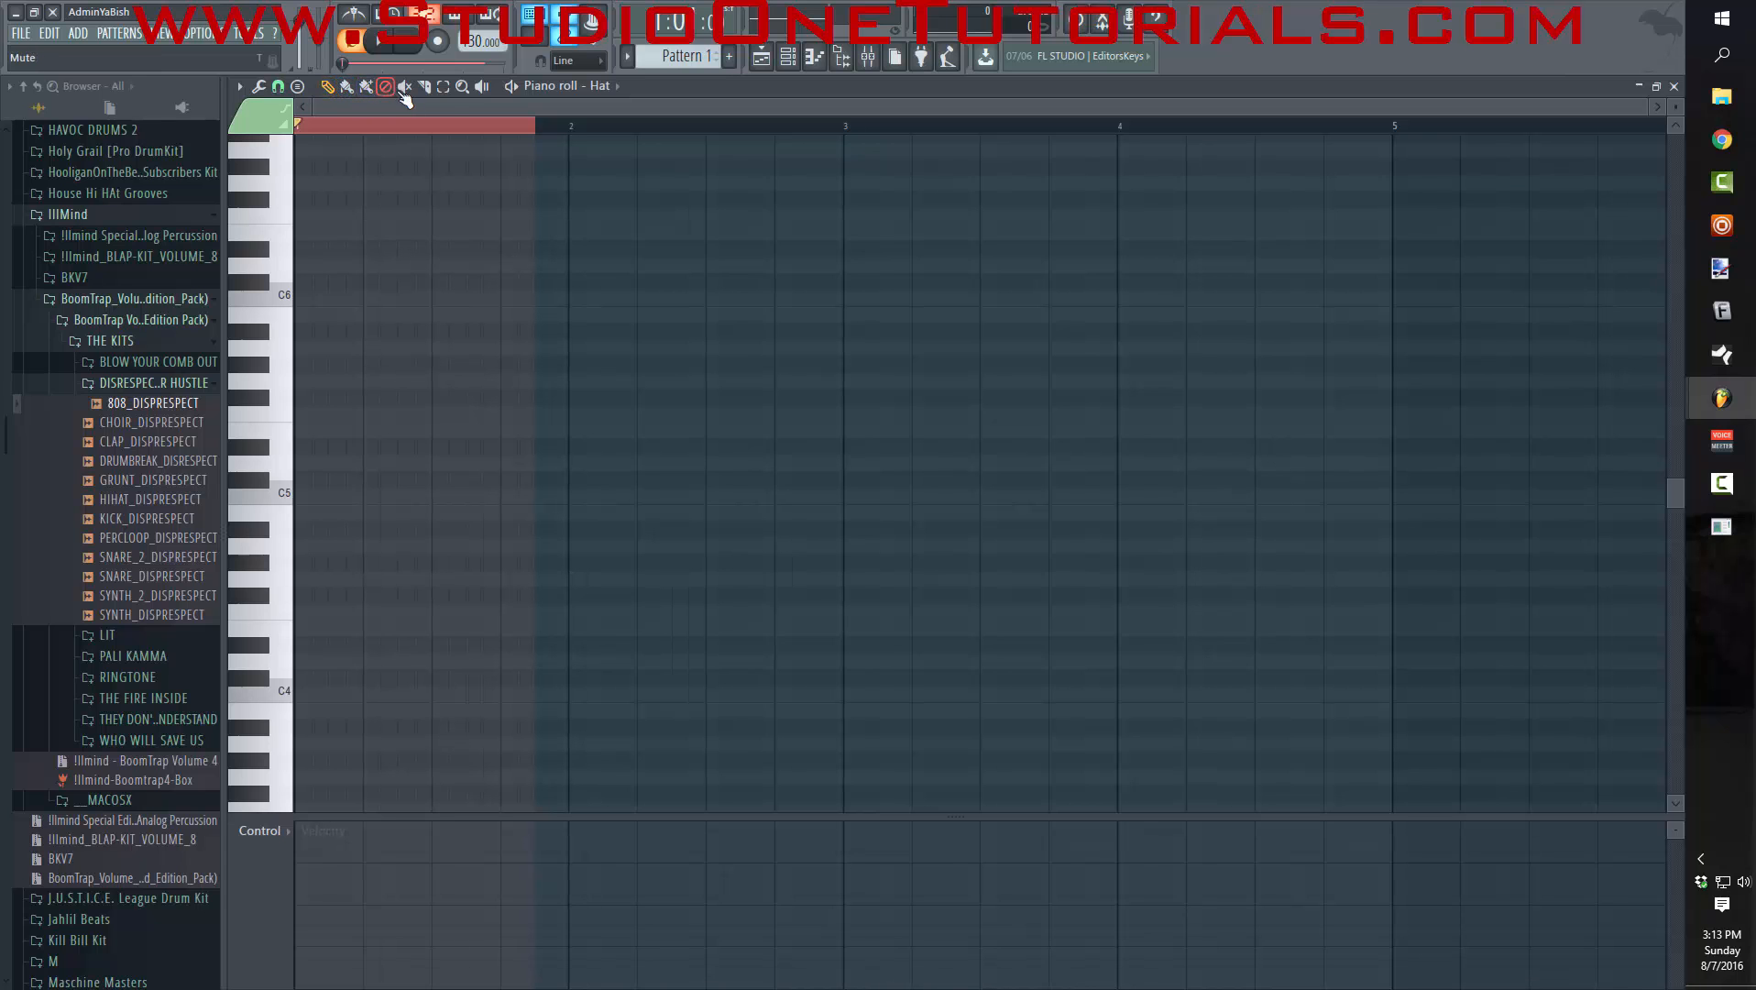
pyautogui.click(424, 86)
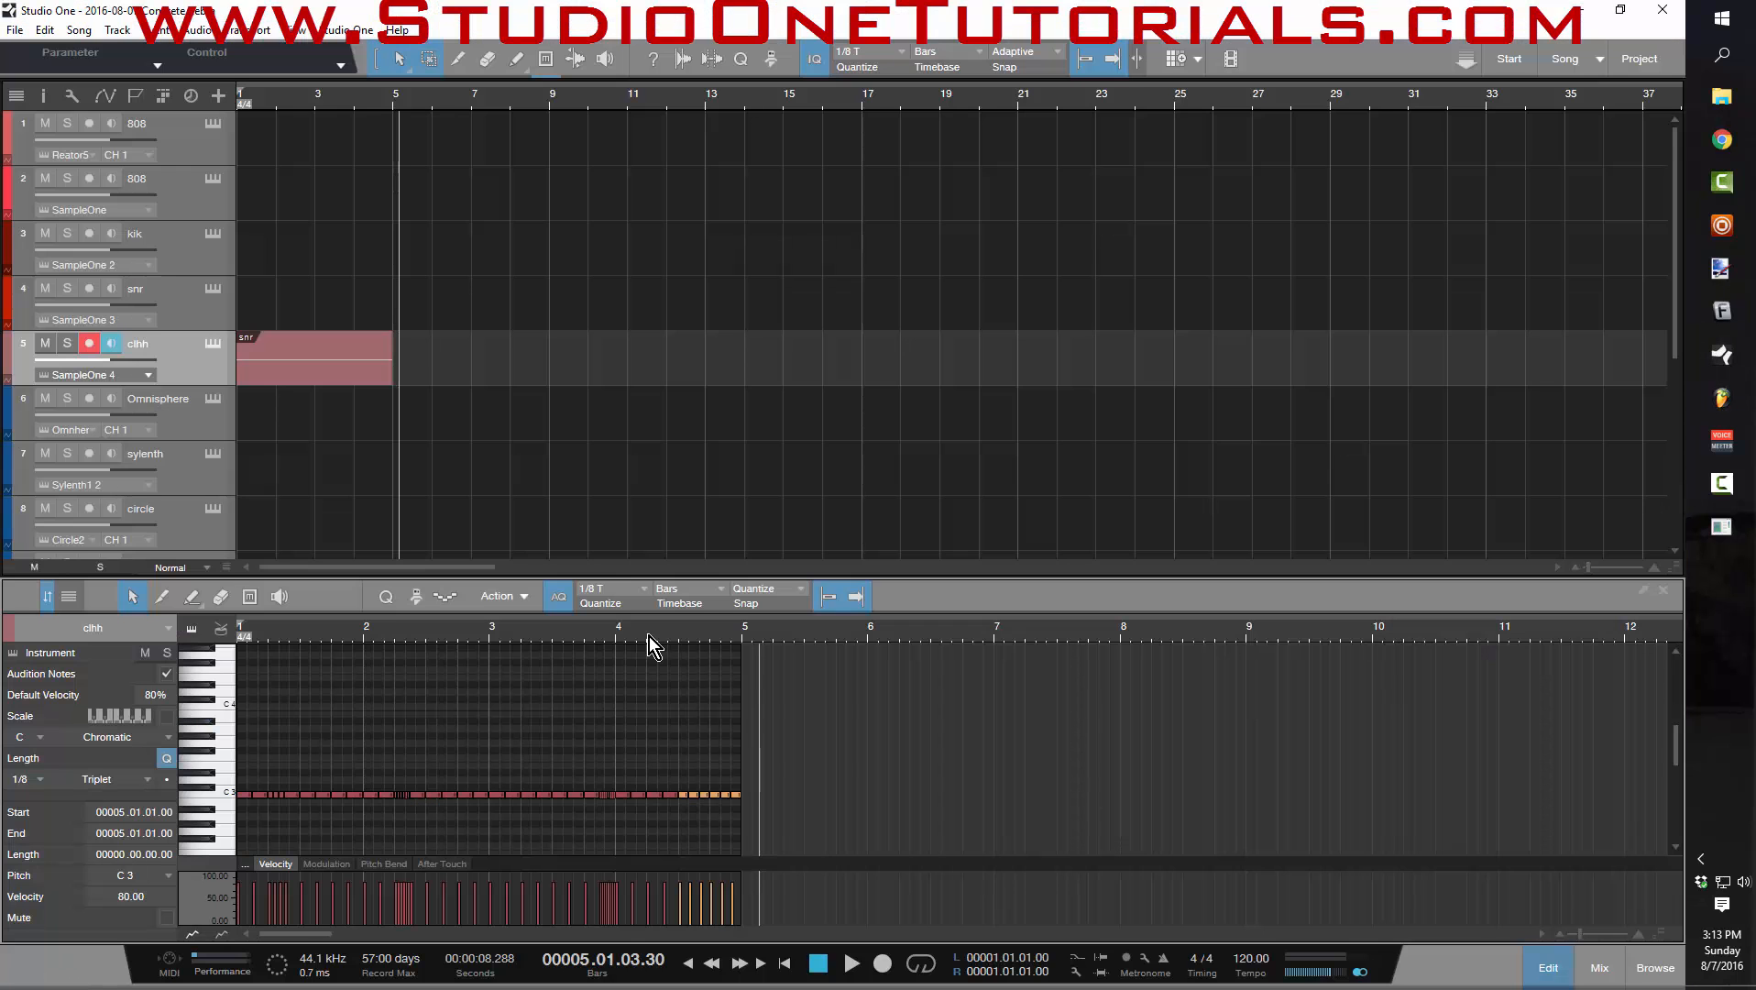
# - Give the sylenth track a part with one long held note
pyautogui.scroll(-3)
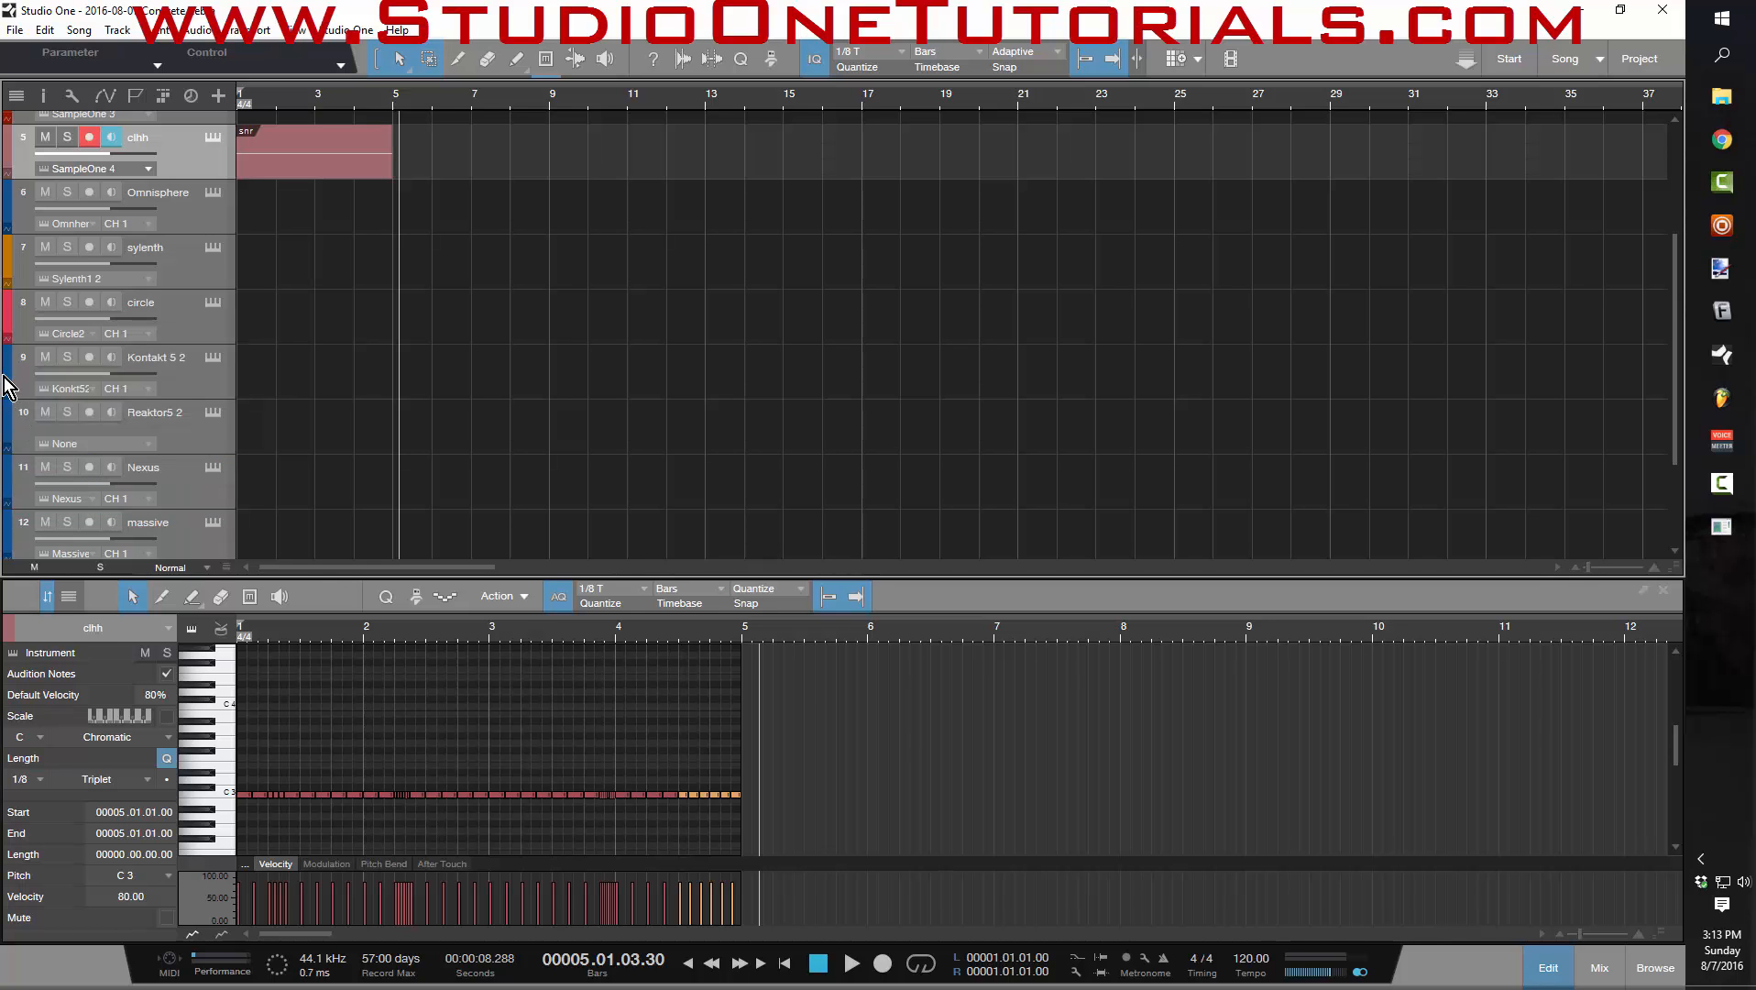
pyautogui.click(314, 262)
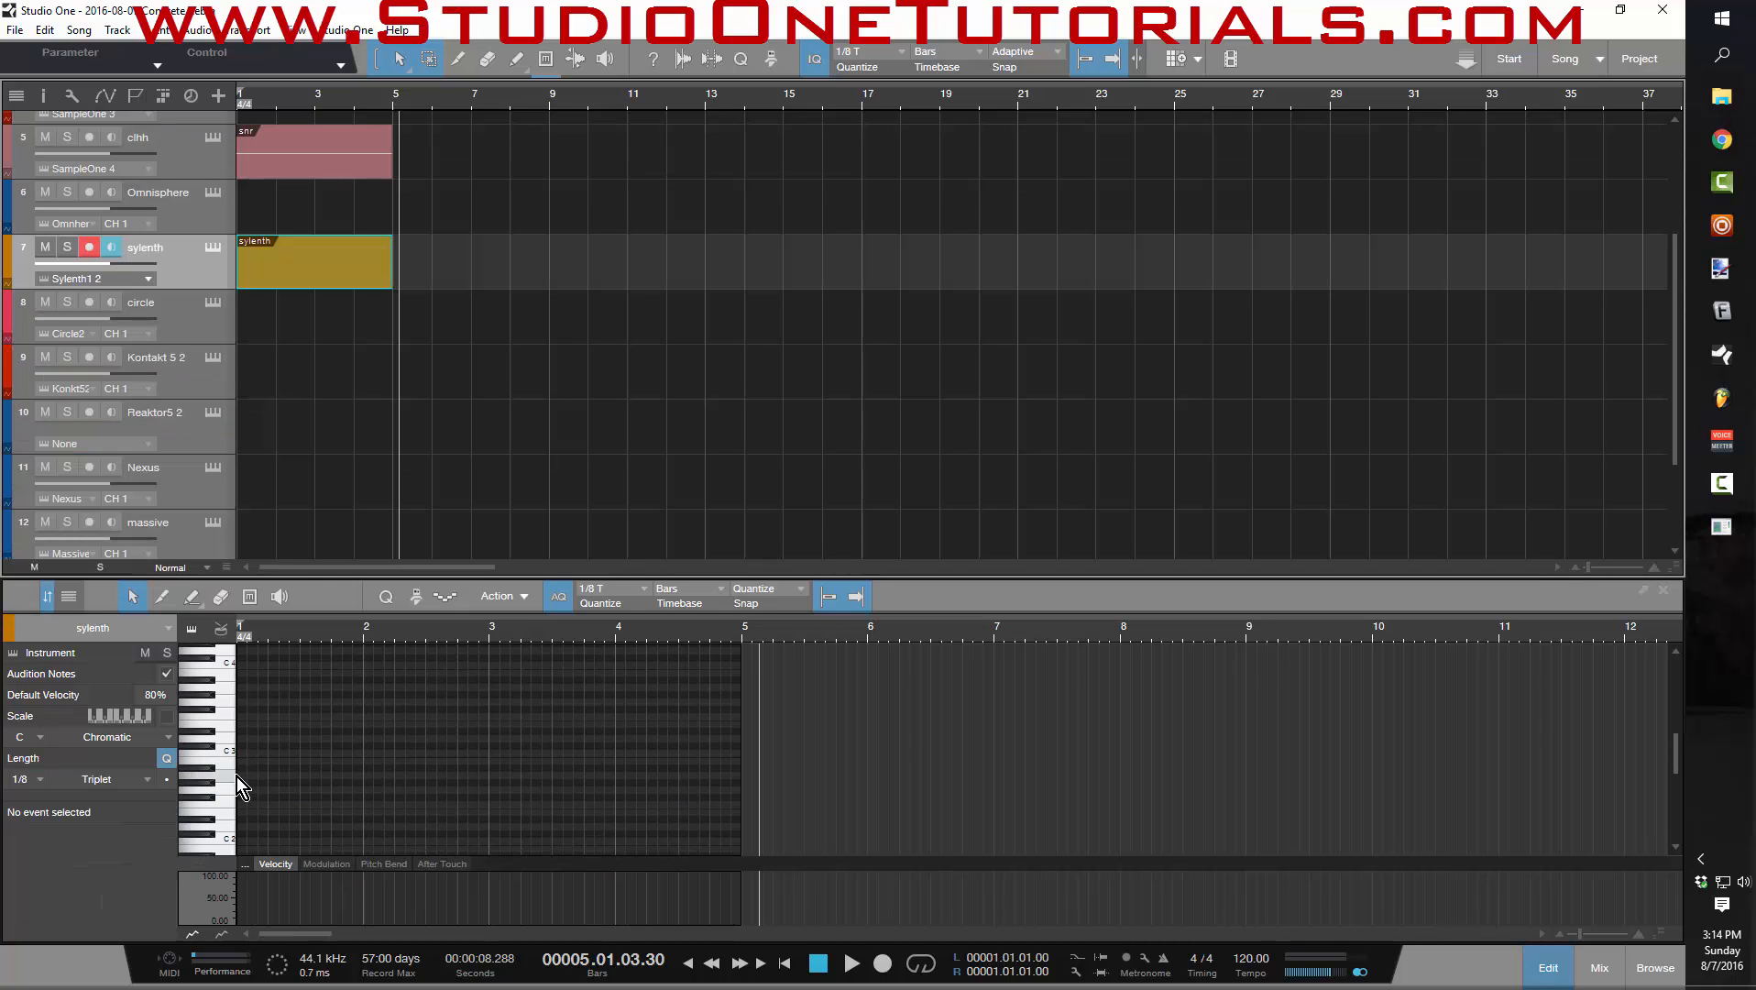
pyautogui.click(244, 780)
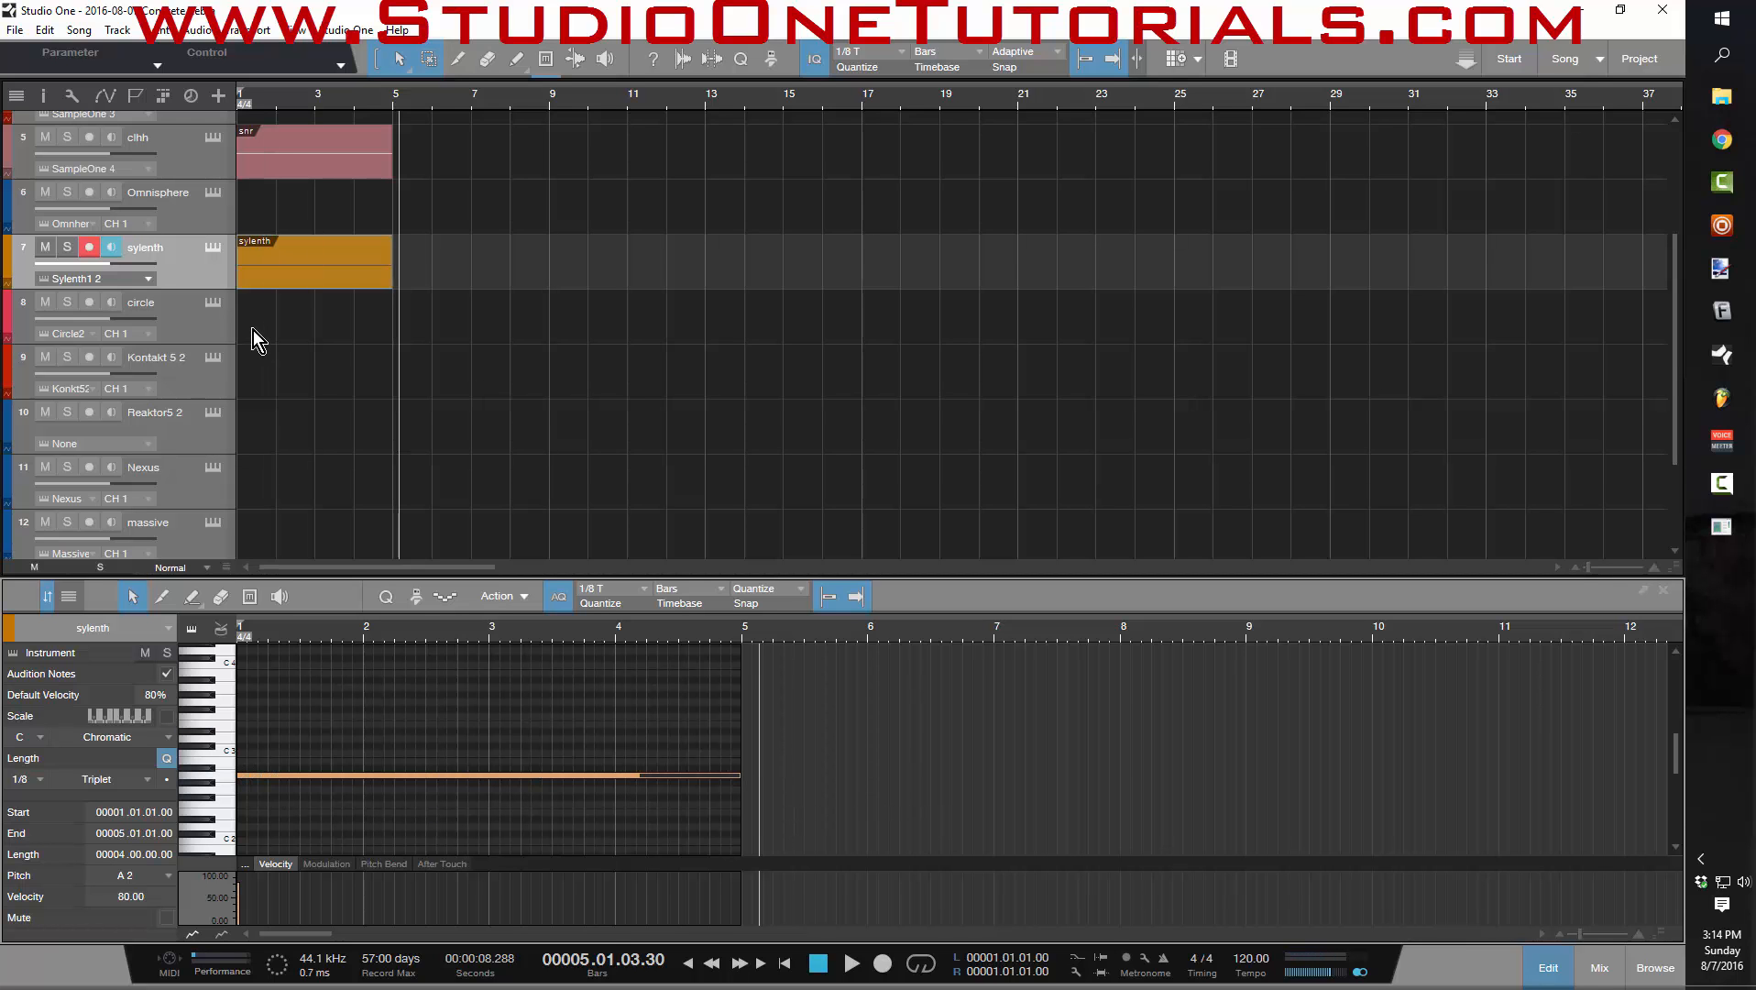
# - Give the circle track short A1 notes, one per bar
pyautogui.click(266, 317)
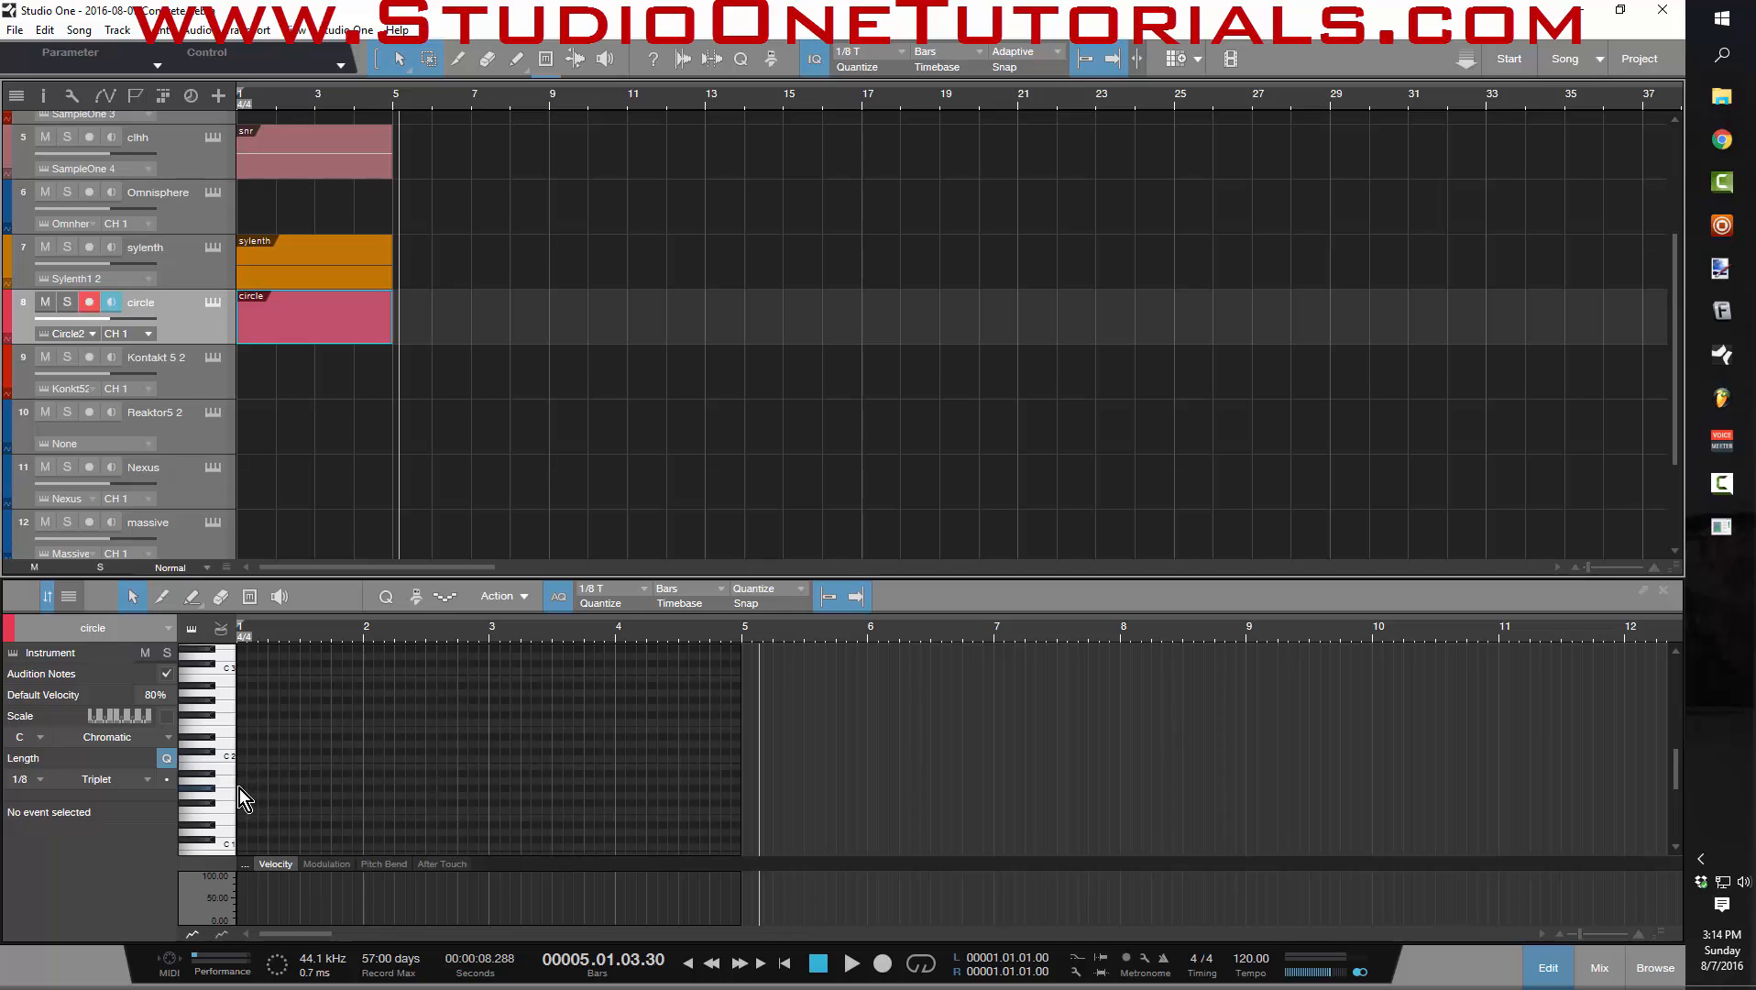
pyautogui.click(240, 781)
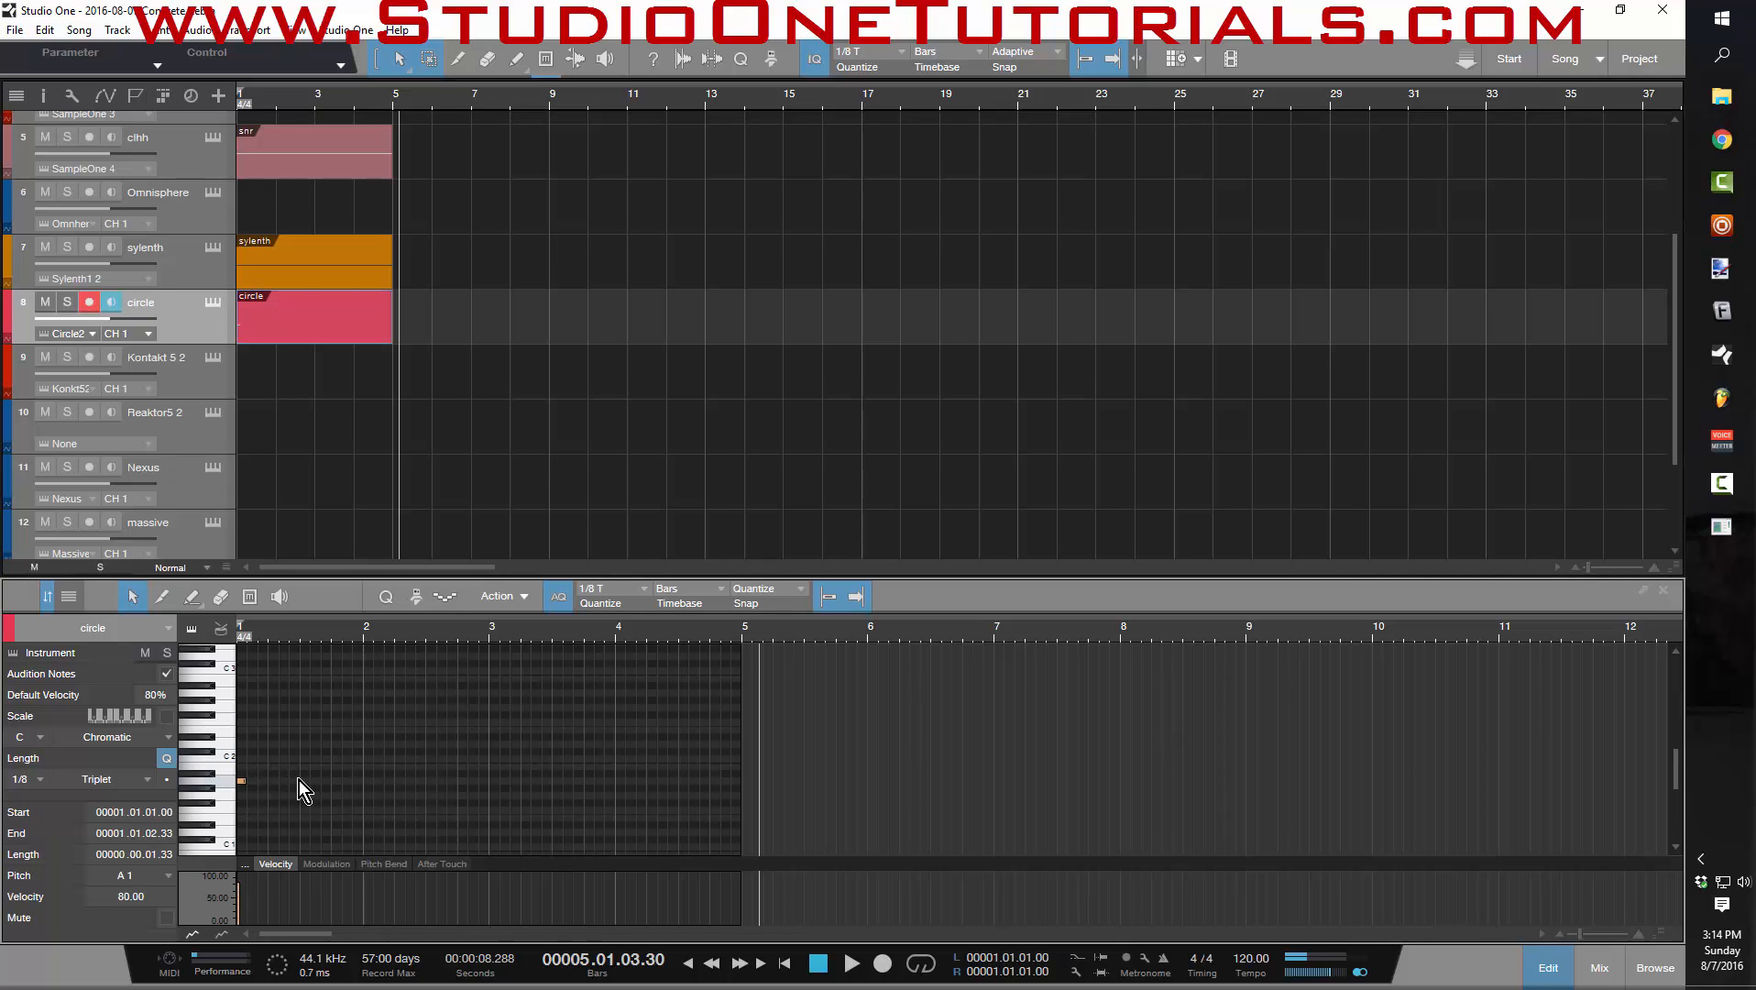
pyautogui.click(366, 779)
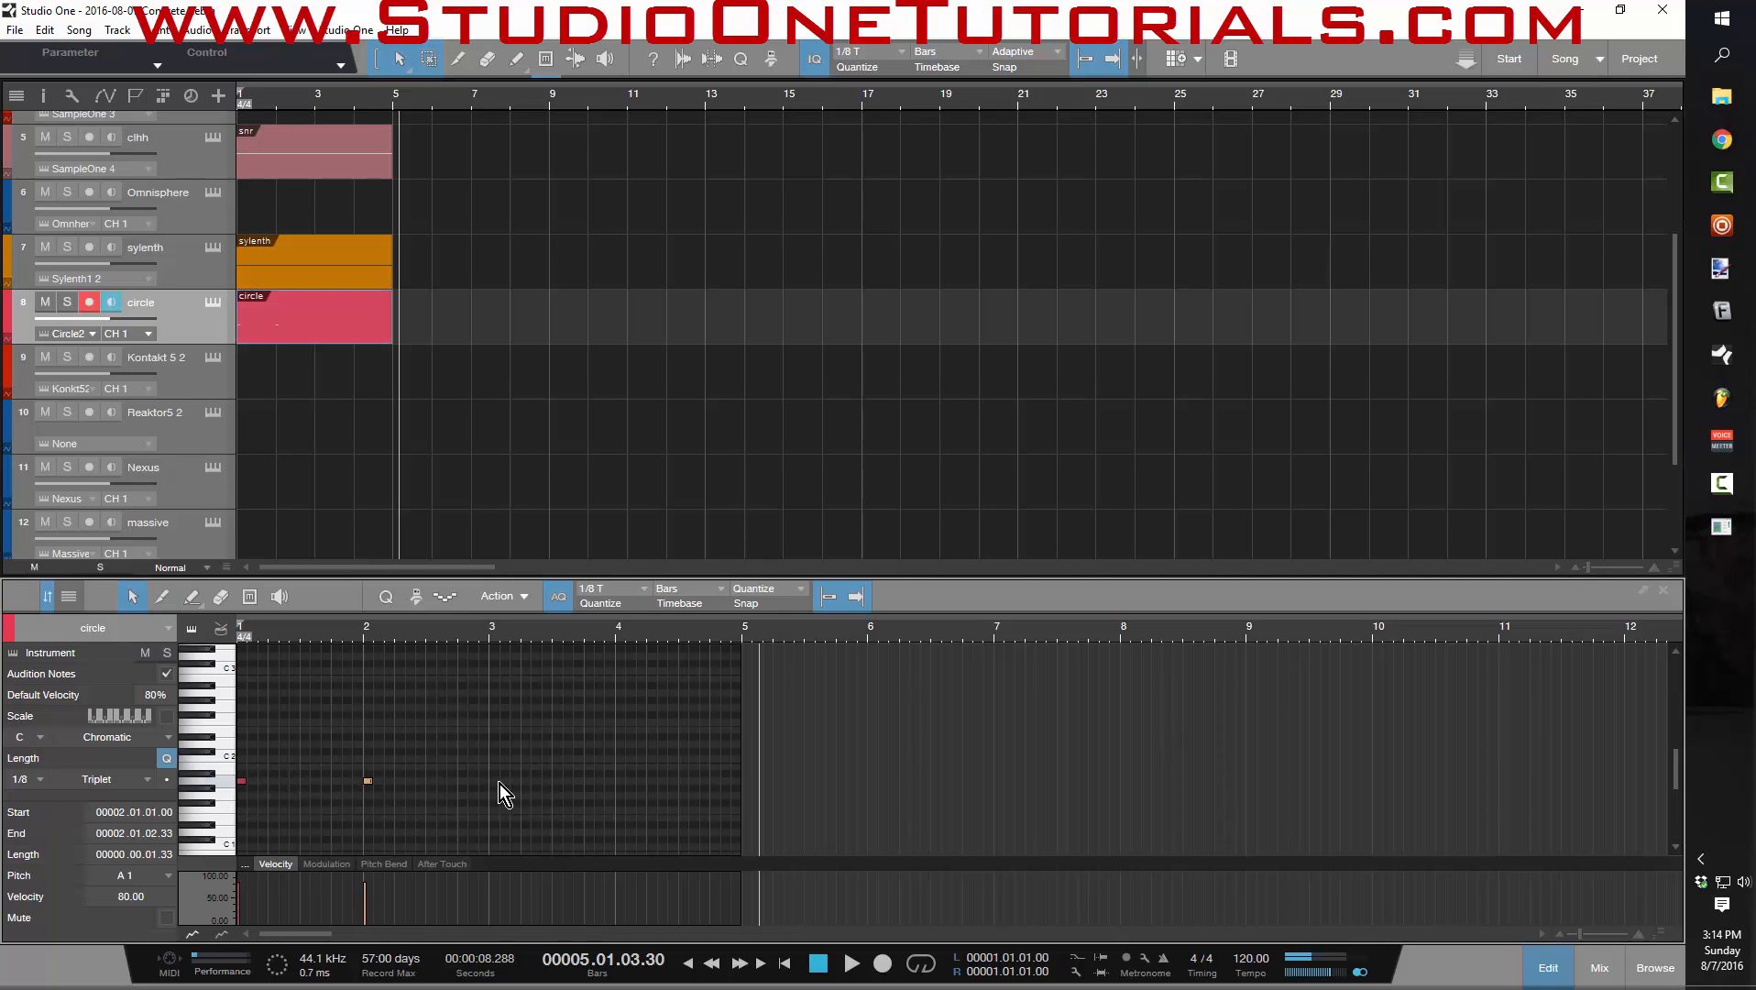
pyautogui.click(502, 779)
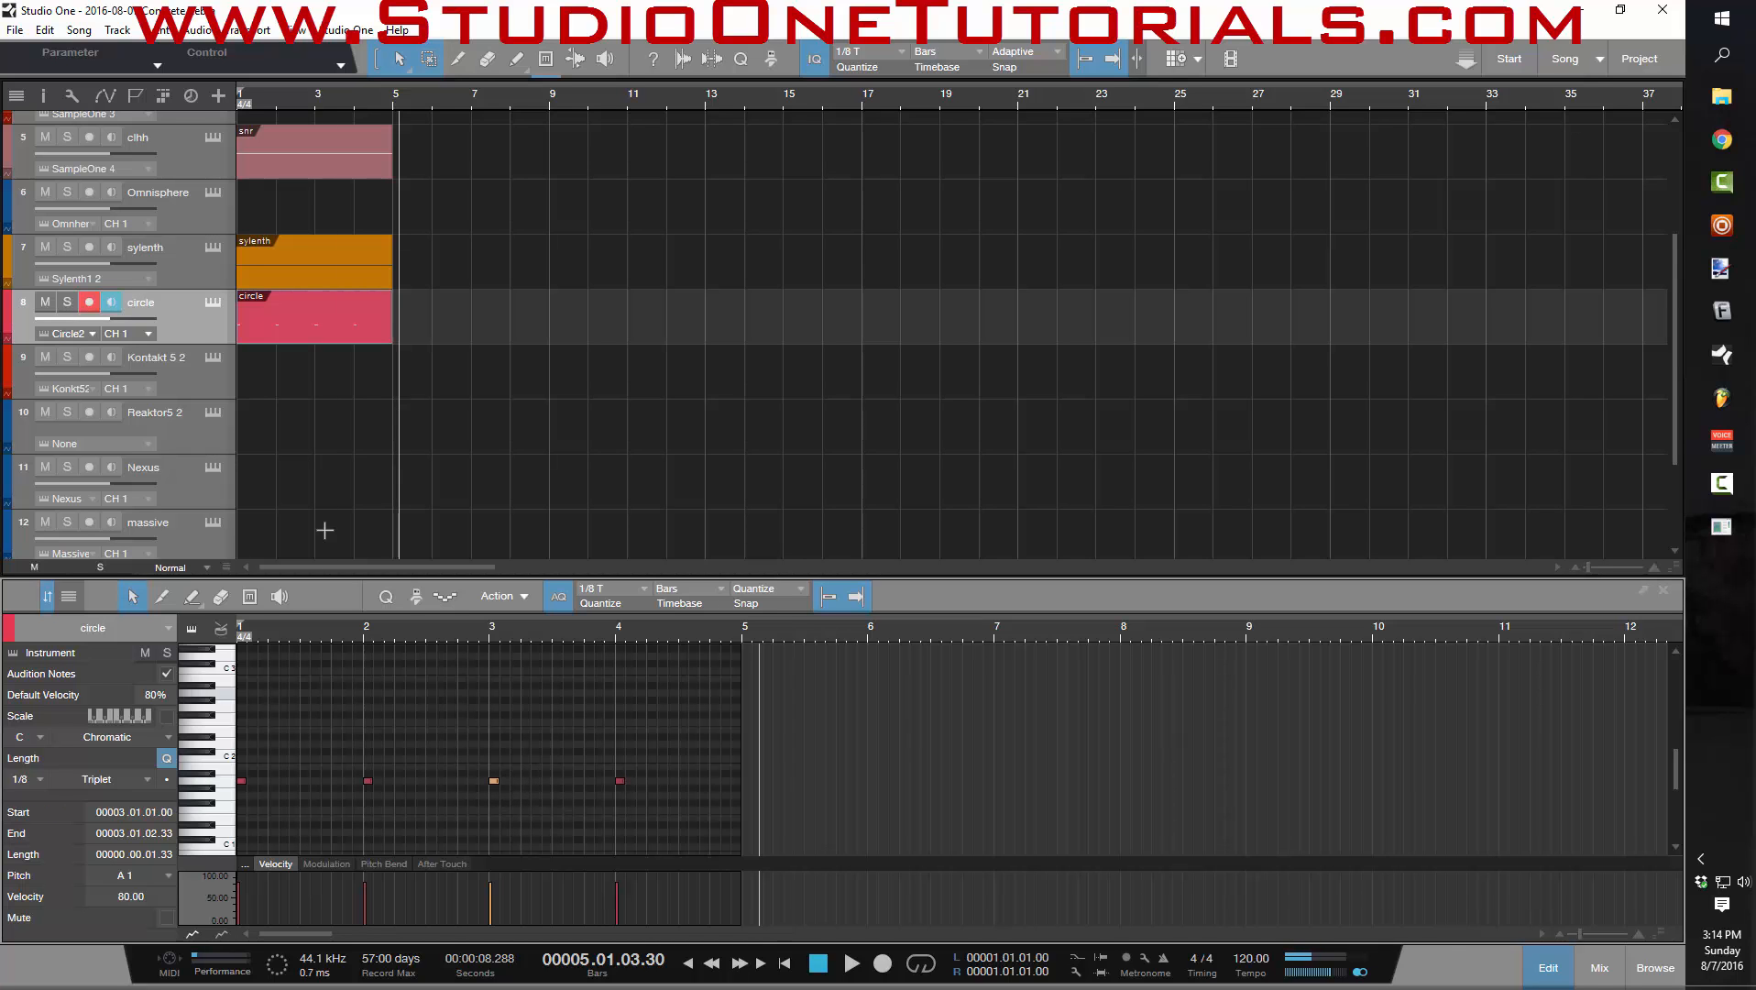
# - Create a Nexus part across the first bars, write its melody and set the track colour
pyautogui.click(157, 356)
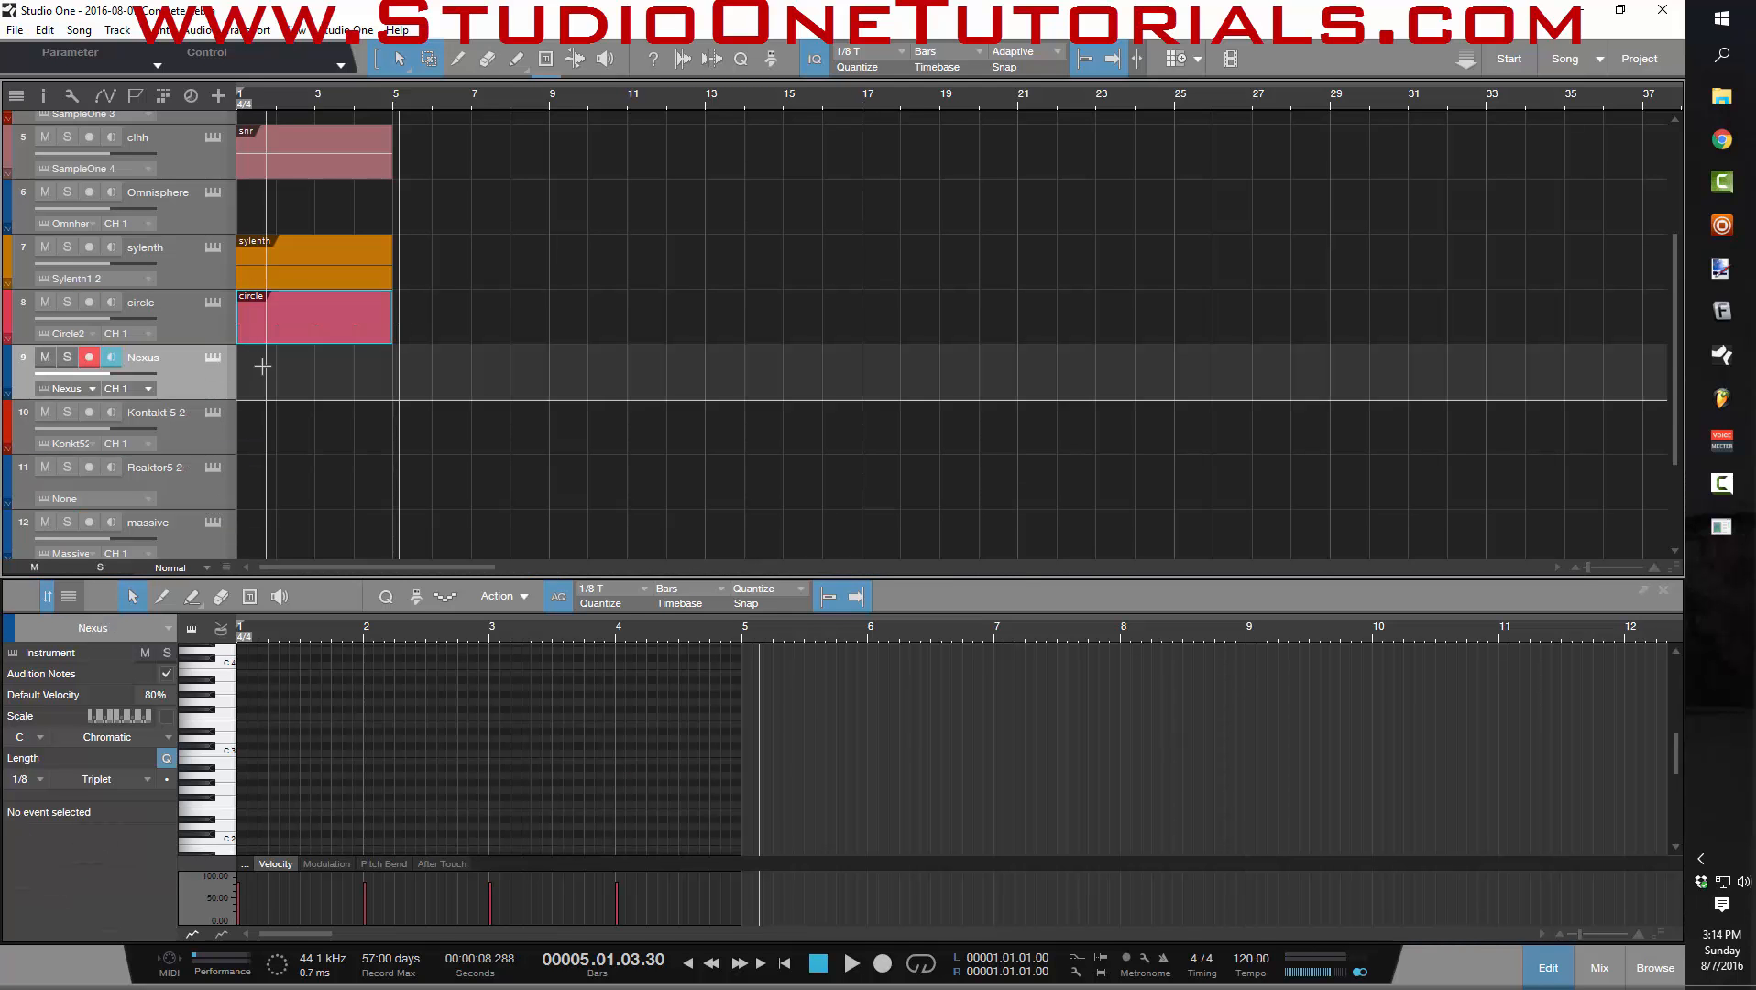
pyautogui.moveTo(238, 372); pyautogui.dragTo(396, 393)
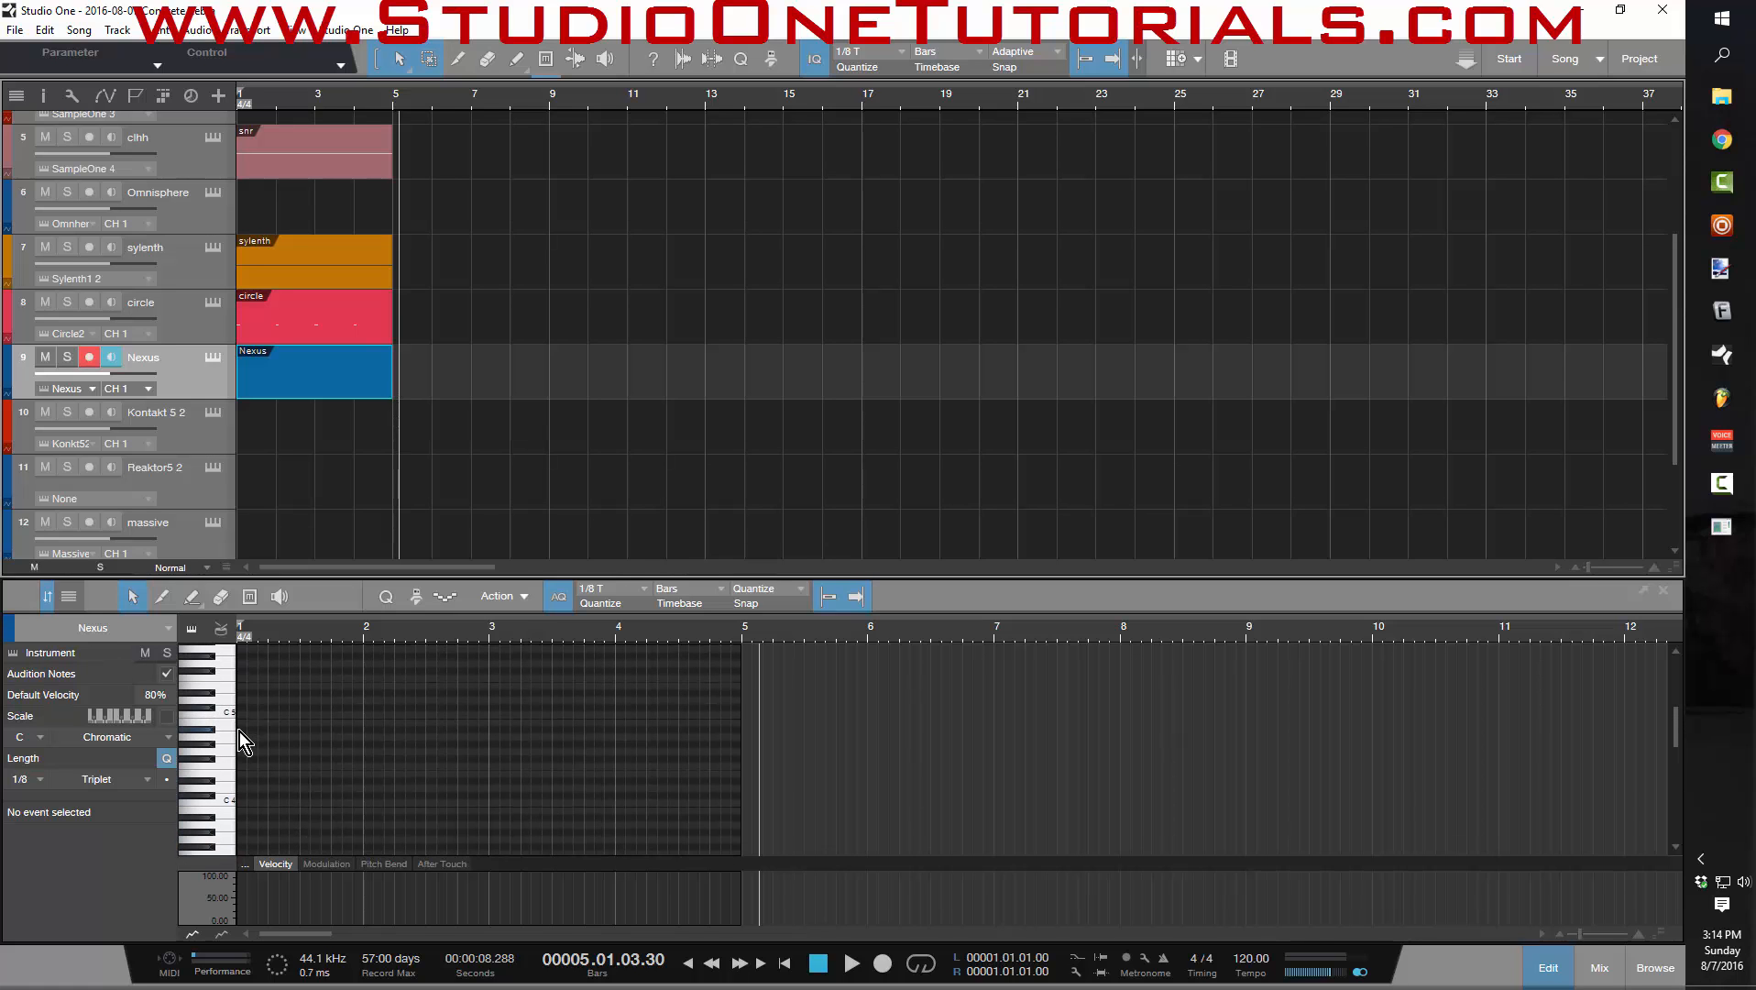
pyautogui.click(240, 737)
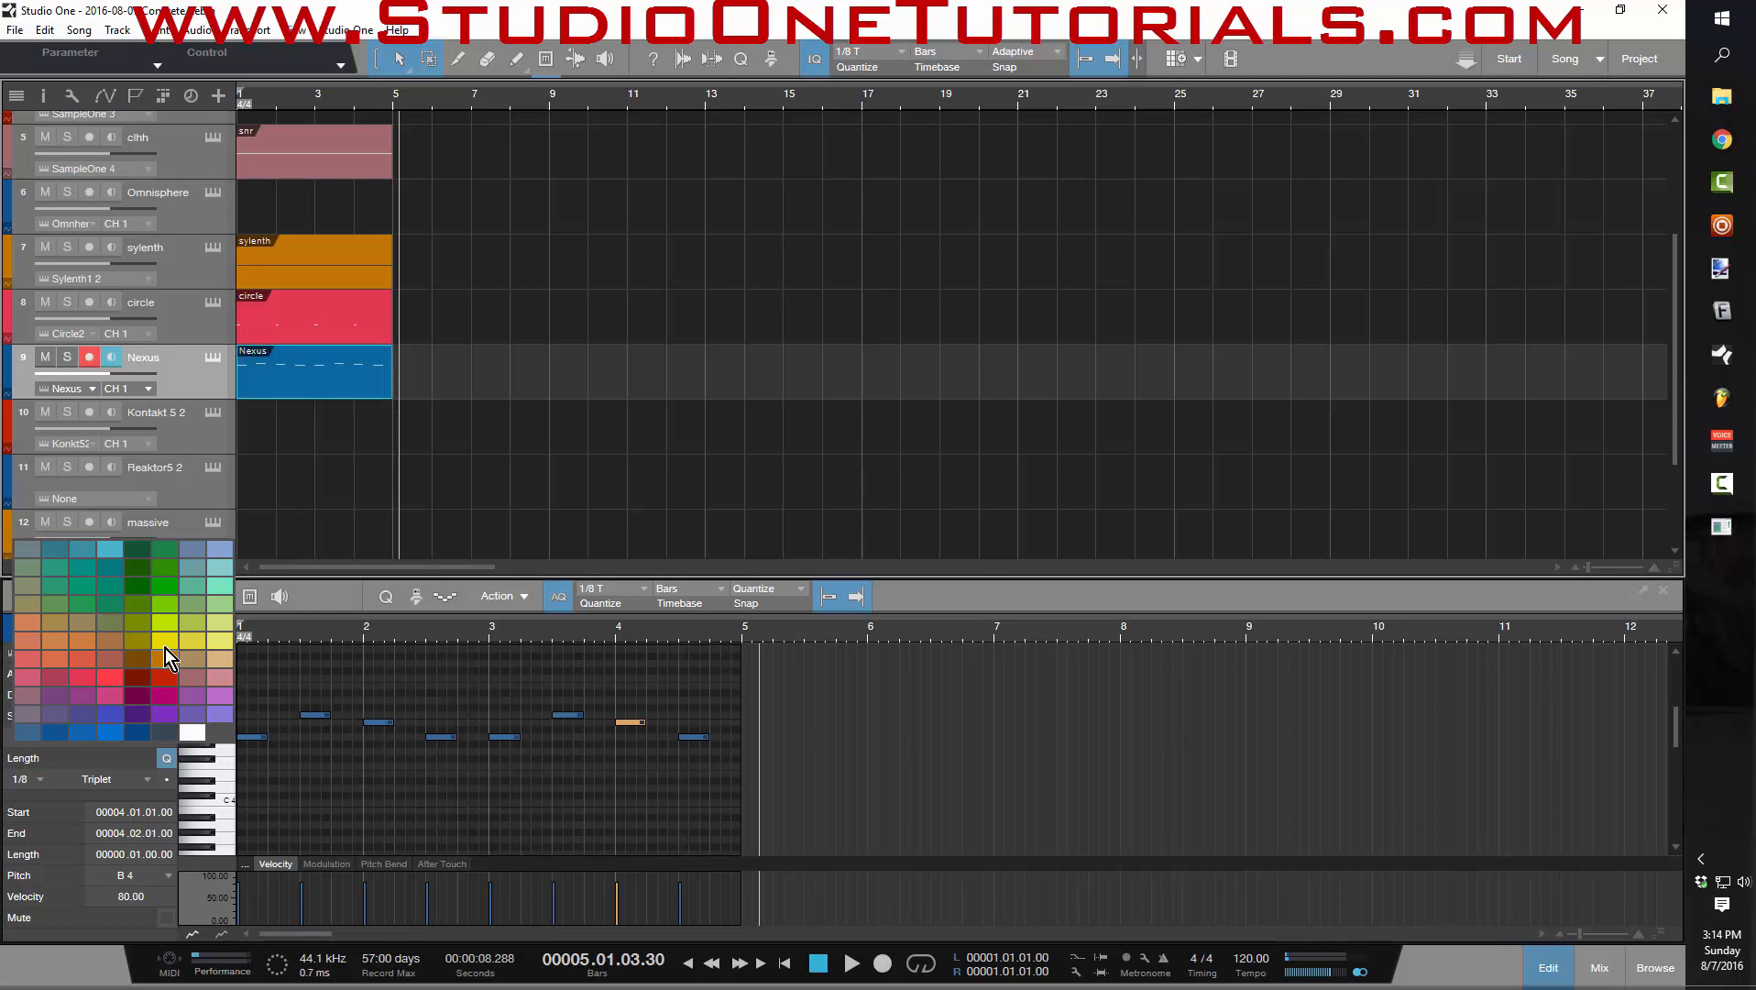
pyautogui.click(147, 522)
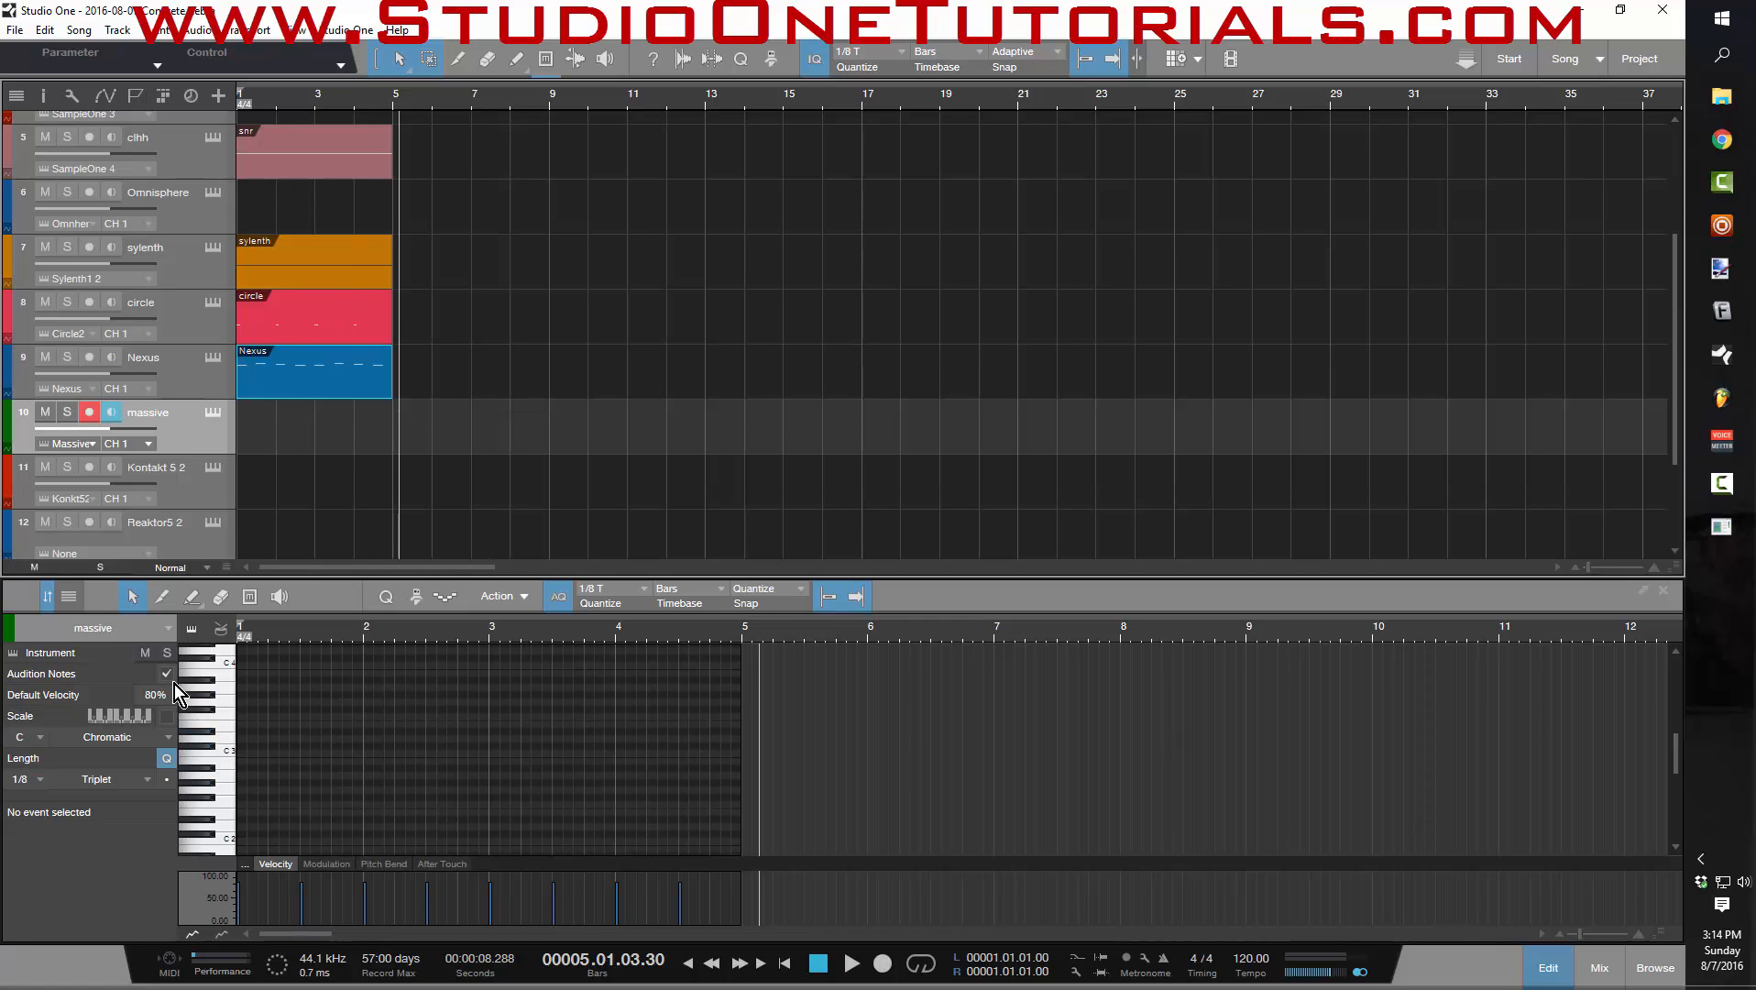
# - Show the editor's track list, include the Nexus notes and make massive the edited track
pyautogui.click(166, 673)
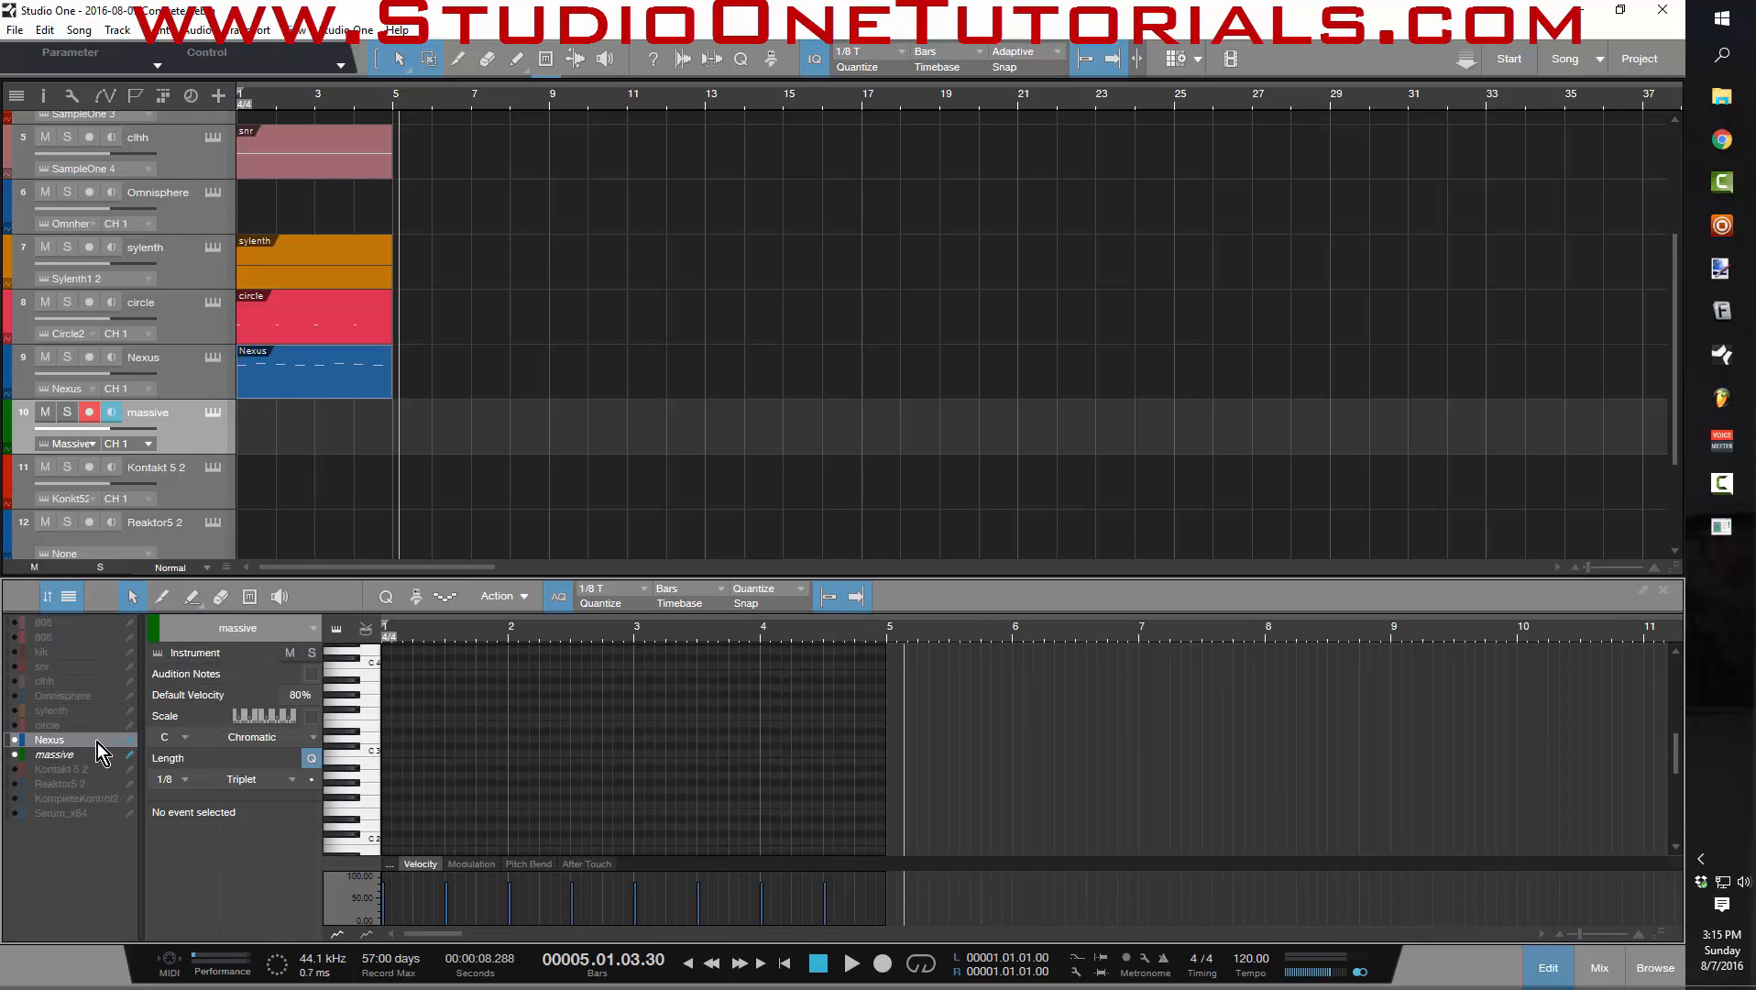
pyautogui.moveTo(22, 733)
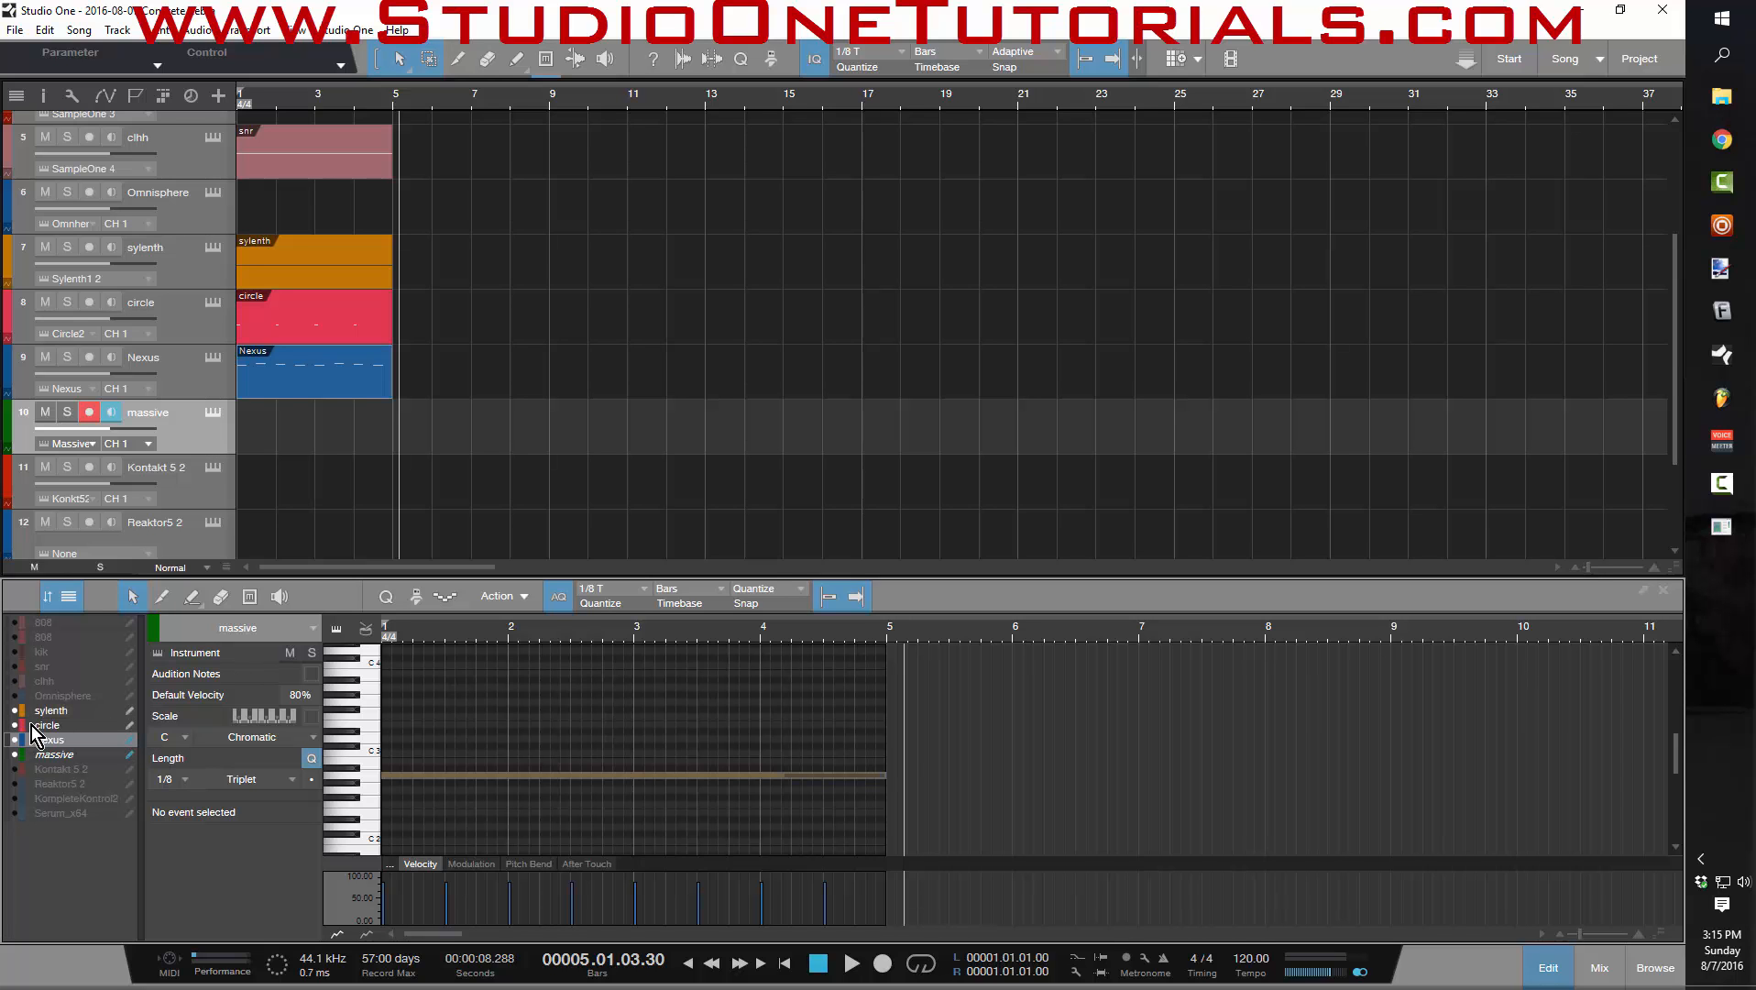
pyautogui.click(49, 739)
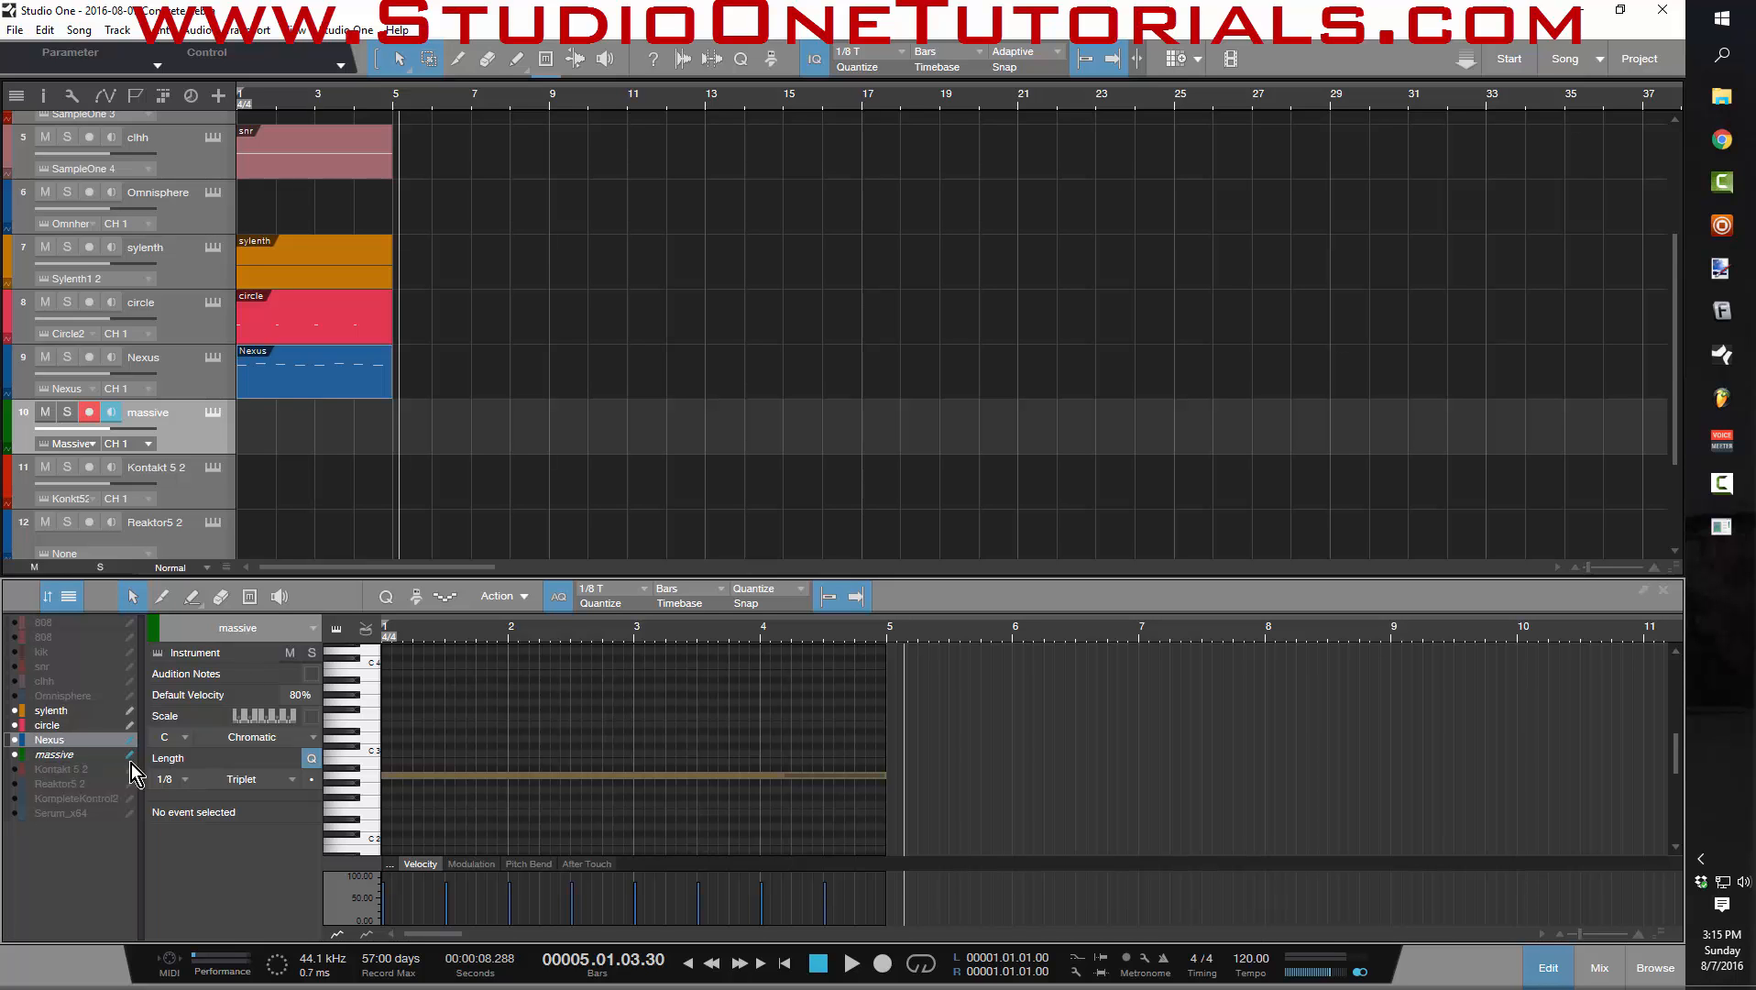
pyautogui.moveTo(99, 750)
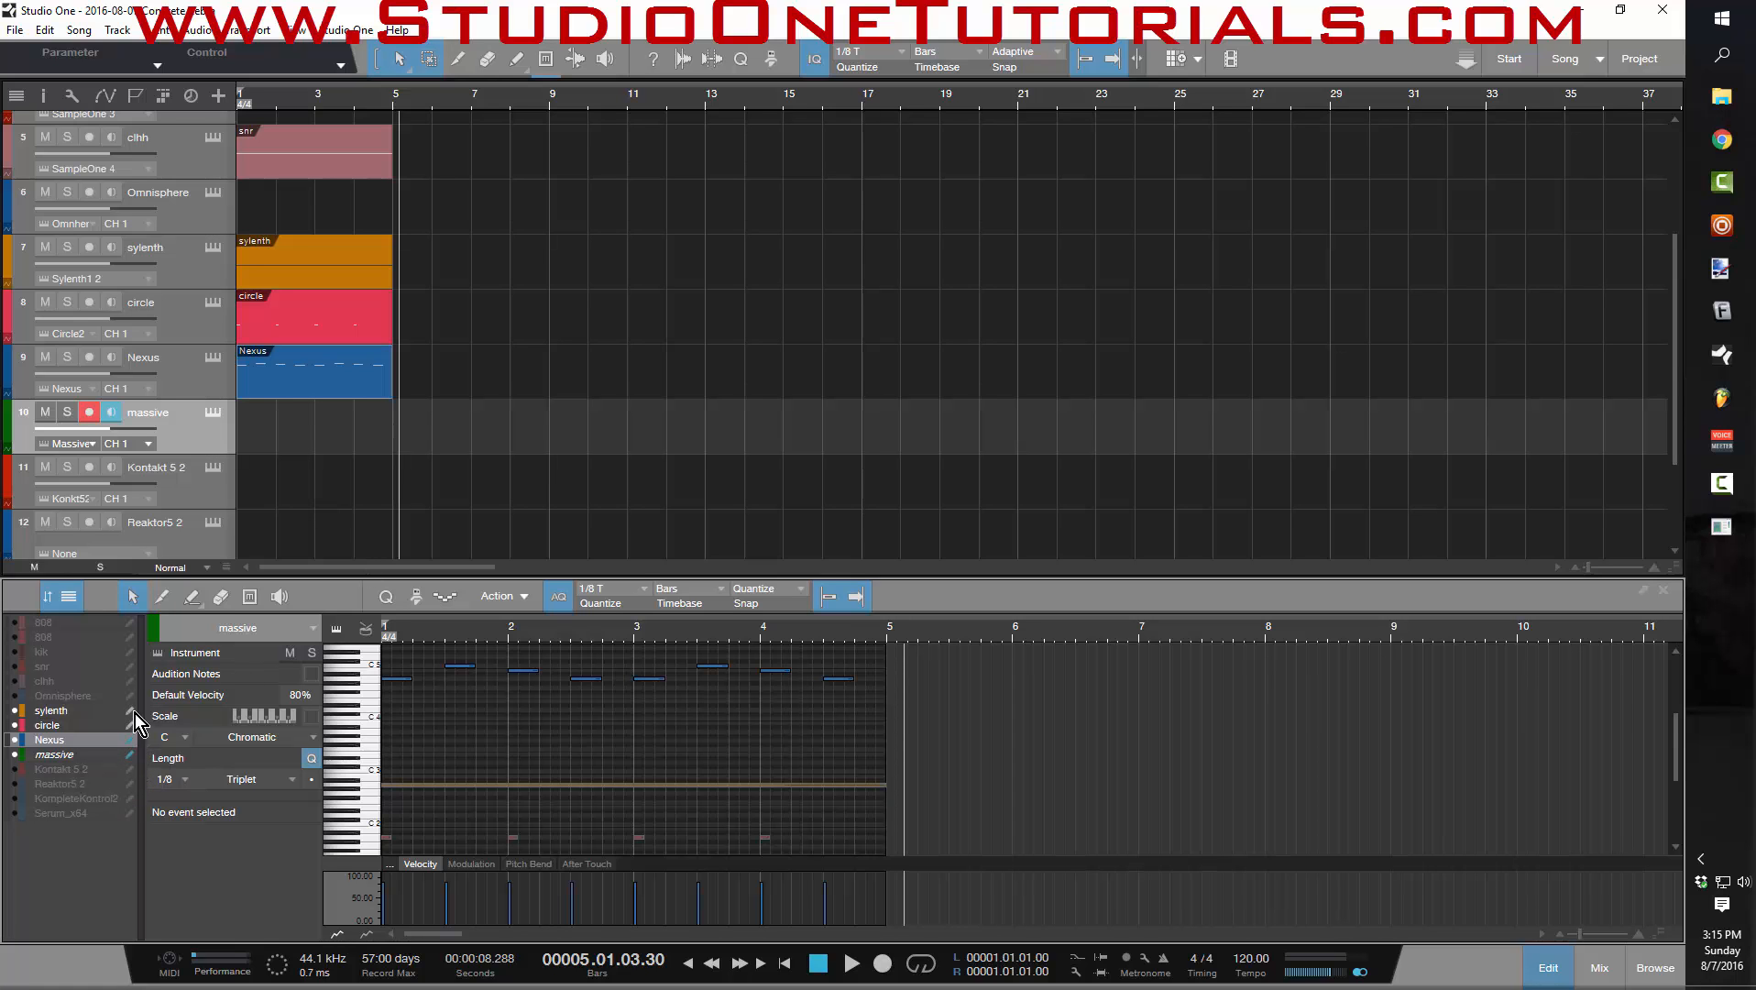
pyautogui.moveTo(140, 750)
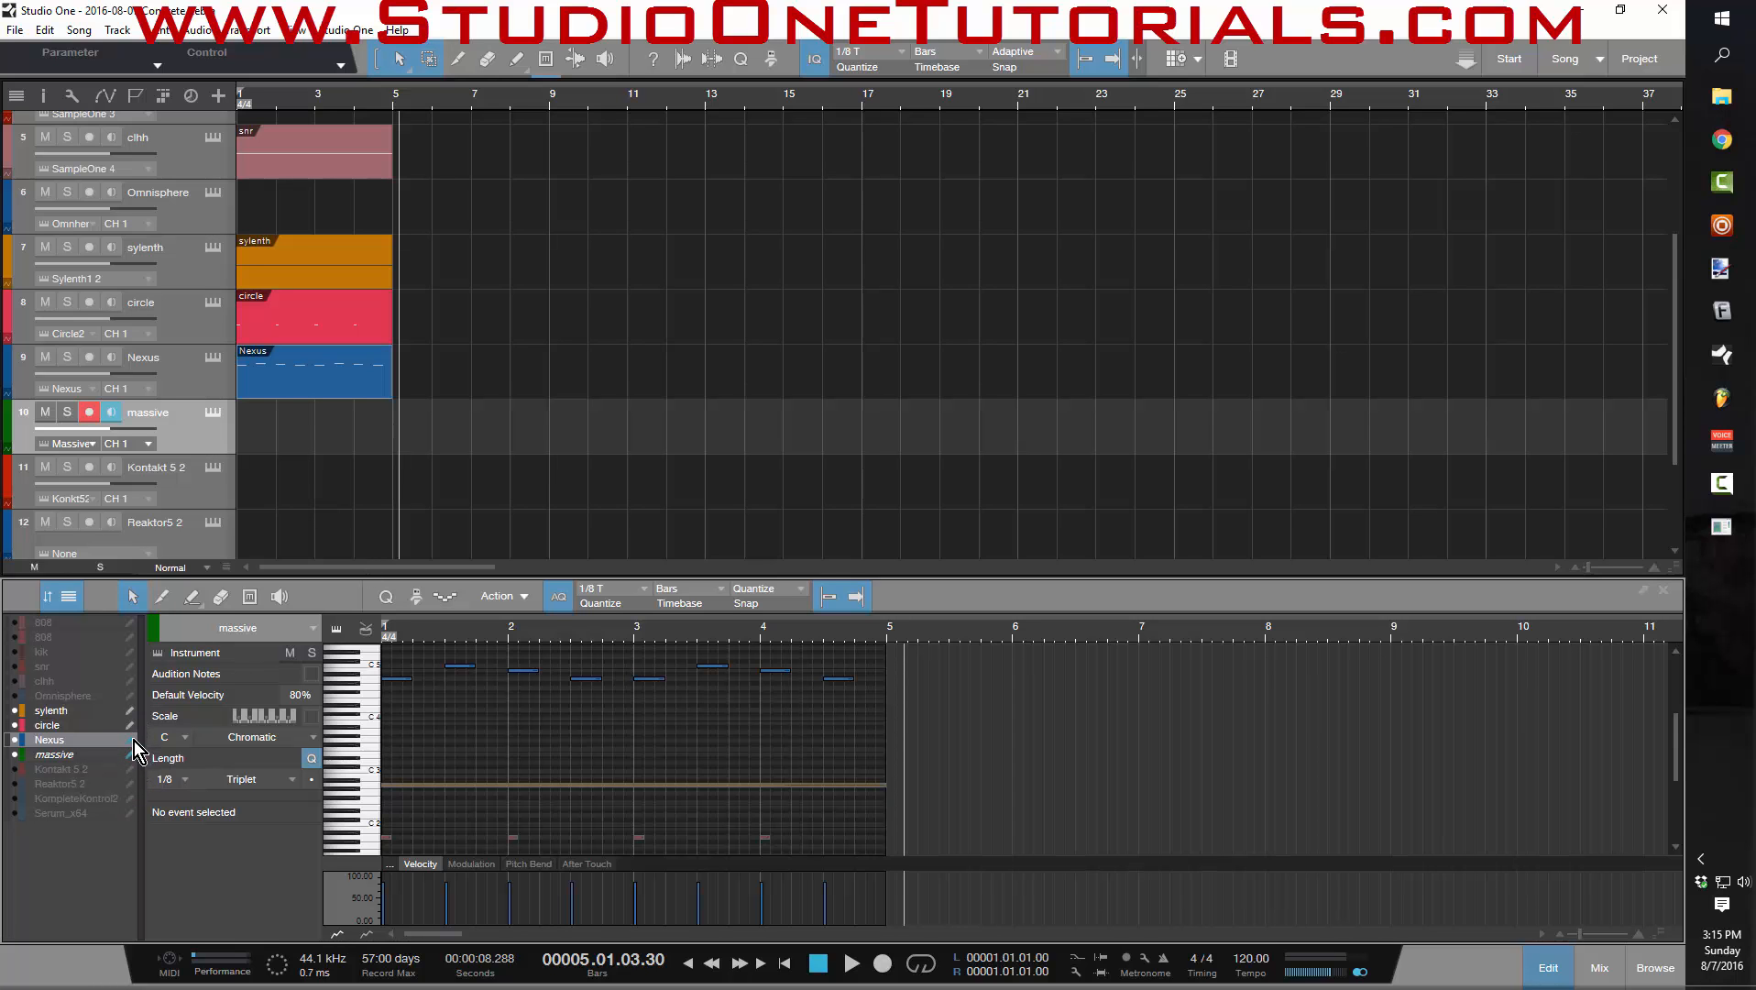
pyautogui.click(53, 753)
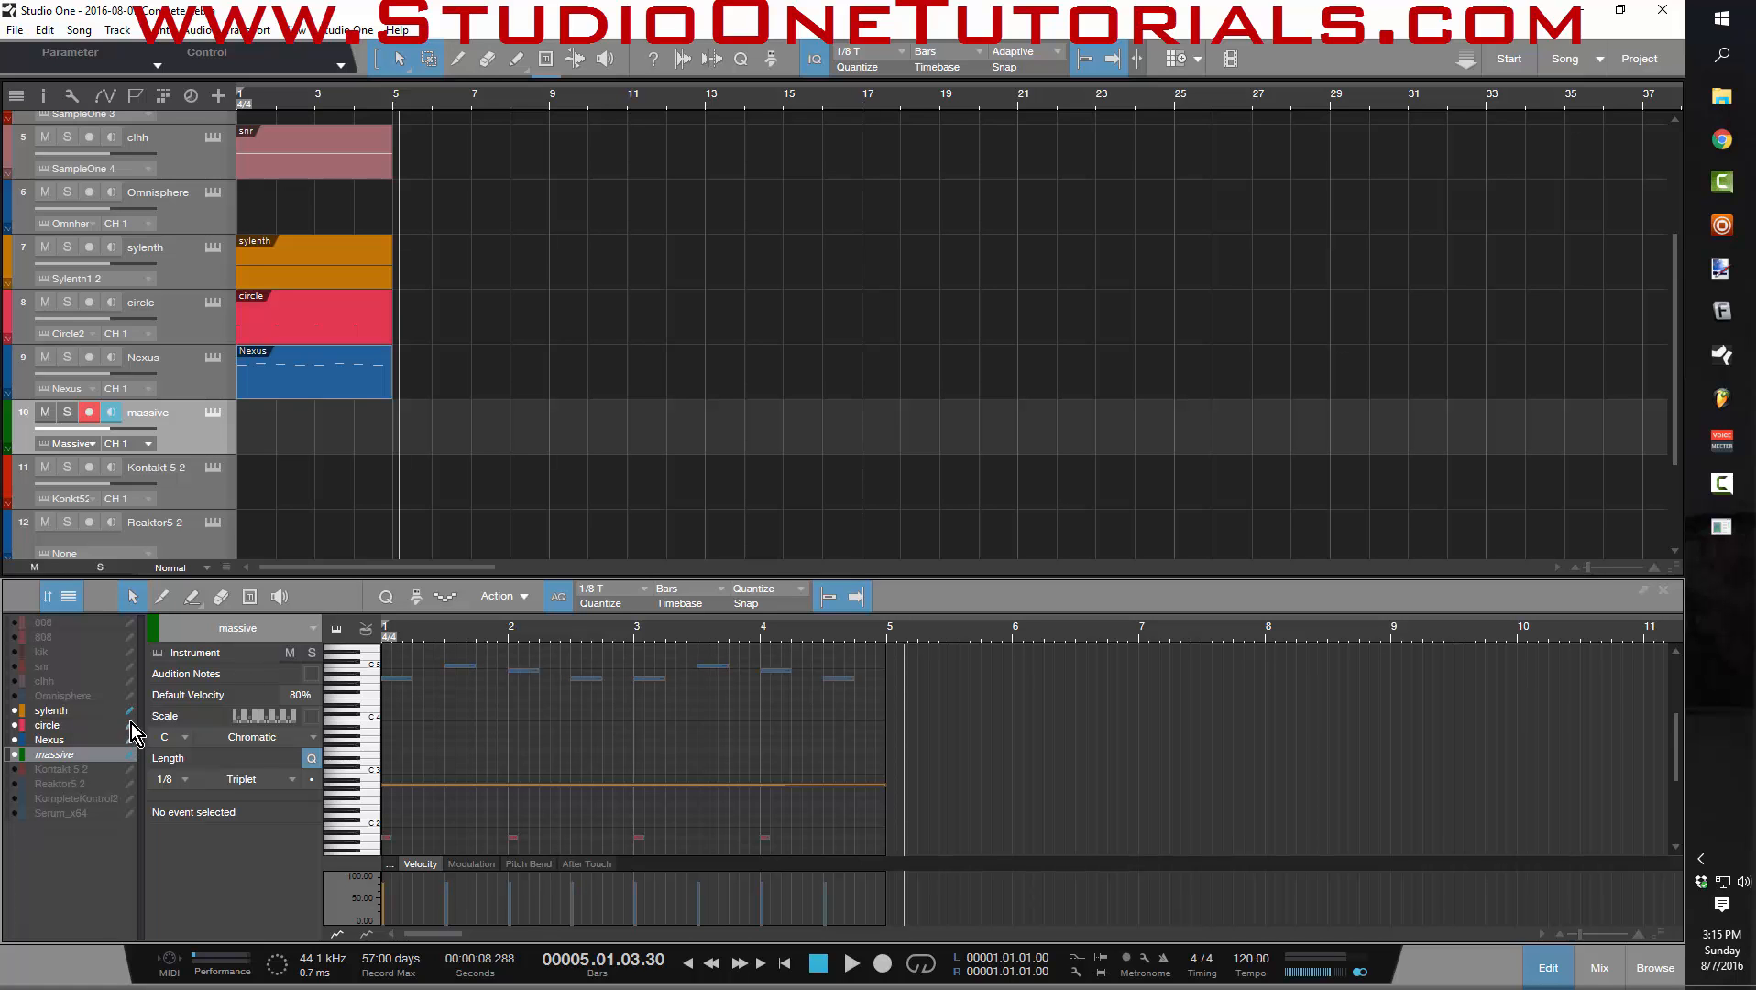
pyautogui.moveTo(440, 752)
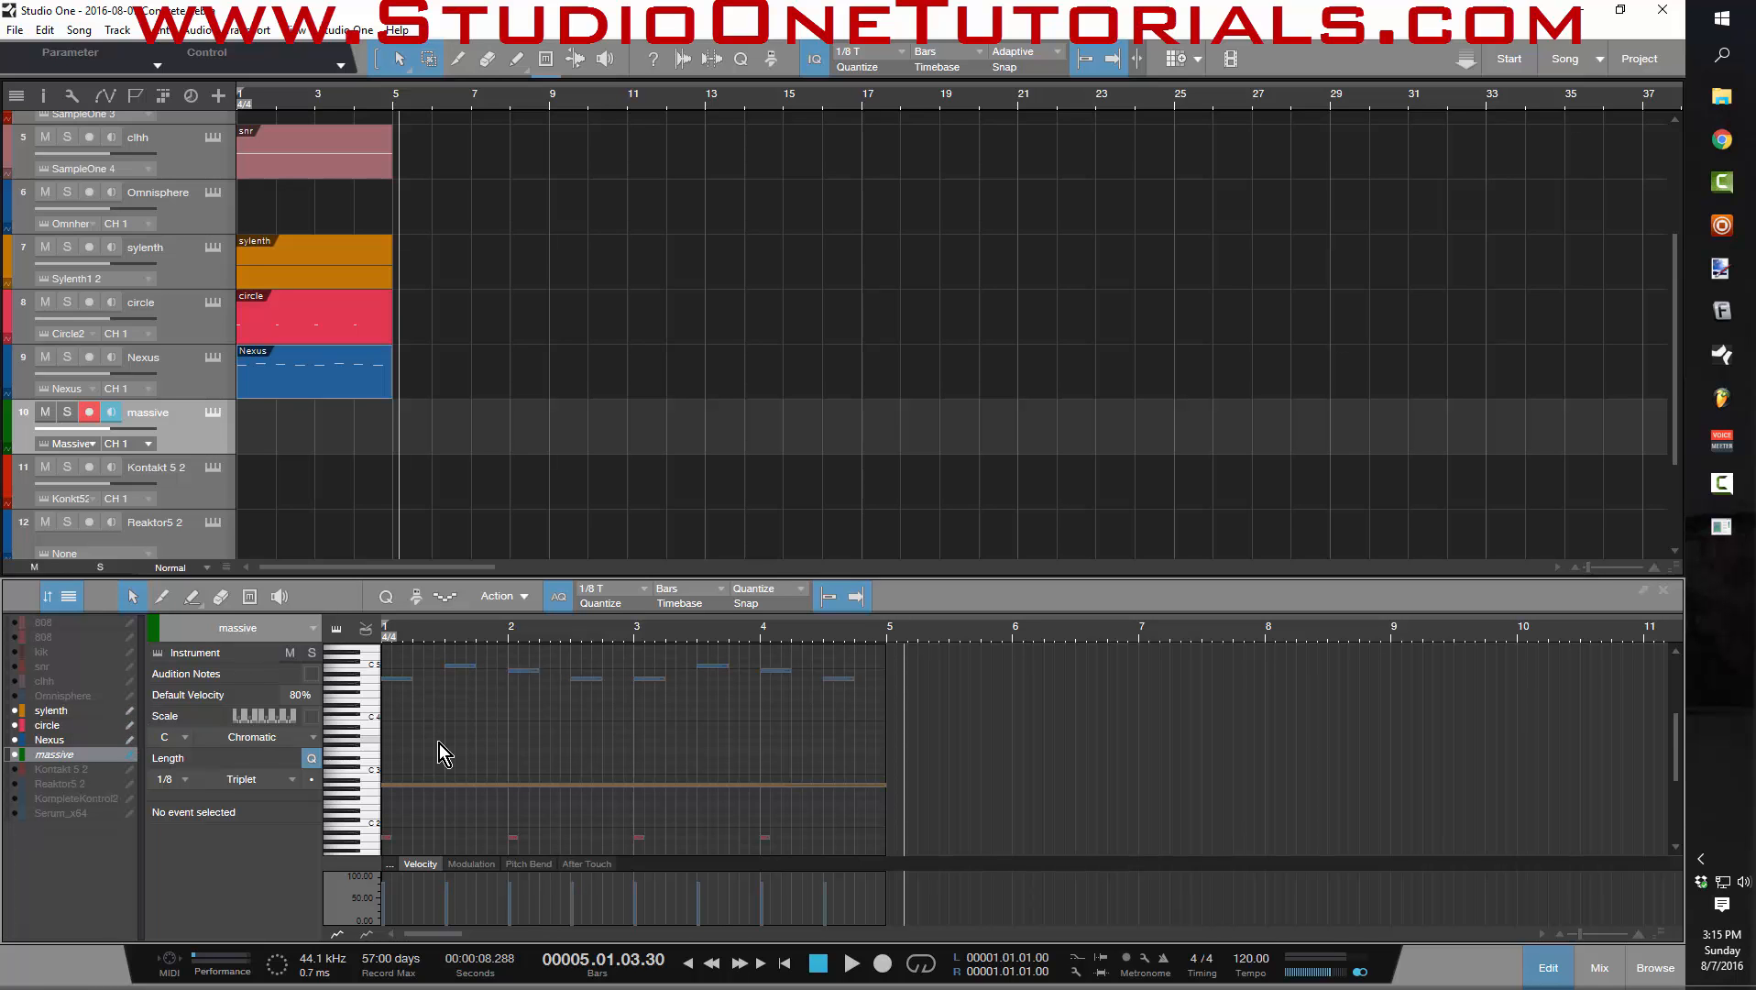
pyautogui.moveTo(434, 700)
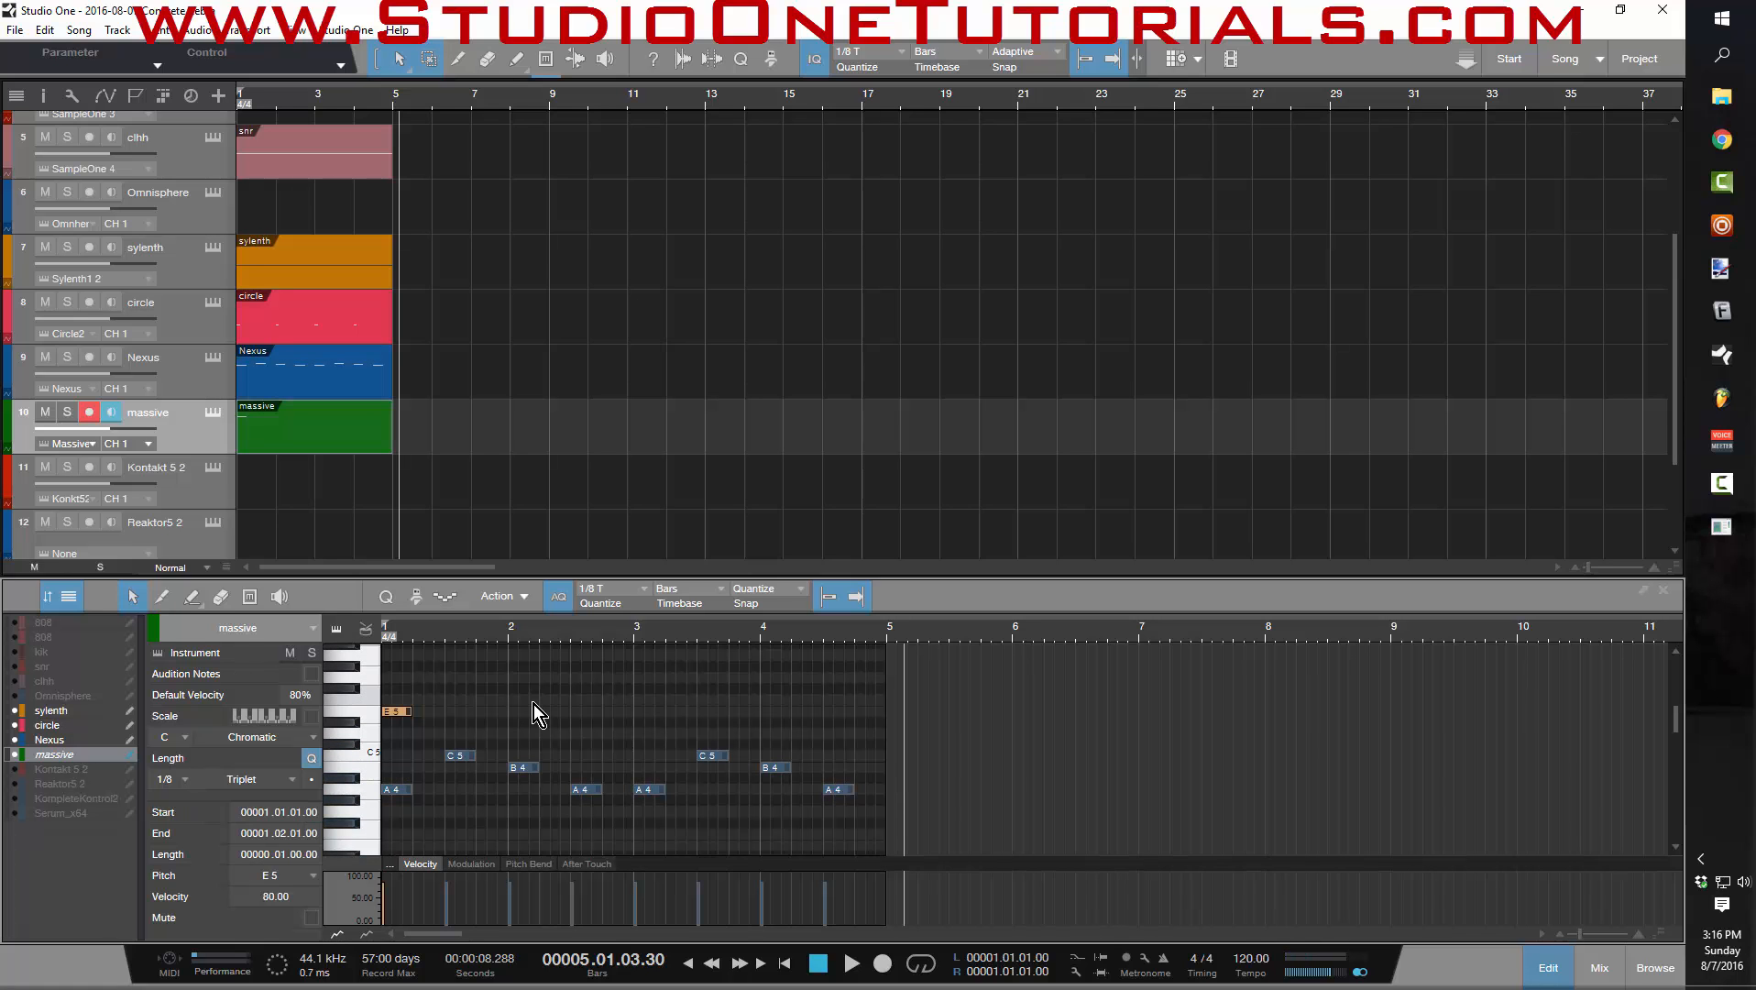
# - Set the piano roll's scale root note to A for the massive part
pyautogui.click(181, 757)
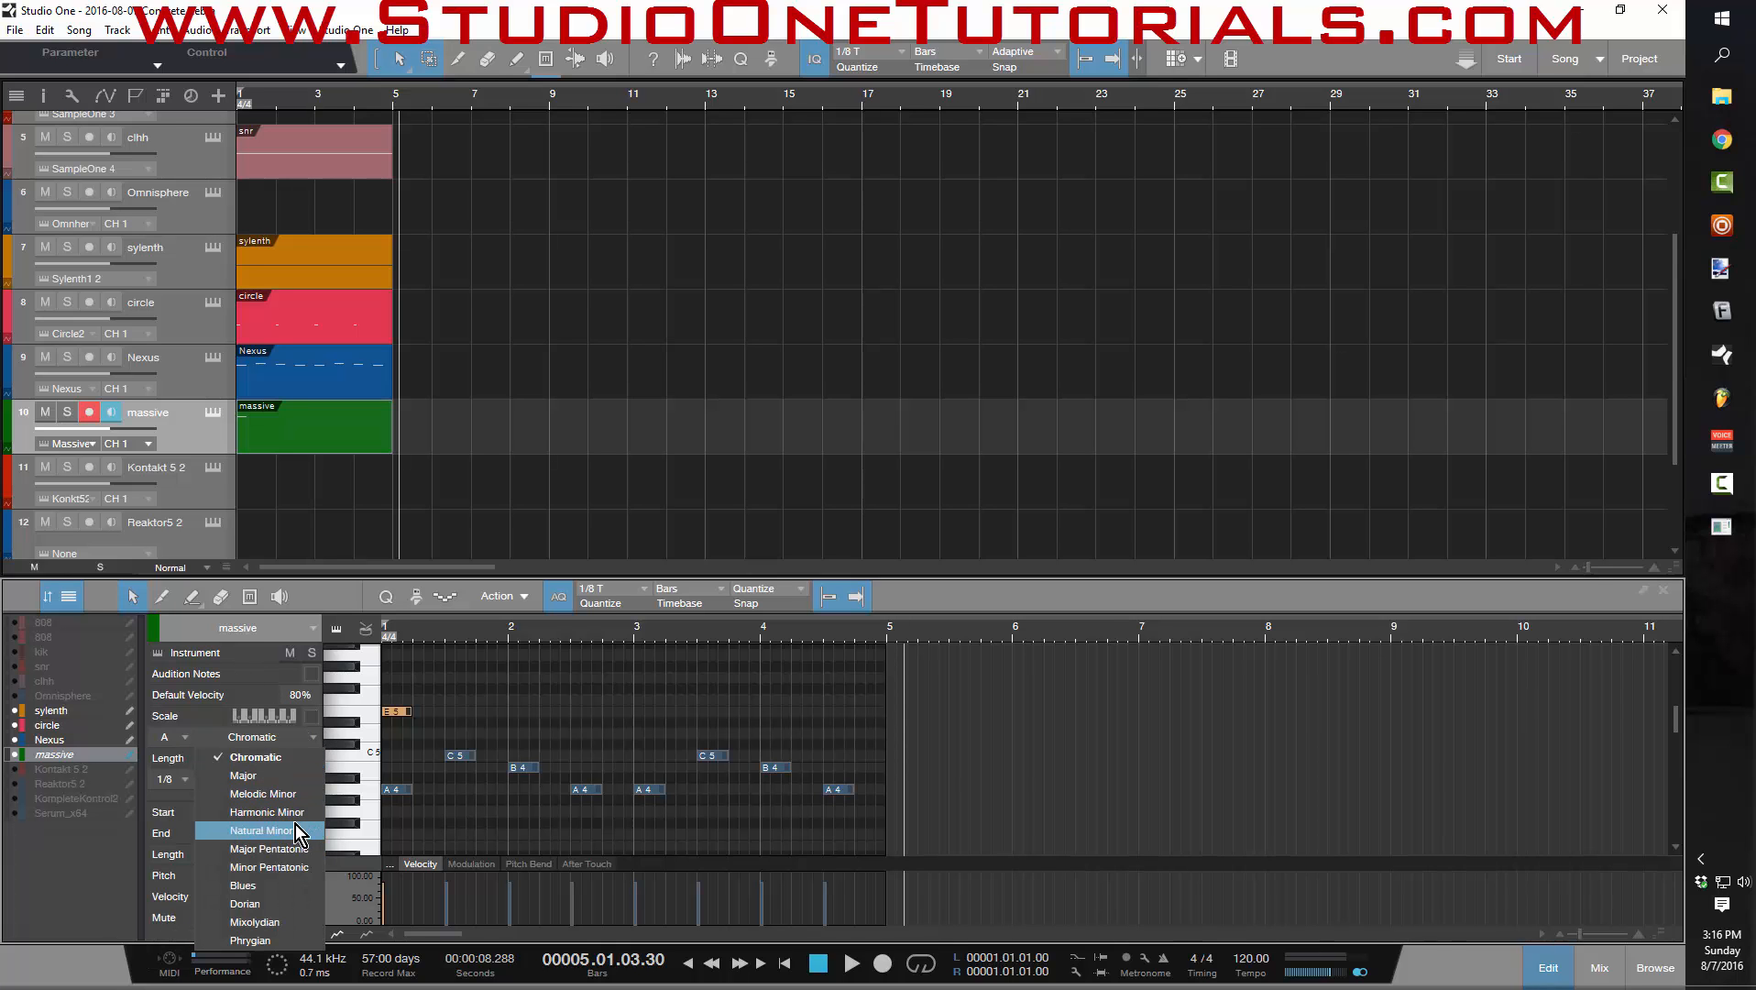
pyautogui.moveTo(295, 792)
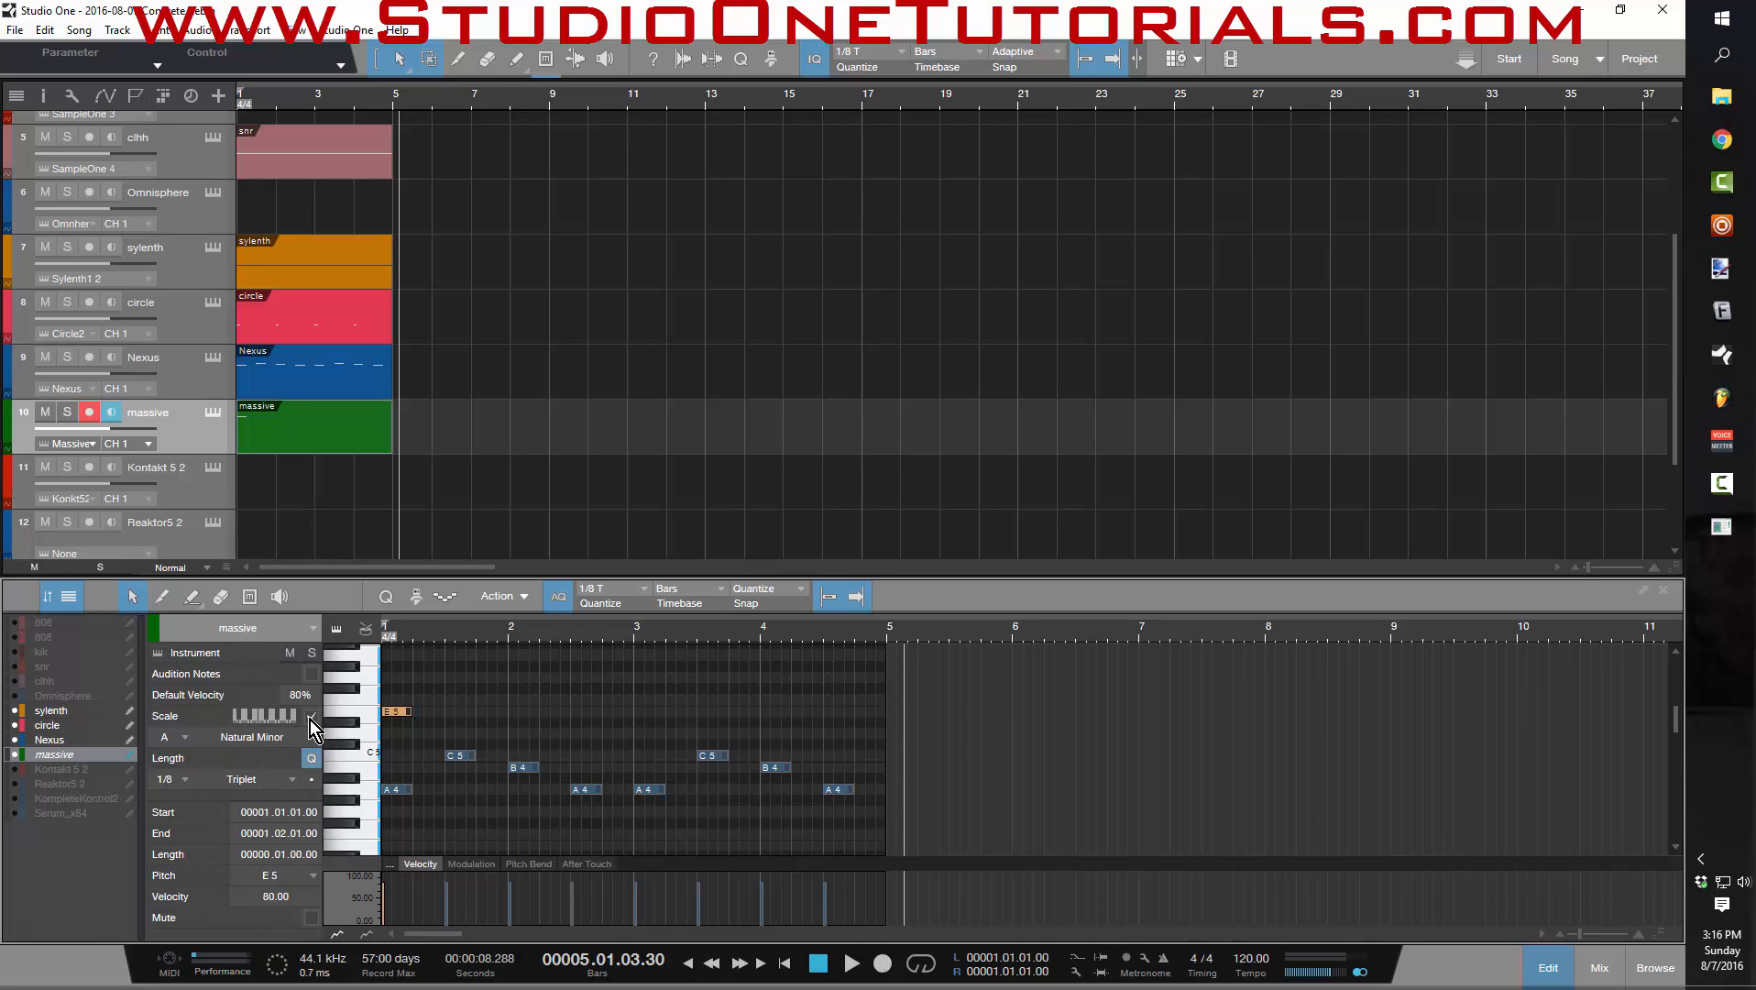
# - Lock entry to A Natural Minor and place massive notes on A4 at bar 1 and C5 on beat 3
pyautogui.click(312, 715)
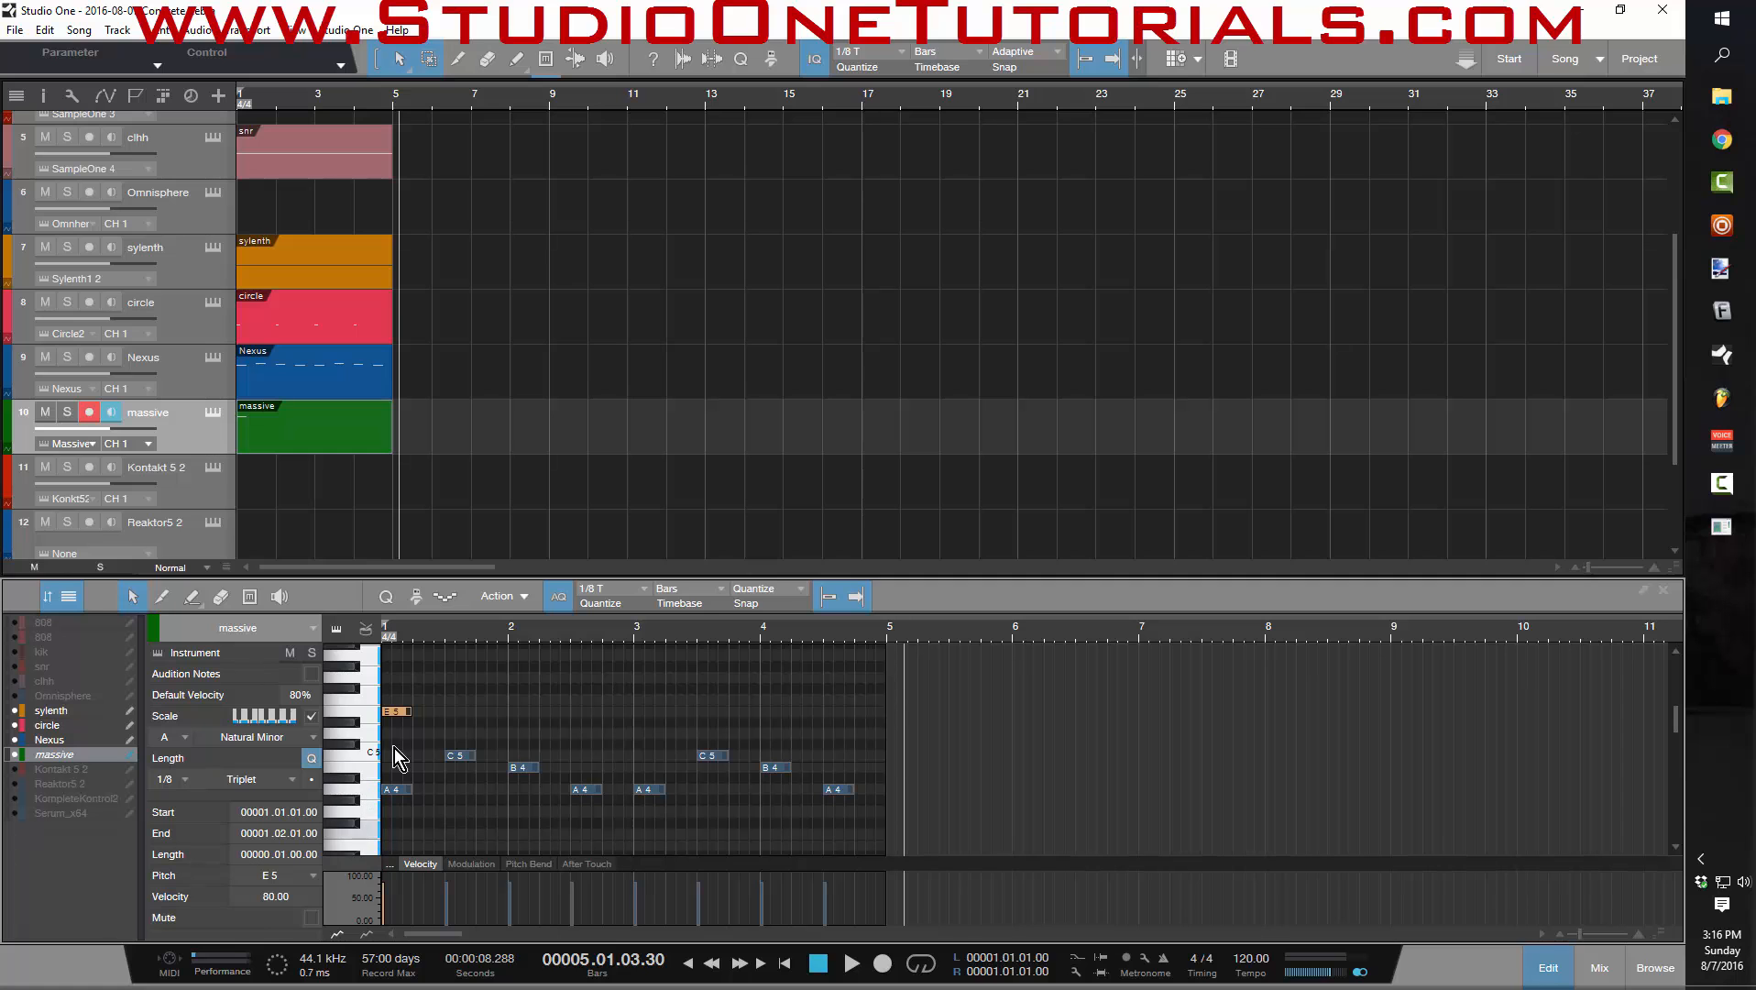
pyautogui.click(394, 770)
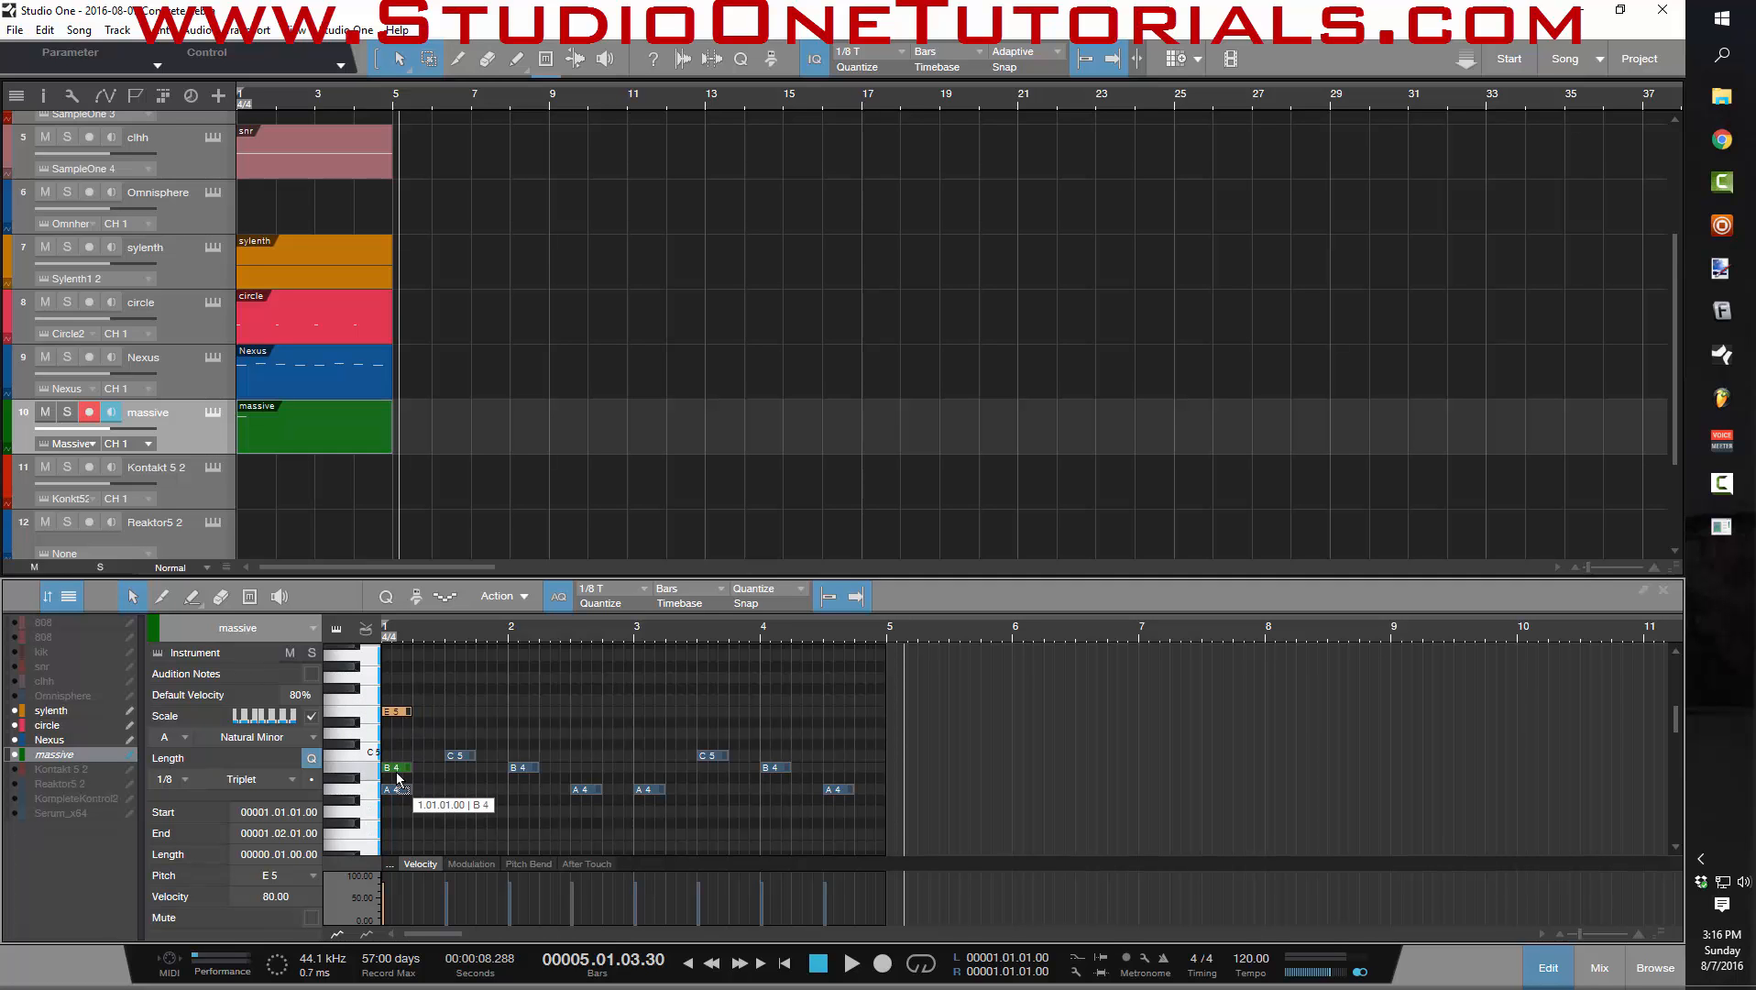
pyautogui.moveTo(394, 767); pyautogui.dragTo(394, 790)
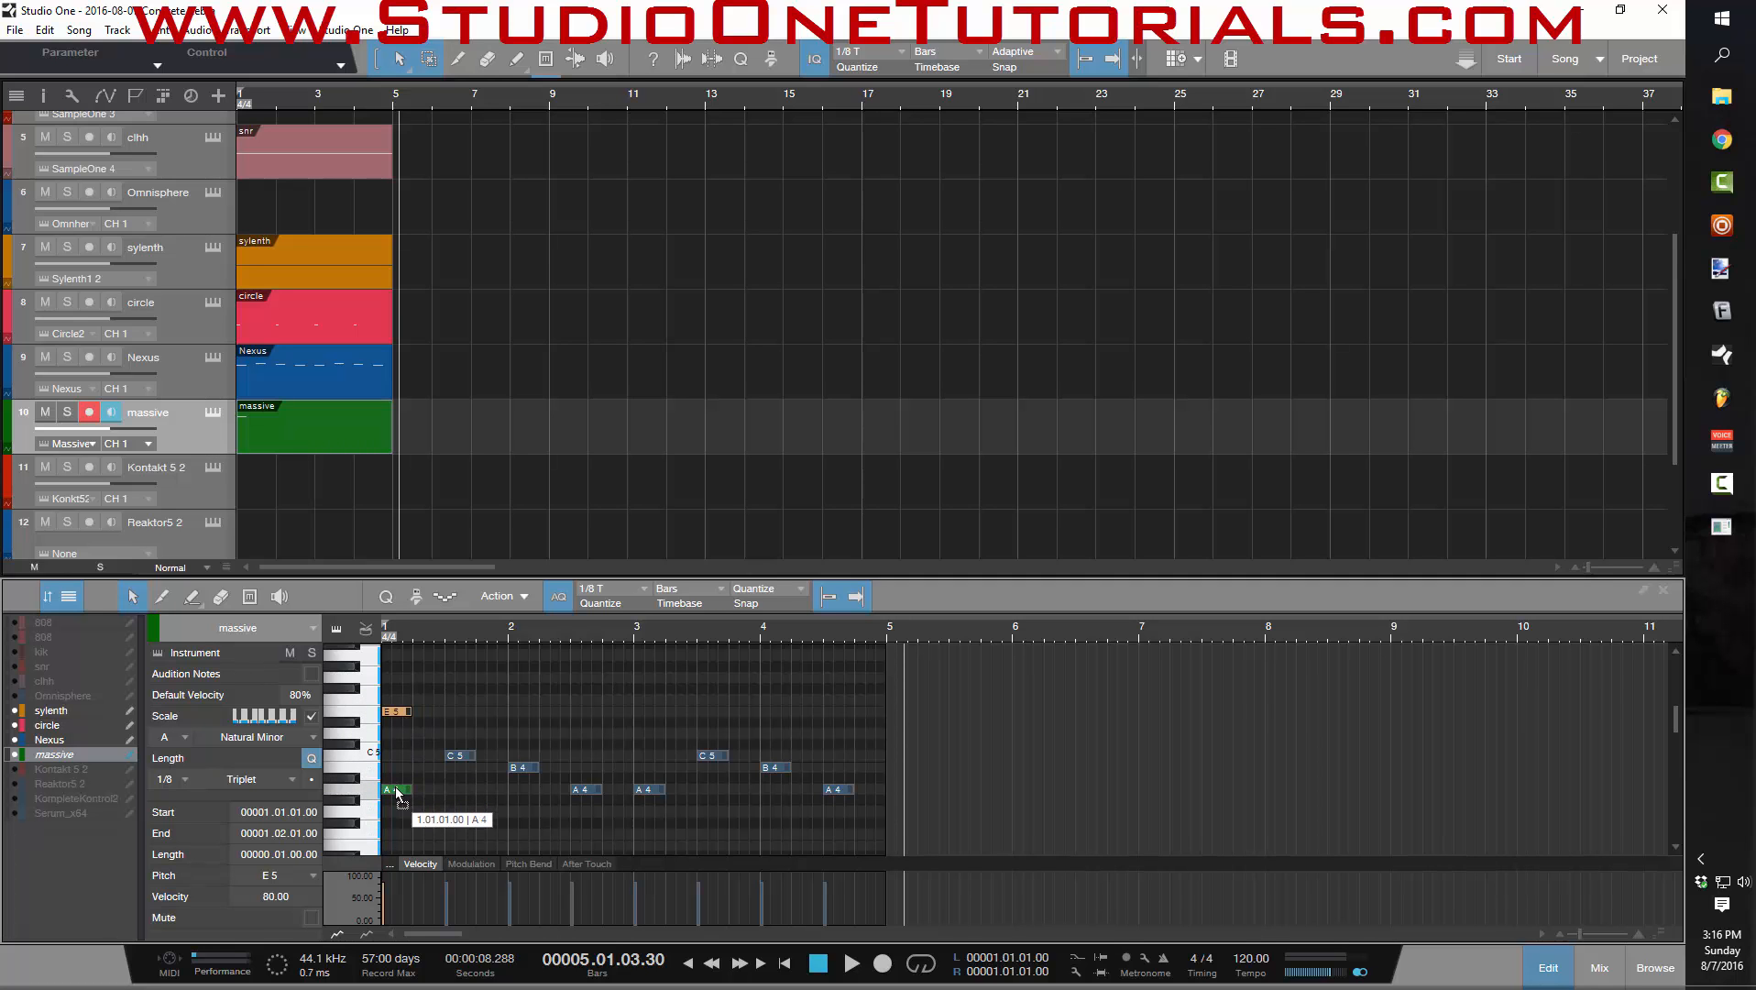
pyautogui.moveTo(394, 790); pyautogui.dragTo(395, 786)
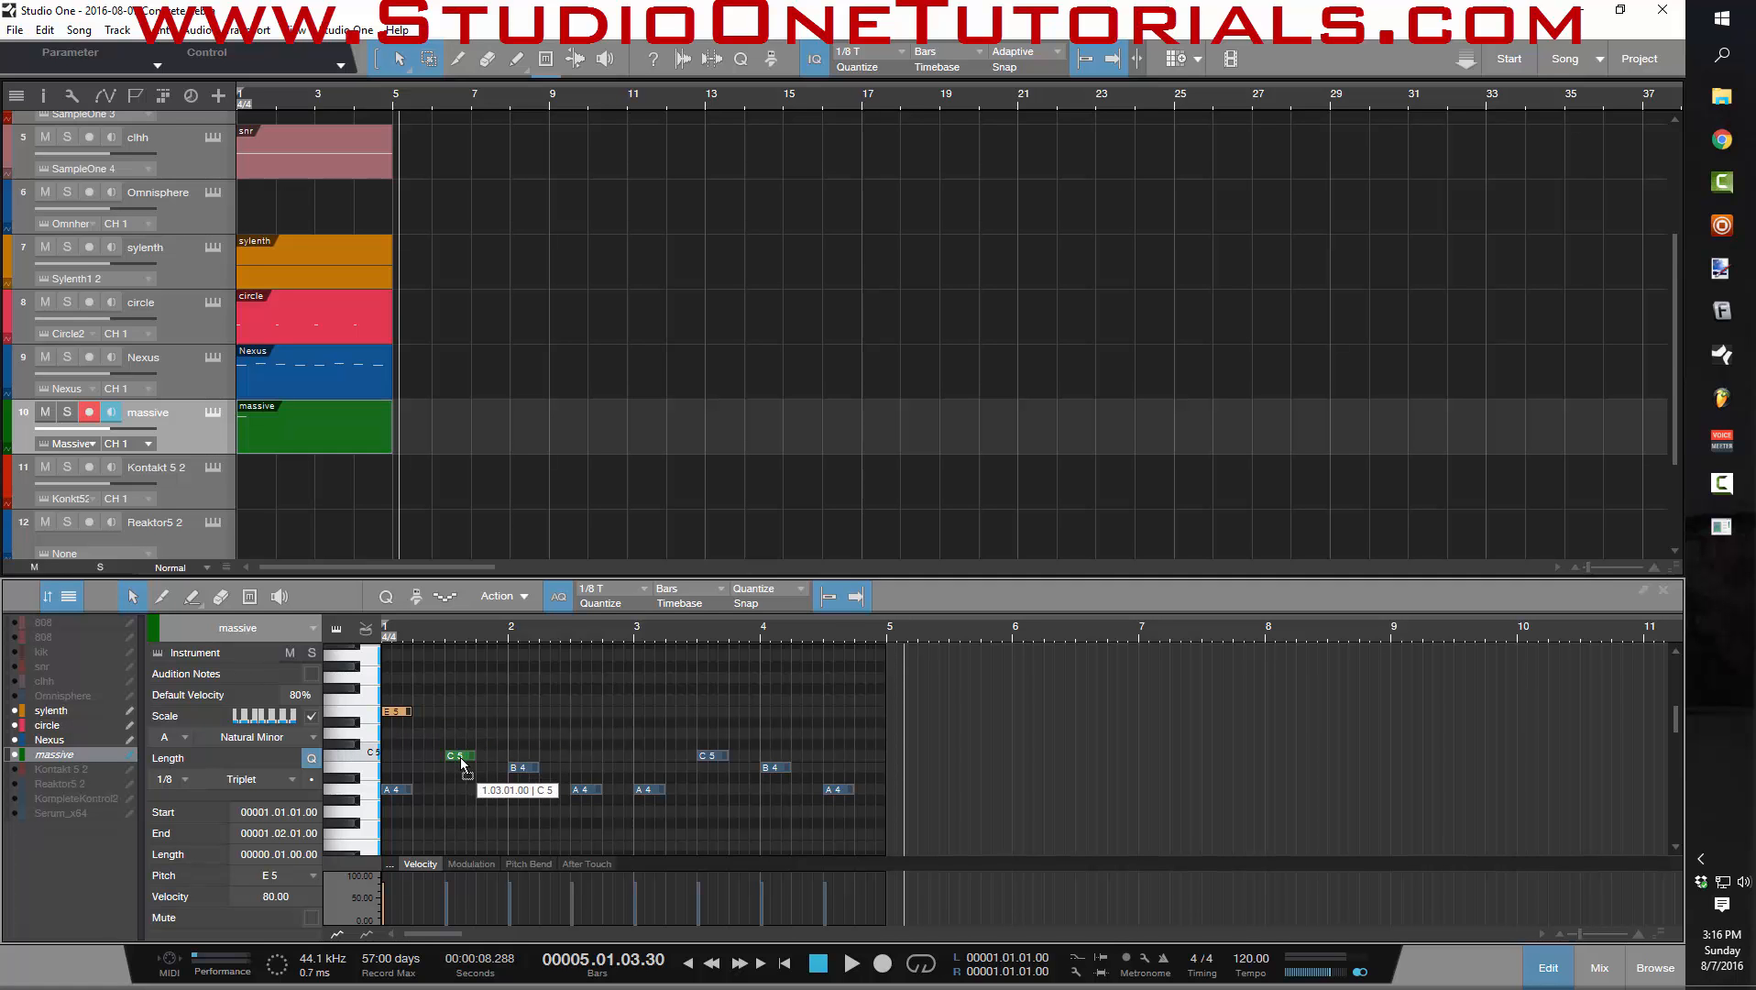
pyautogui.moveTo(456, 757); pyautogui.dragTo(457, 735)
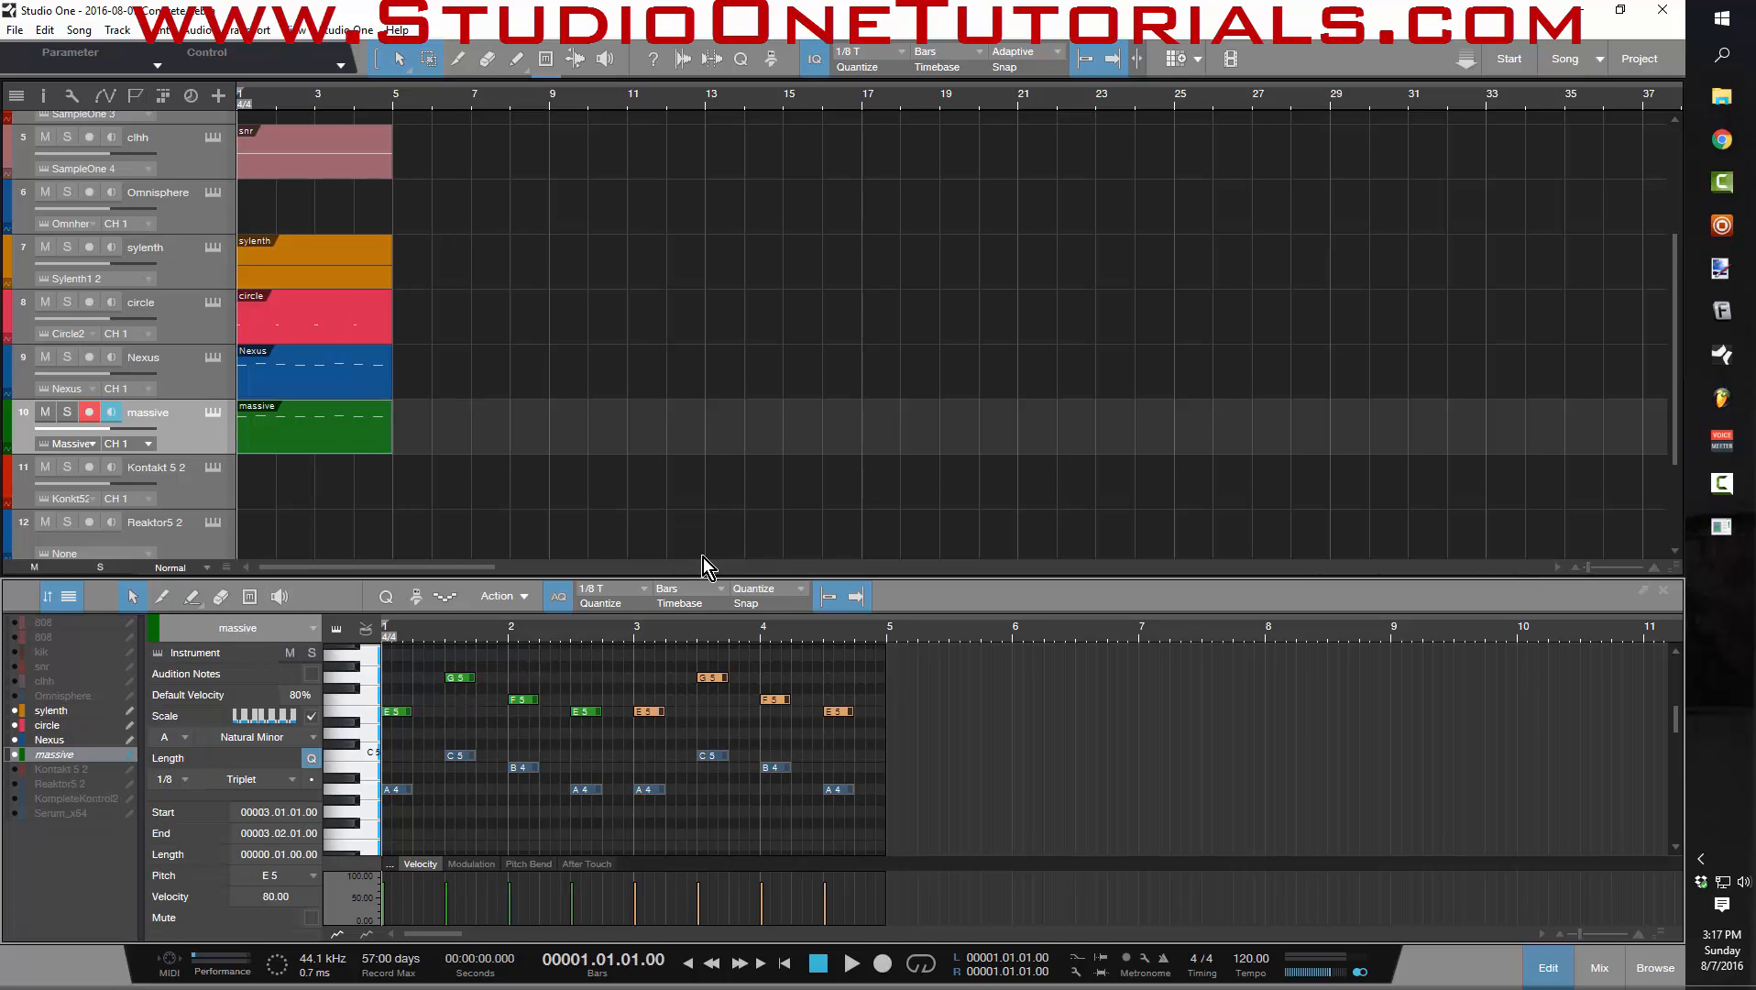
pyautogui.click(850, 962)
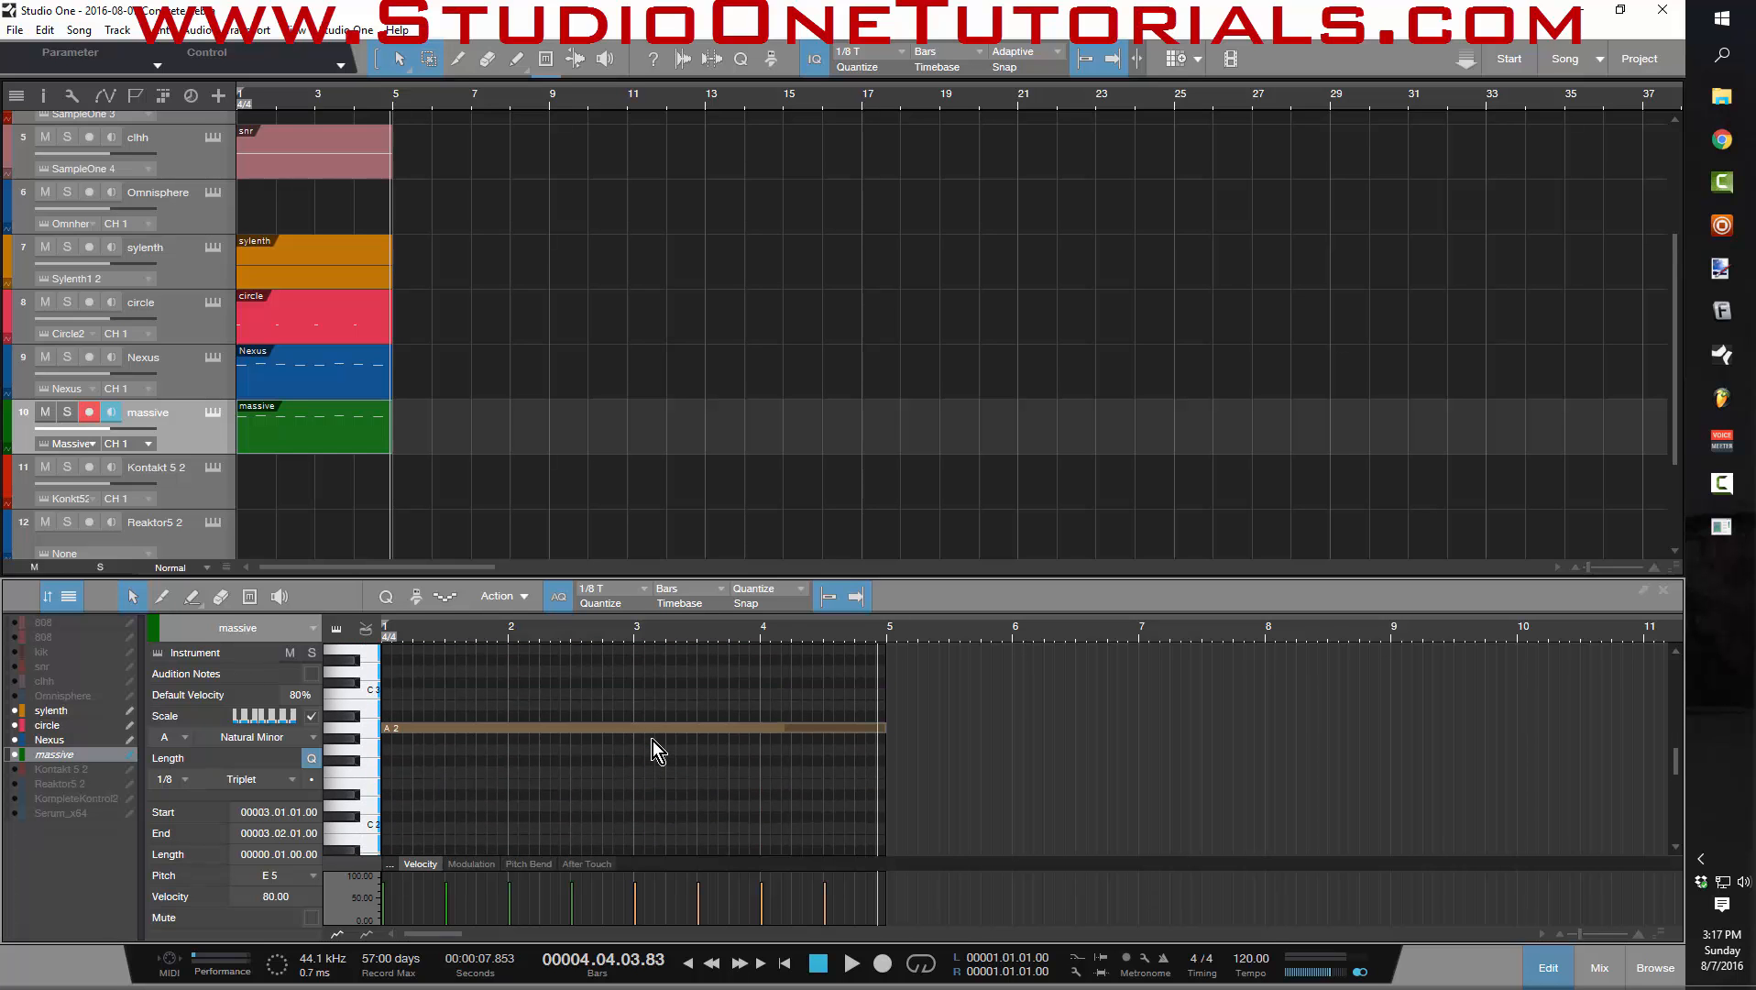
pyautogui.moveTo(669, 591)
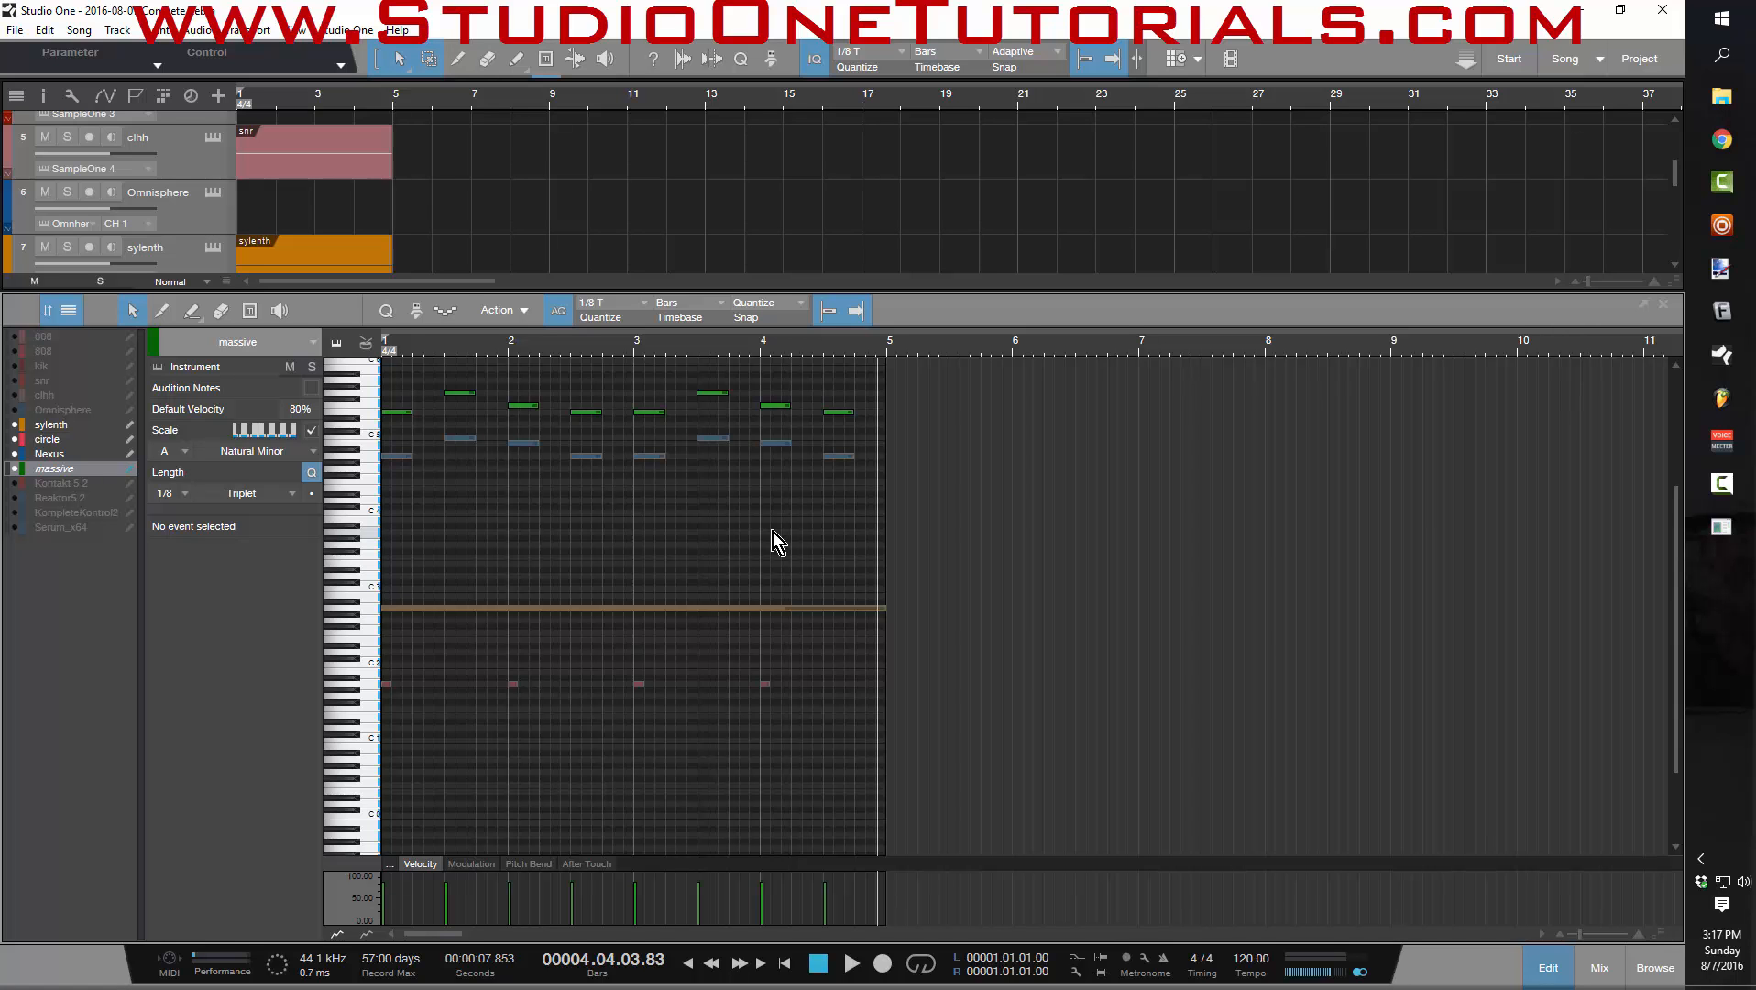
pyautogui.moveTo(440, 477)
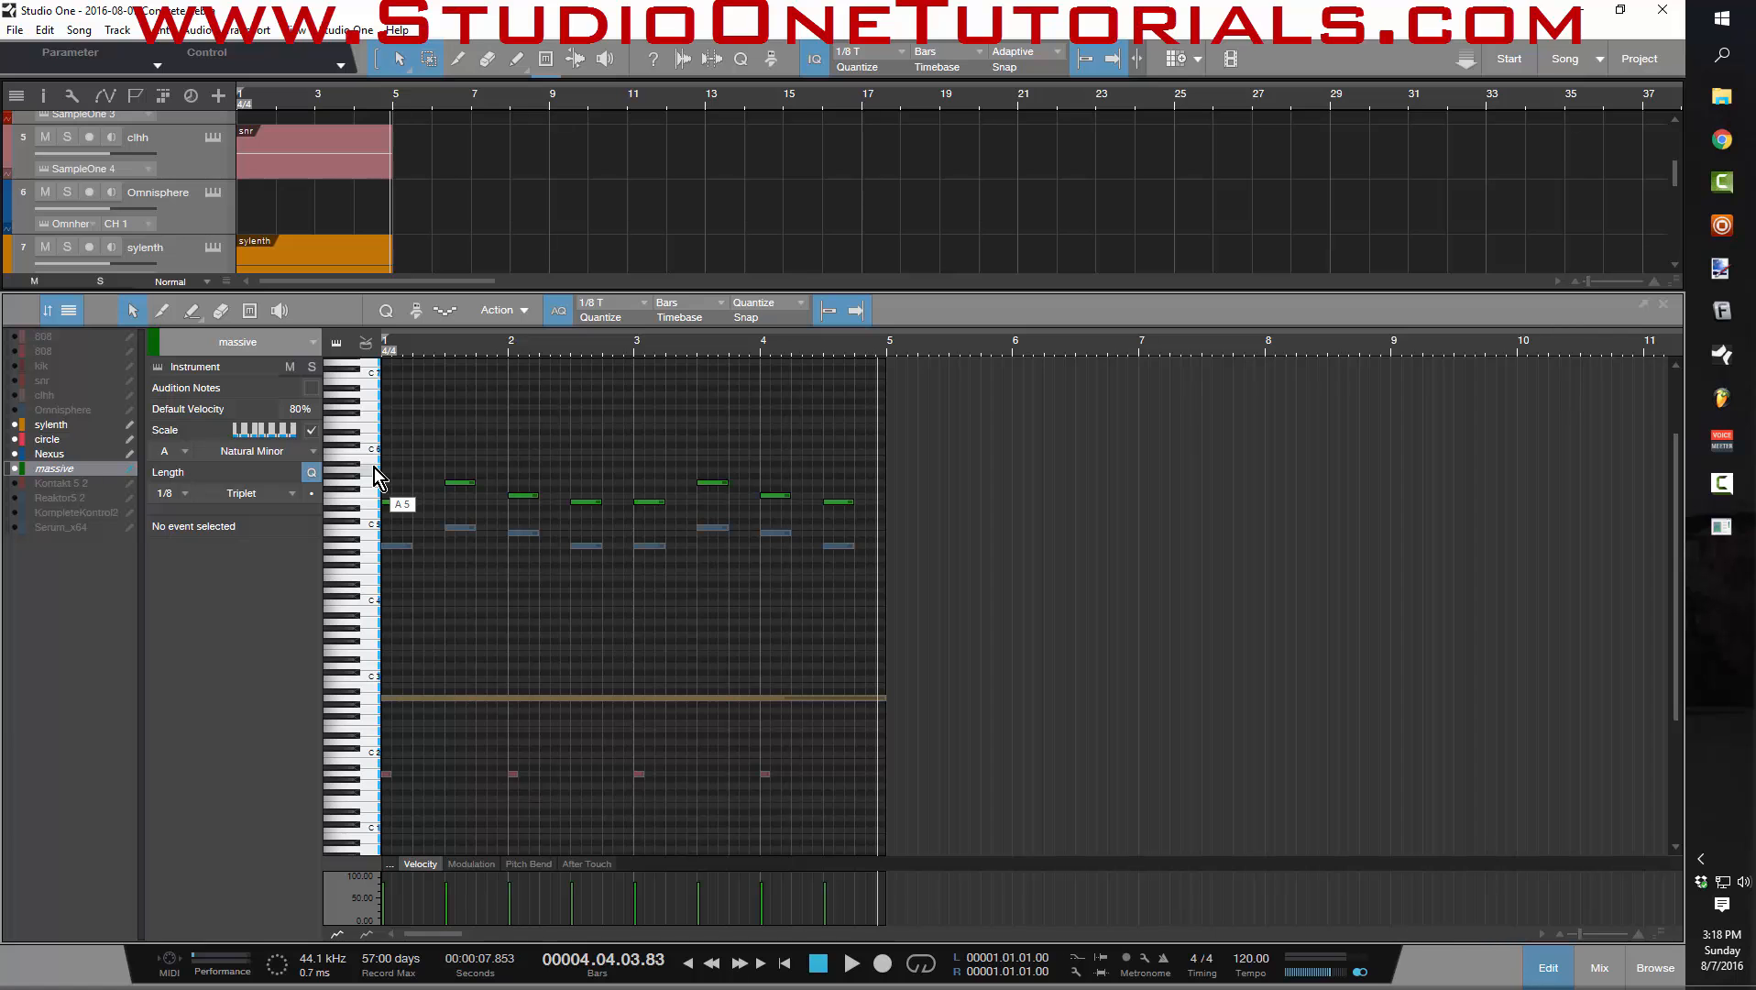
pyautogui.moveTo(491, 477)
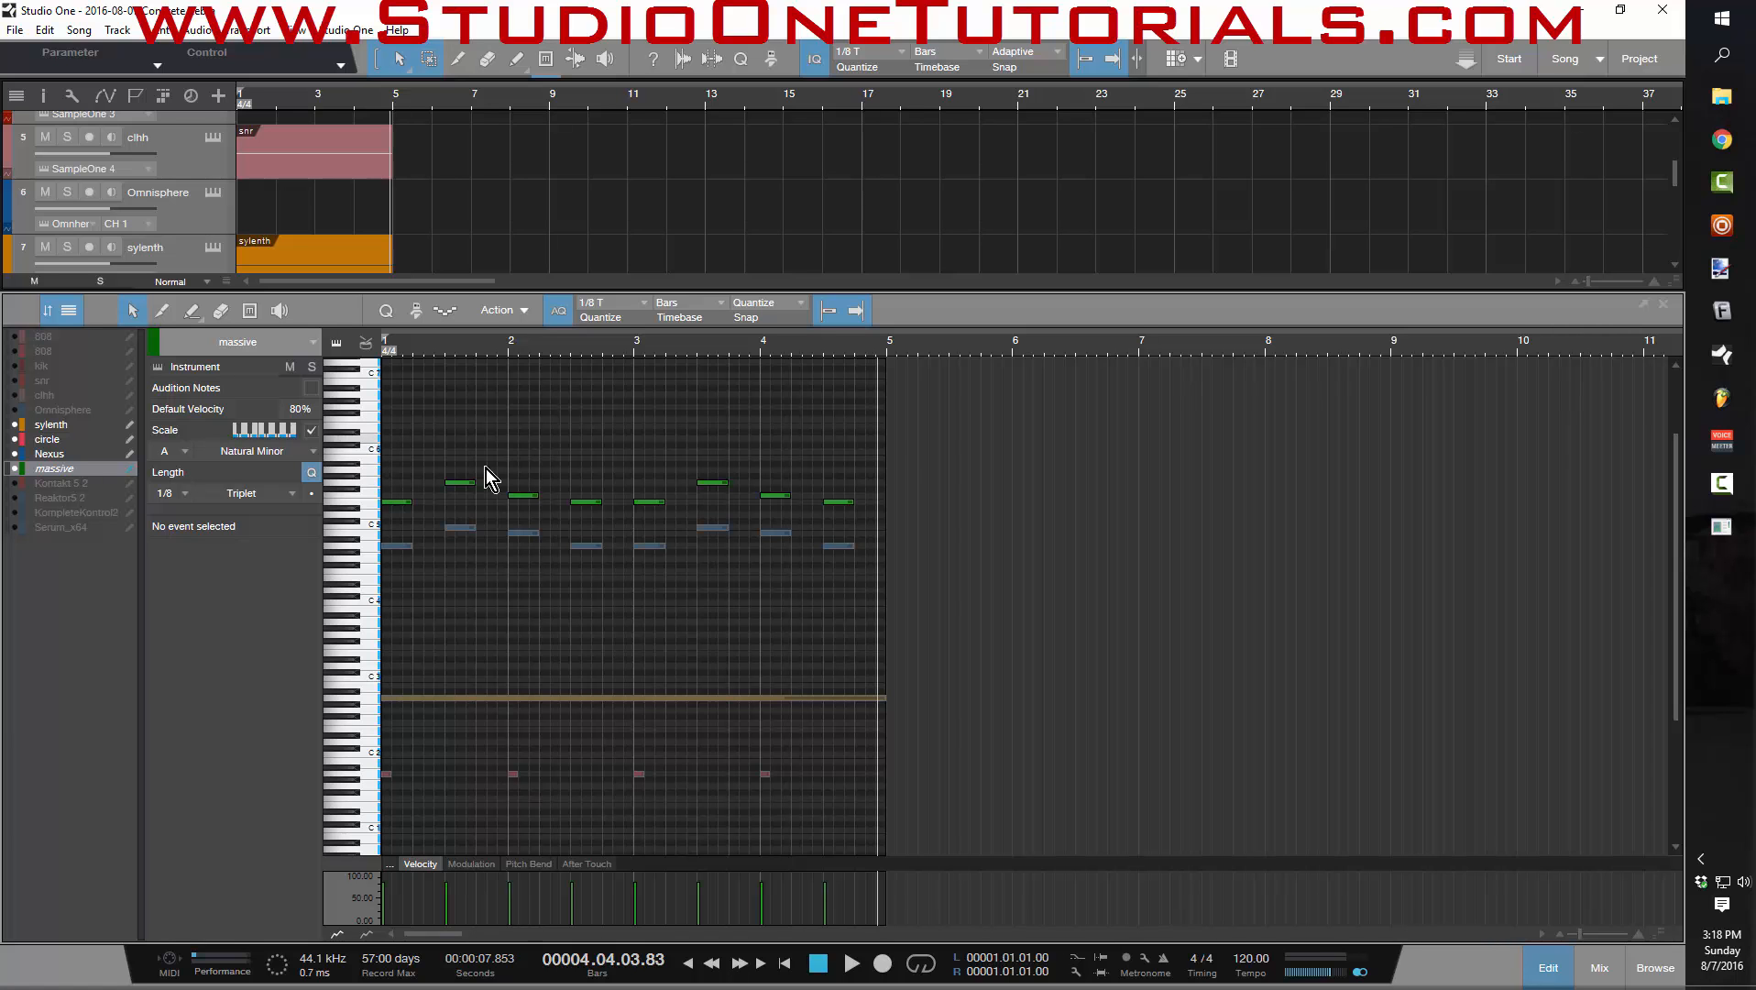
pyautogui.moveTo(919, 589)
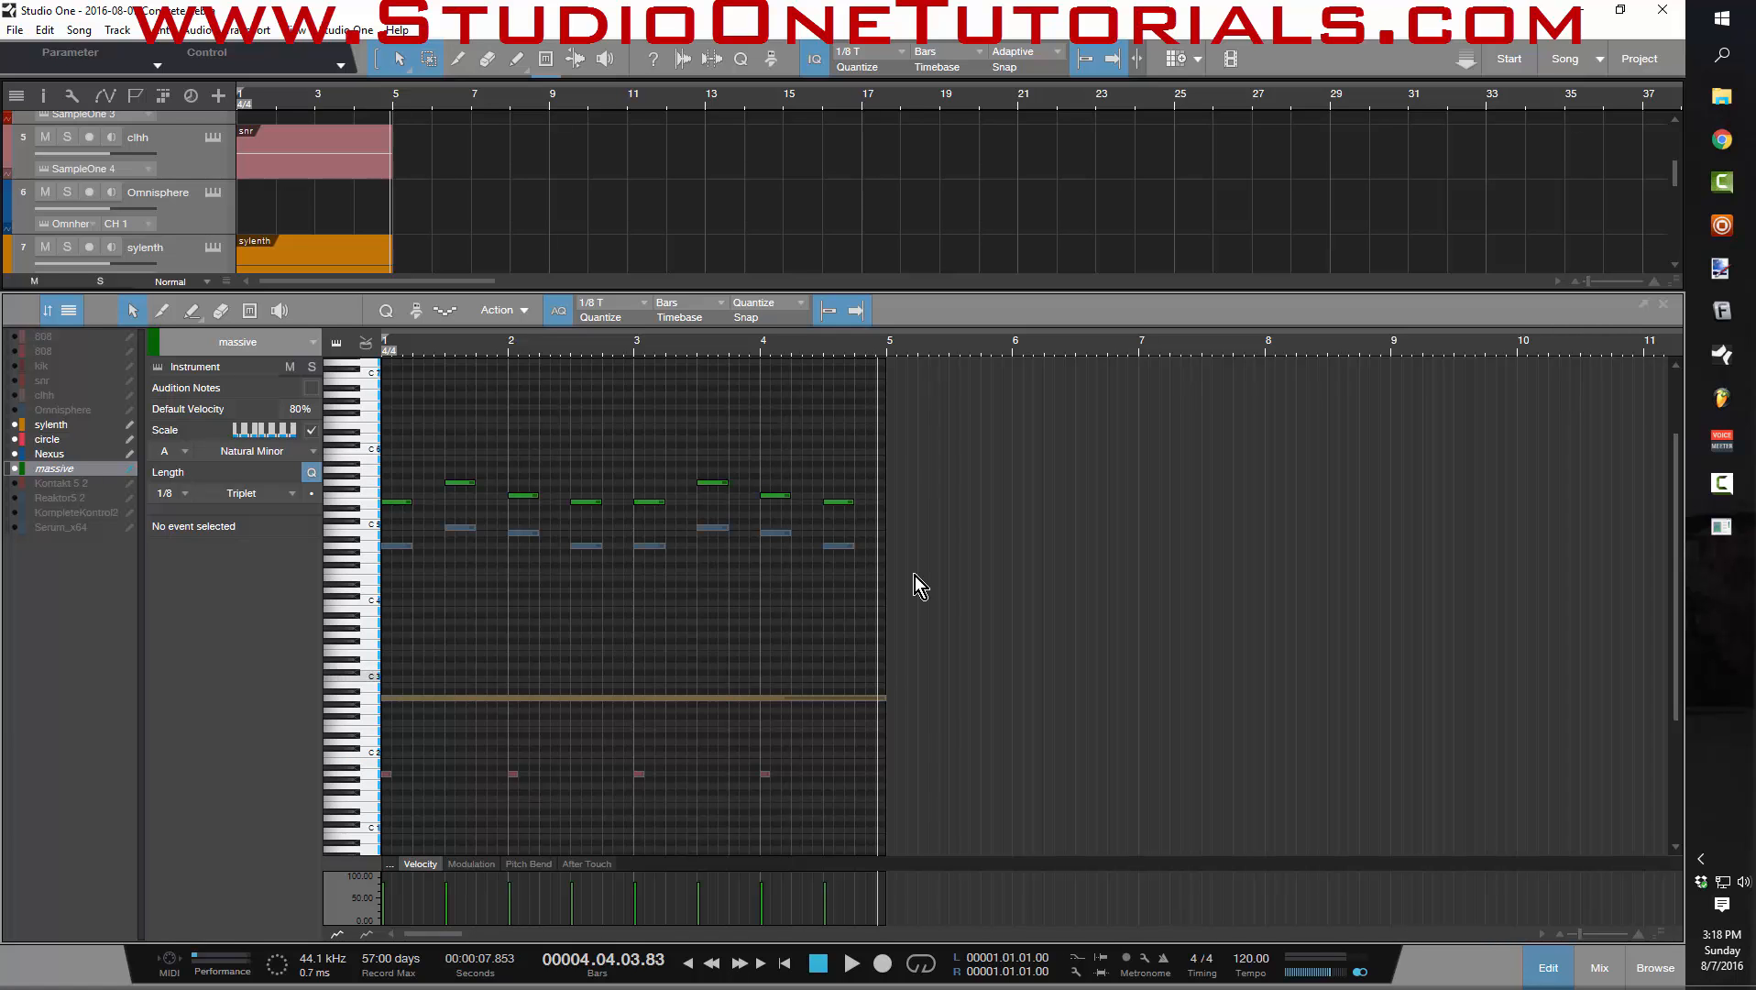
pyautogui.moveTo(848, 614)
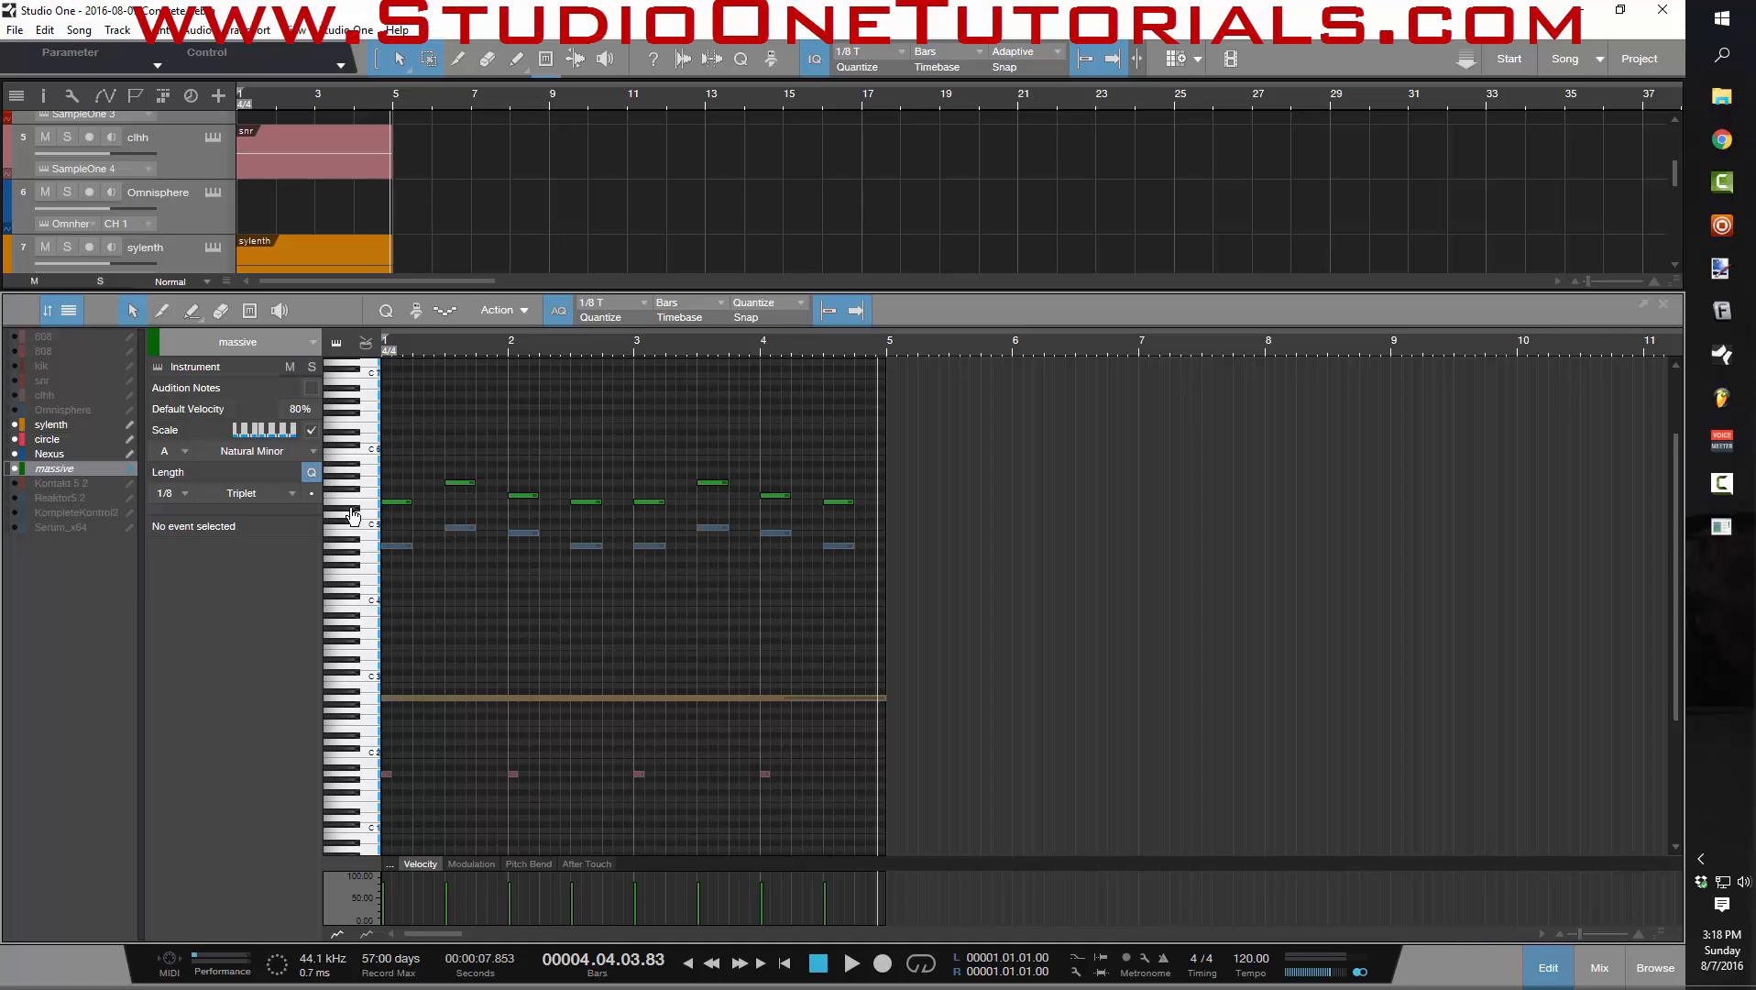
pyautogui.moveTo(367, 517)
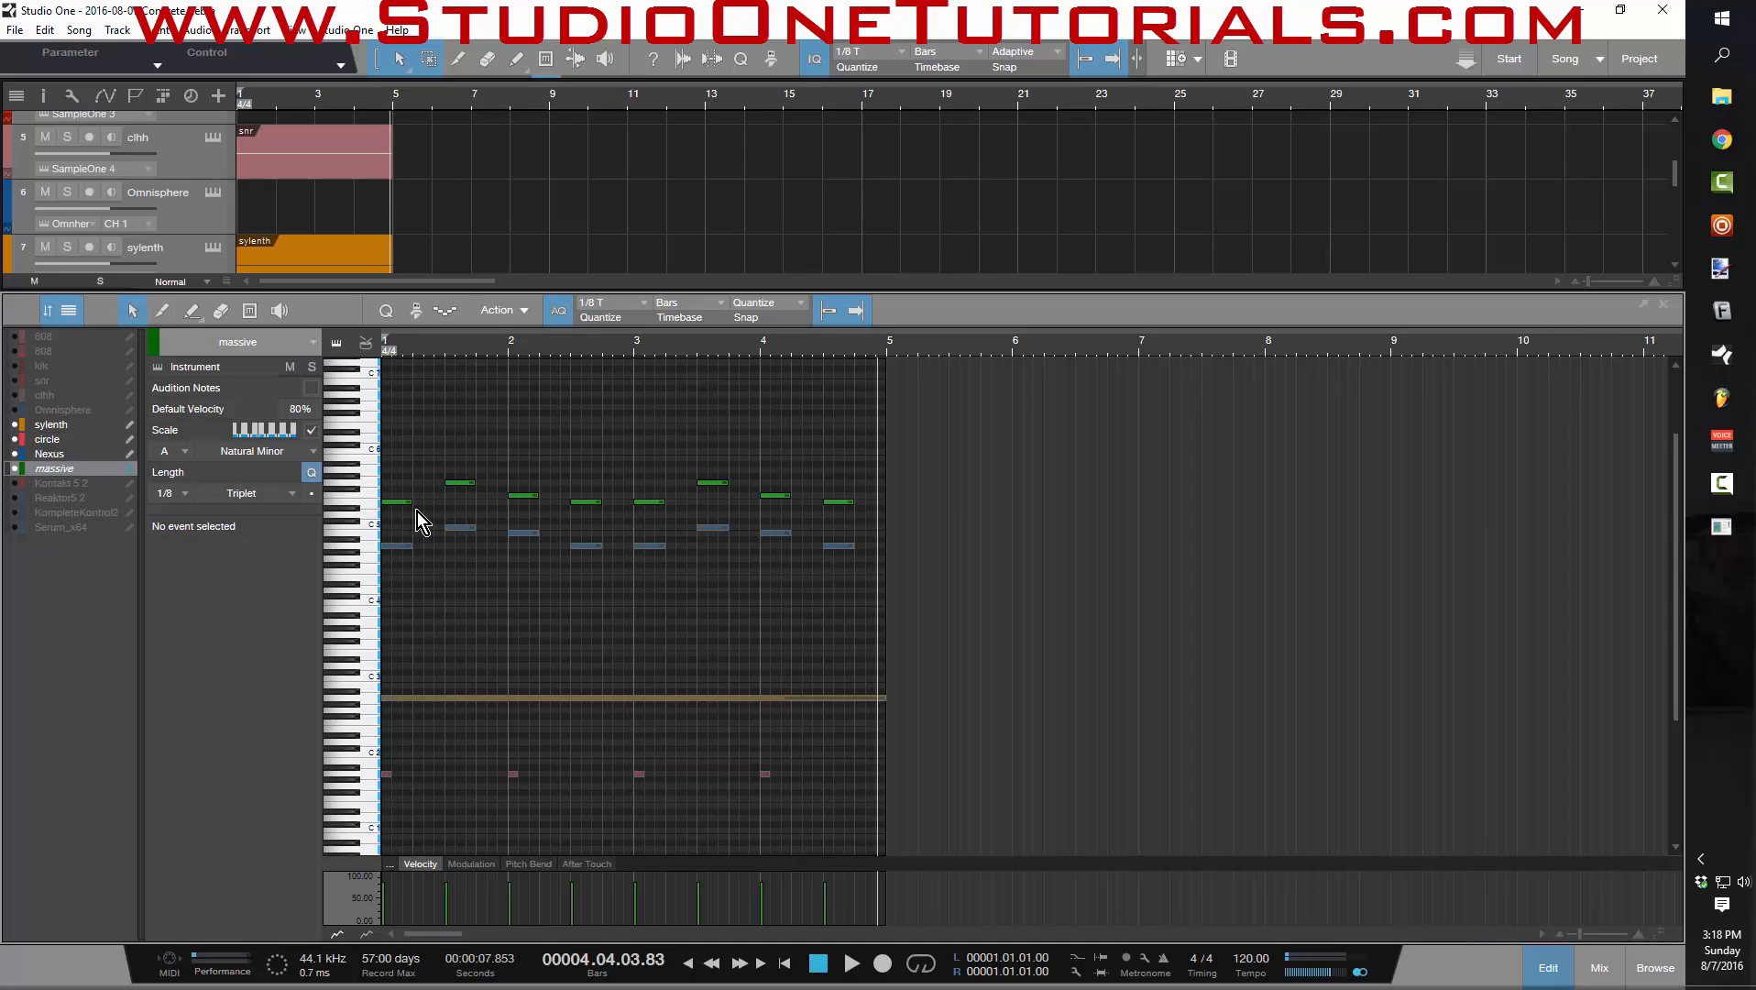
# - Place a short triplet D5 note on beat 2 and select the G5 note at bar 1.3
pyautogui.click(394, 500)
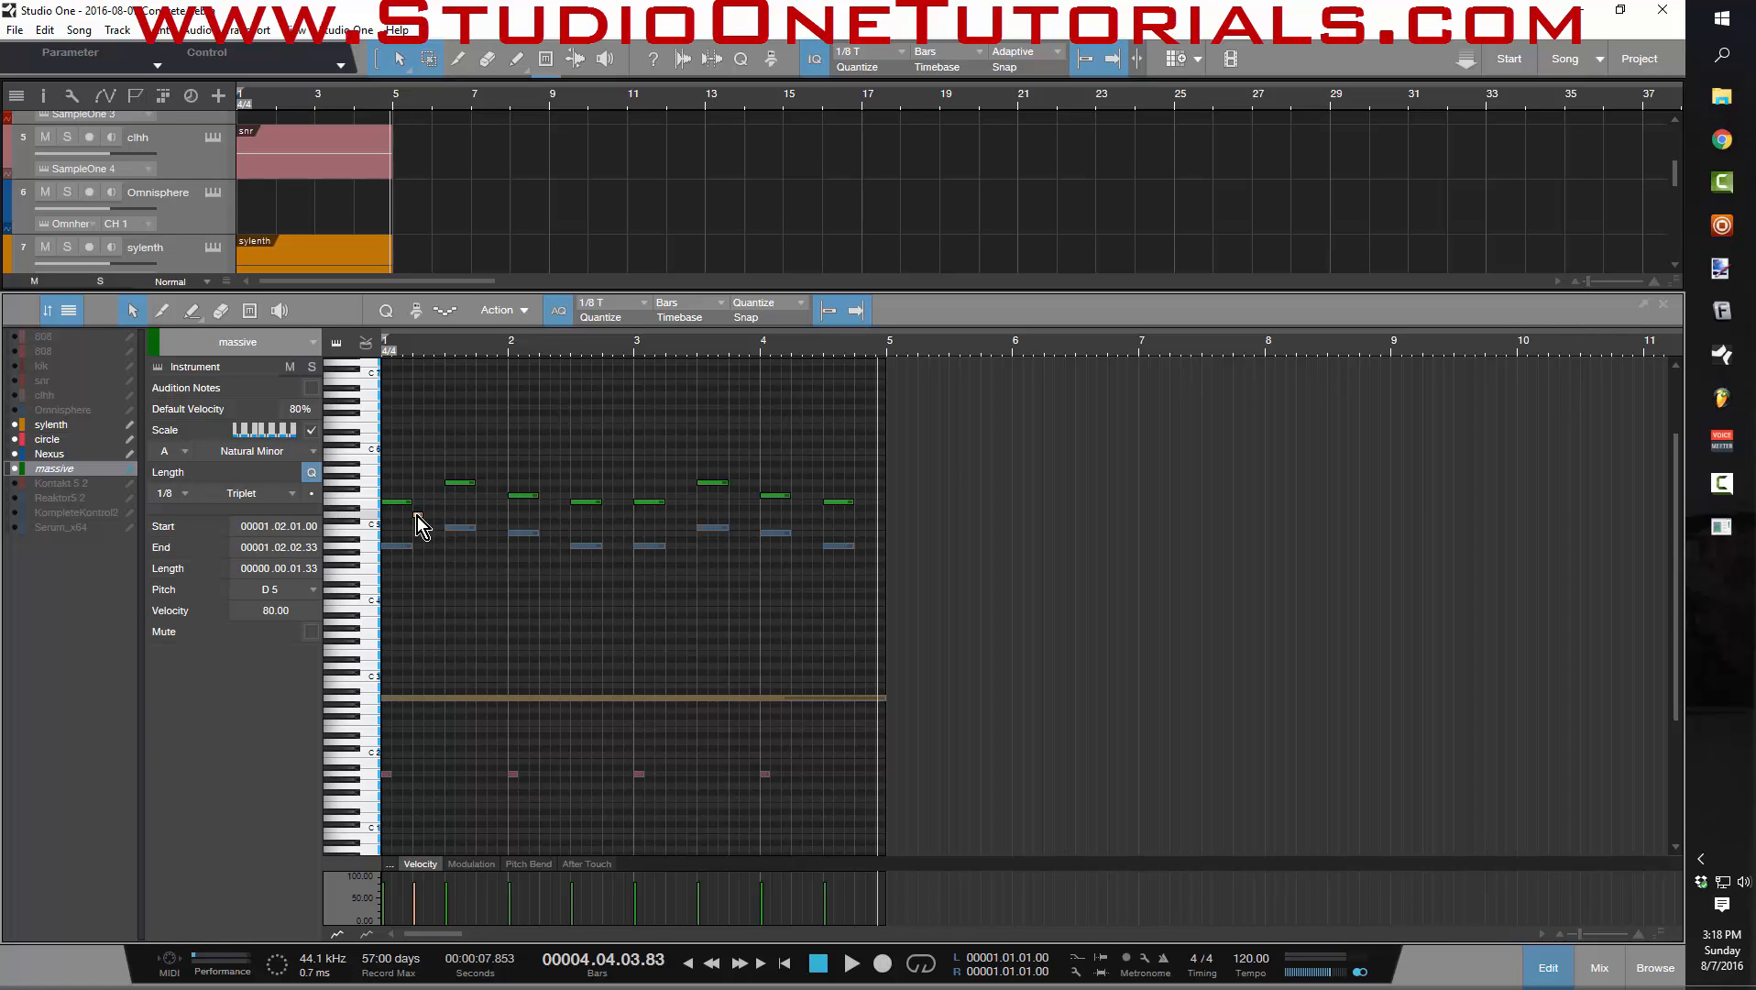
pyautogui.moveTo(418, 517)
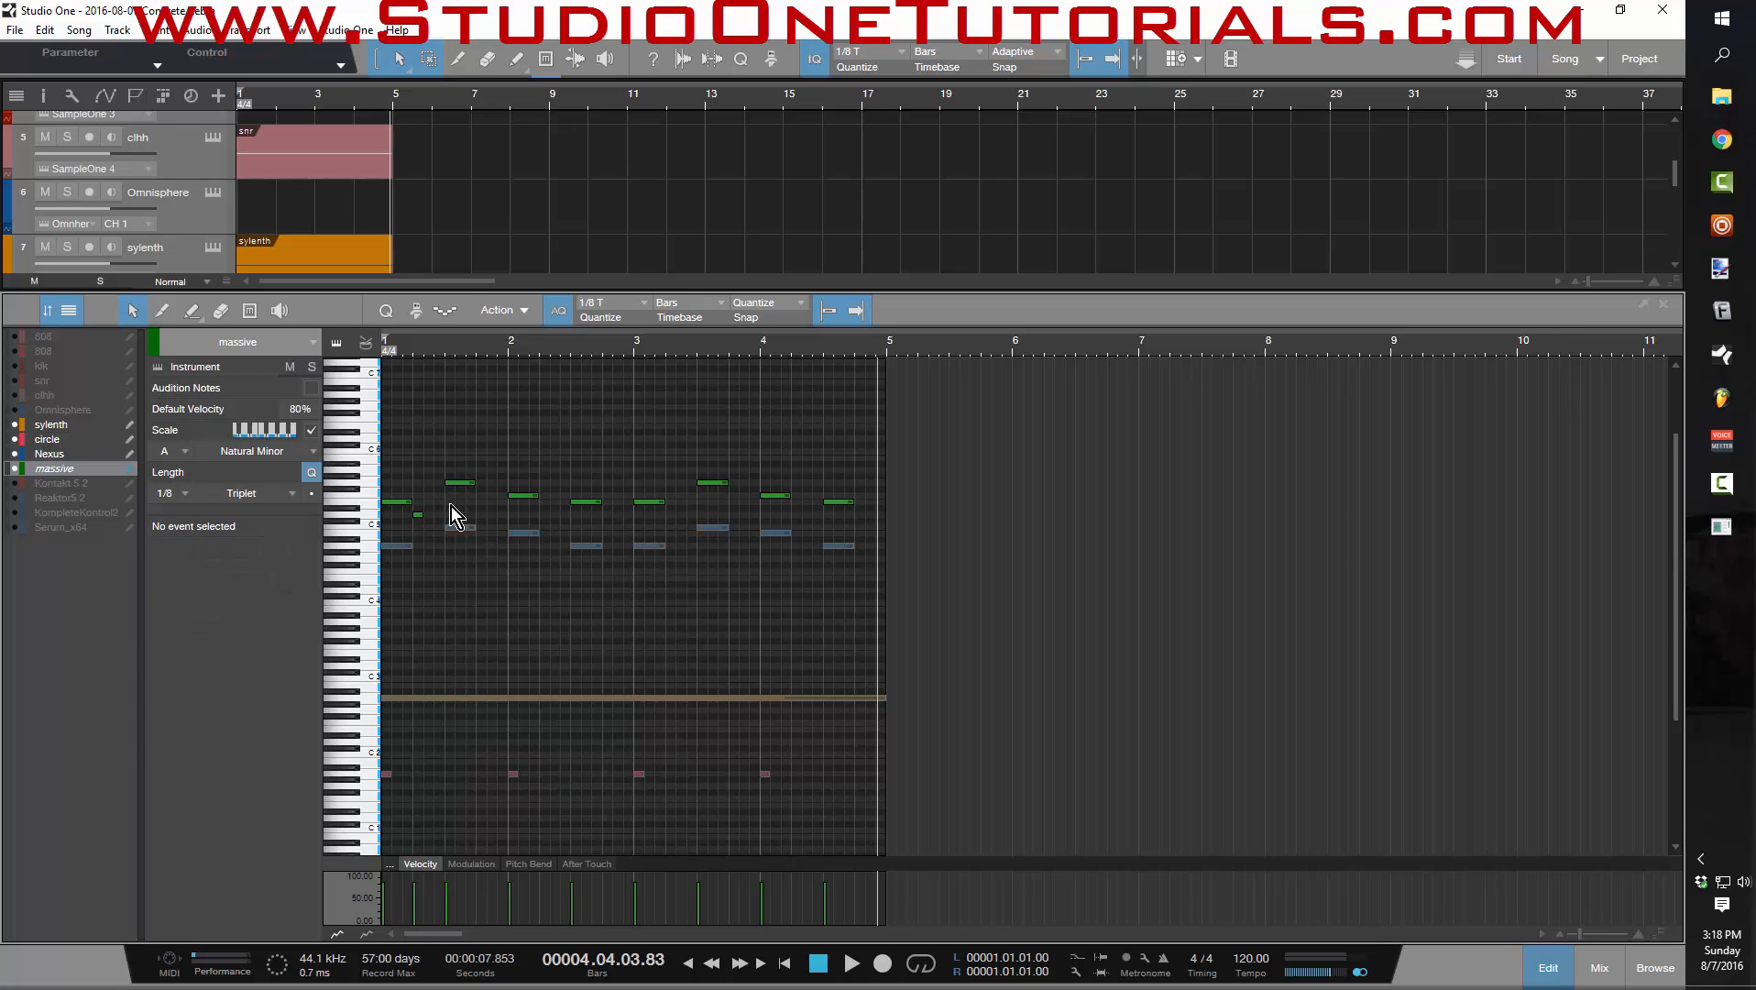
pyautogui.click(459, 482)
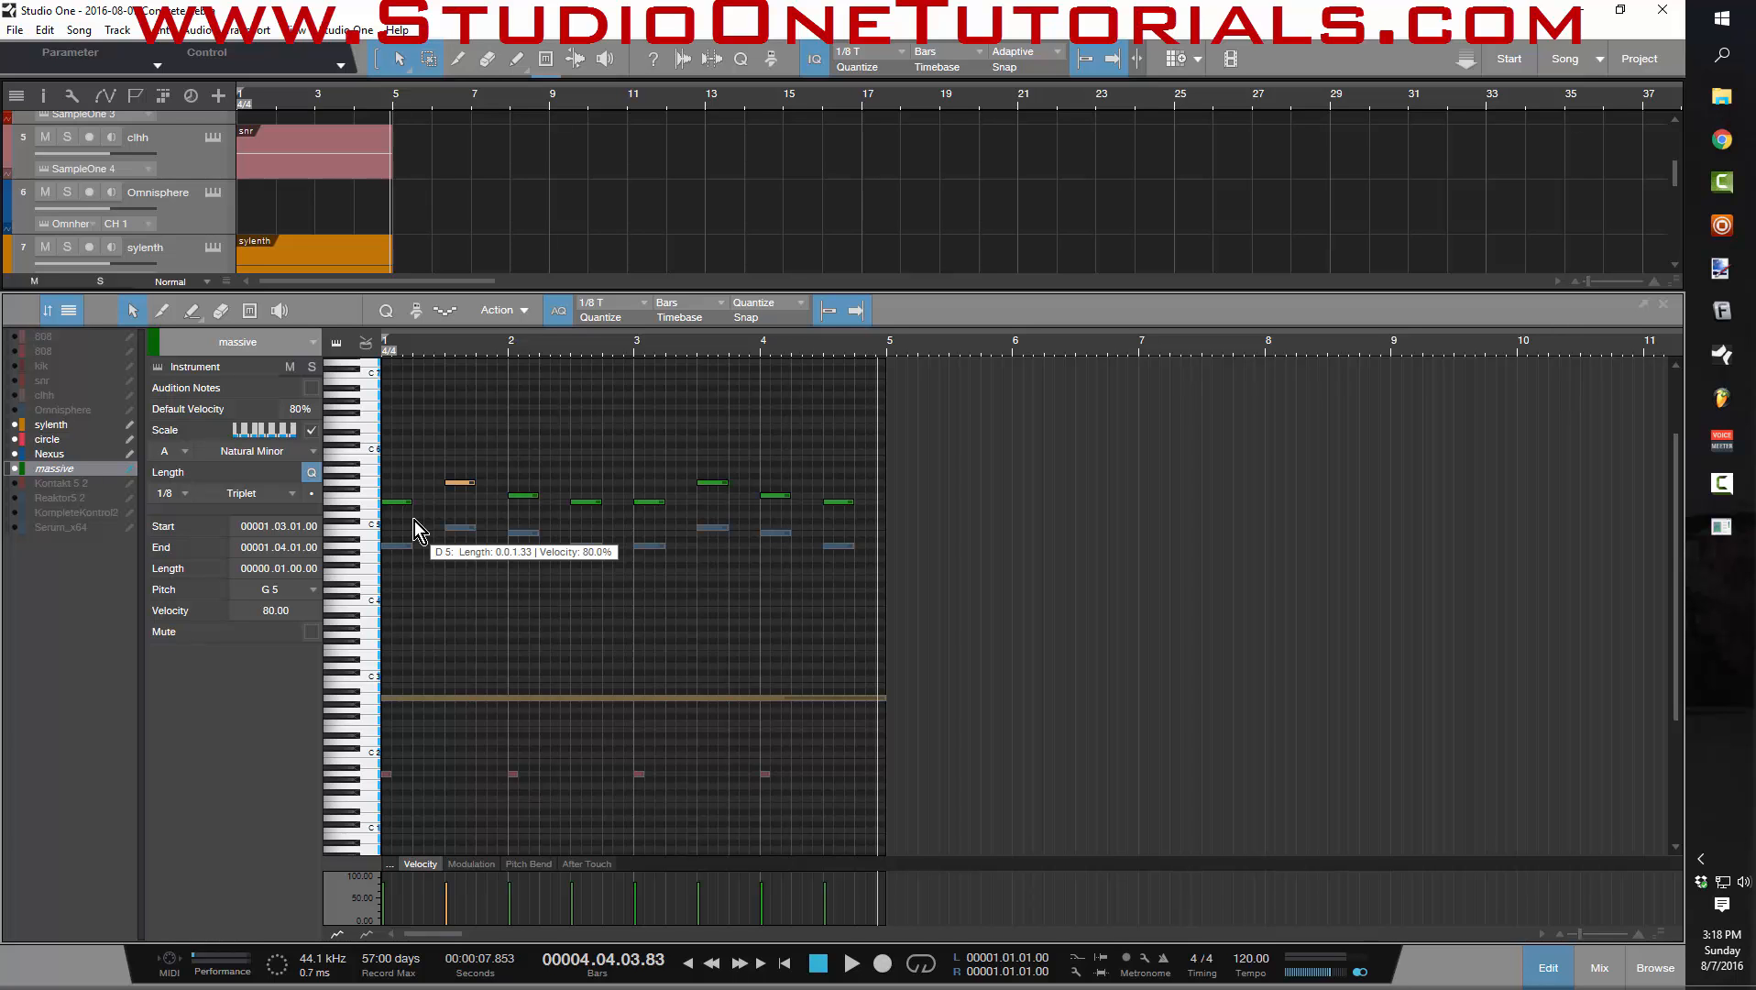
pyautogui.moveTo(416, 534)
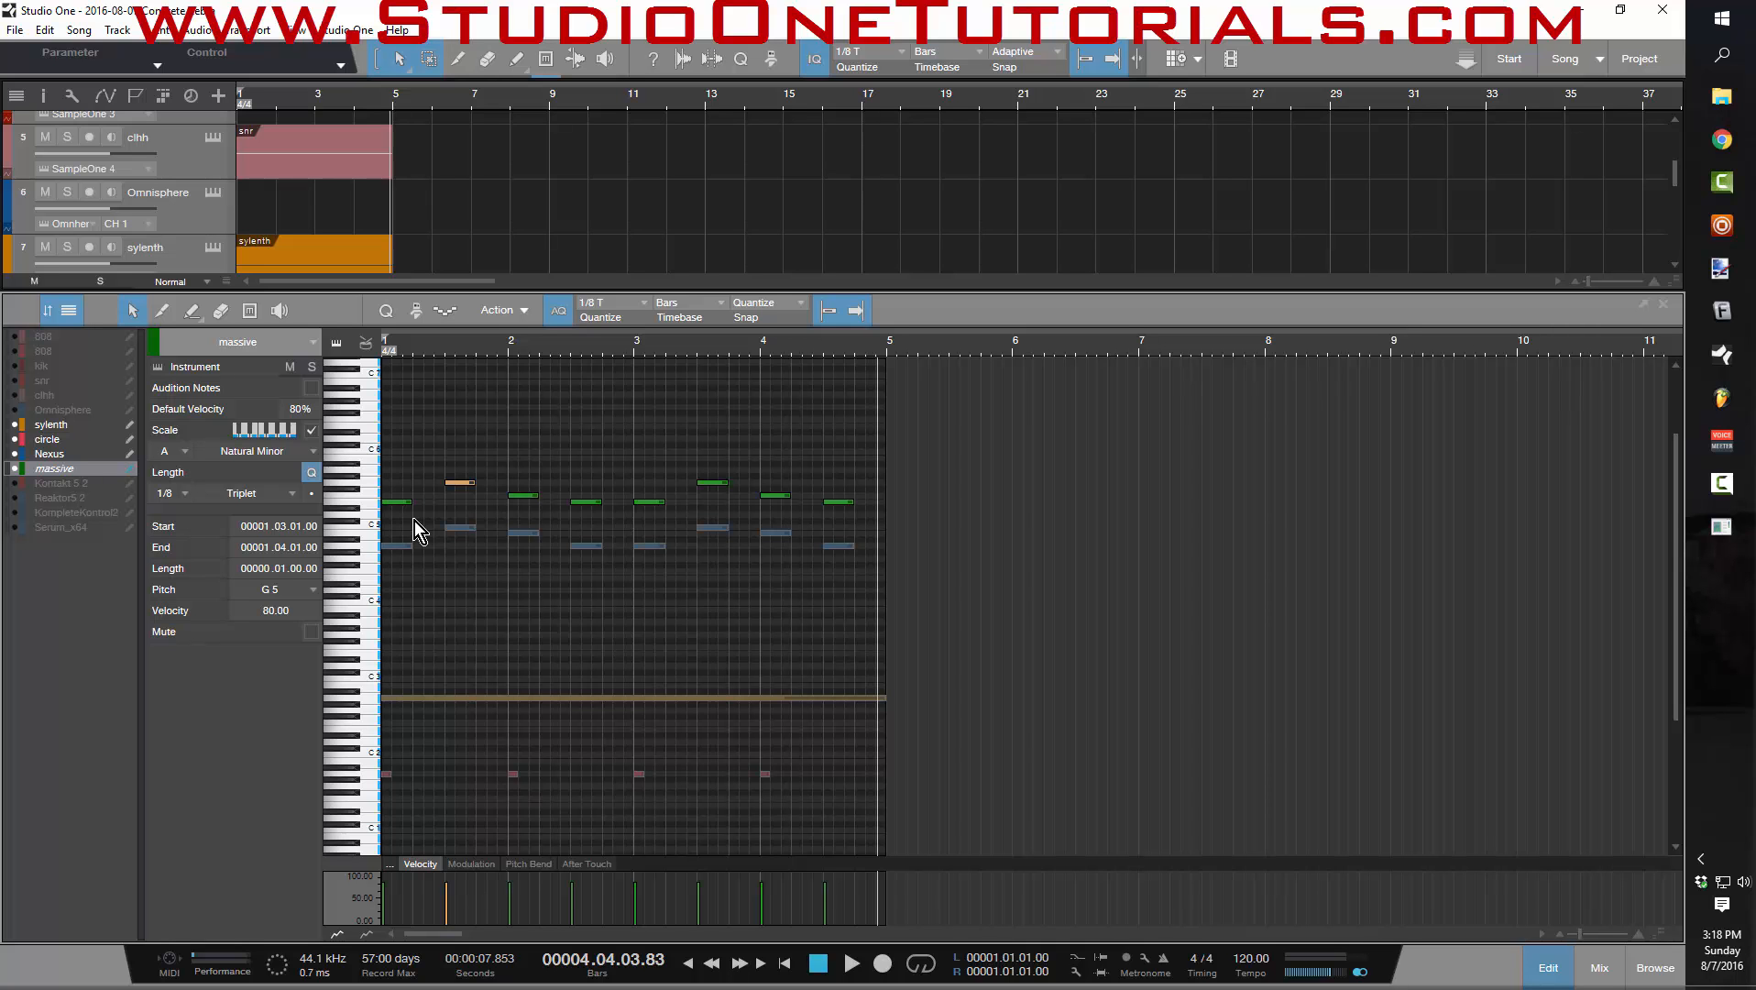
pyautogui.moveTo(493, 440)
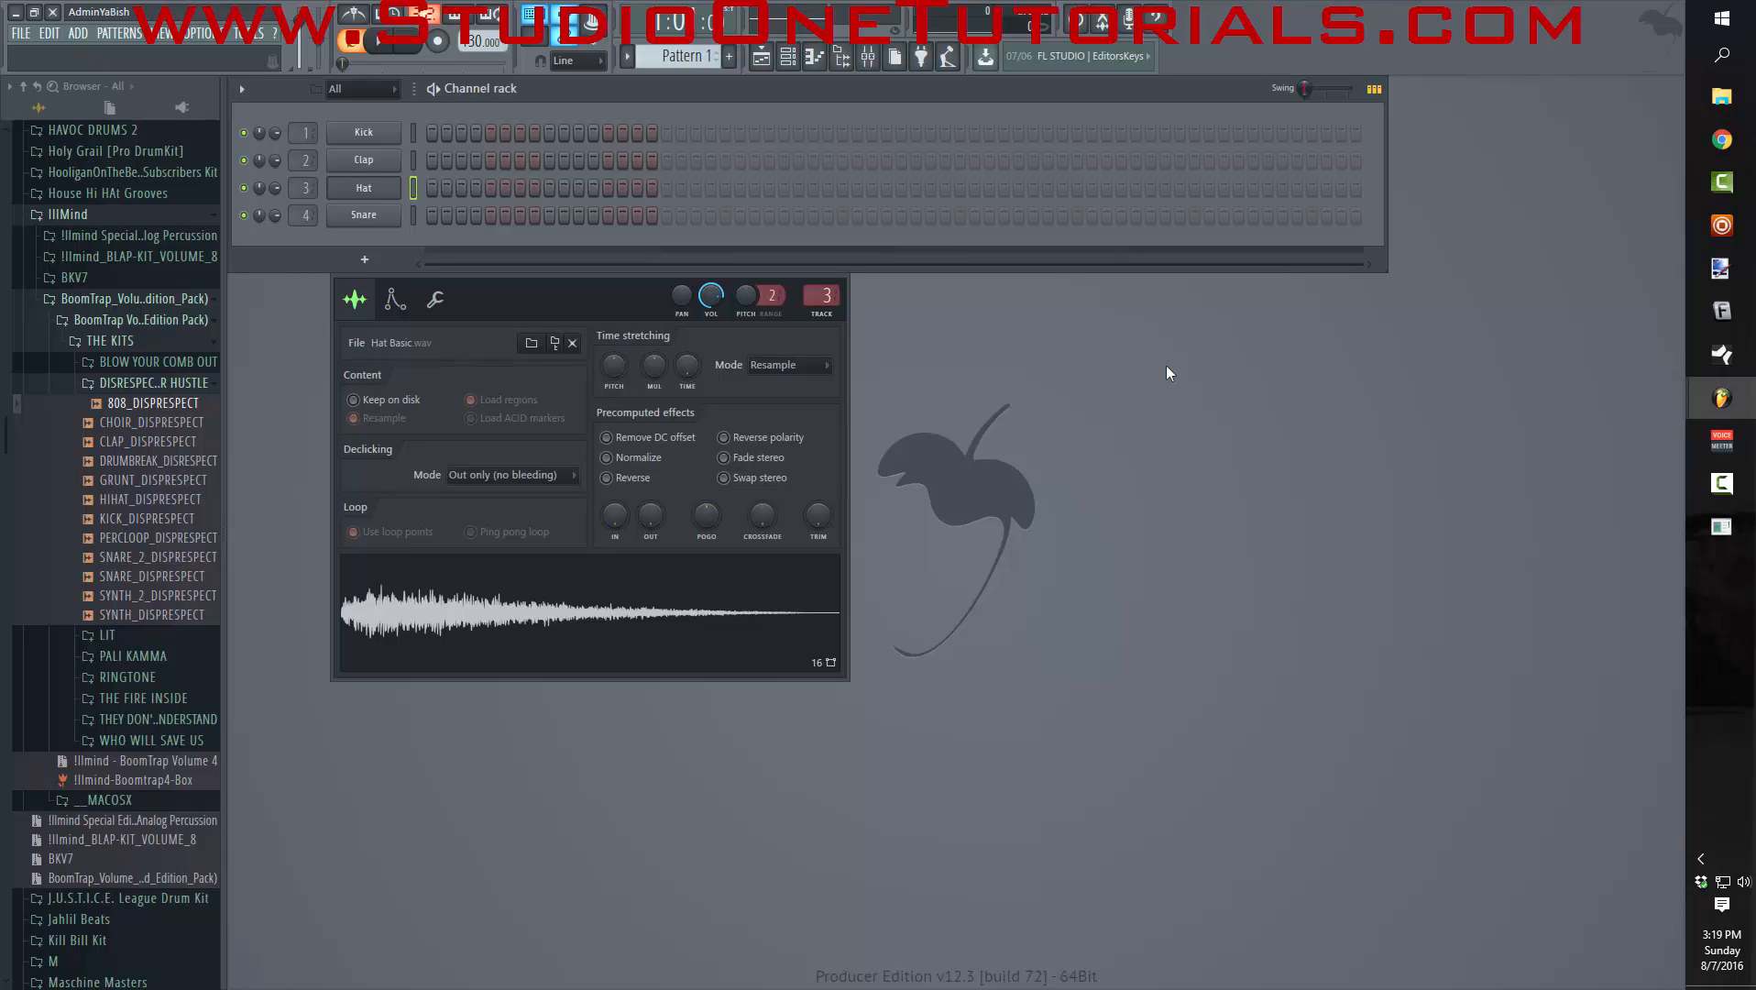
# - On the Hat's envelope page, move the root note from C5 through C4 to G4
pyautogui.click(395, 299)
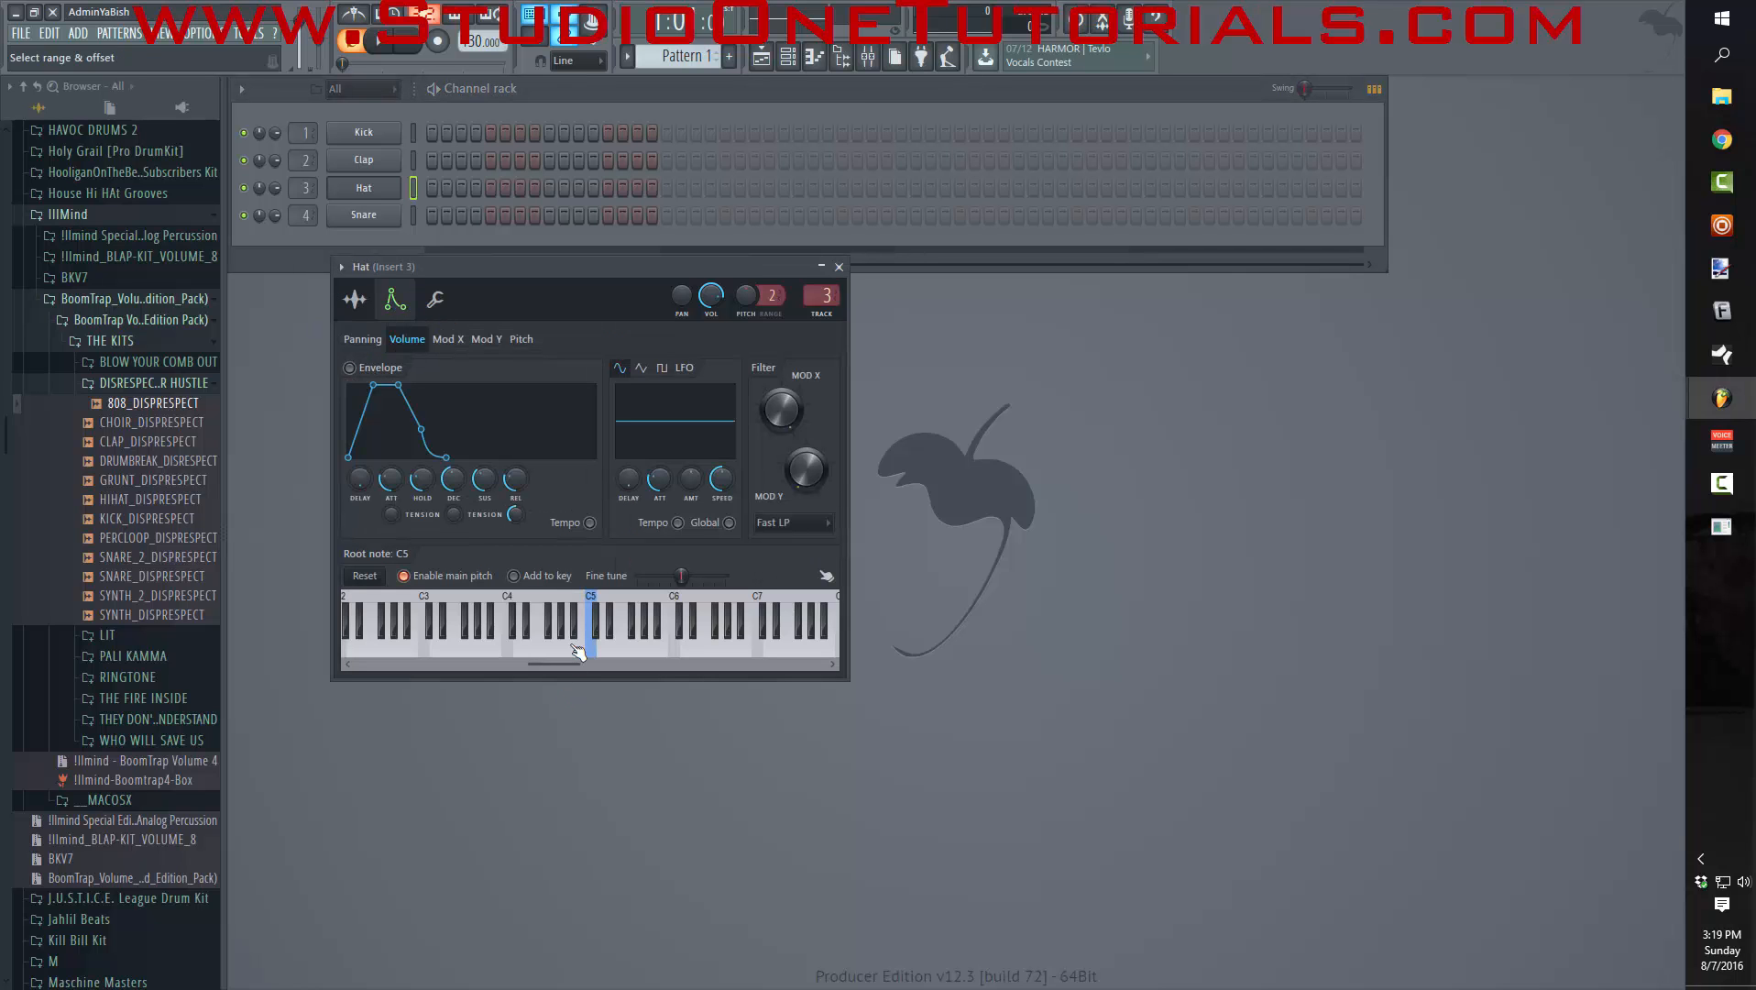
pyautogui.click(510, 644)
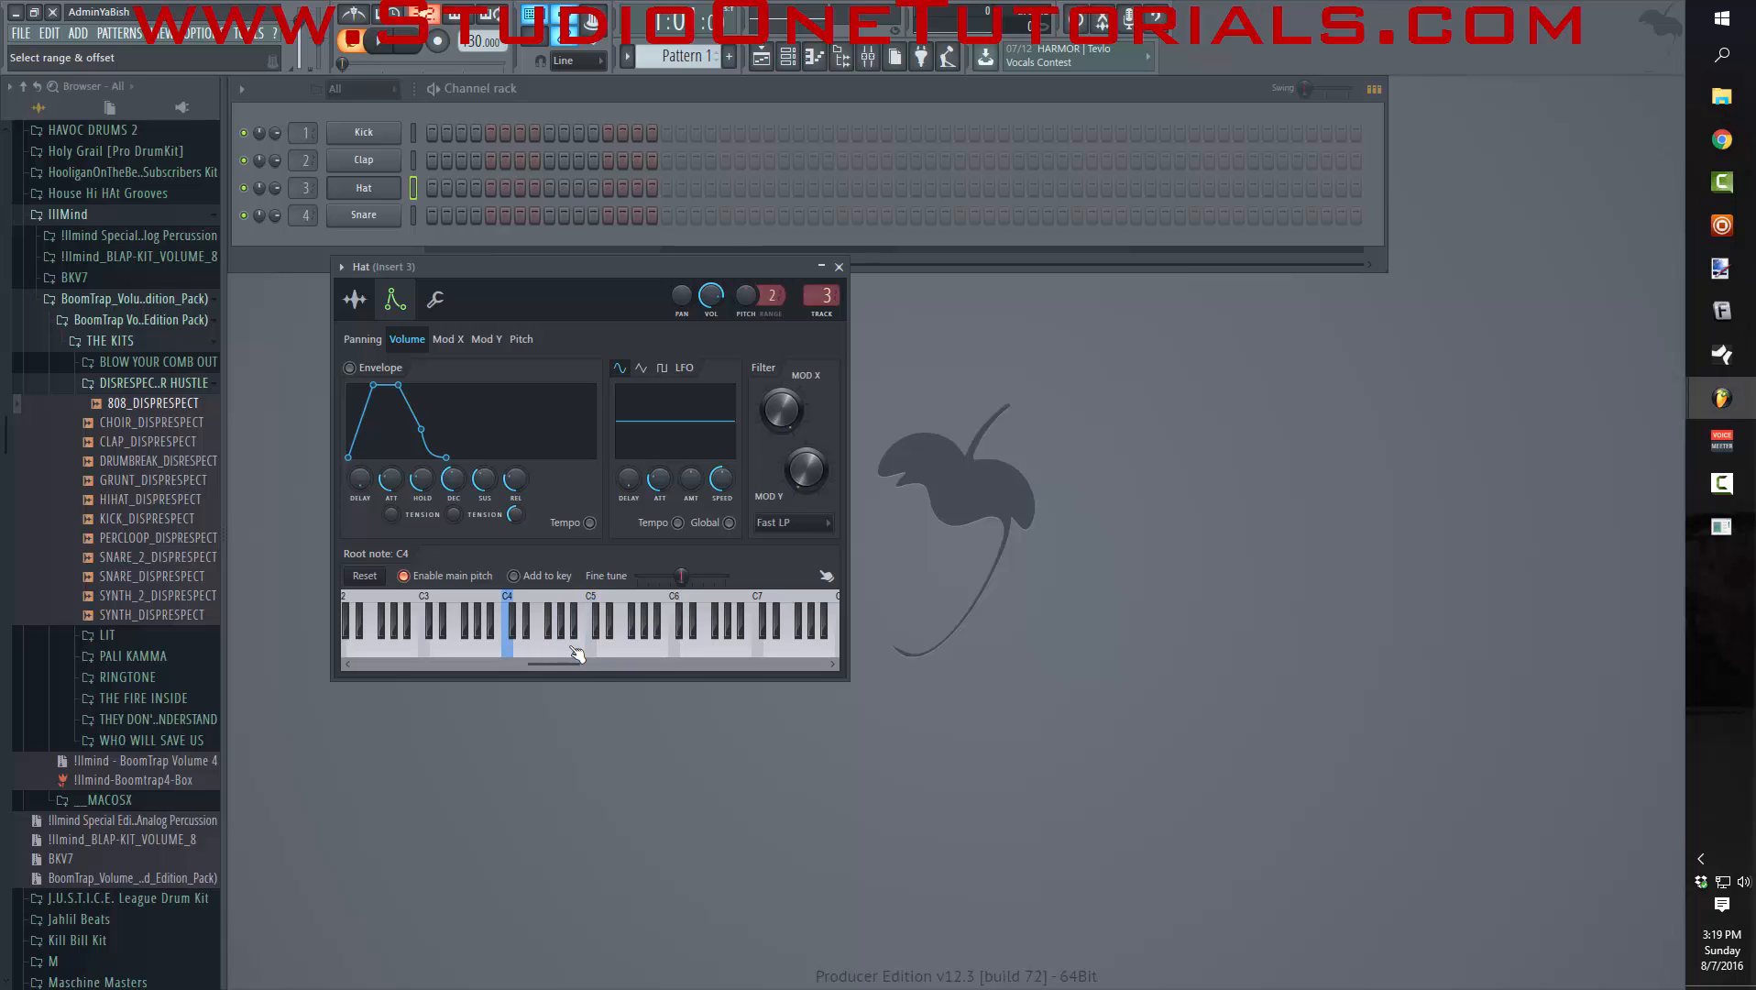
pyautogui.click(554, 643)
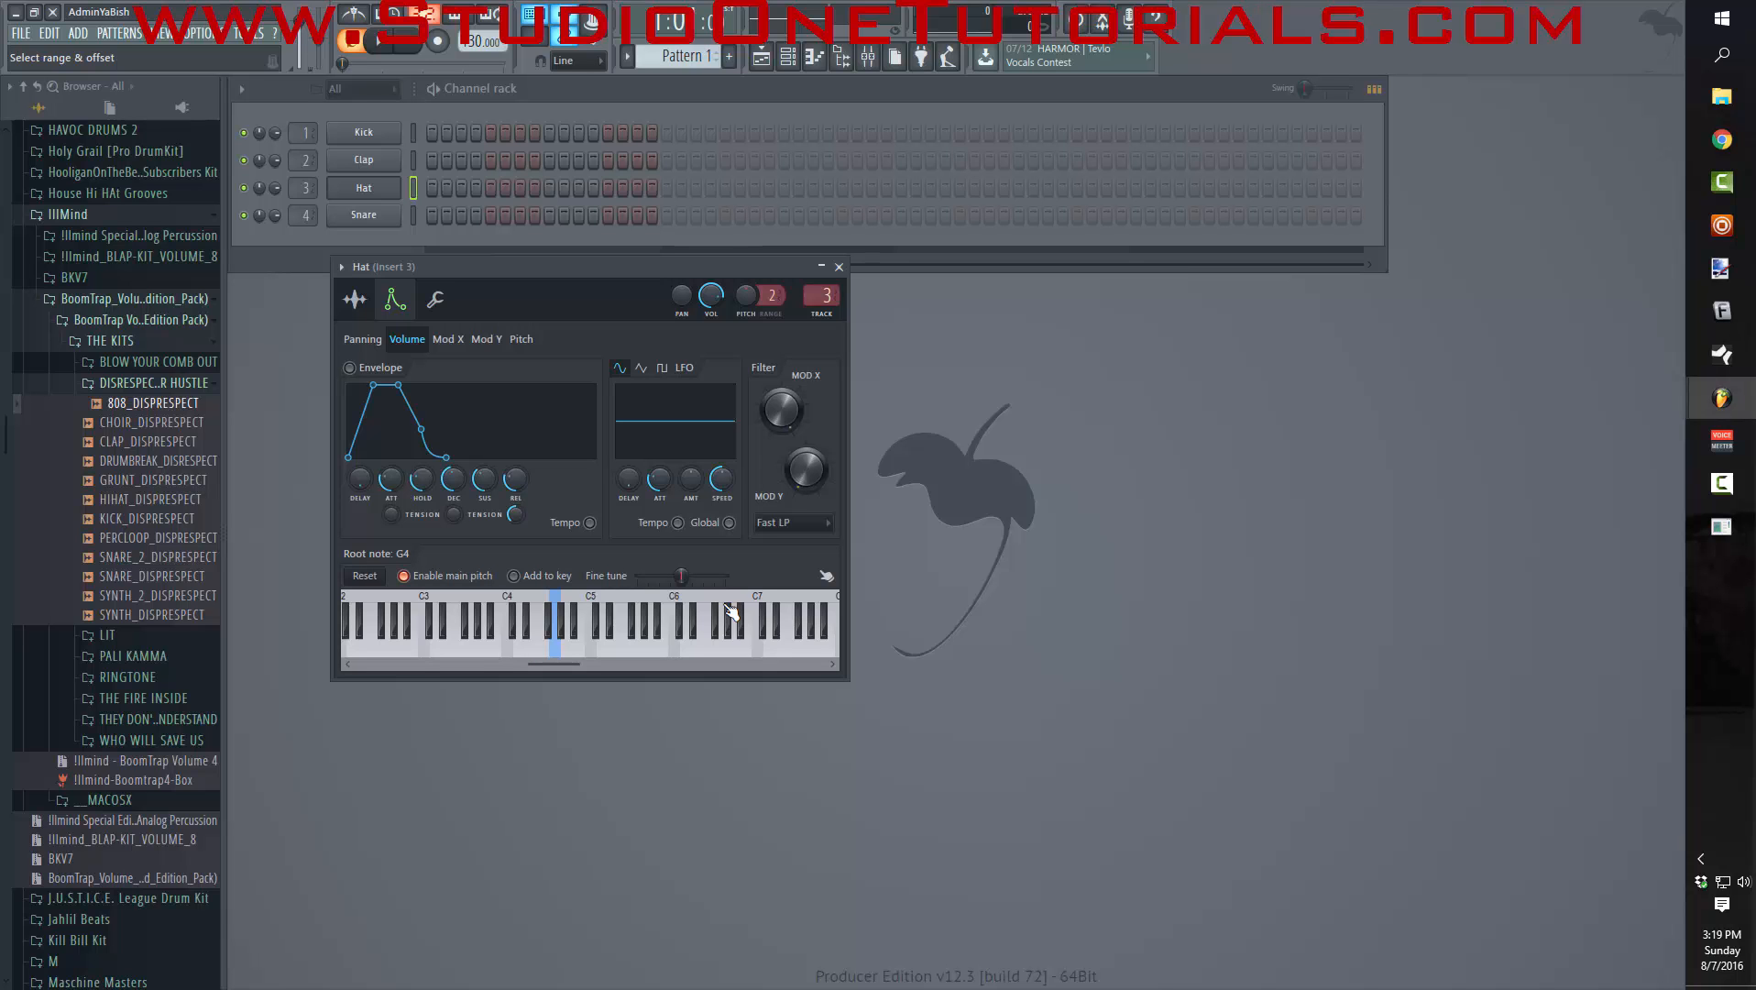
pyautogui.moveTo(259, 422)
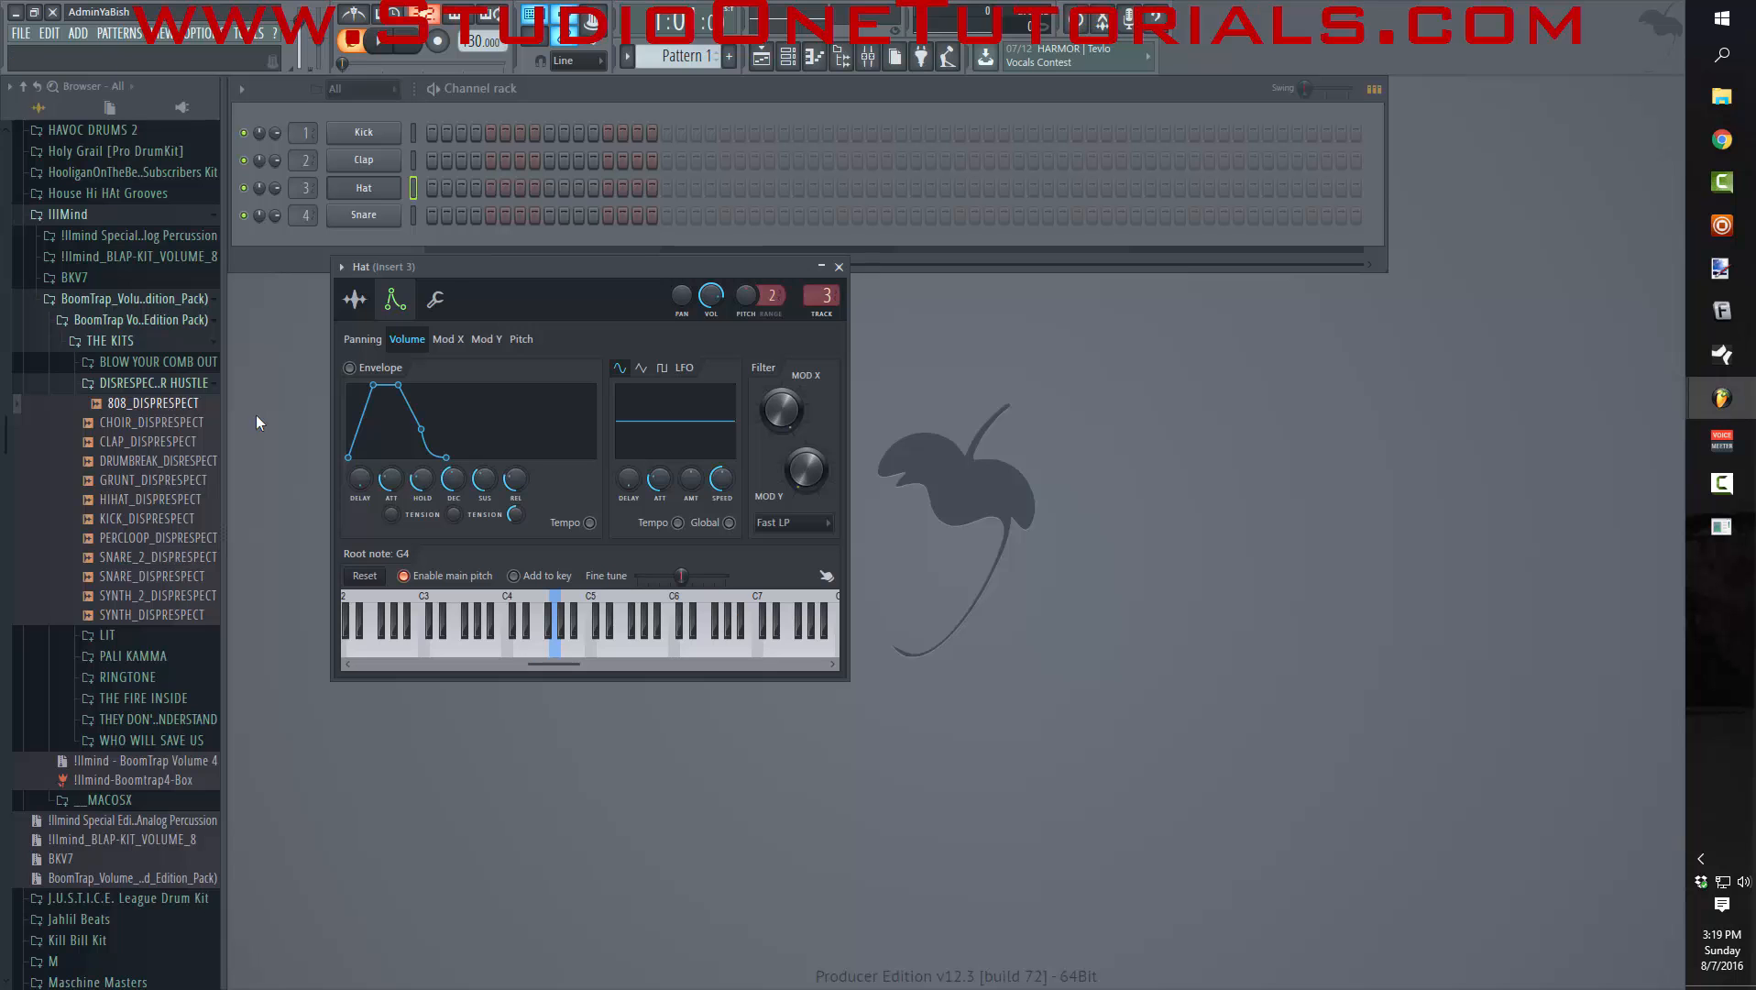
# - Show the Hat's miscellaneous page with its polyphony and arpeggiator options
pyautogui.click(436, 298)
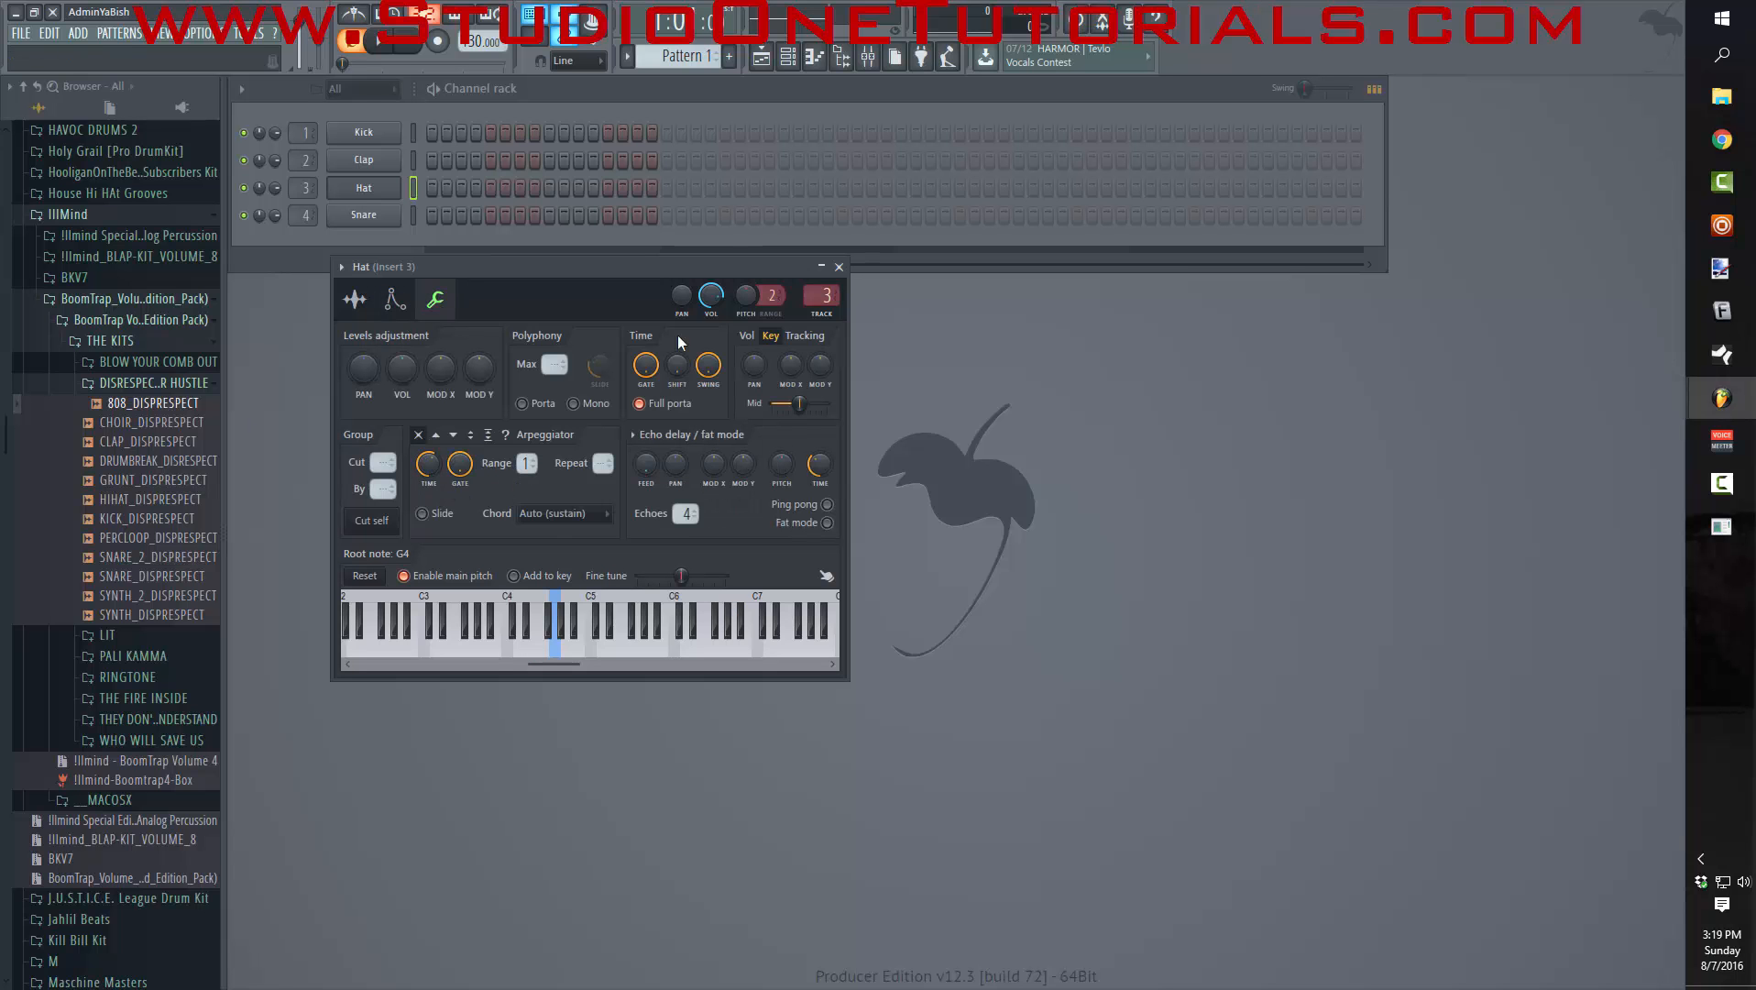
pyautogui.moveTo(552, 295)
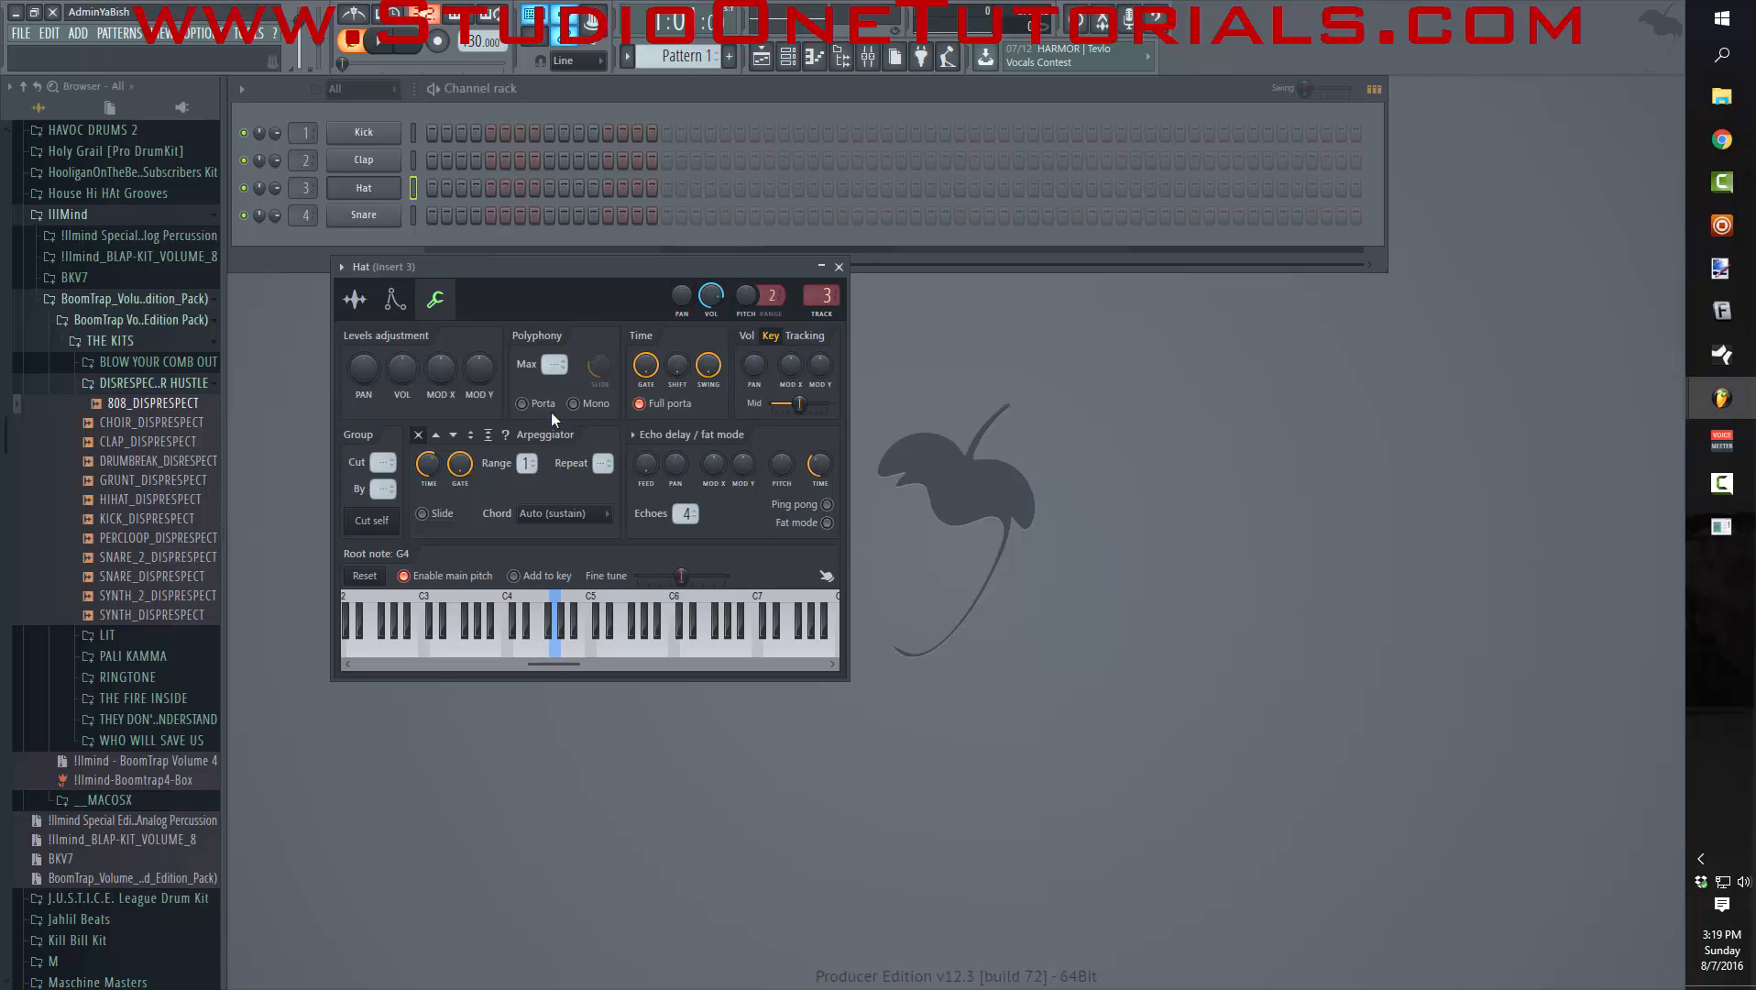
pyautogui.moveTo(572, 427)
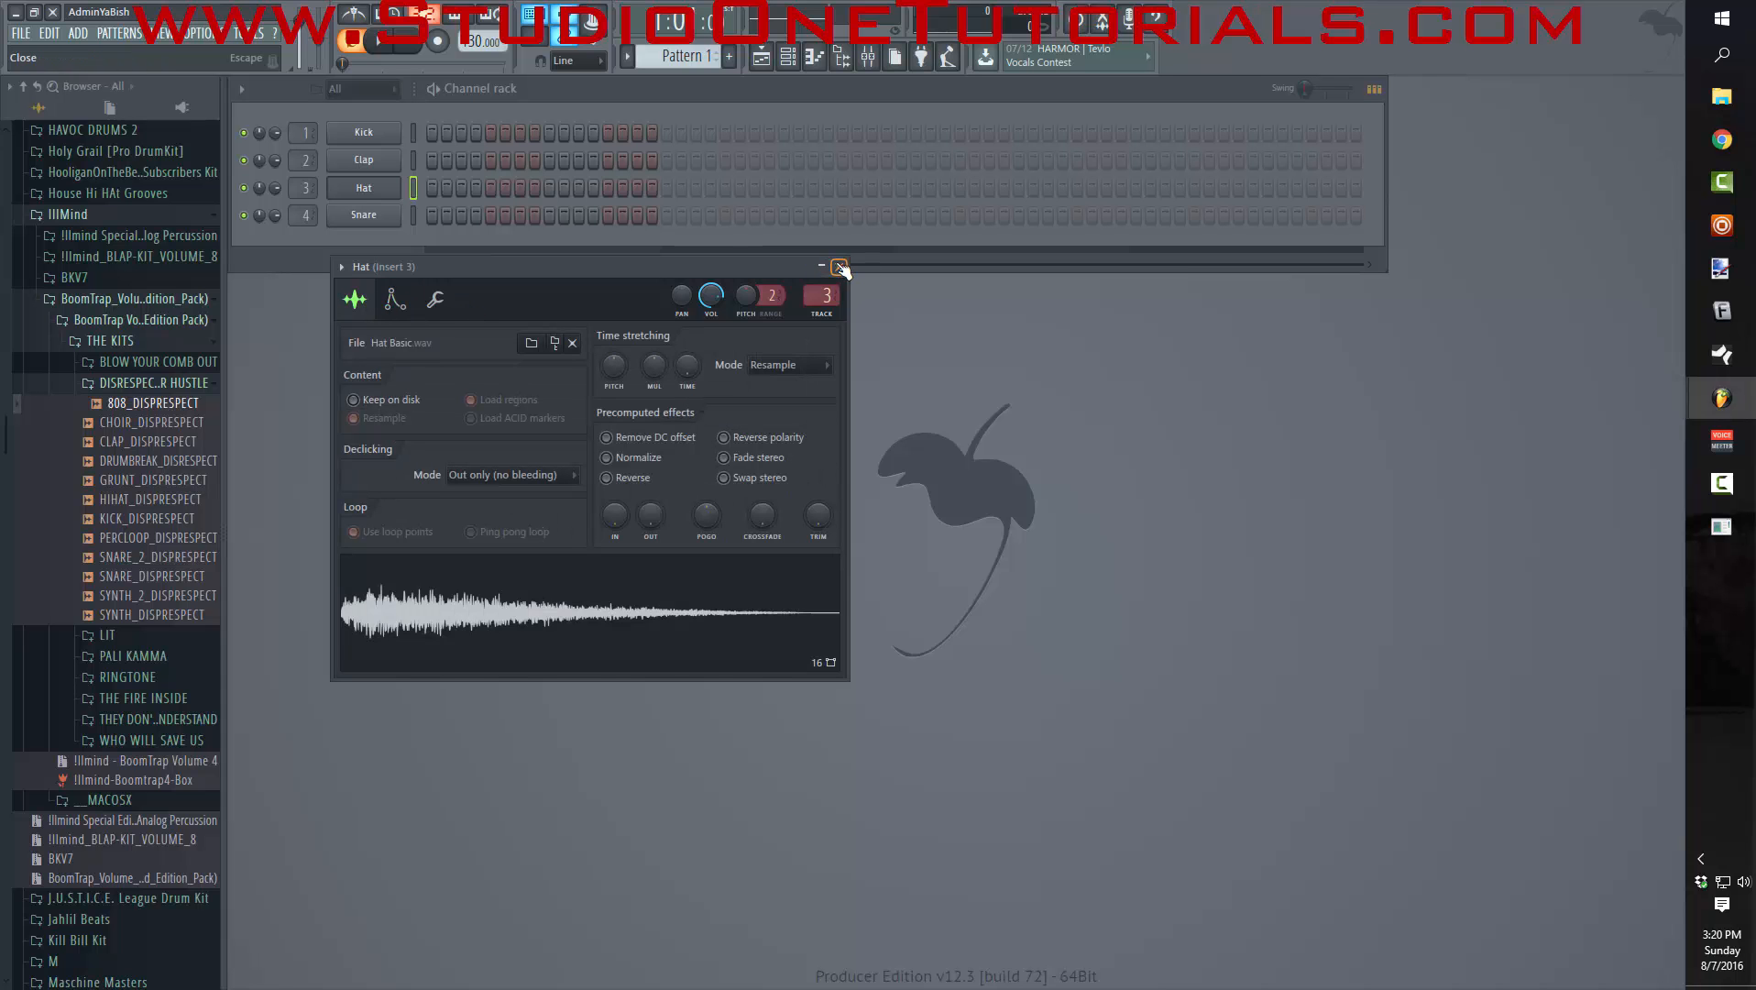
pyautogui.click(840, 265)
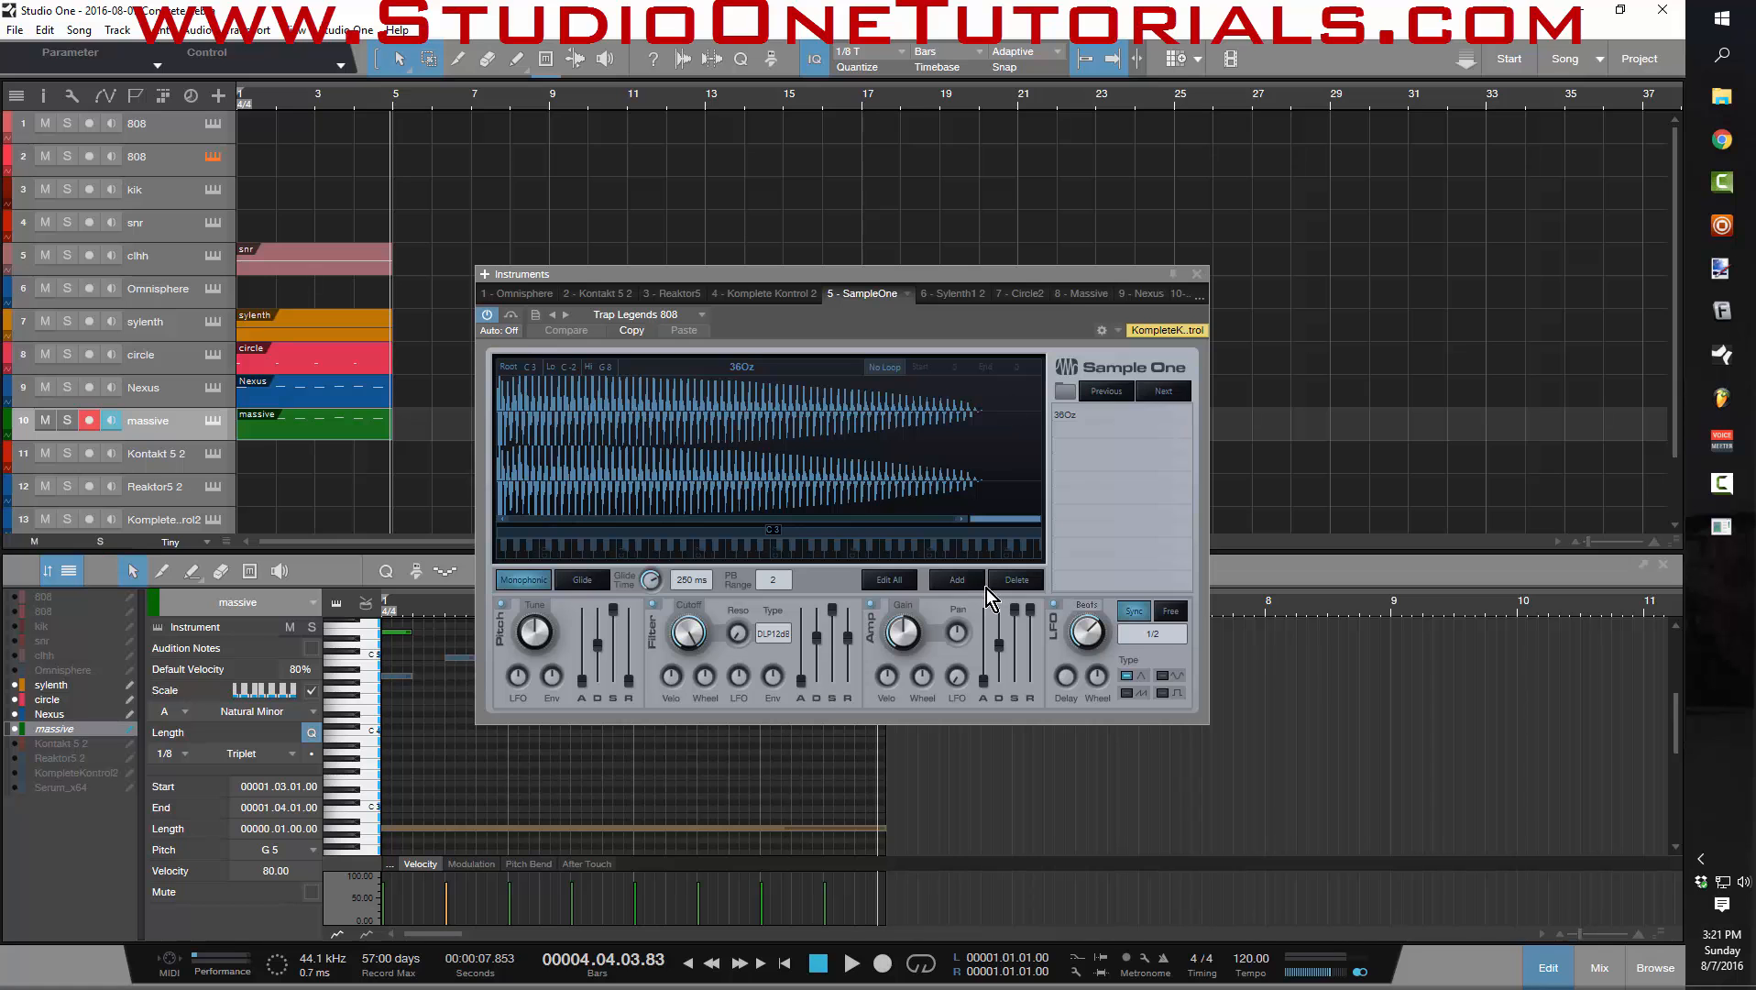
pyautogui.moveTo(1685, 231)
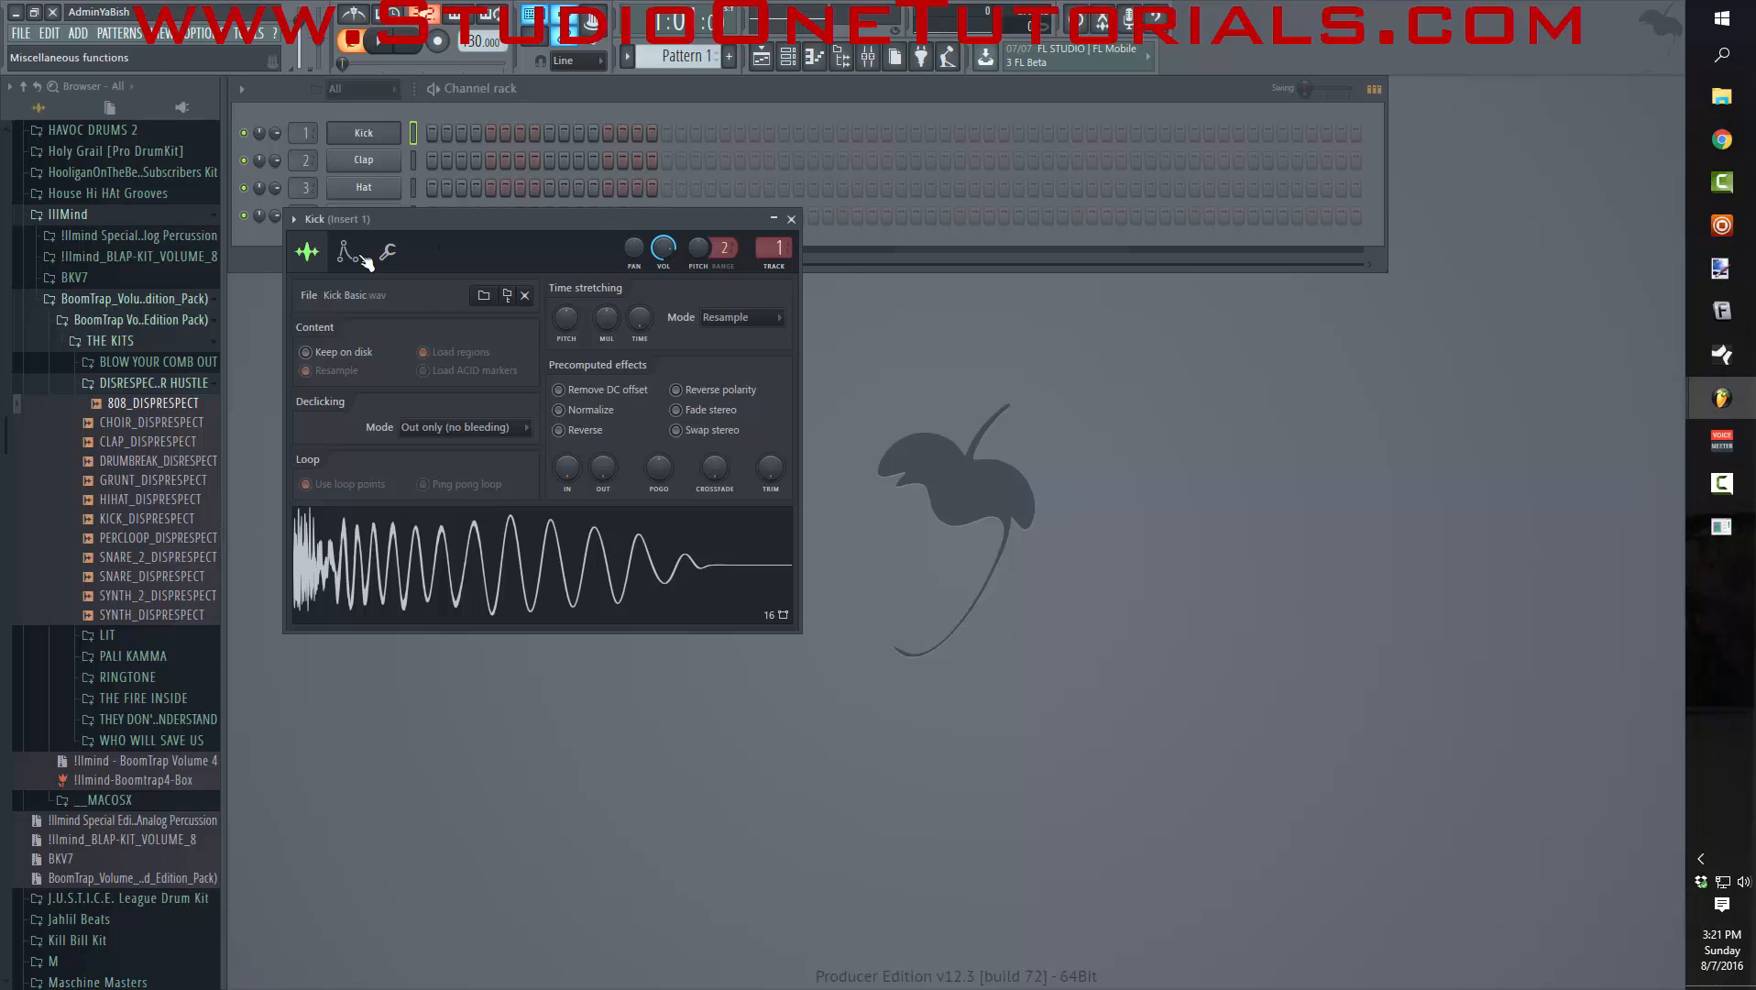
# - Show the Kick channel's envelope and root-note page, leaving the root at C5
pyautogui.click(346, 251)
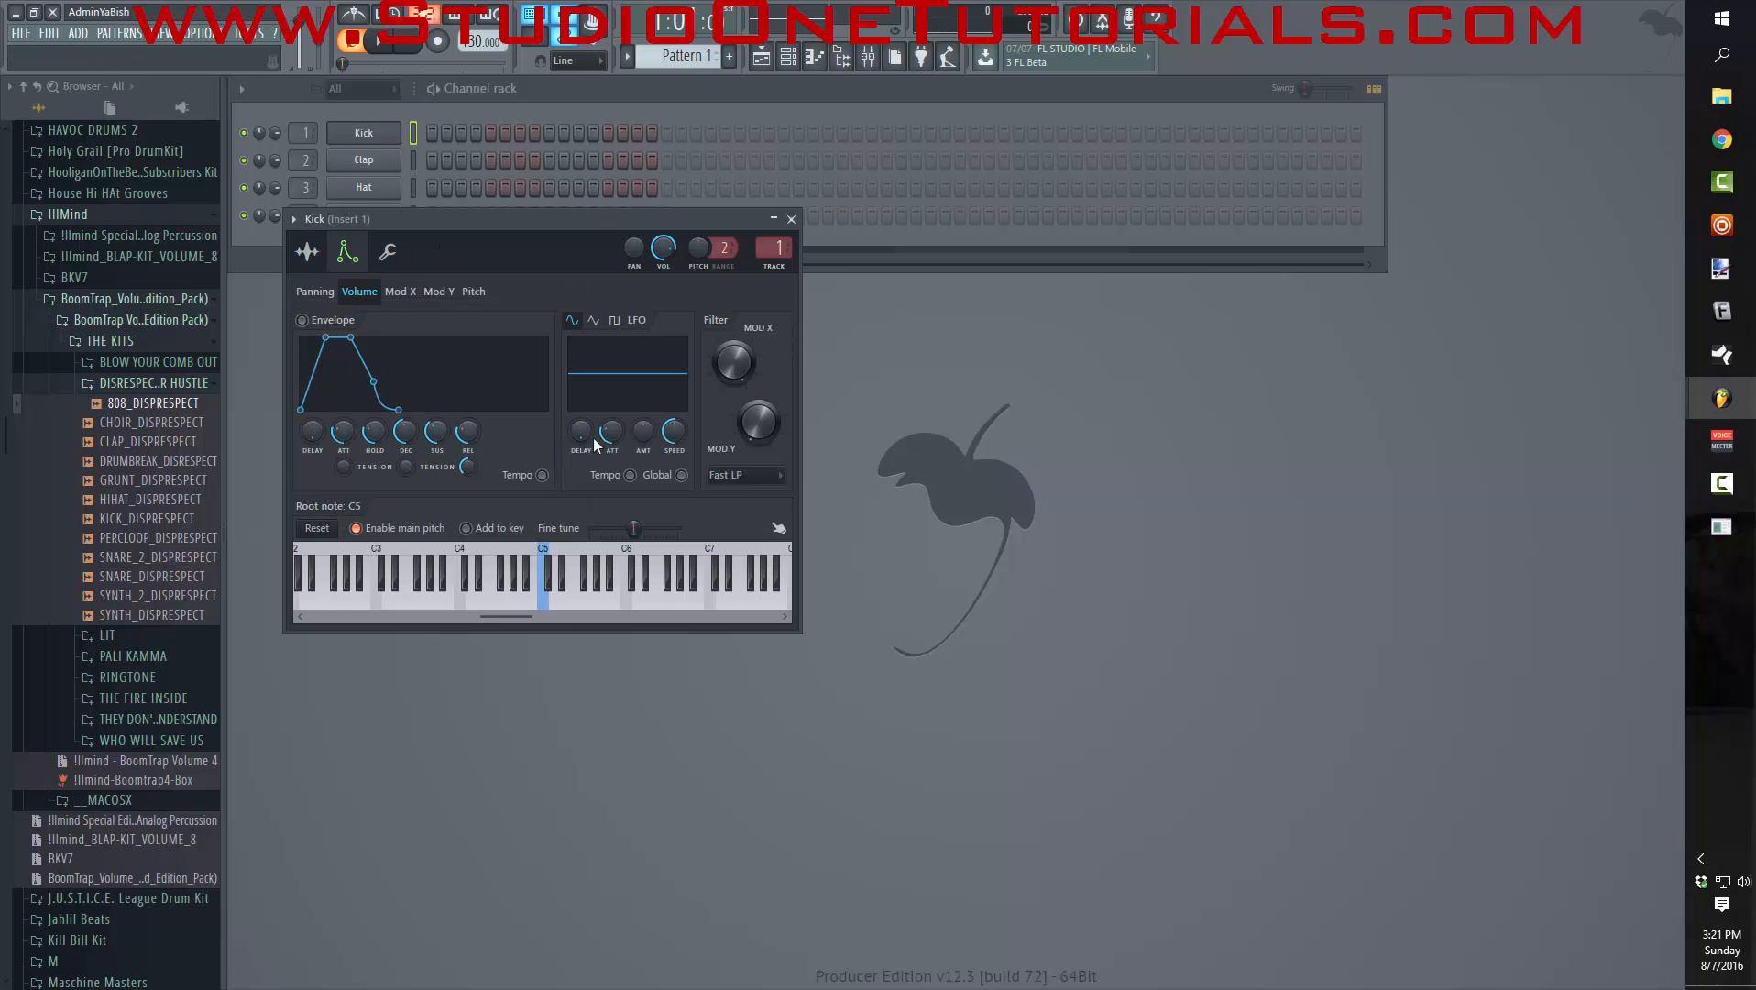
pyautogui.moveTo(1700, 394)
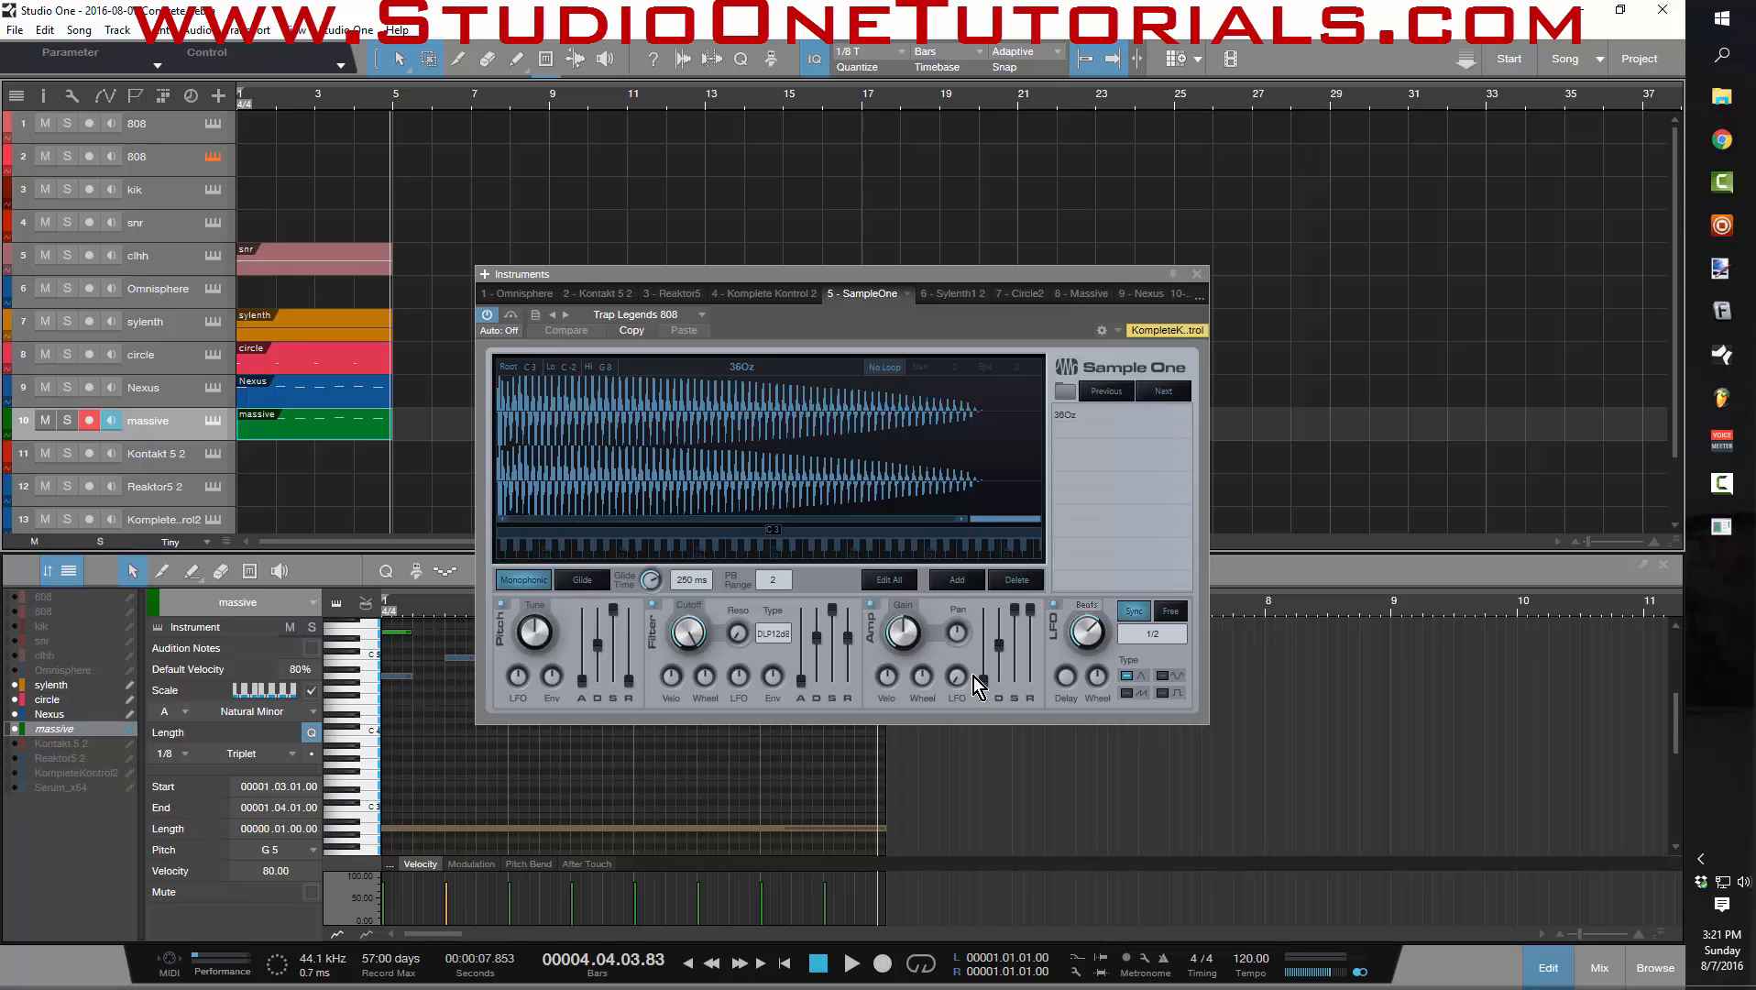
pyautogui.moveTo(840, 689)
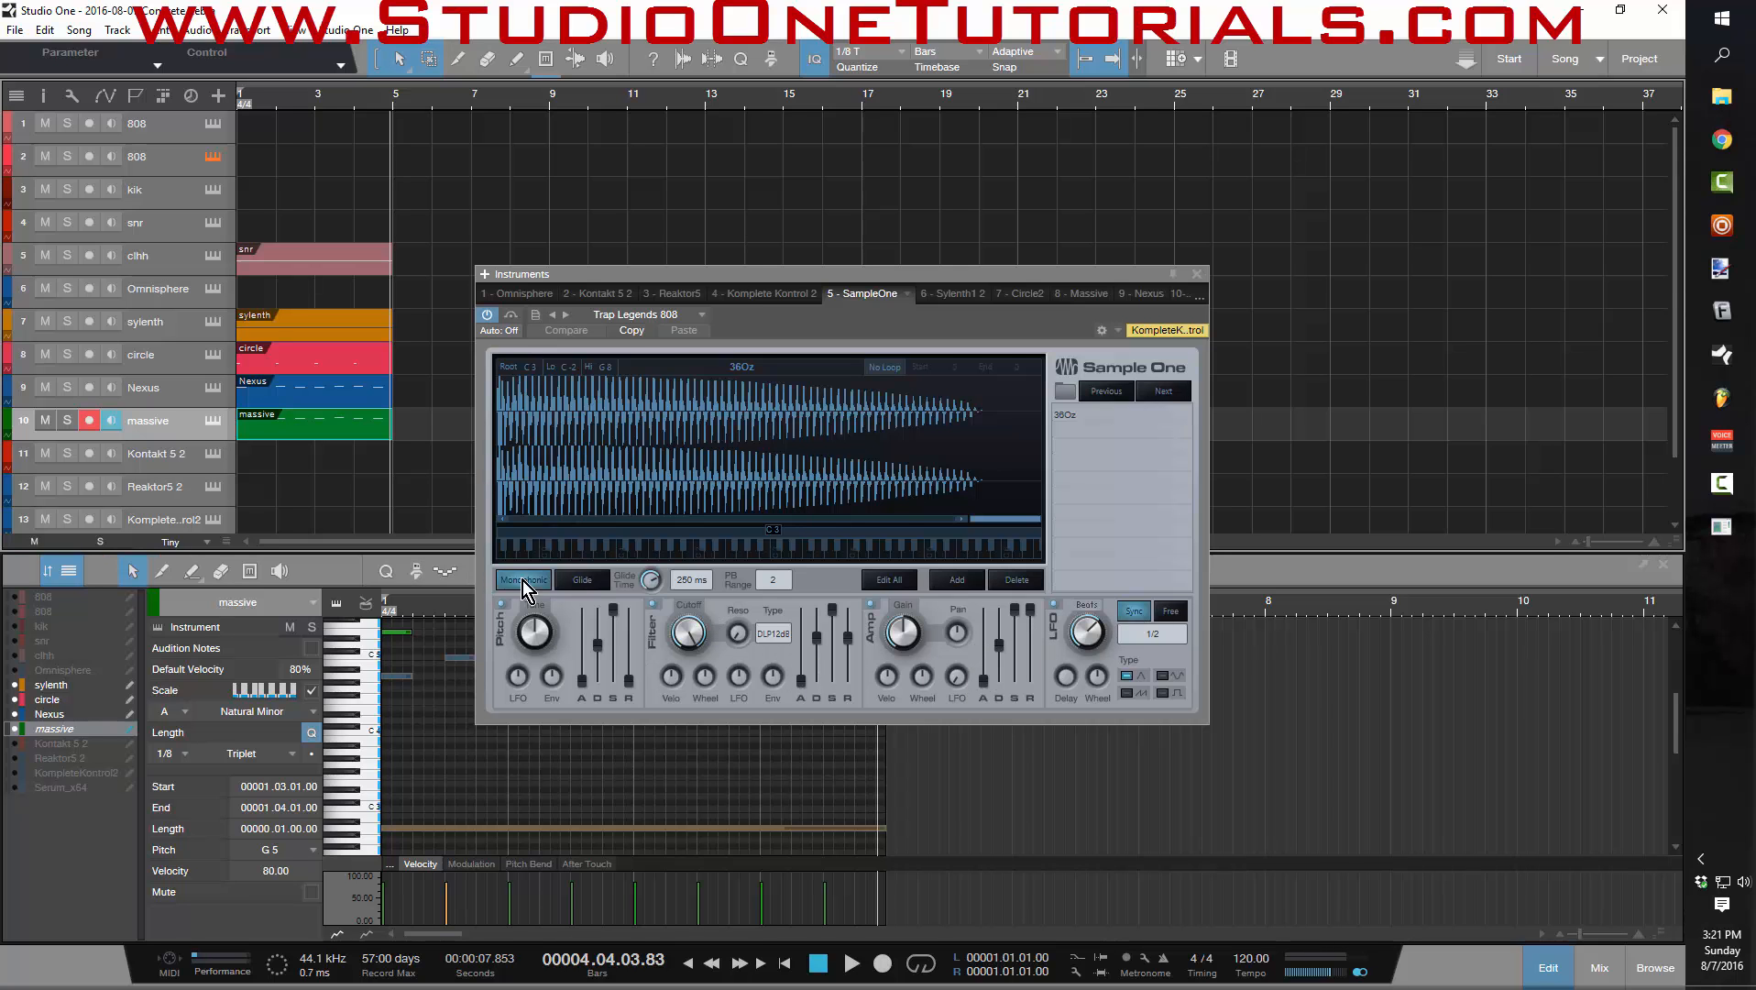
# - Toggle monophonic then glide on the Trap Legends 808 patch in Sample One
pyautogui.click(582, 580)
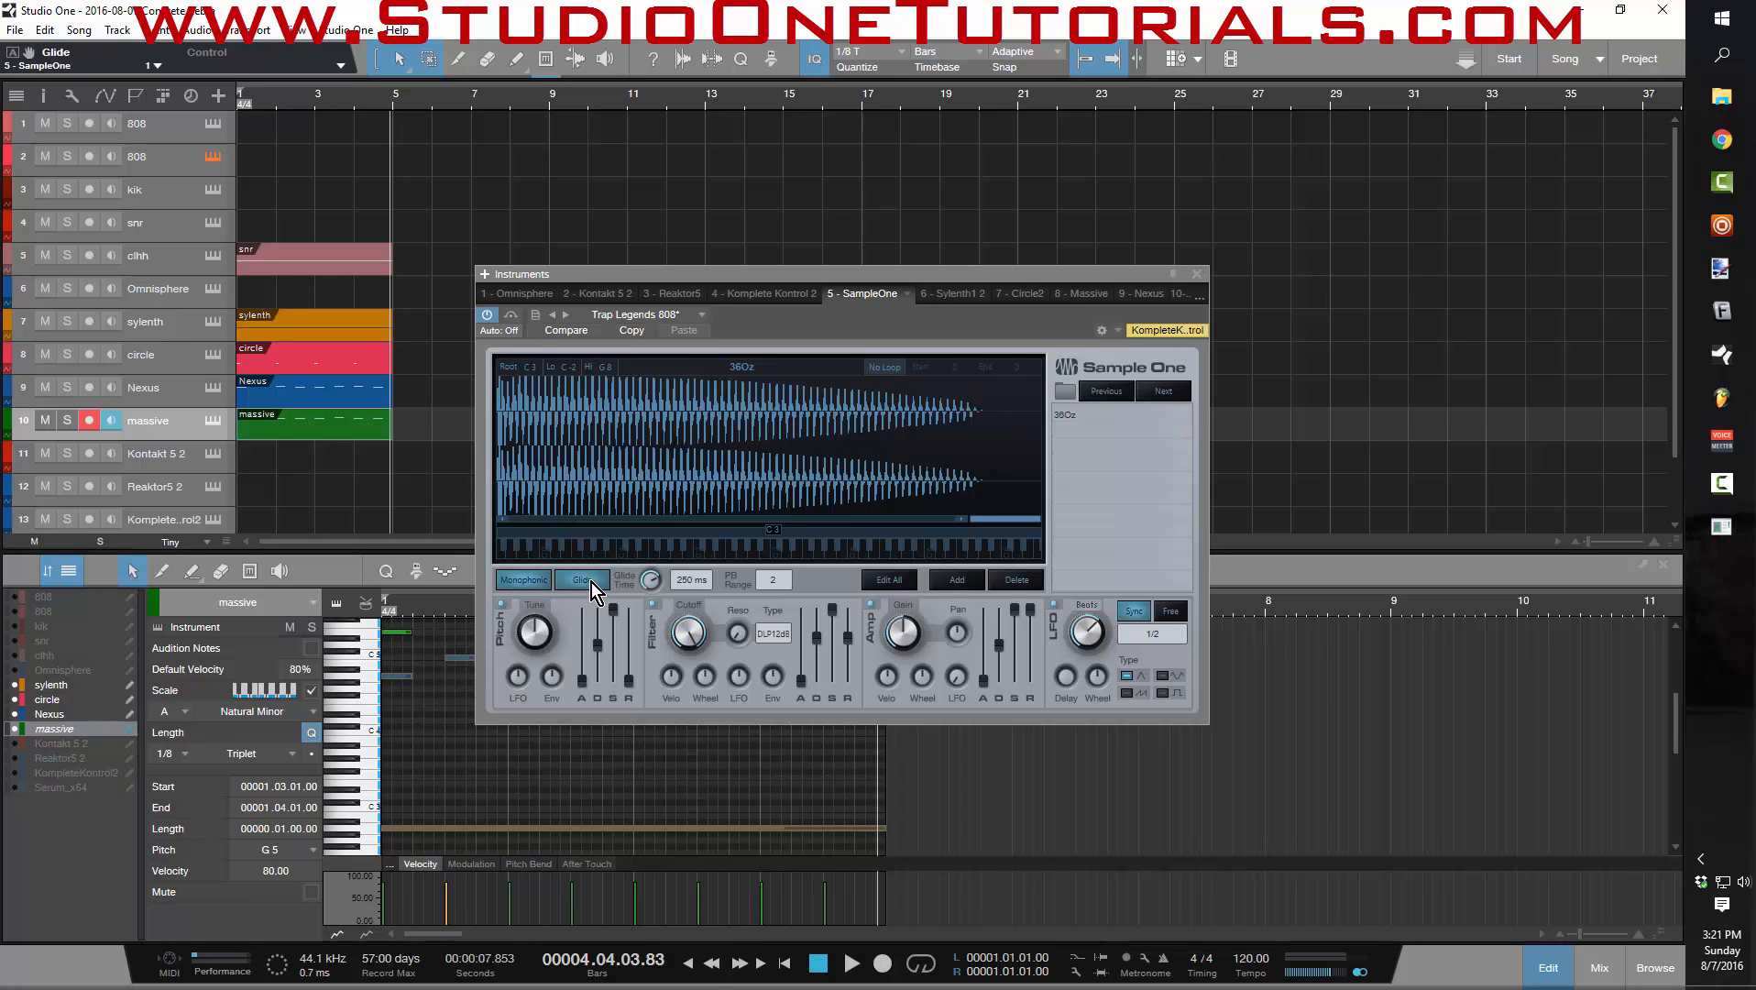
pyautogui.click(579, 579)
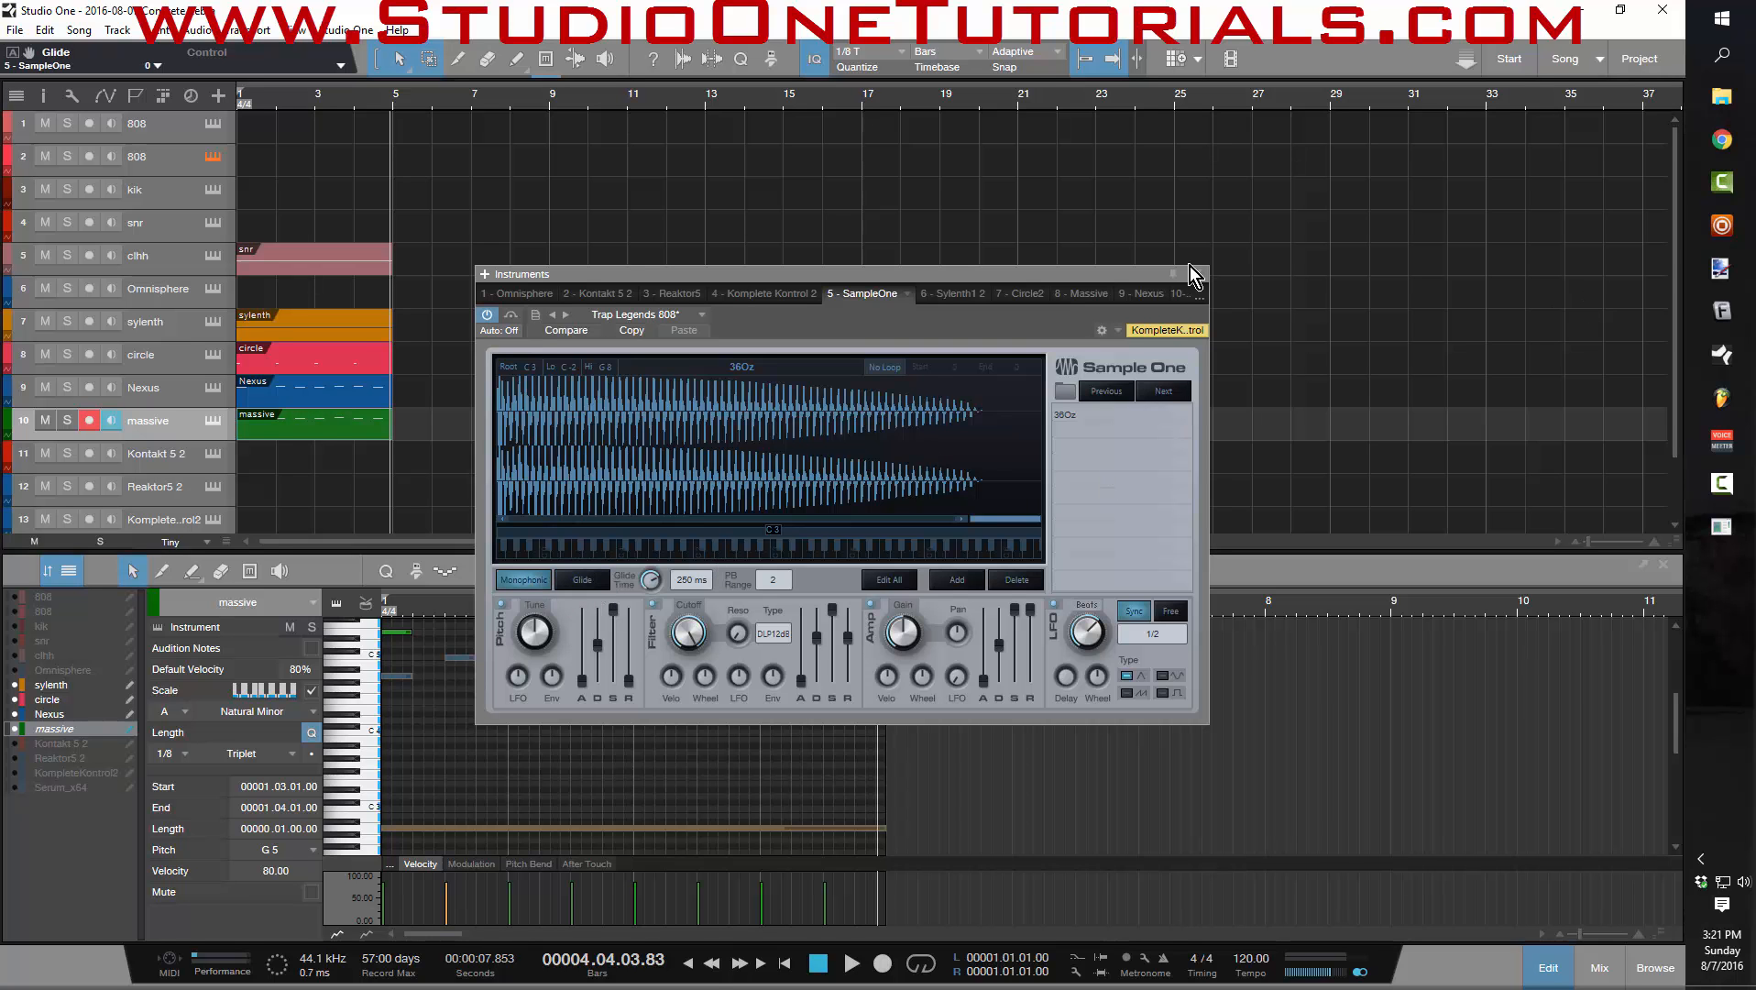
pyautogui.click(1194, 275)
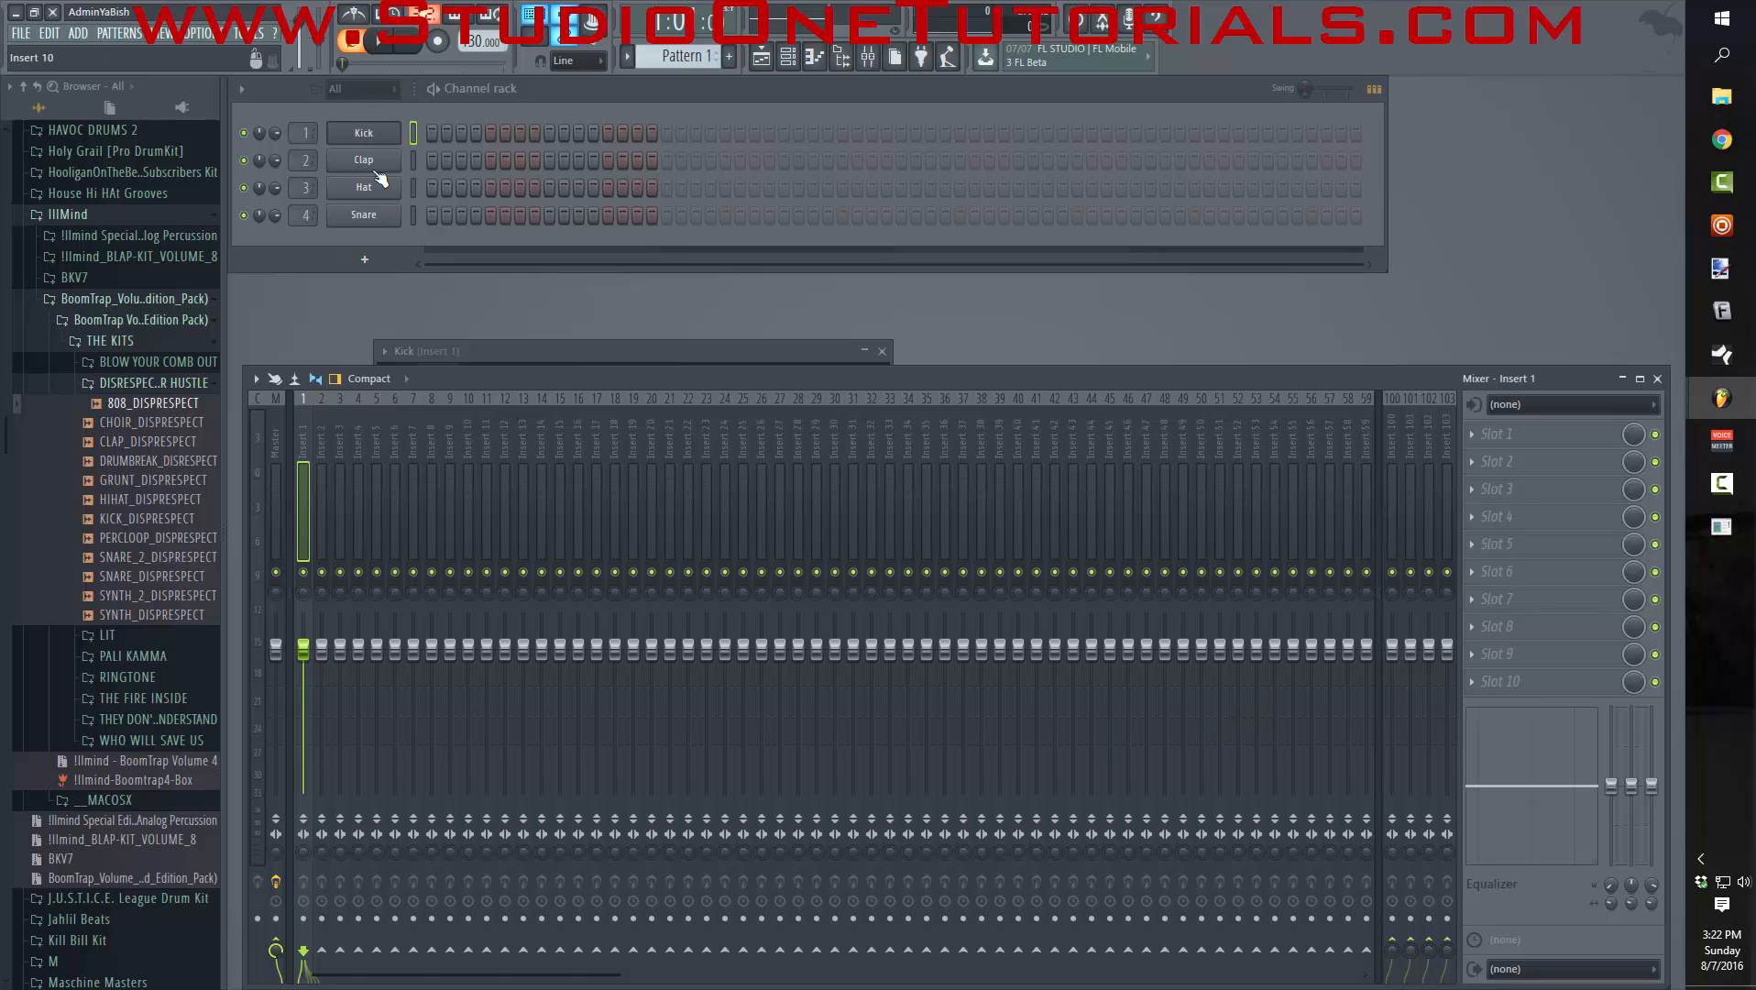
pyautogui.moveTo(848, 101)
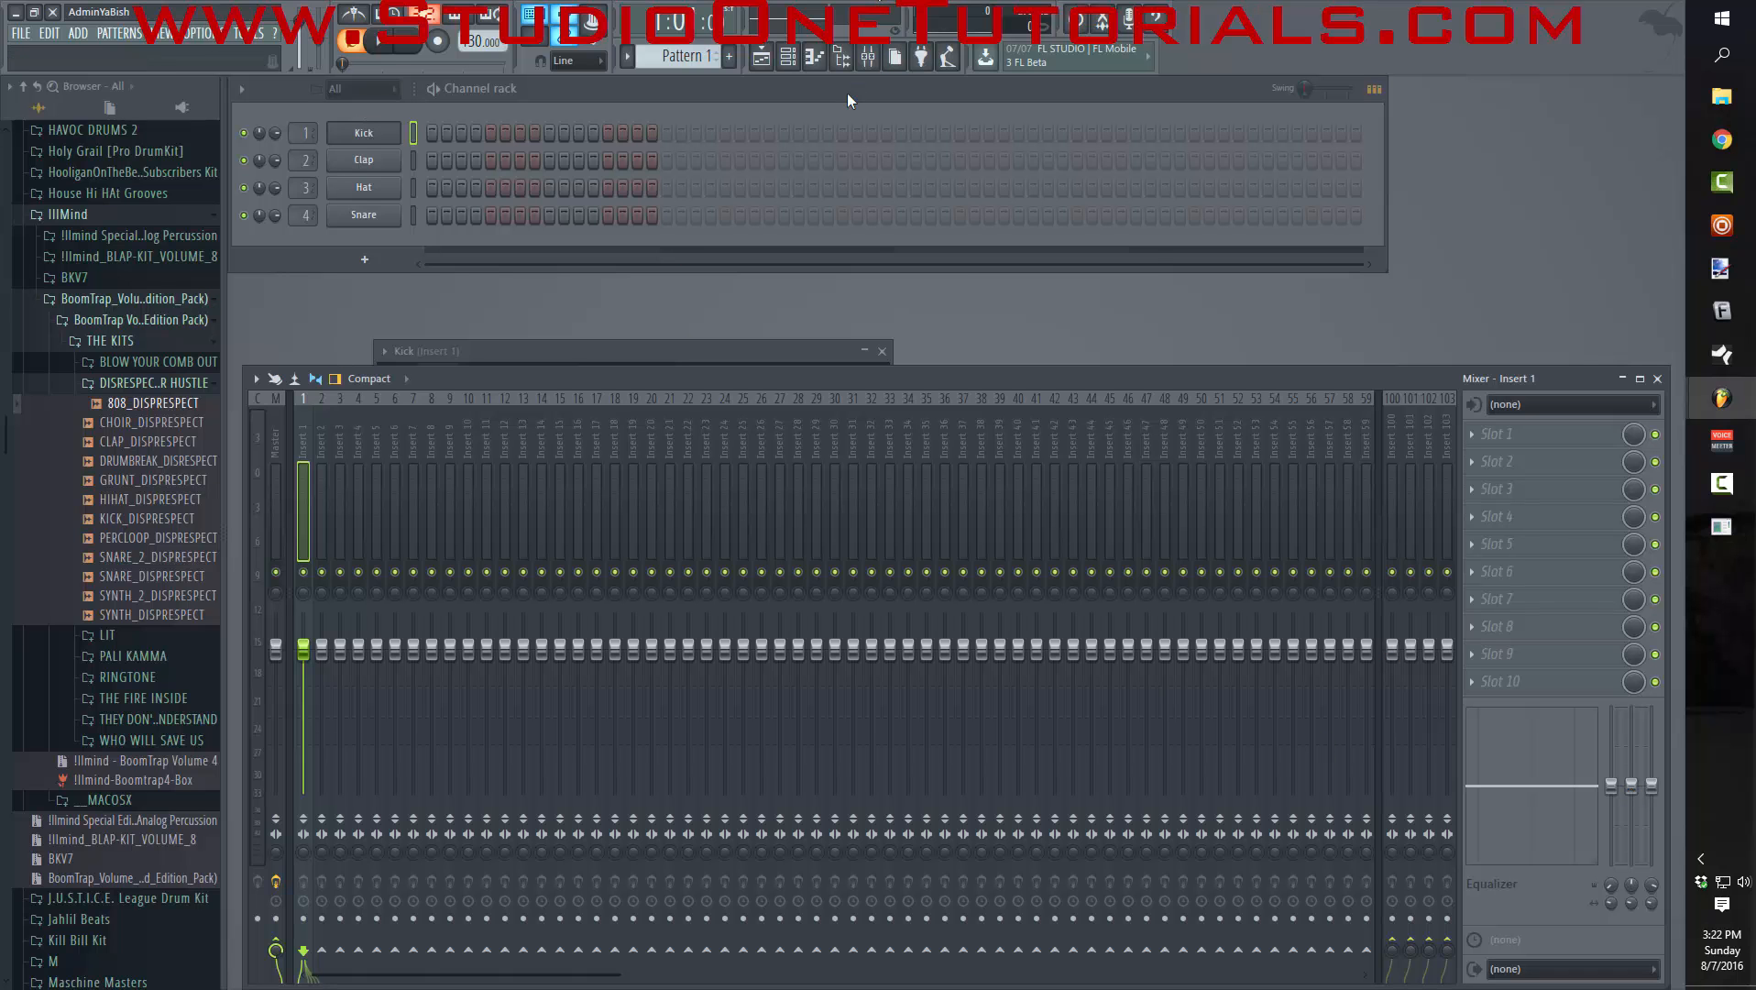